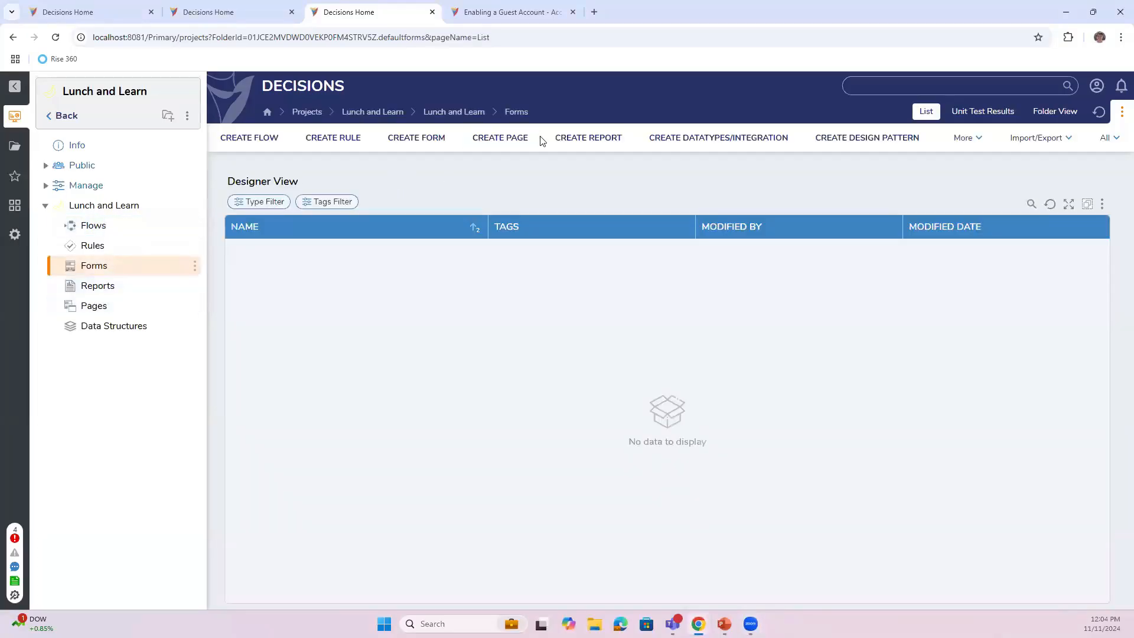
mouse_move(490, 294)
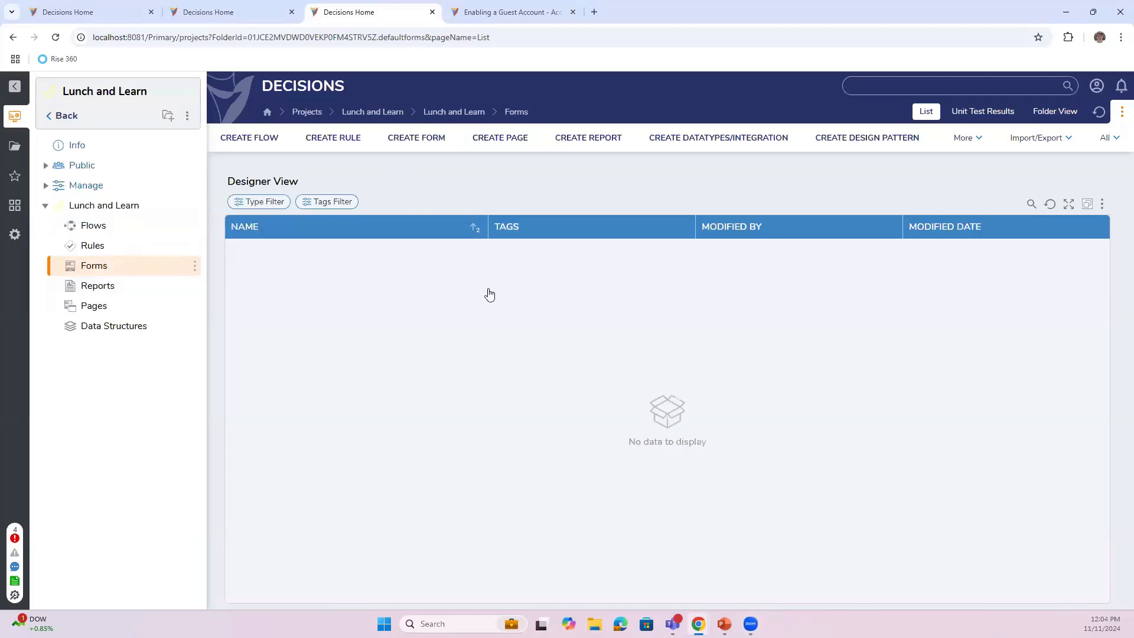
- Create a new form named Manal Form
text(Manal Fo)
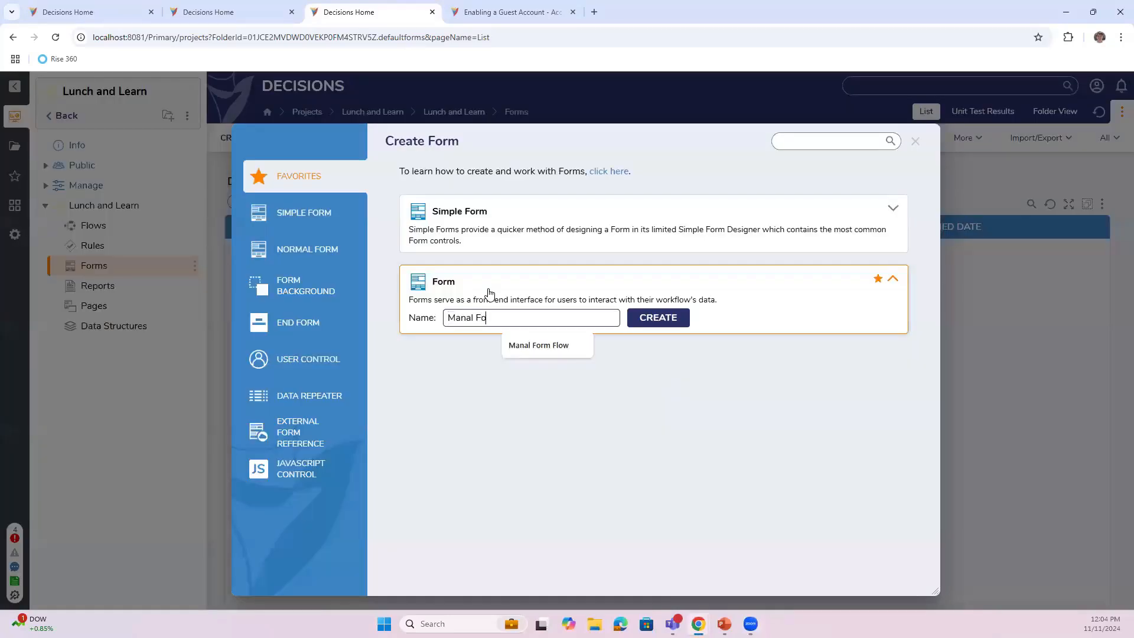
click(657, 317)
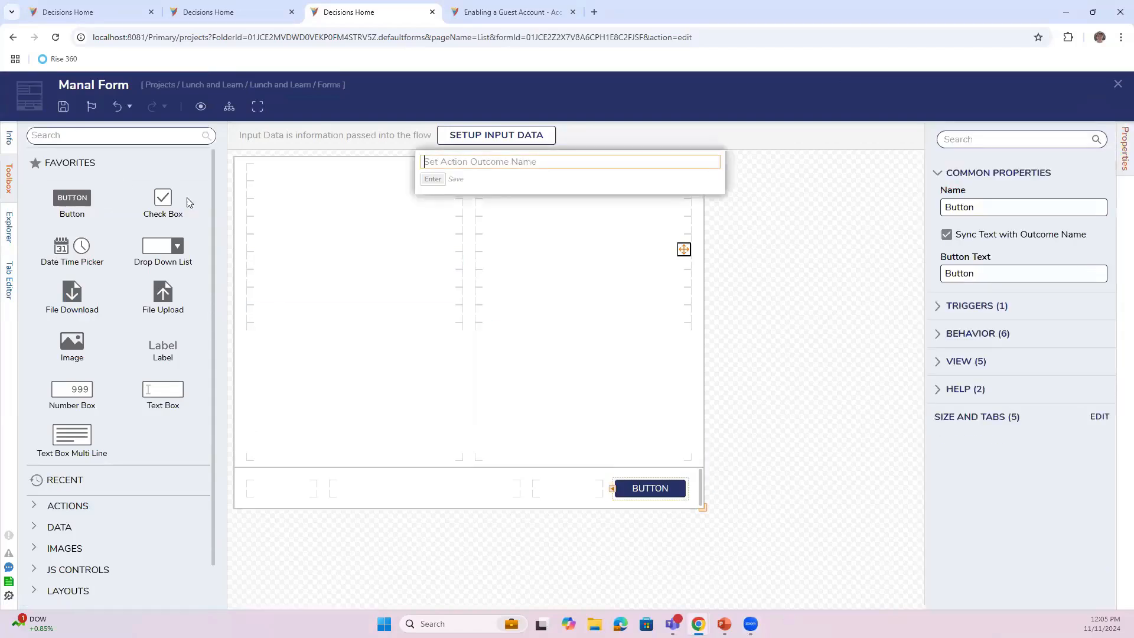
- Set the button outcome to Proceed and add a label reading Click Proceed
text(Pro)
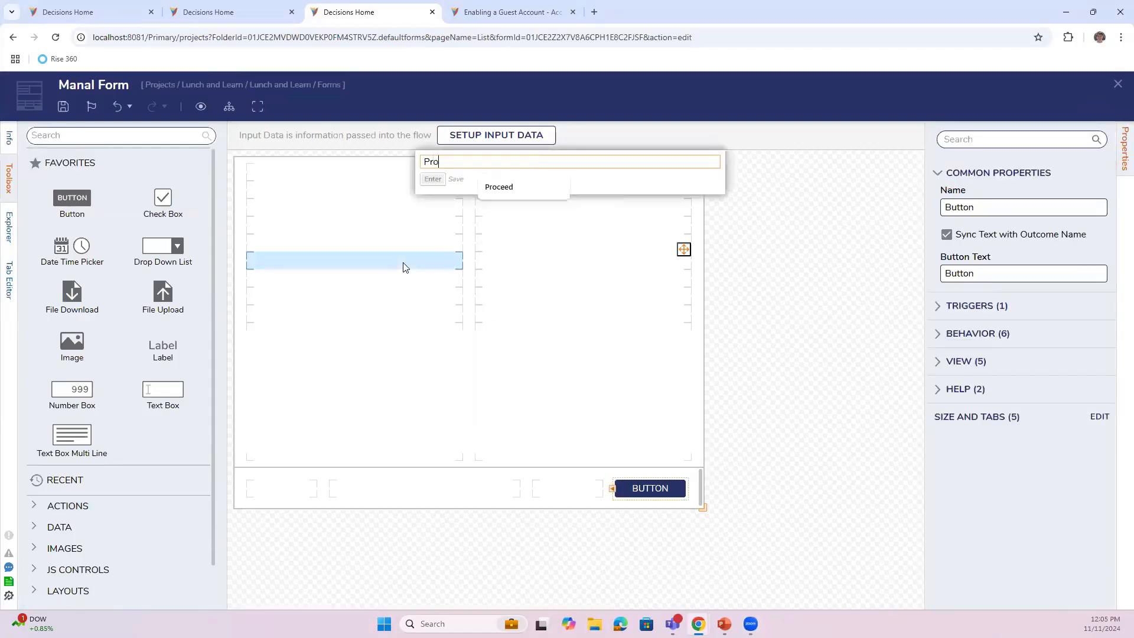
click(498, 187)
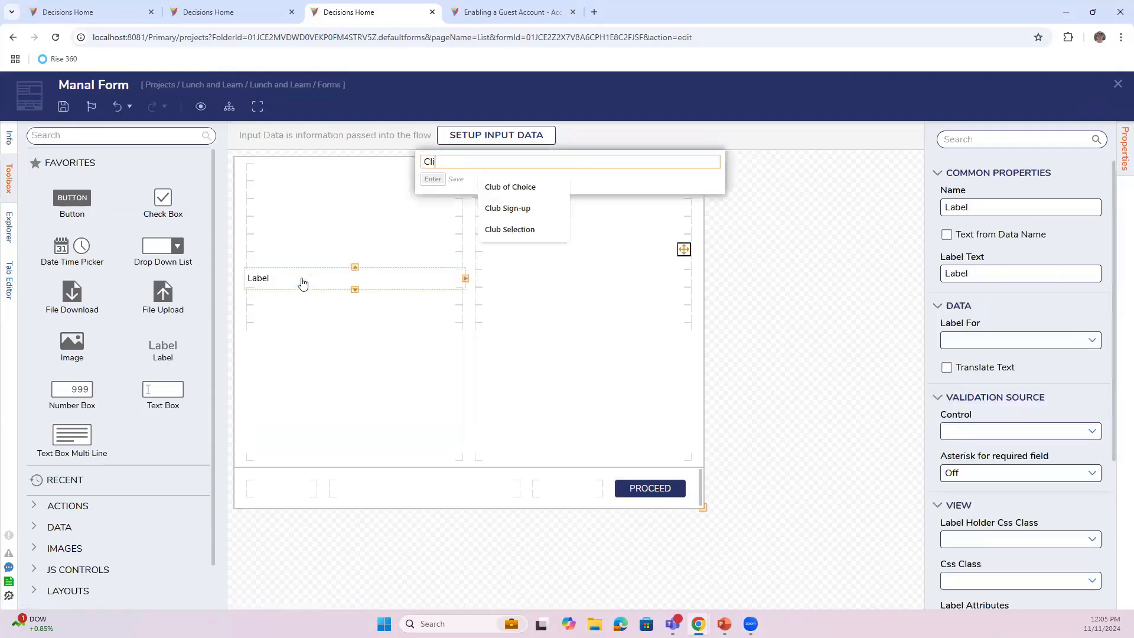
text(Click Proceed)
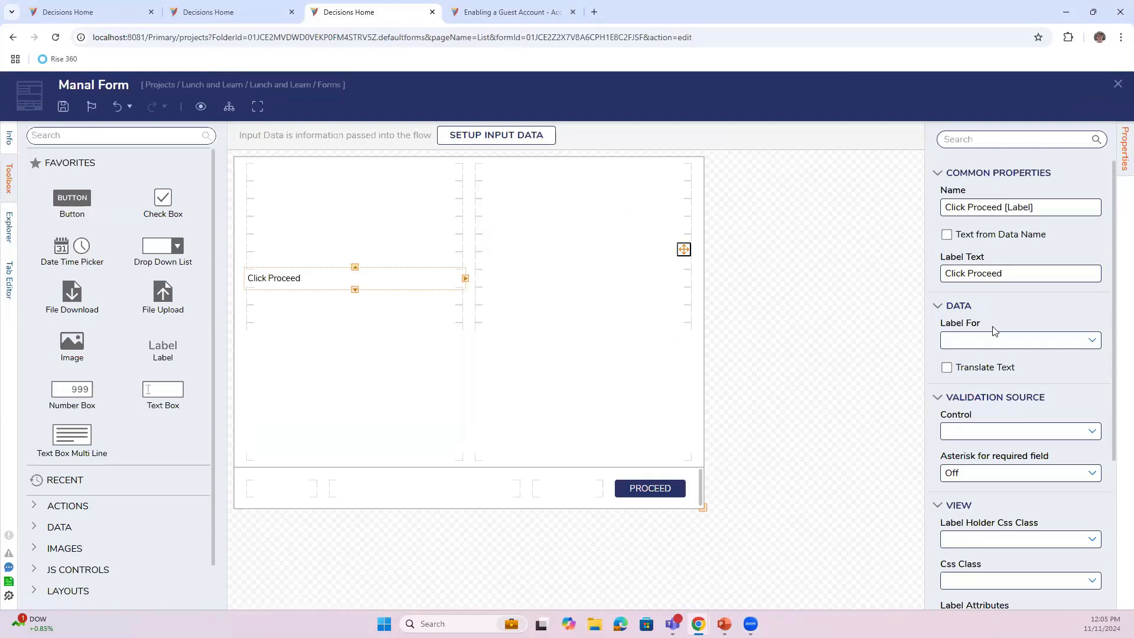
mouse_move(742, 382)
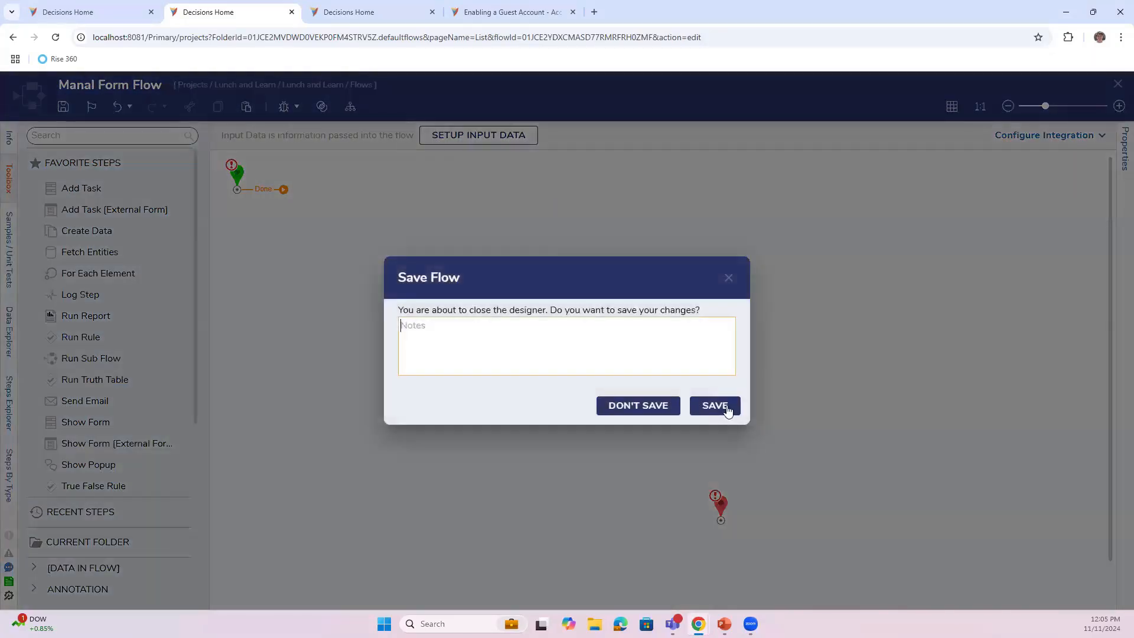
- Save Manal Form Flow and reopen it from the project's Flows list
click(713, 405)
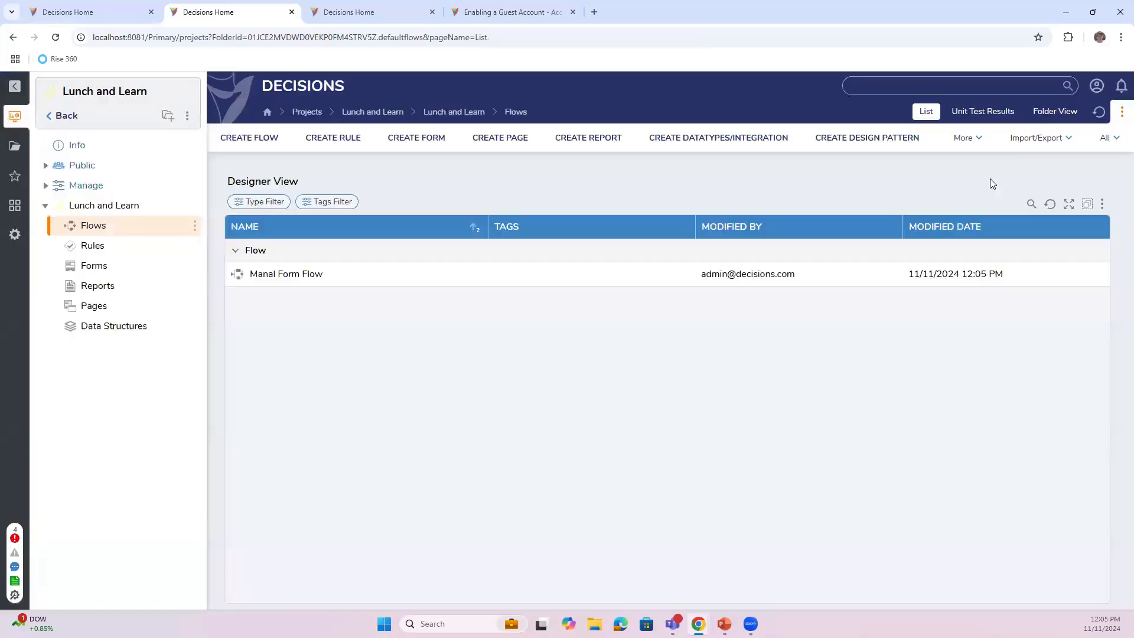
double_click(286, 274)
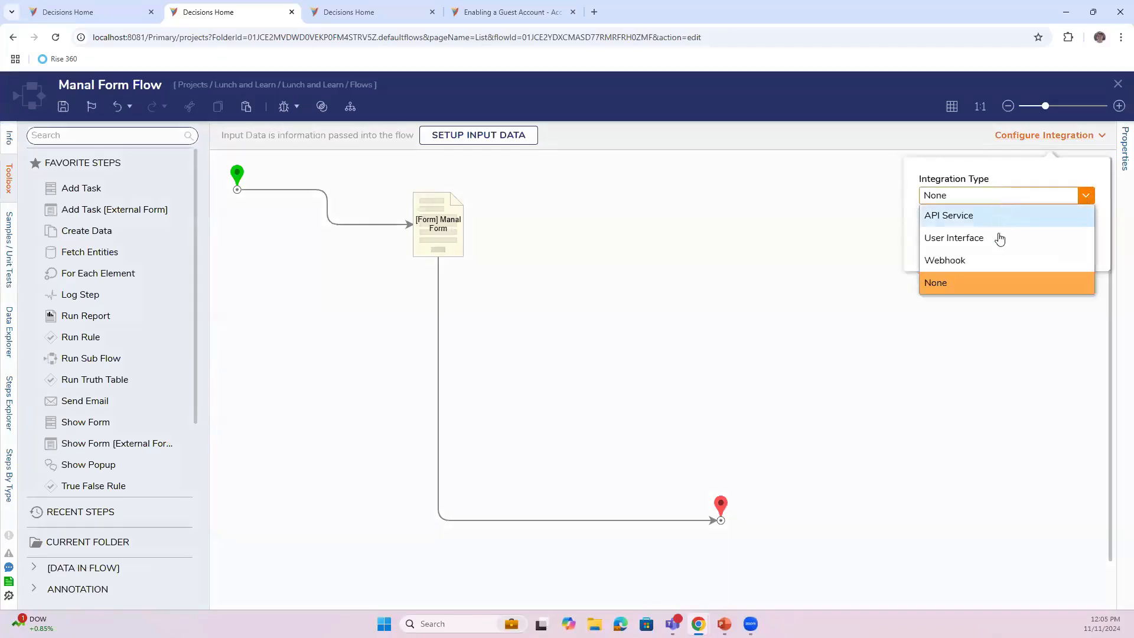
mouse_move(968, 216)
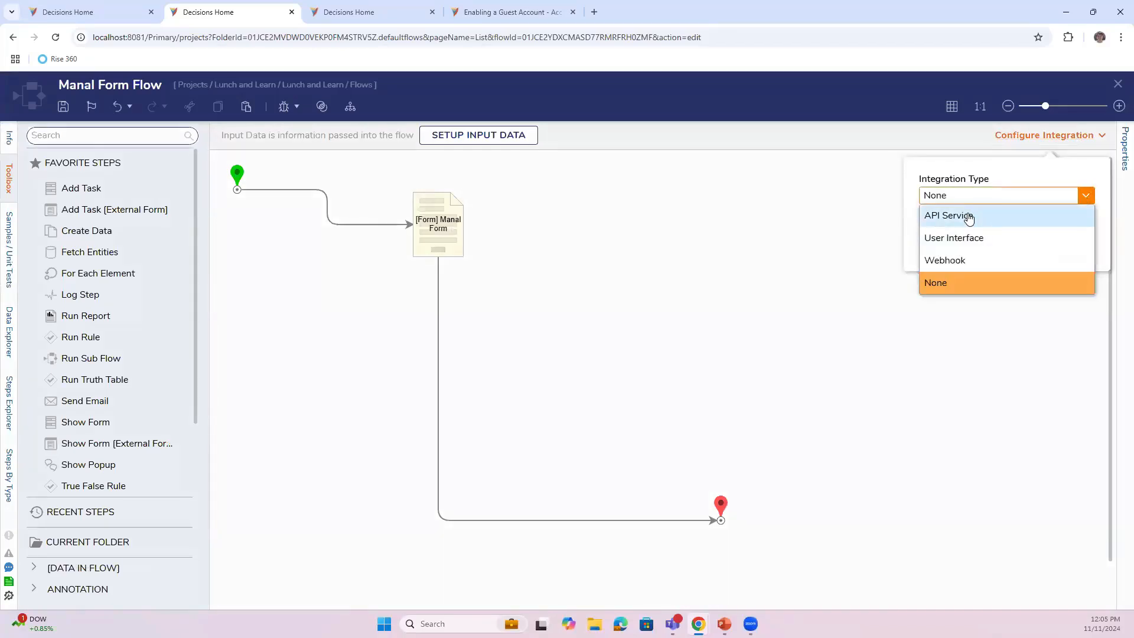
- Set the integration type to User Interface and view the flow's integration details
click(954, 237)
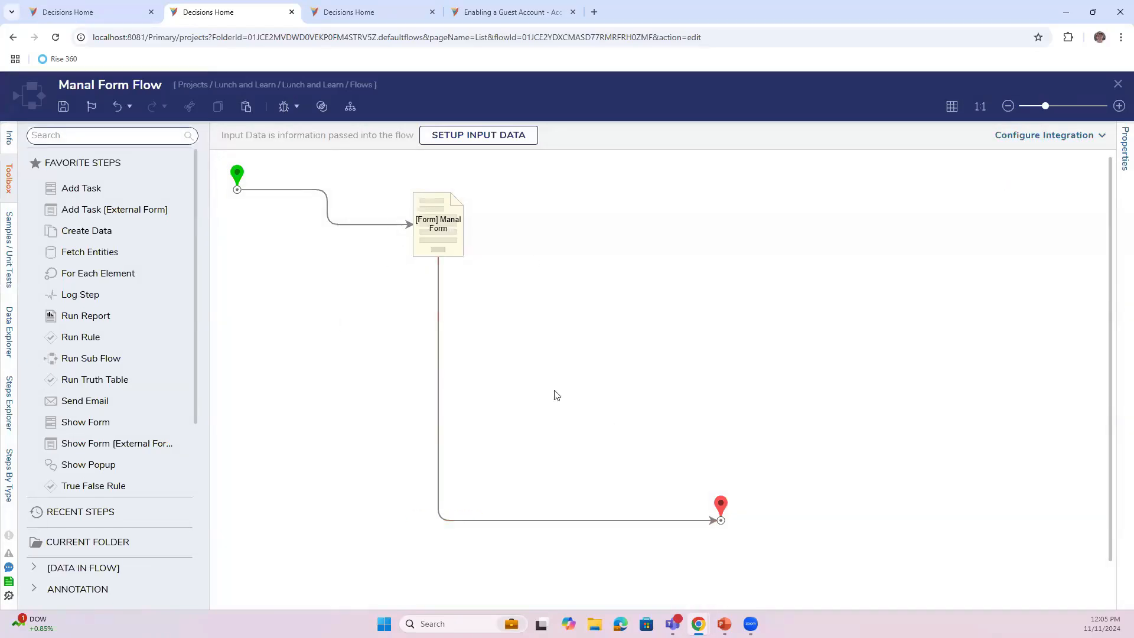
mouse_move(313, 159)
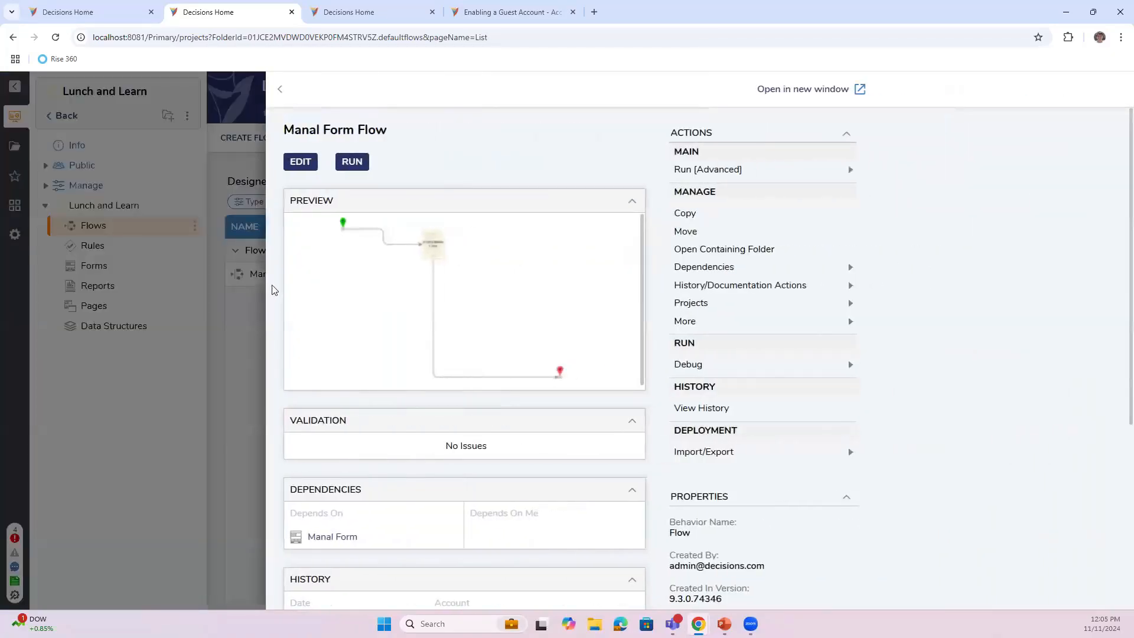
click(300, 162)
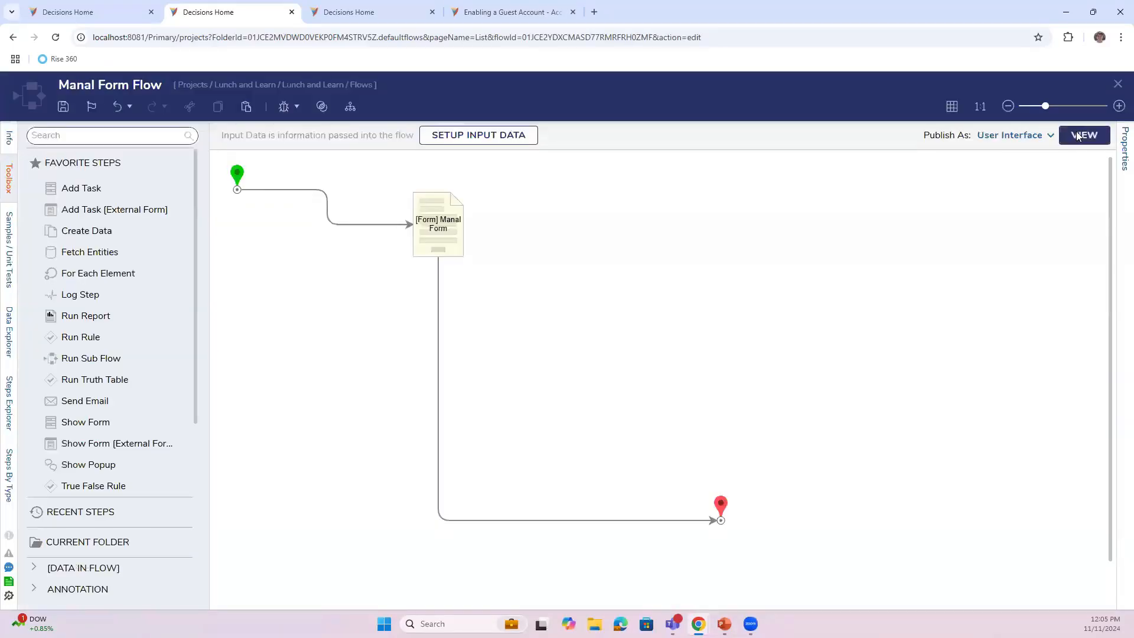
click(1085, 135)
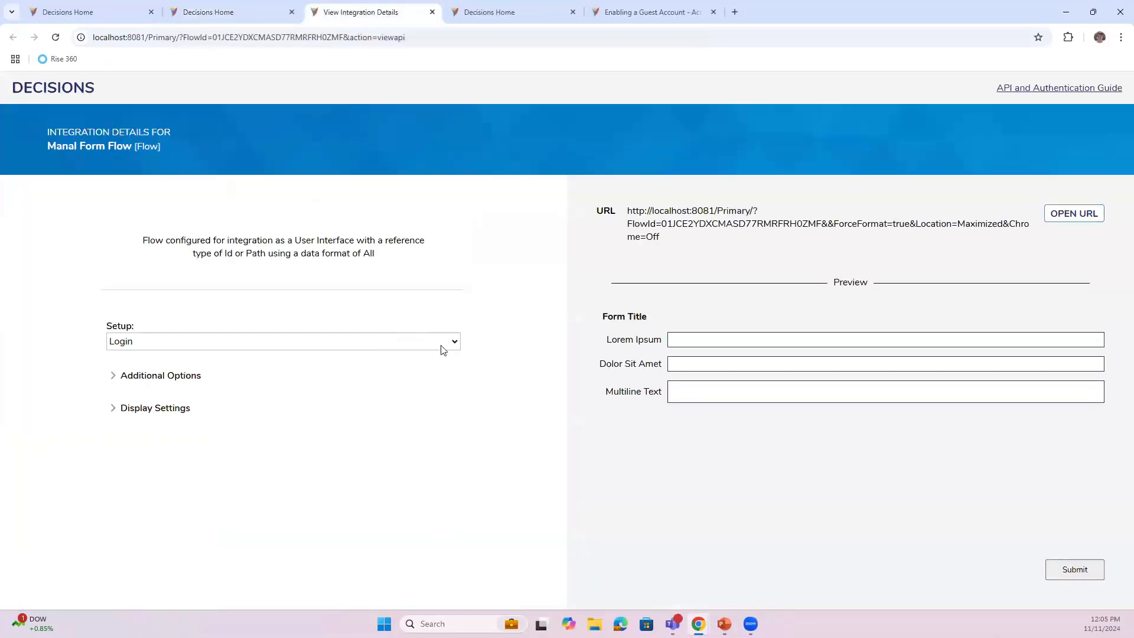
- Change the integration session setup from Login to Guest so the URL carries Guest=true
click(283, 341)
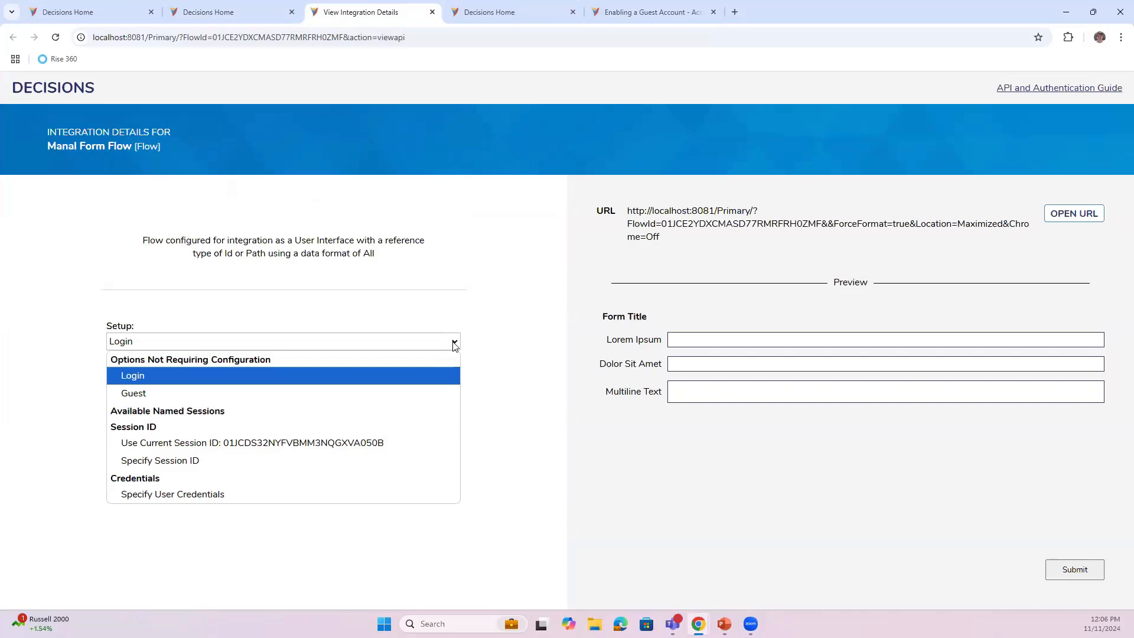
mouse_move(273, 374)
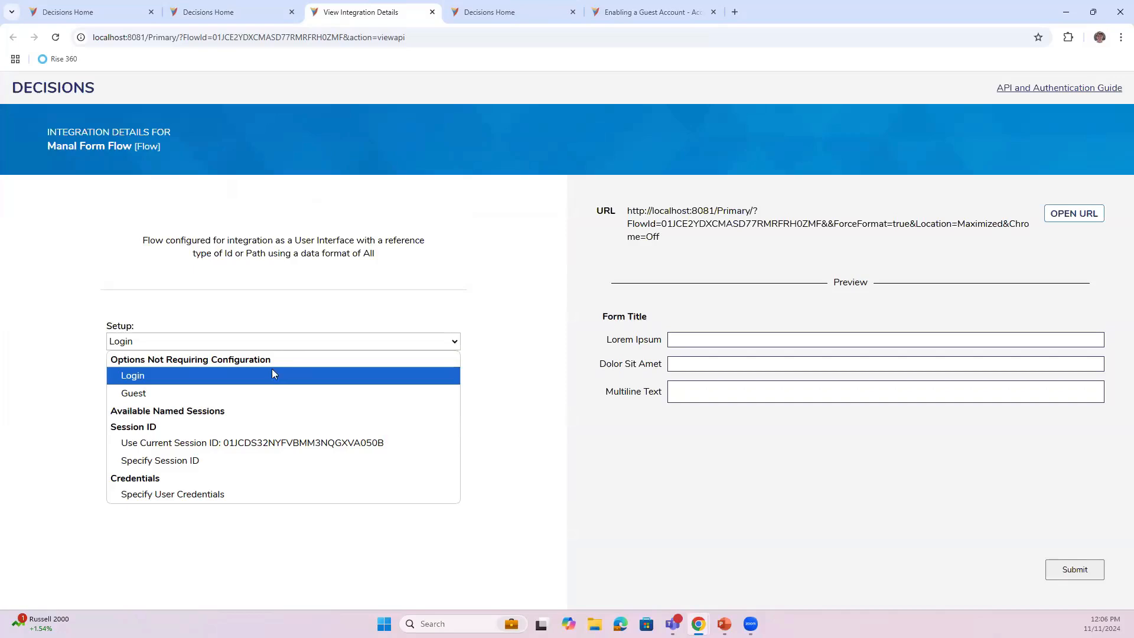
click(132, 375)
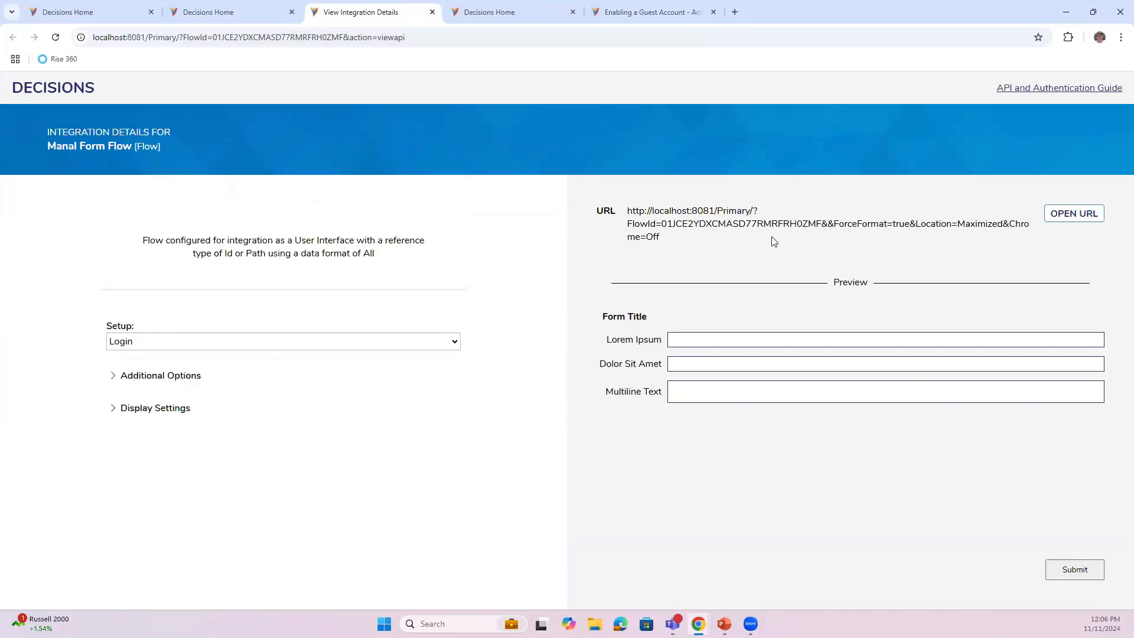
mouse_move(381, 370)
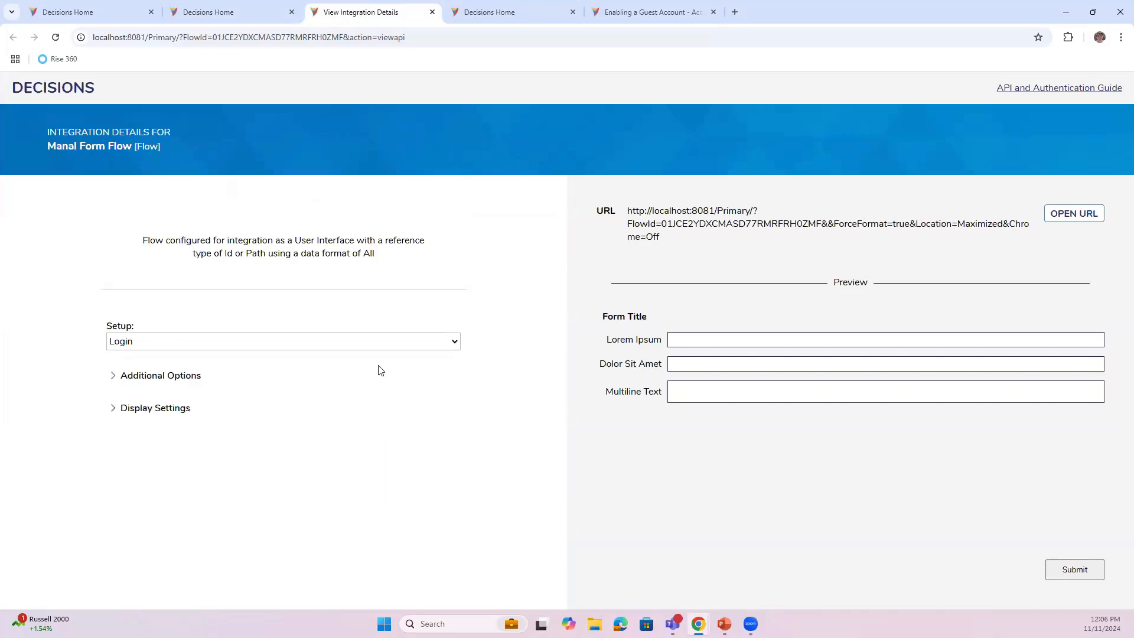
click(283, 341)
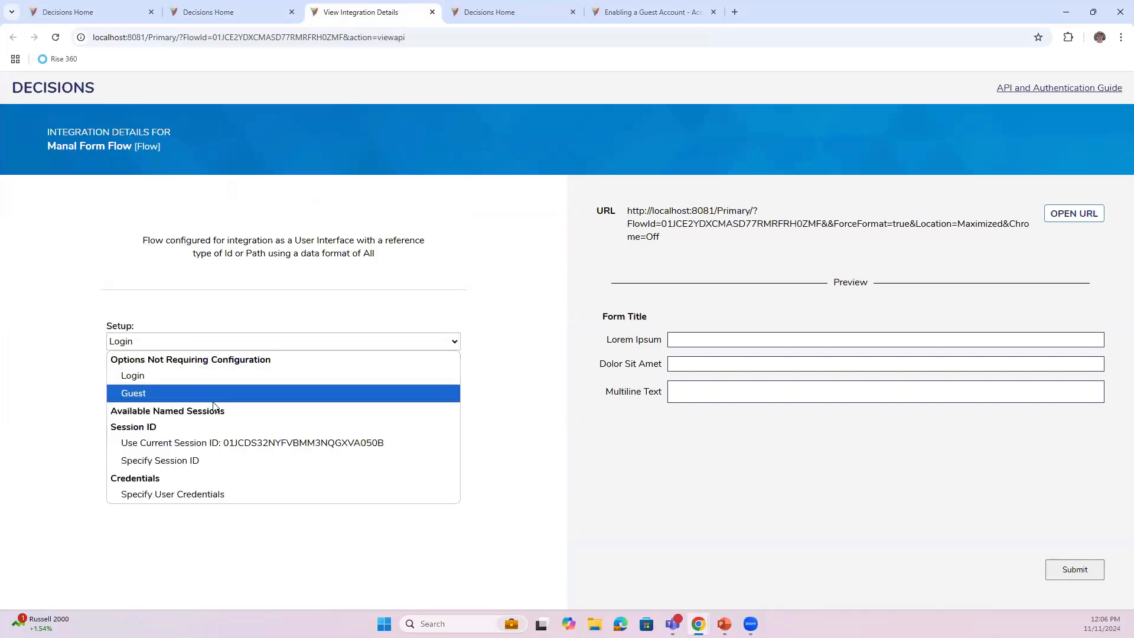
click(133, 393)
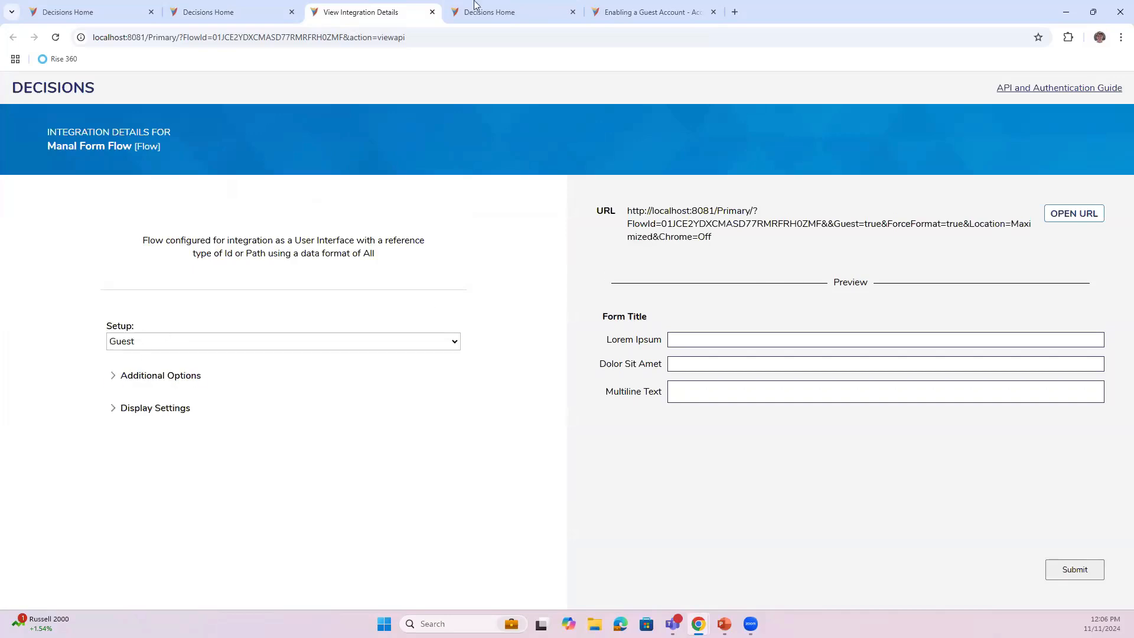
click(647, 11)
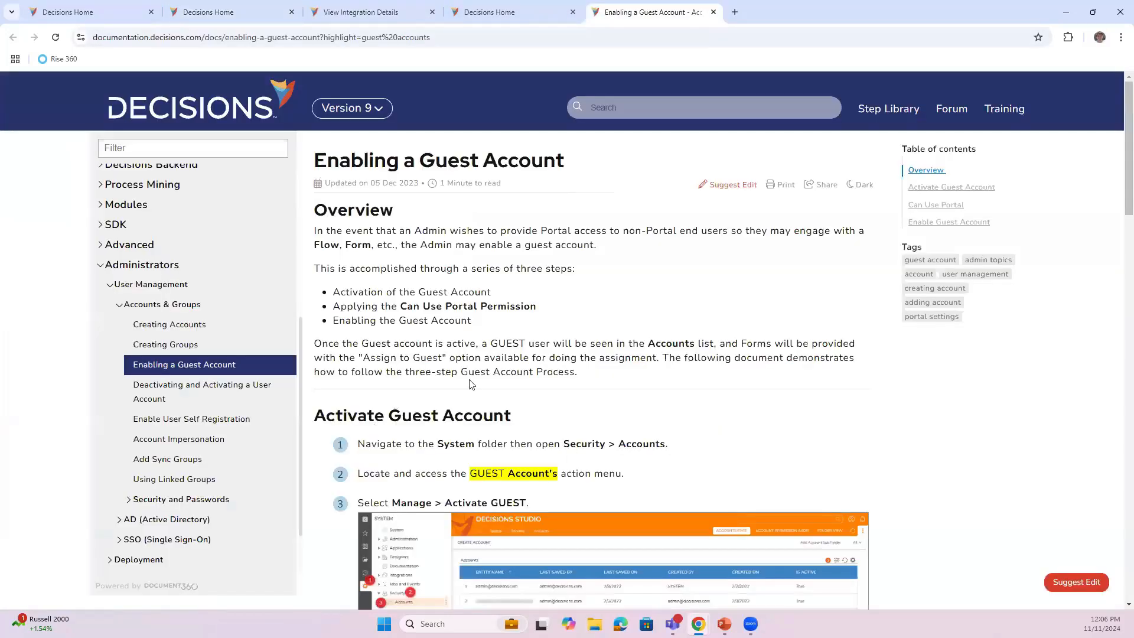
scroll(down, 3)
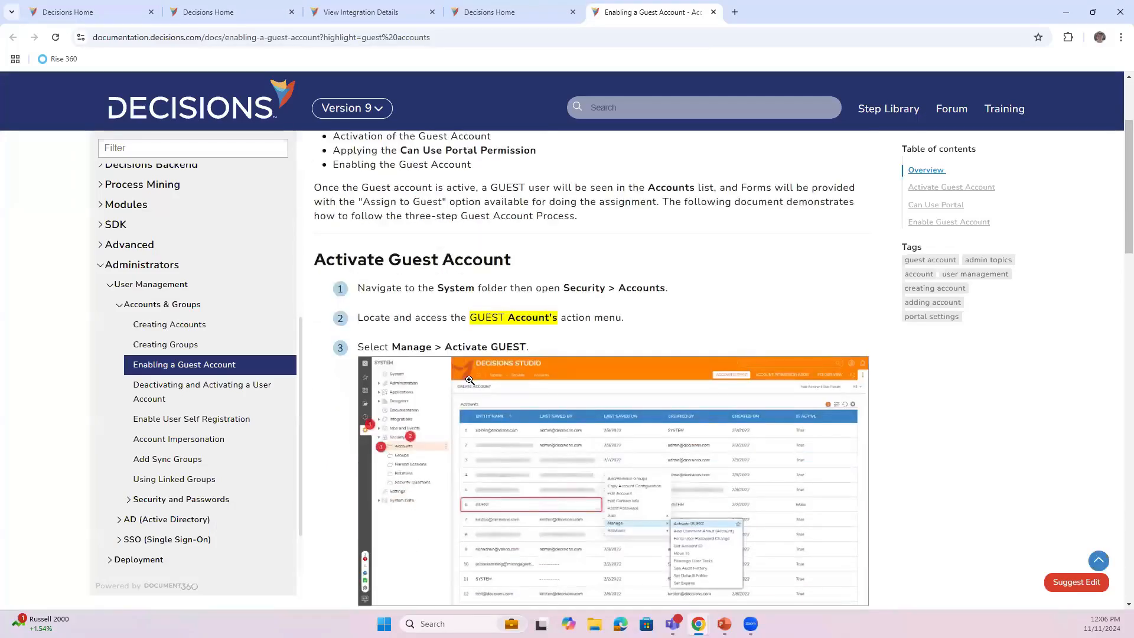
scroll(down, 3)
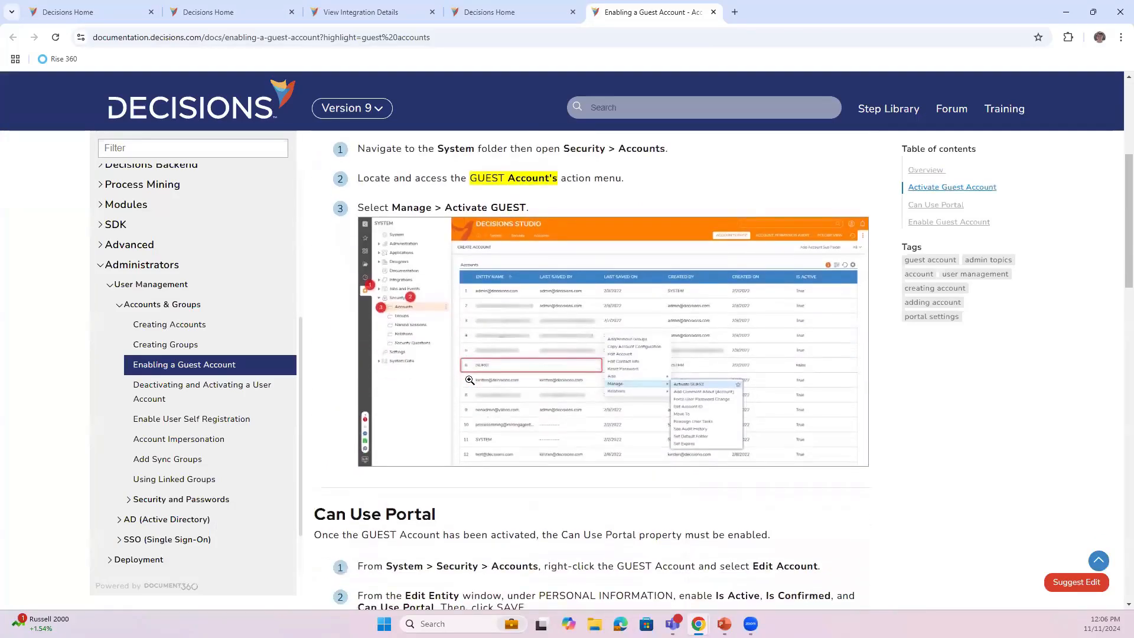
scroll(down, 3)
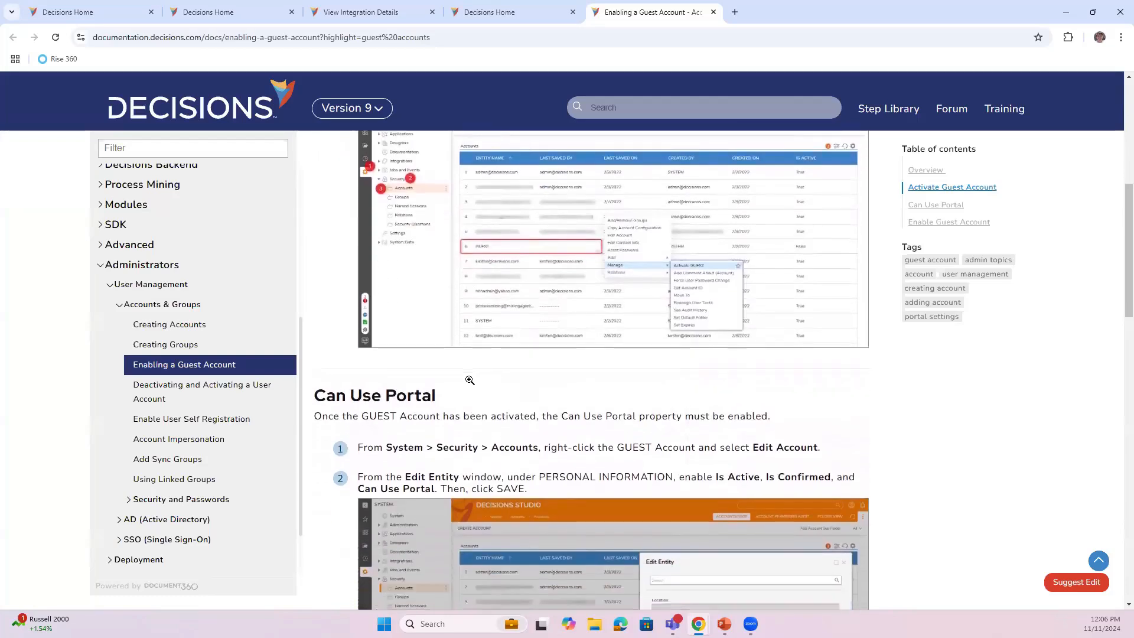
scroll(down, 3)
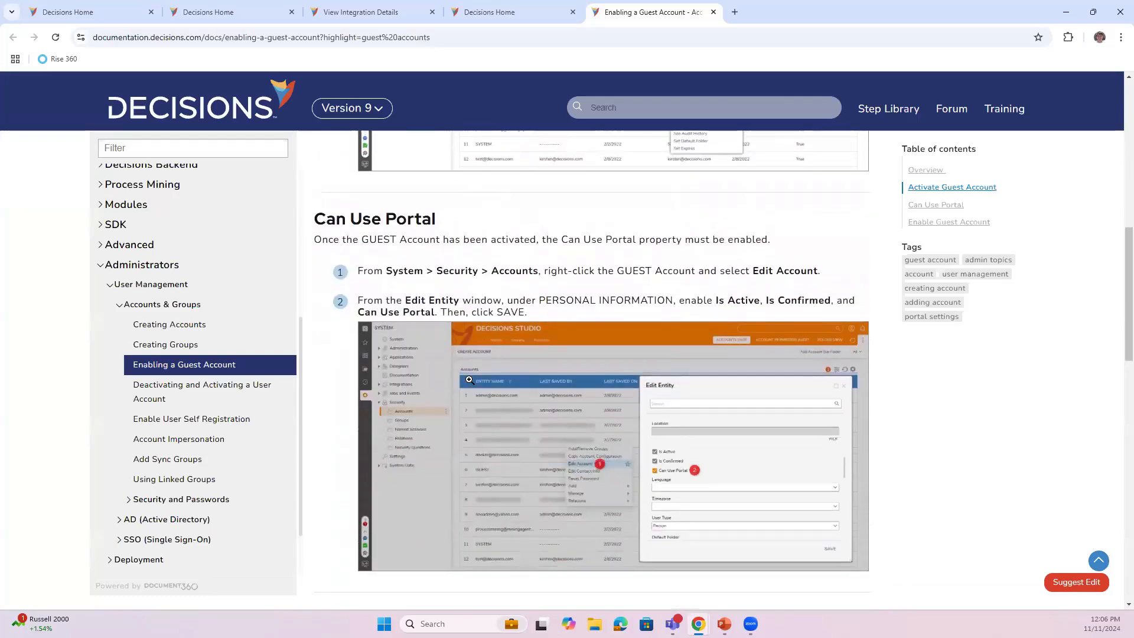
mouse_move(799, 577)
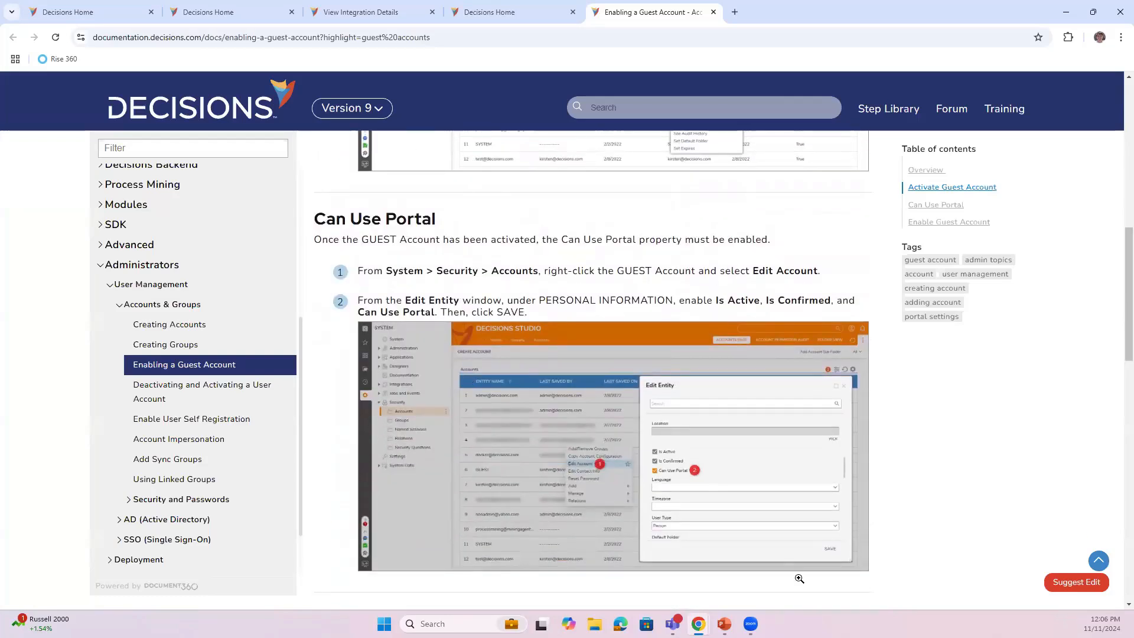
scroll(down, 3)
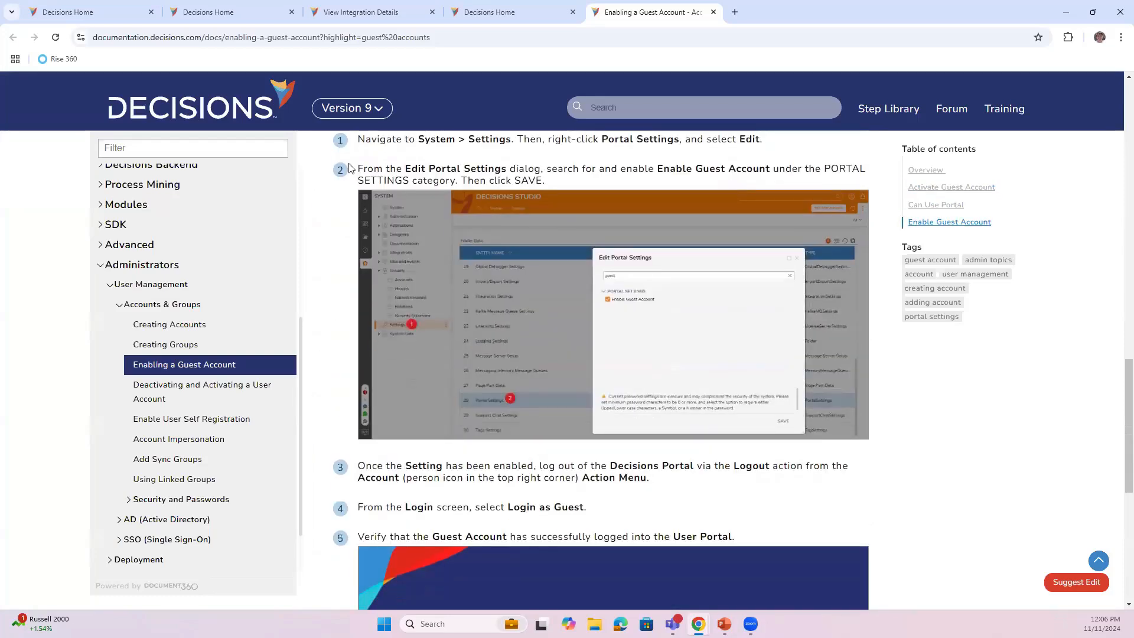
click(373, 11)
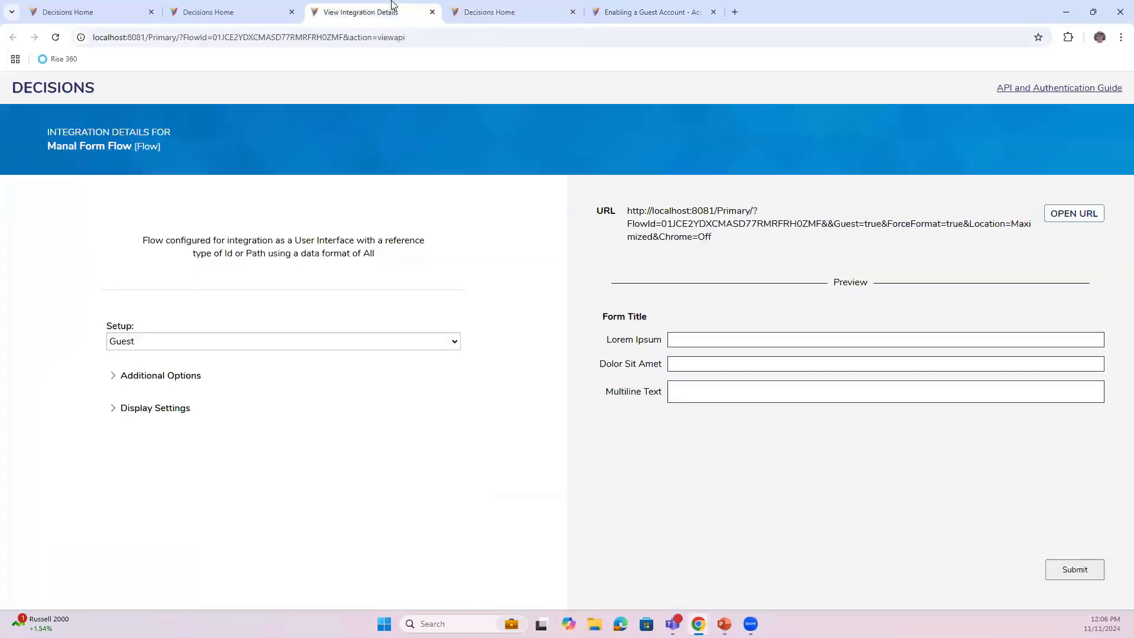
- Switch the session setup to the current session so the URL carries a sessionid
click(282, 340)
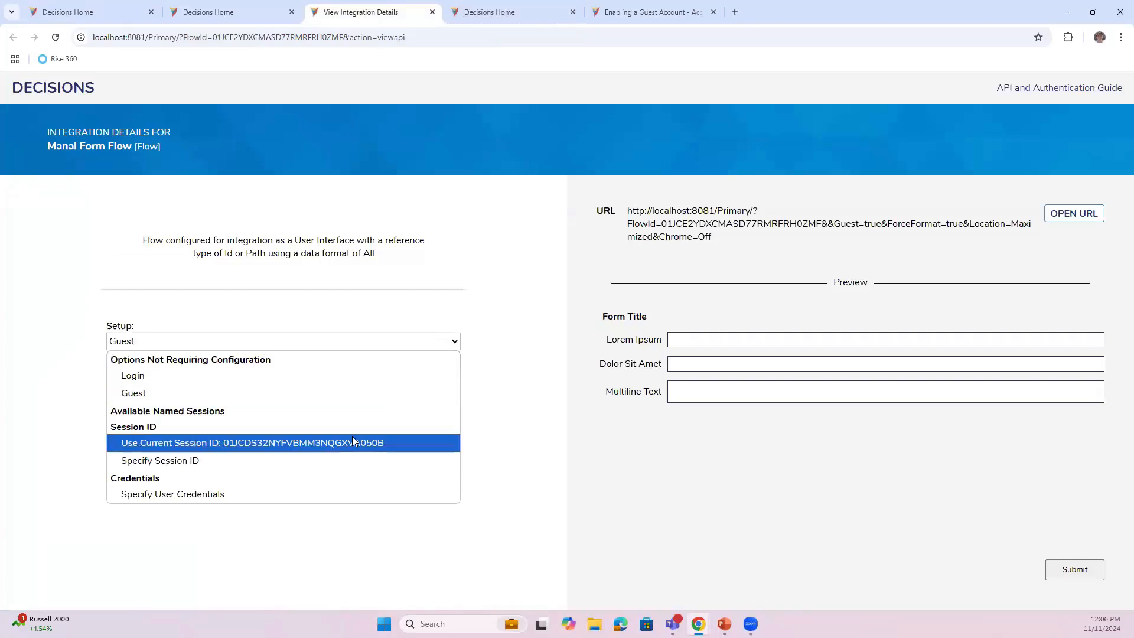
click(251, 443)
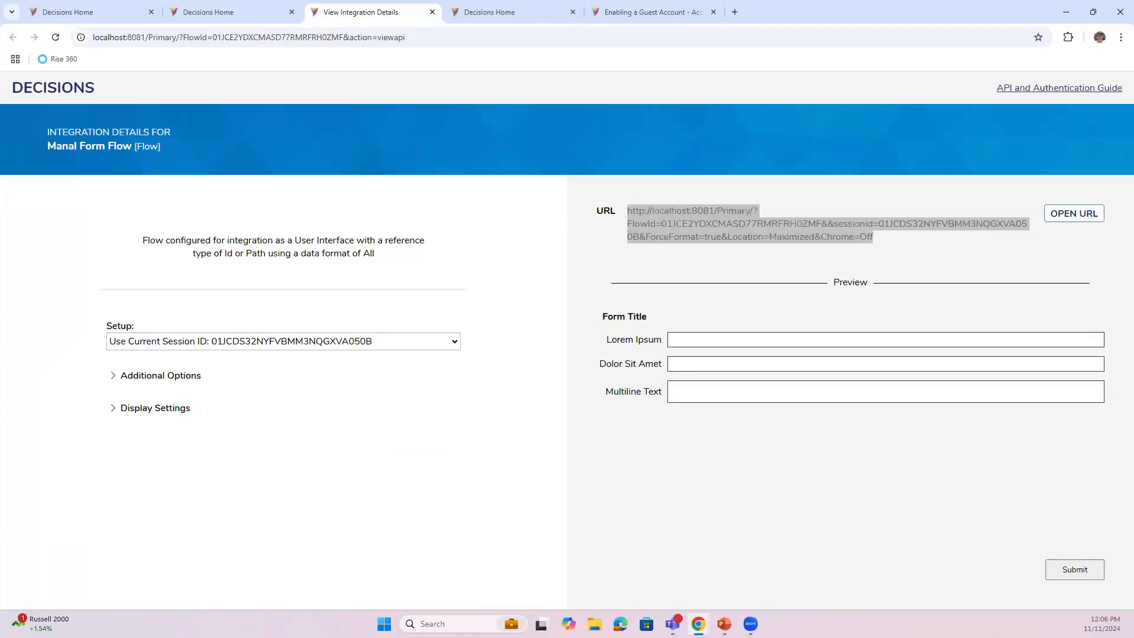
- Launch an incognito window and load the flow's session-ID URL on localhost:8081
right_click(697, 624)
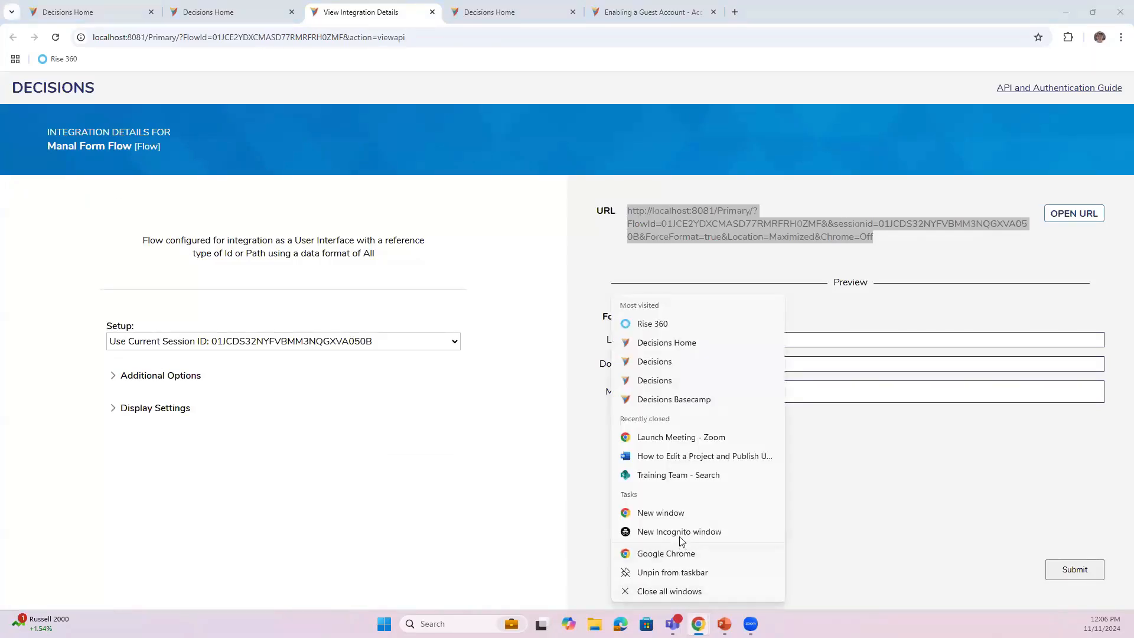
click(678, 532)
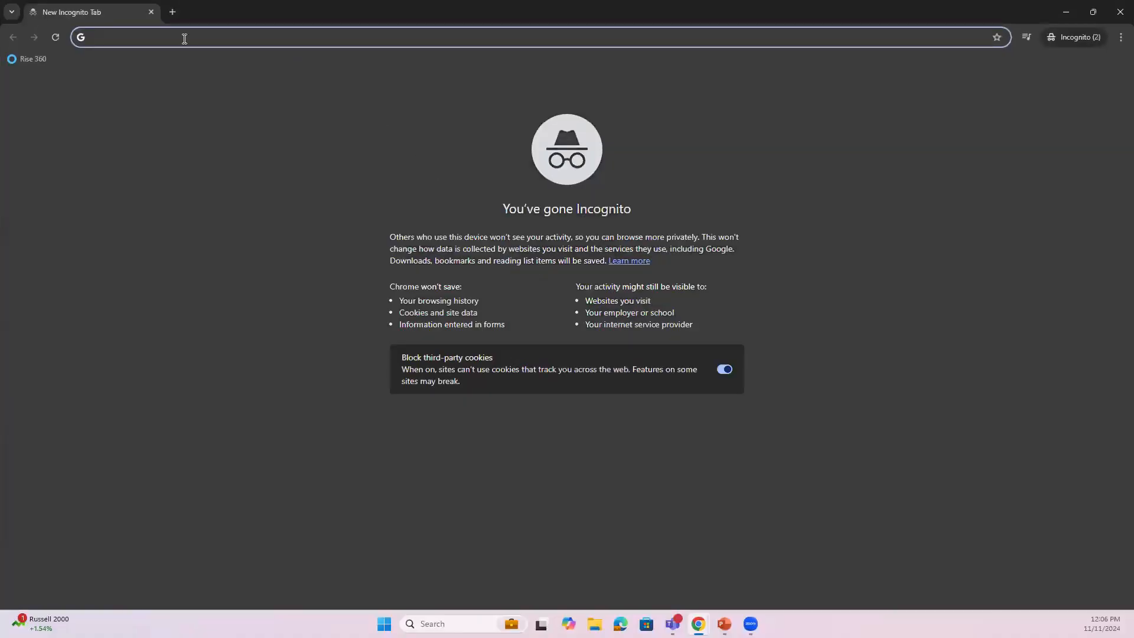
text(http://localhost:8081/Primary/?FlowId=01JCE2YDXCMASD77RMRFRH0ZMF&&sessionid=01JCDS32NYFVBMM3NQGXVA050B&ForceFormat=true&Location=Maximized&Chrome=Off)
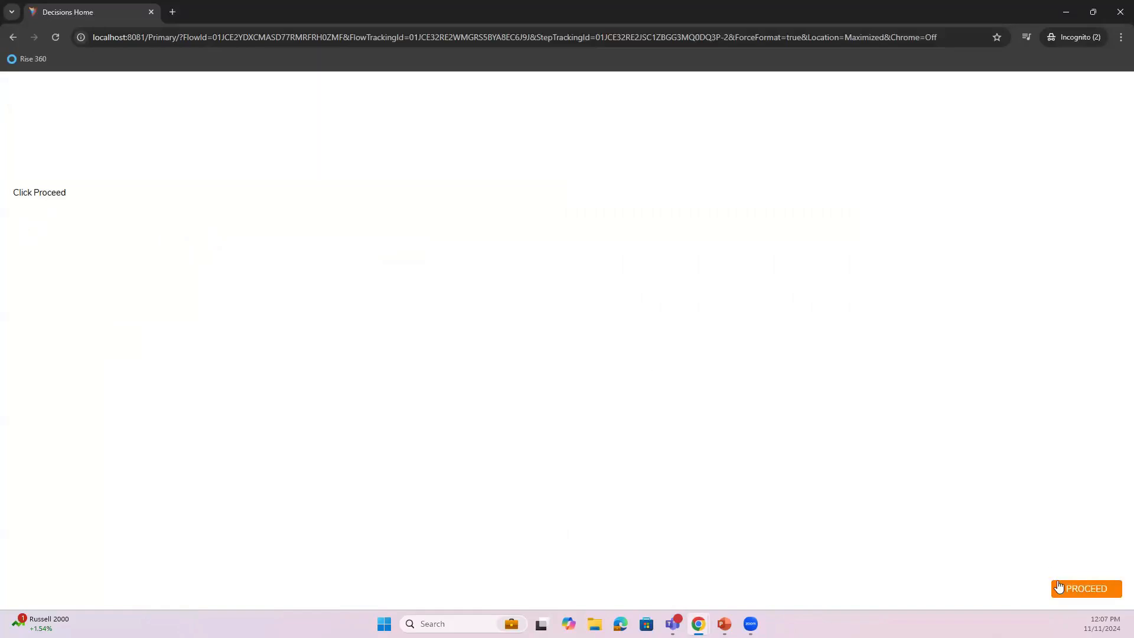
mouse_move(968, 533)
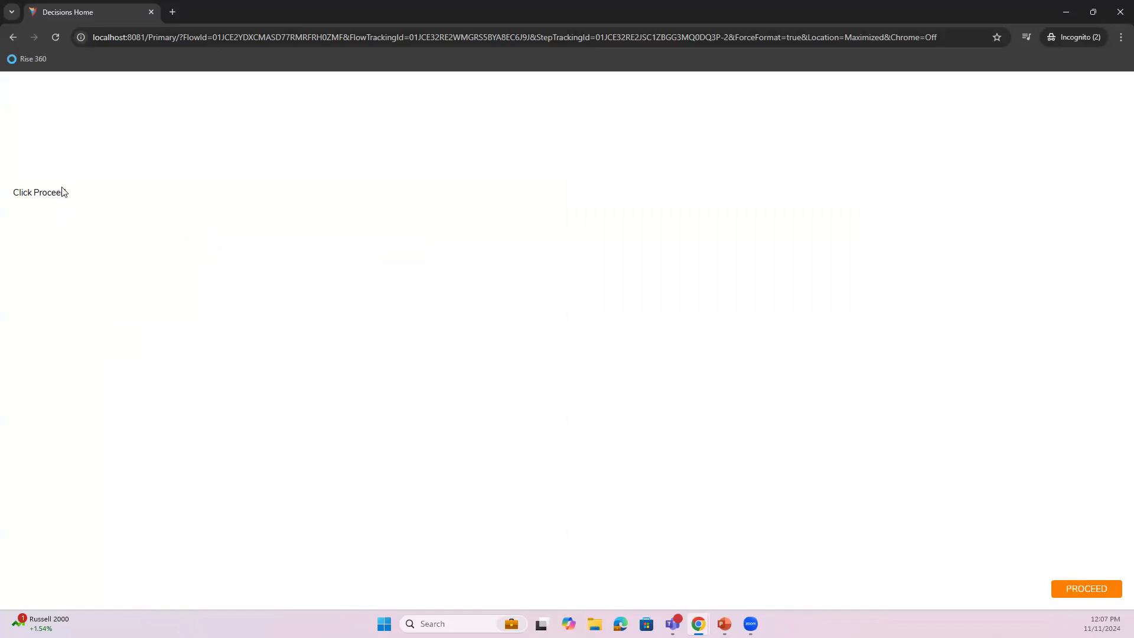
- Proceed through the form to completion and open the portal afterwards
click(1086, 588)
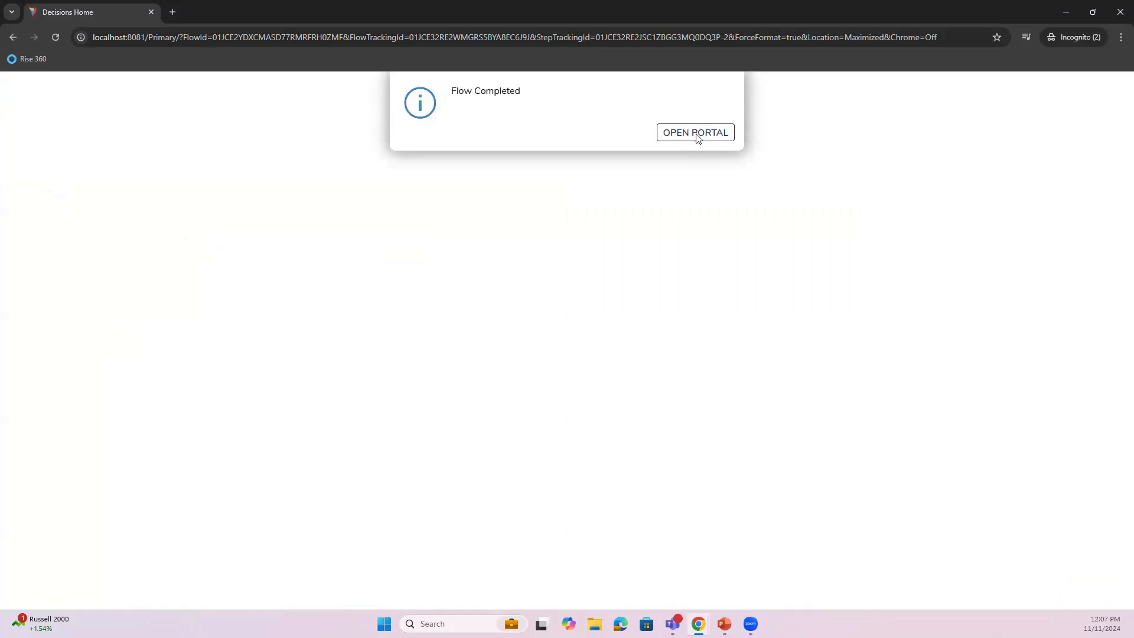
click(695, 132)
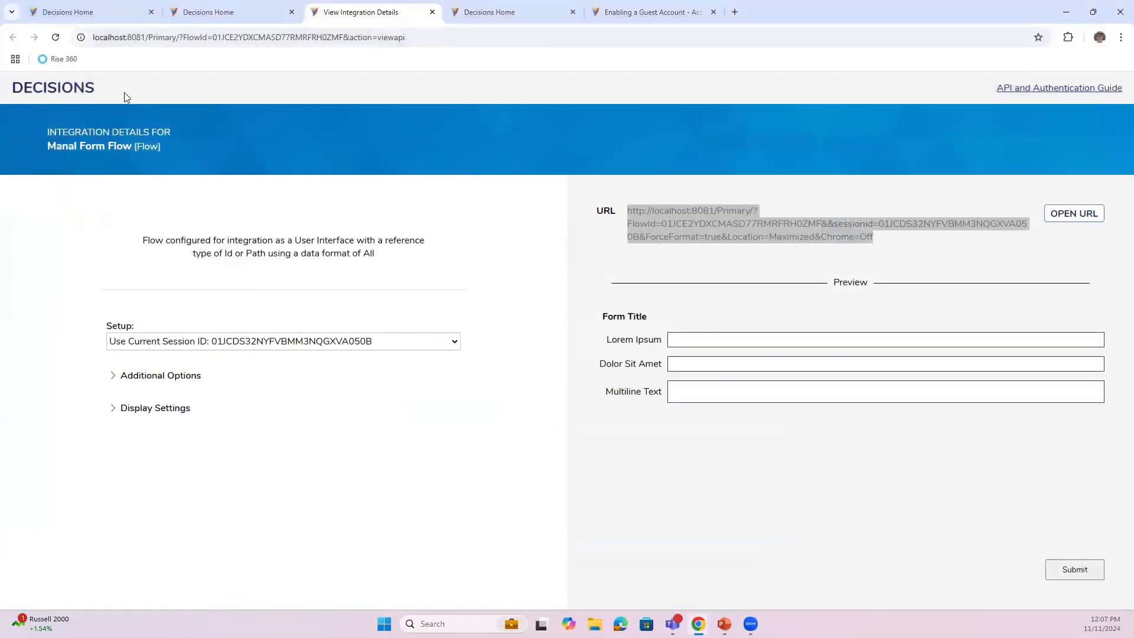
mouse_move(1054, 104)
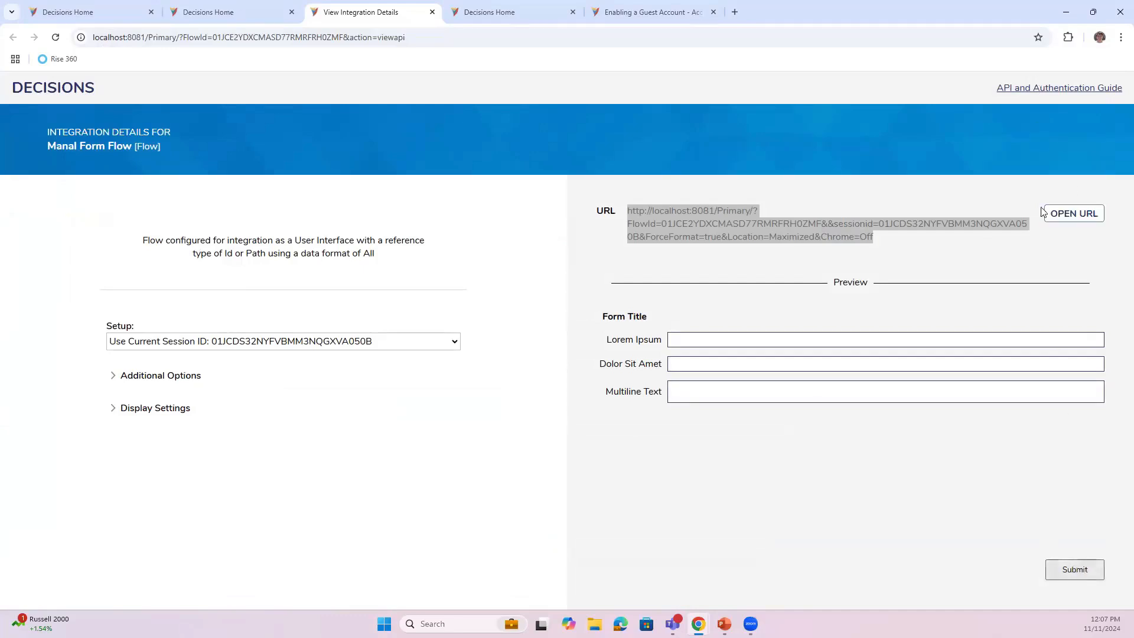
- Add an End Form Session step after the form in Manal Form Flow
click(208, 12)
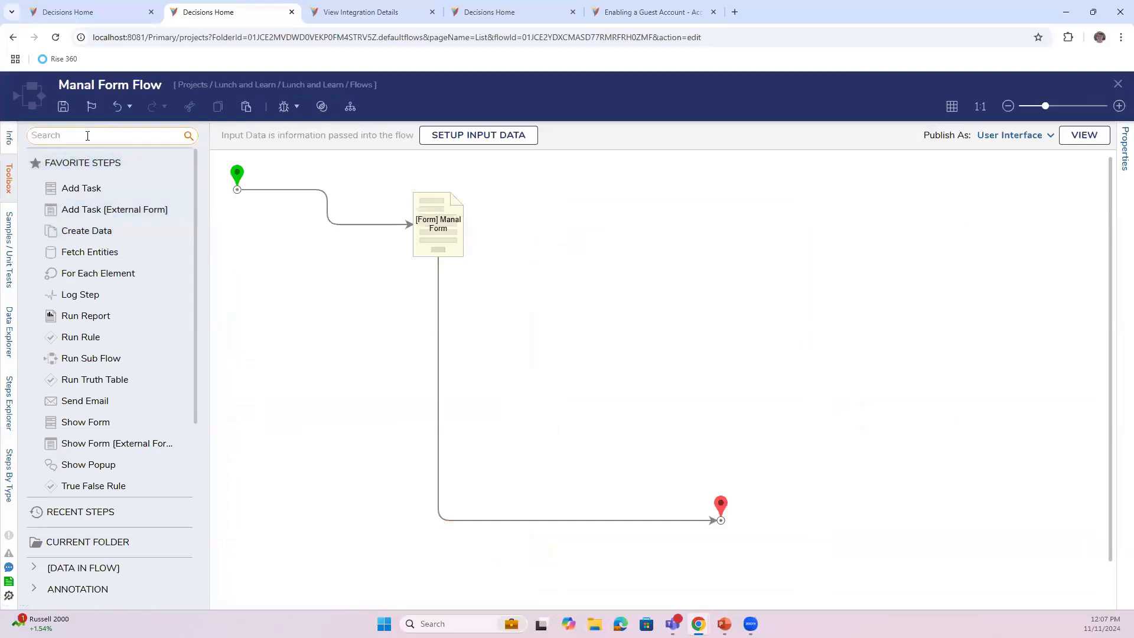
text(end form session)
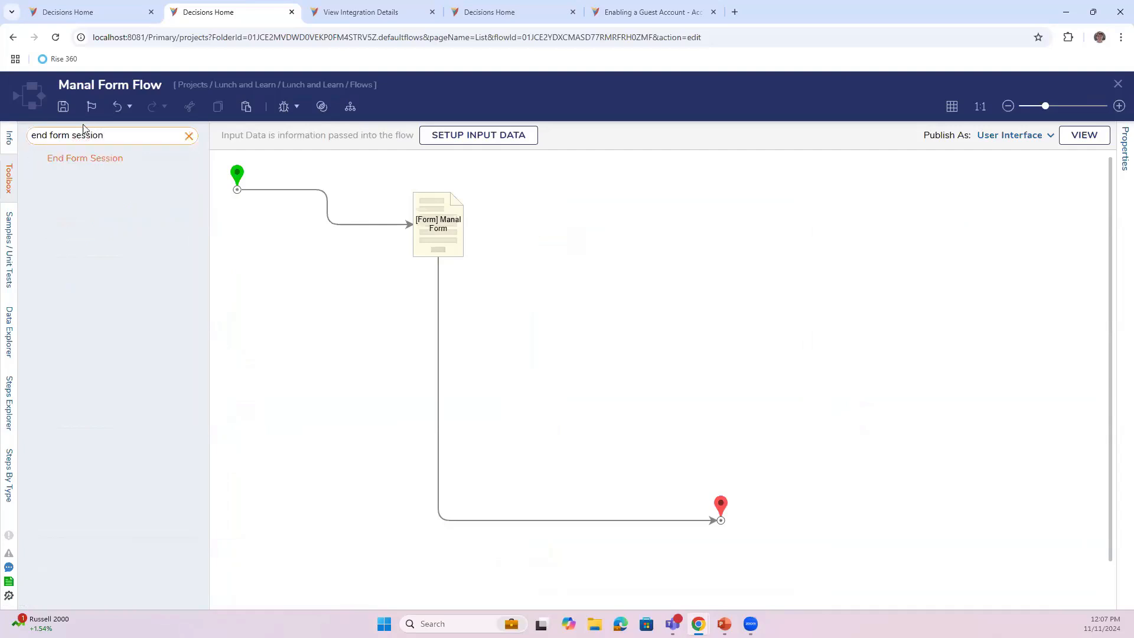
click(438, 362)
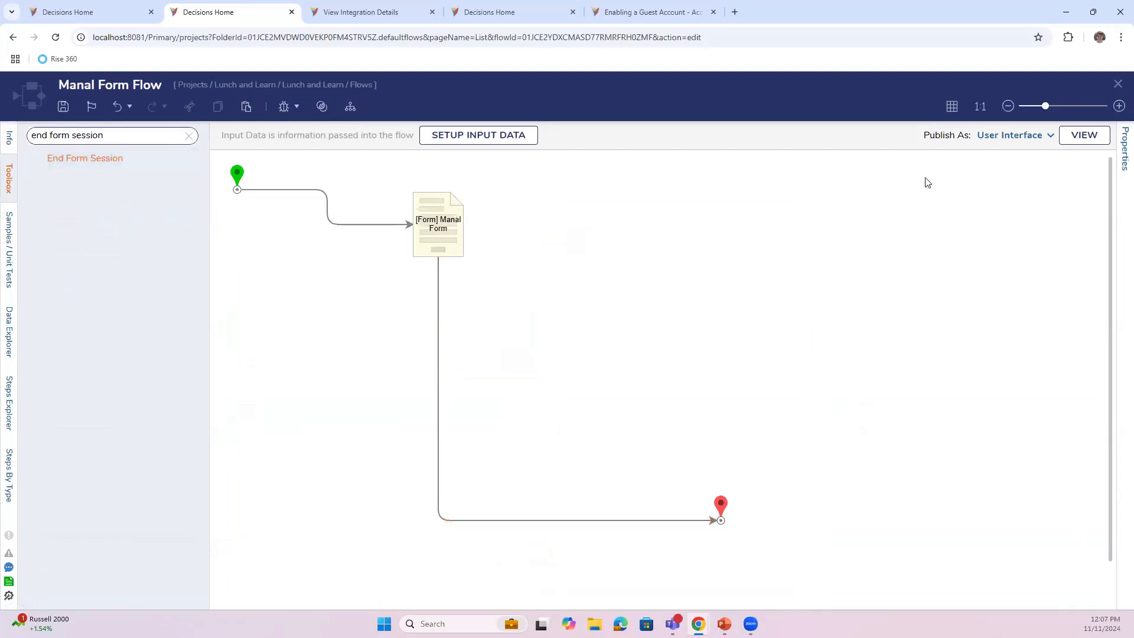
- Return to the flow designer and save the flow with the new step
click(362, 11)
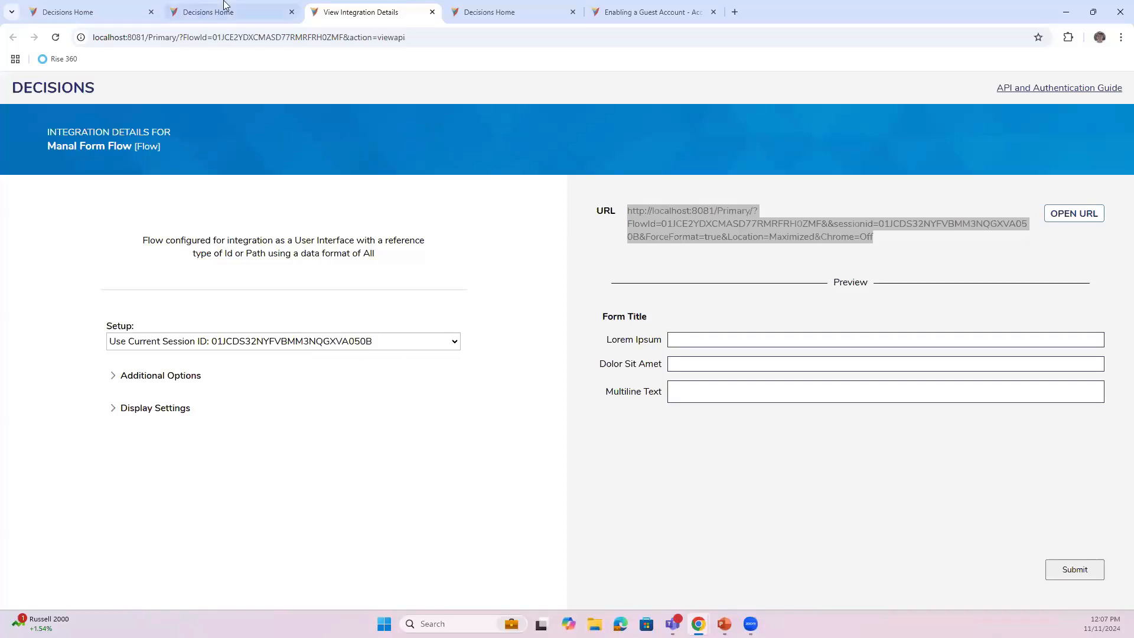
click(232, 12)
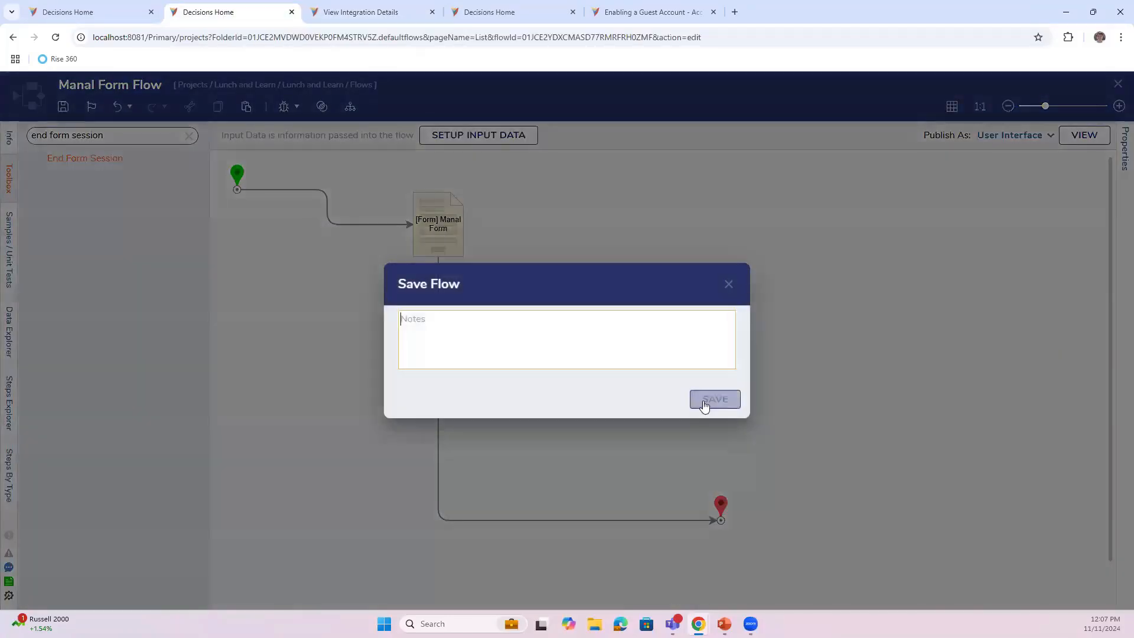
click(714, 400)
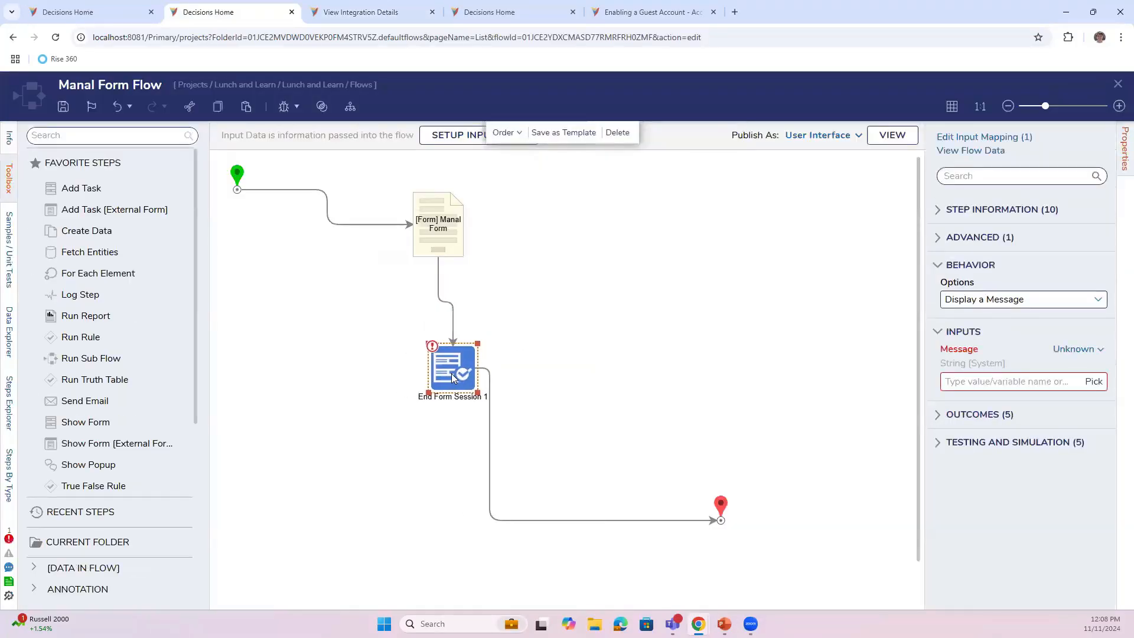
- Set the End Form Session behaviour to Open Url after trying Navigate
click(1078, 348)
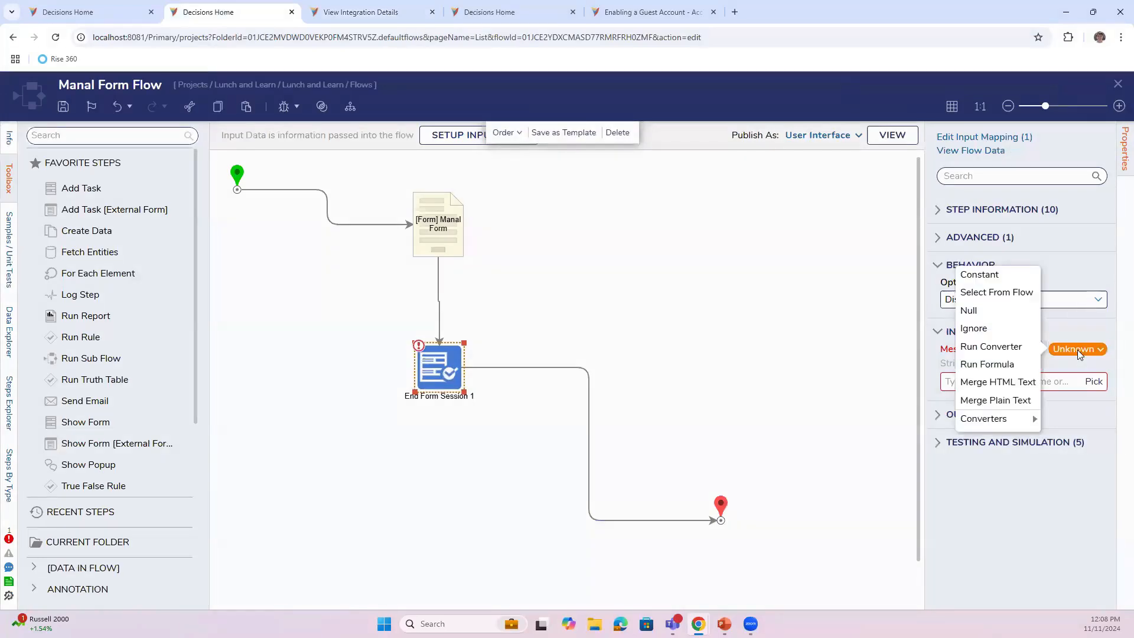
click(1021, 299)
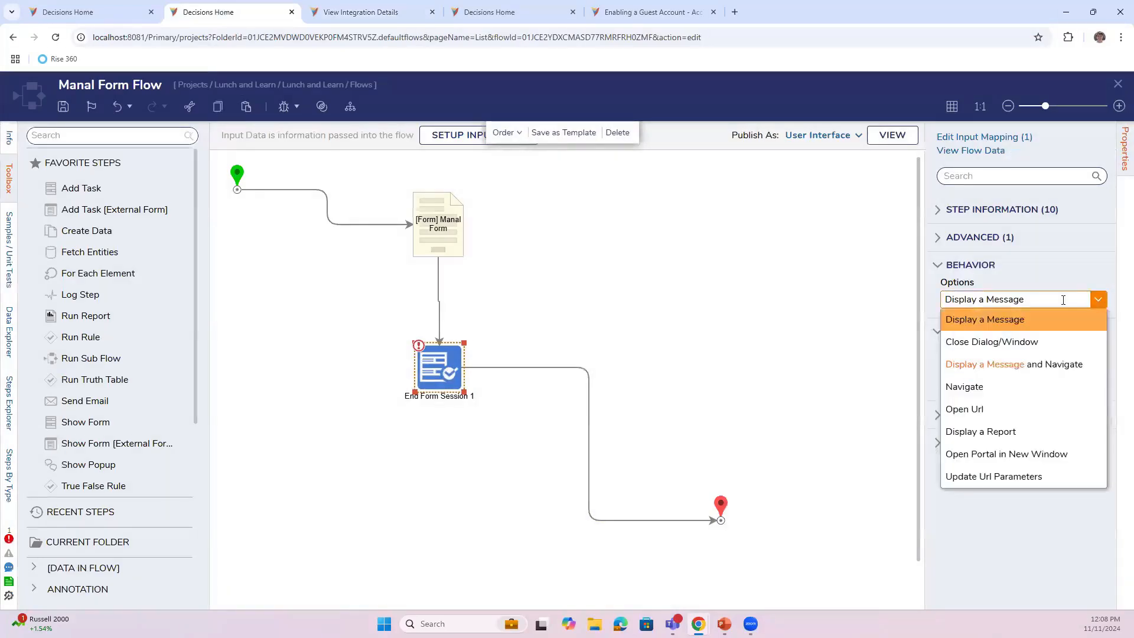
click(965, 386)
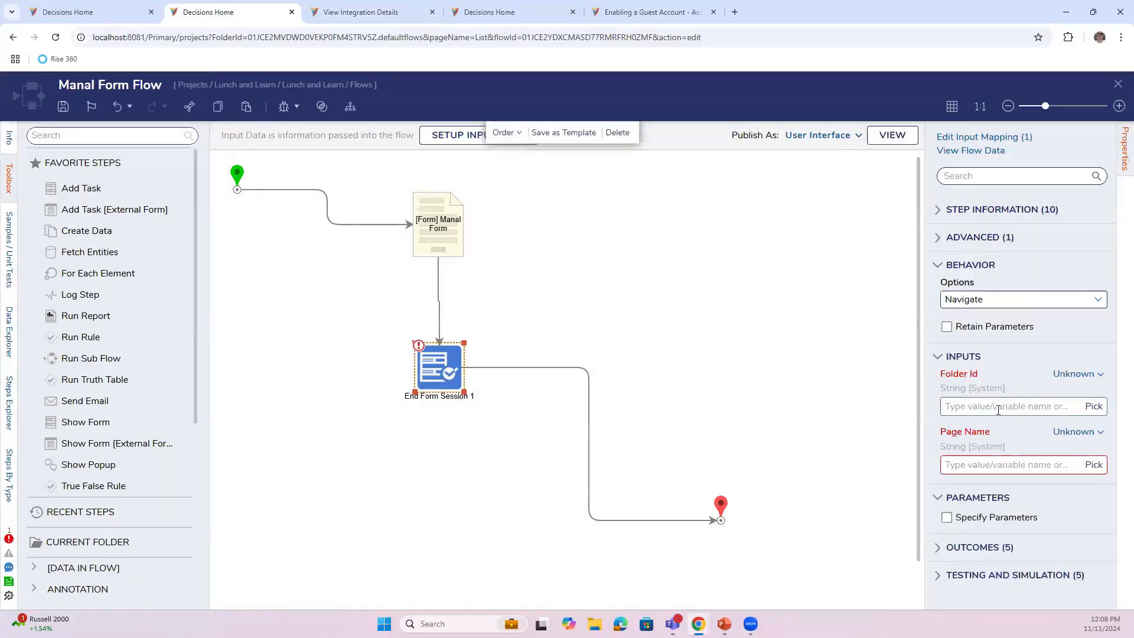
click(1022, 299)
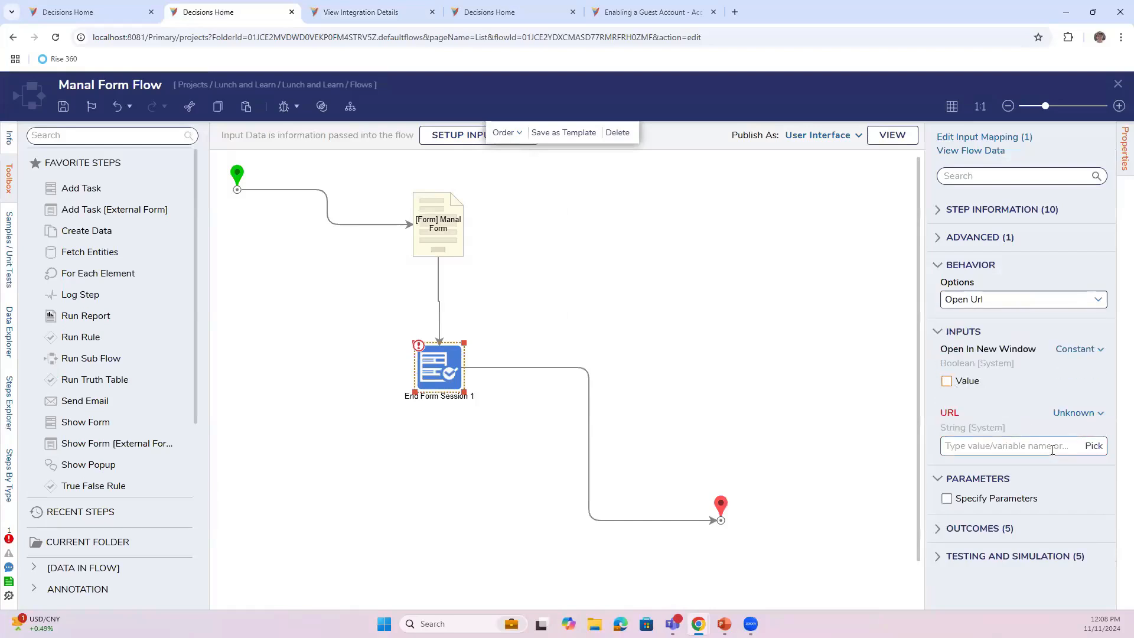
- Enter an http decisions.c address as the URL and save the flow
text(d)
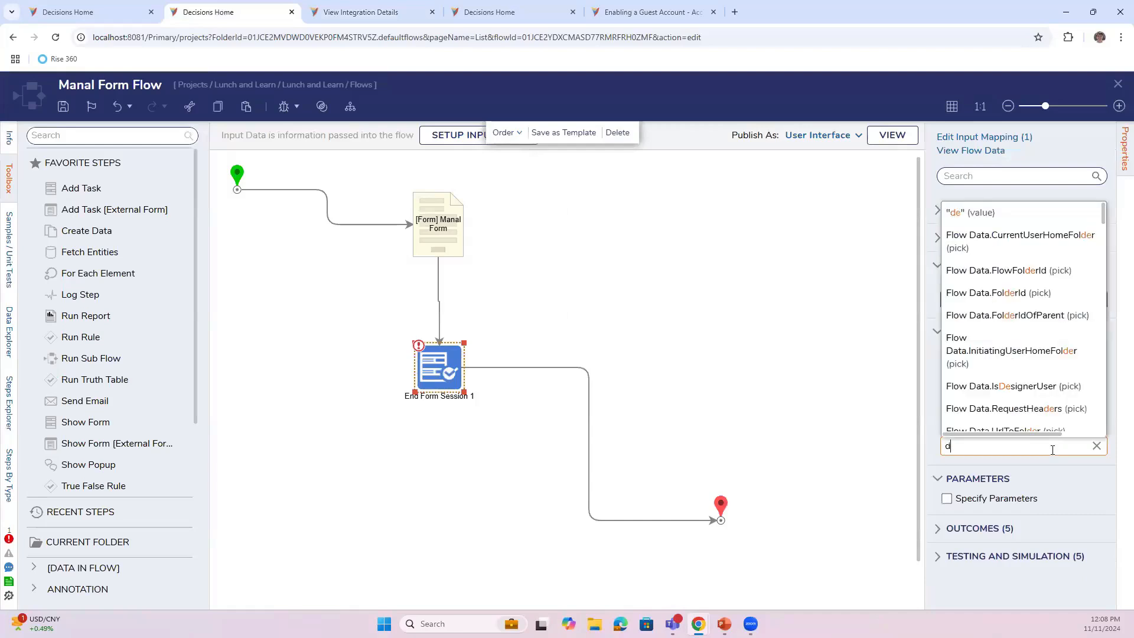
text(https://)
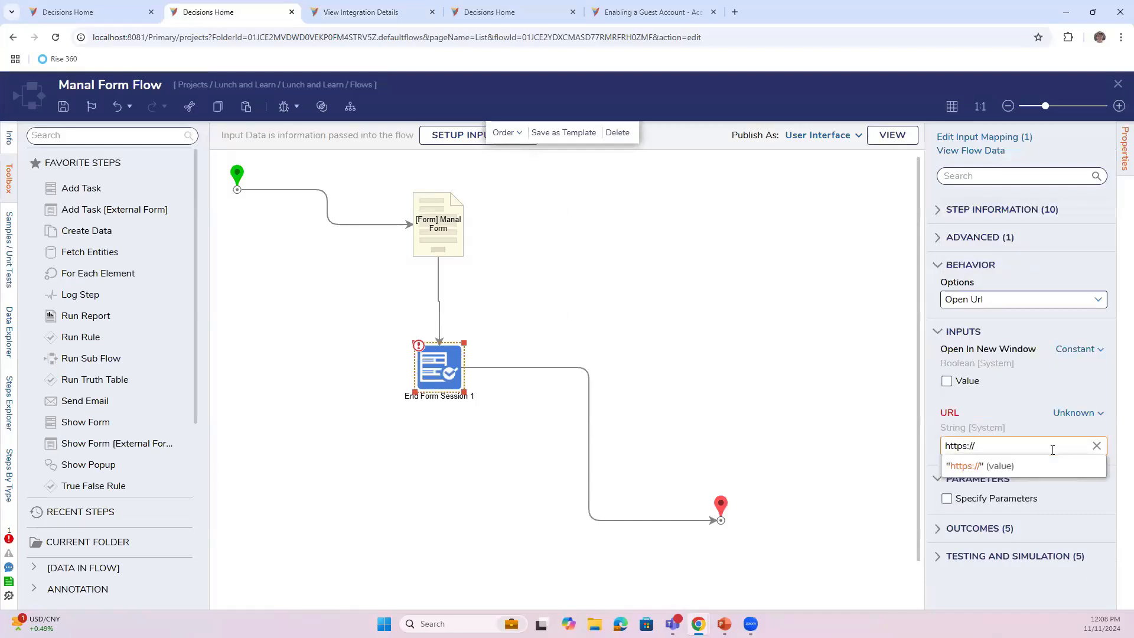
text(decisions.c)
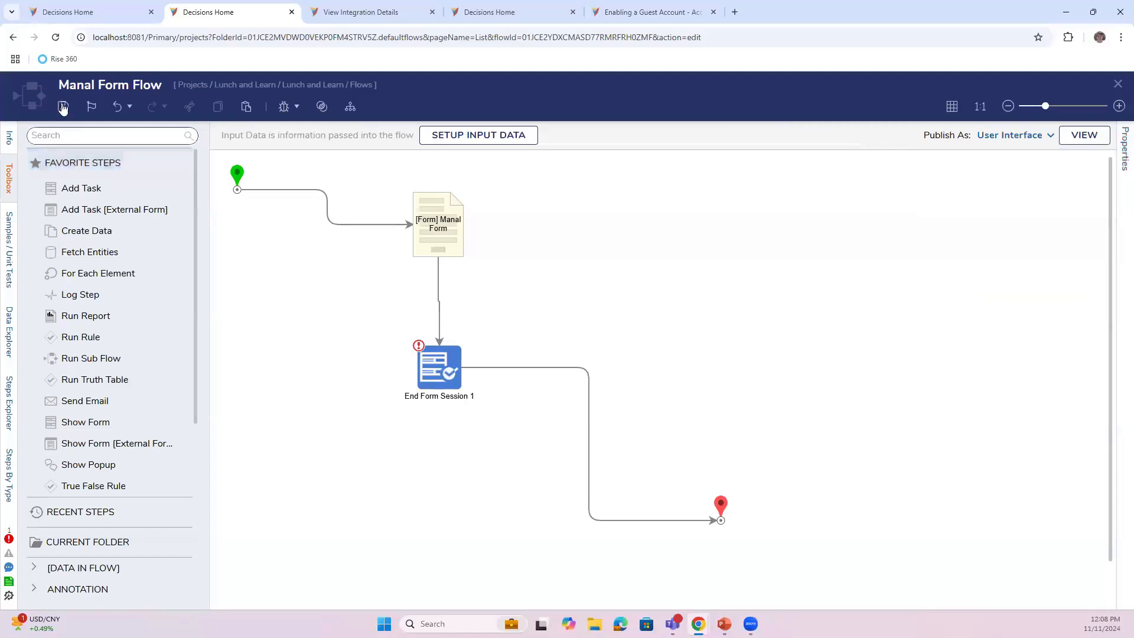
click(64, 107)
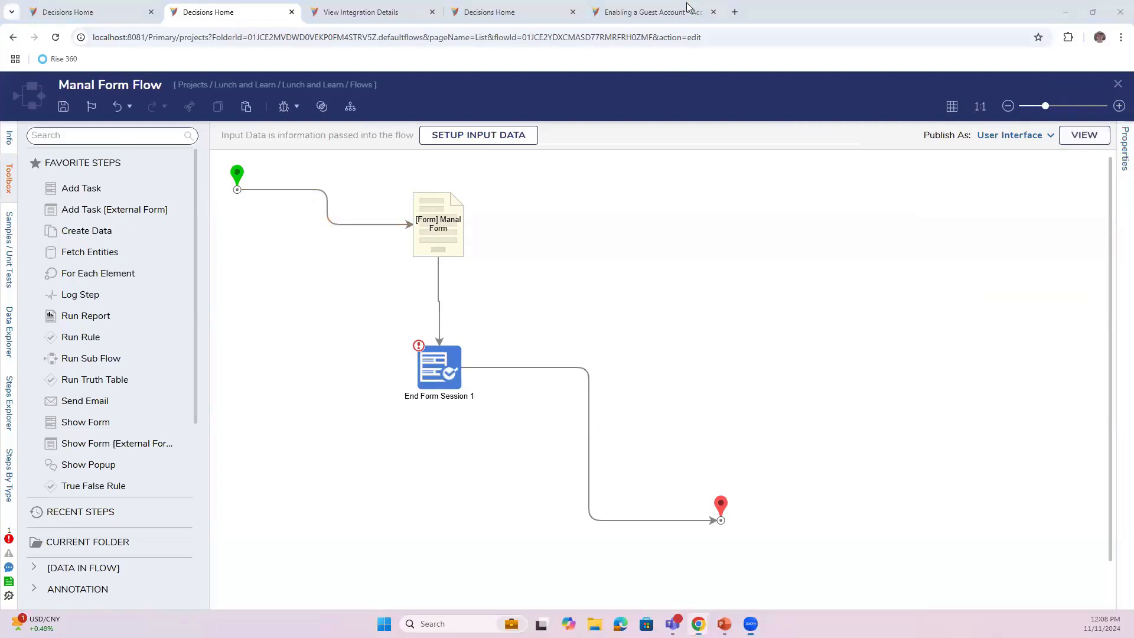
- Set the integration display to Center location with Auto size
click(371, 12)
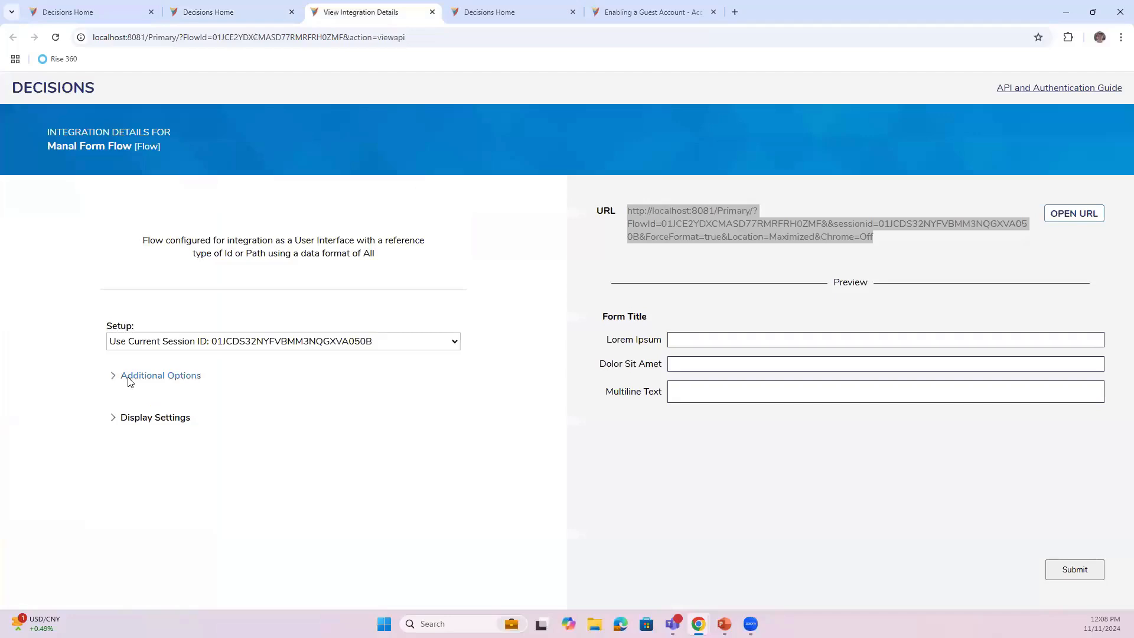
click(154, 417)
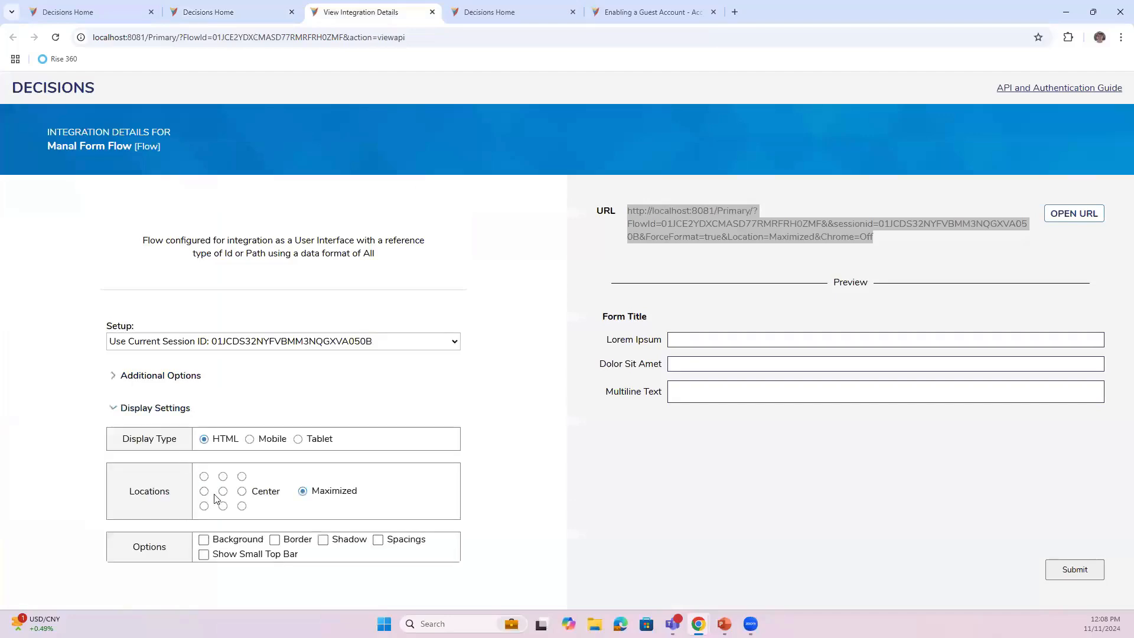
click(223, 490)
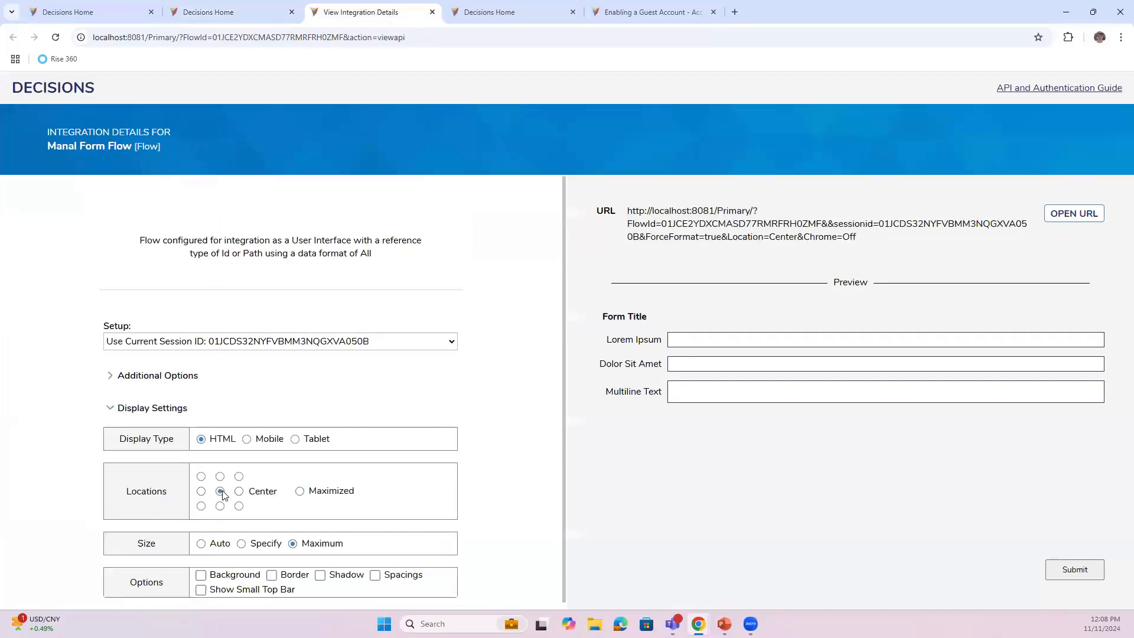
click(201, 544)
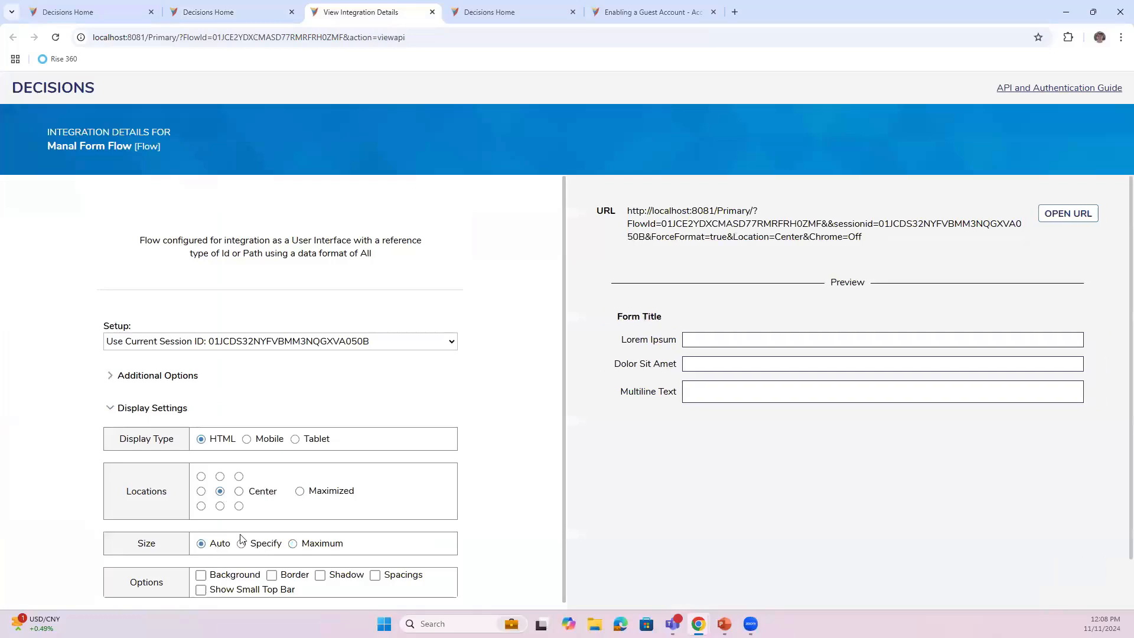
mouse_move(386, 458)
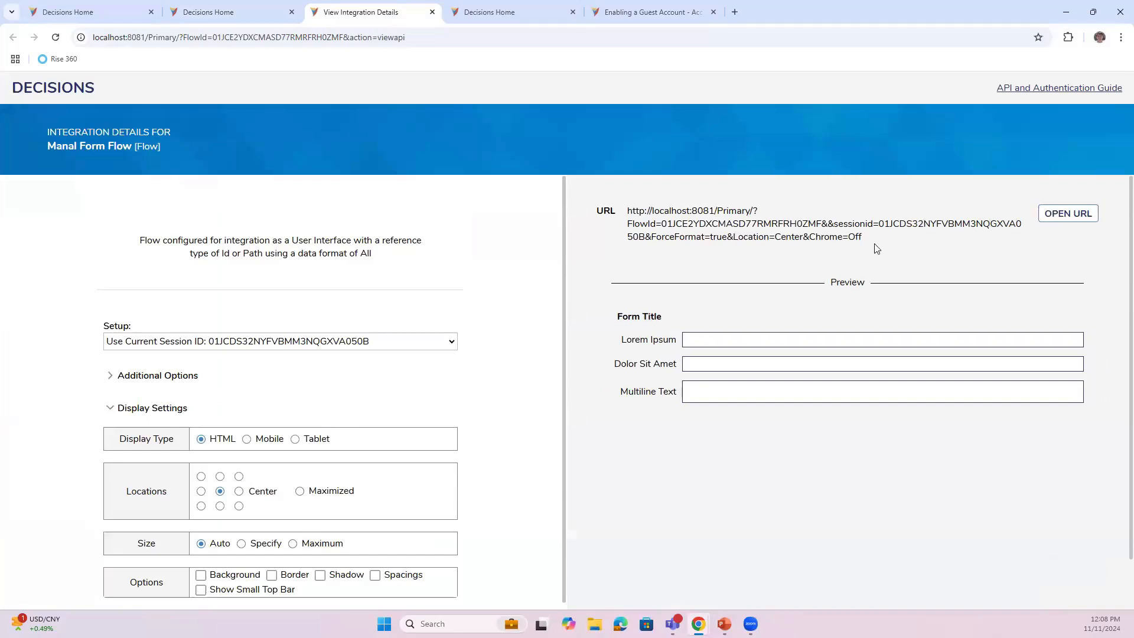
- Select the generated URL ending in Location=Center and return to the integration details
drag(664, 223, 861, 236)
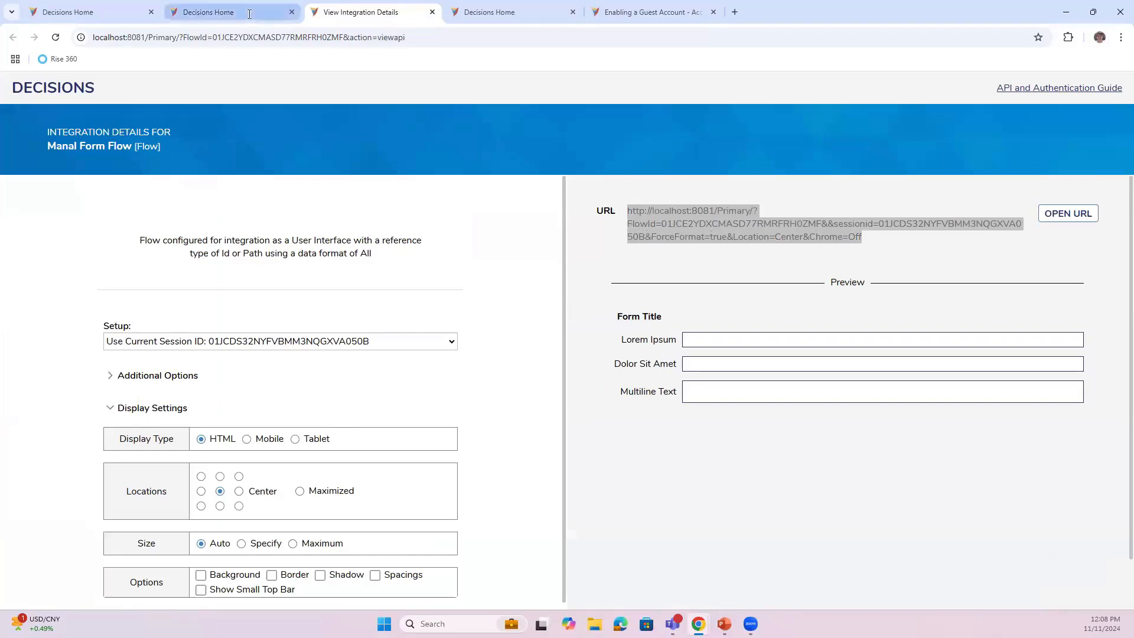
click(207, 11)
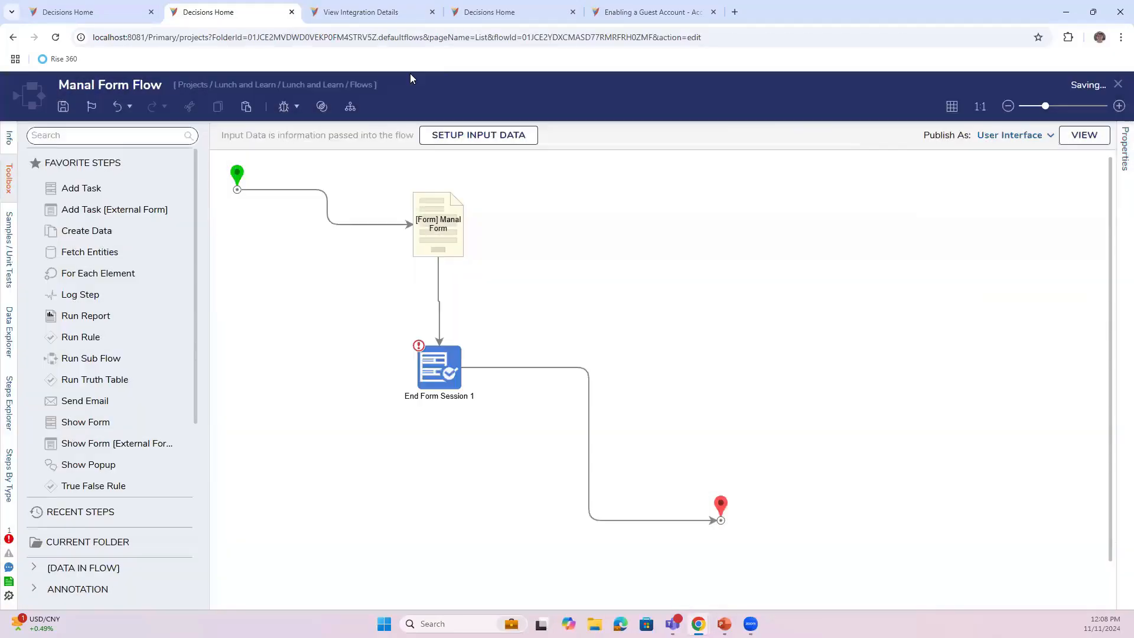
click(373, 12)
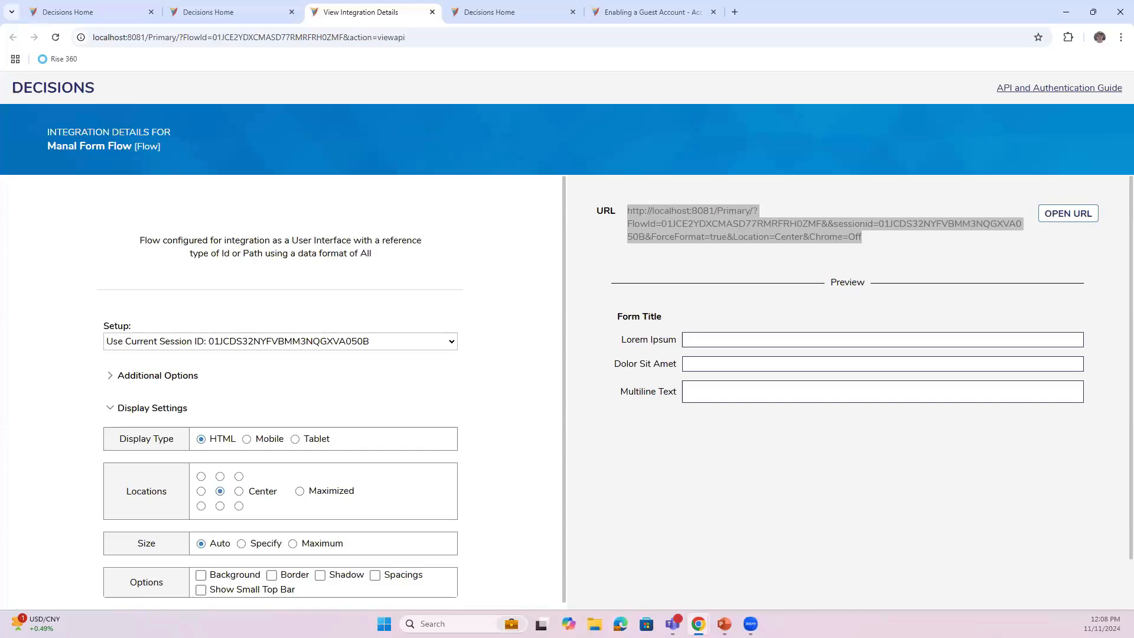
- Run the flow in an incognito window and proceed past the Click Proceed screen
right_click(697, 623)
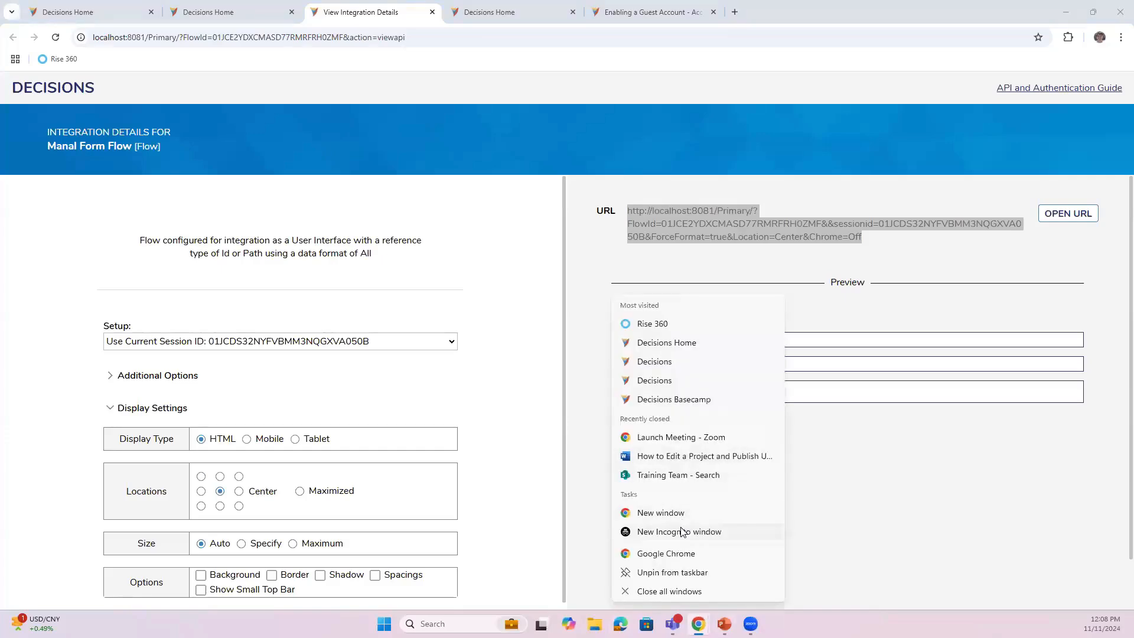
click(679, 531)
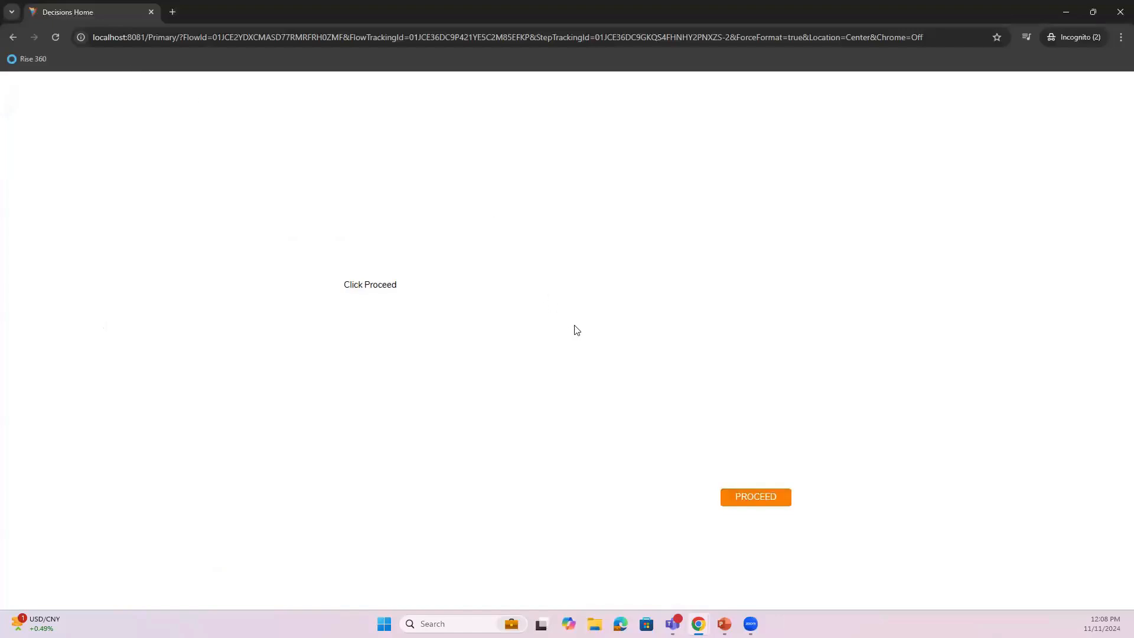
mouse_move(766, 504)
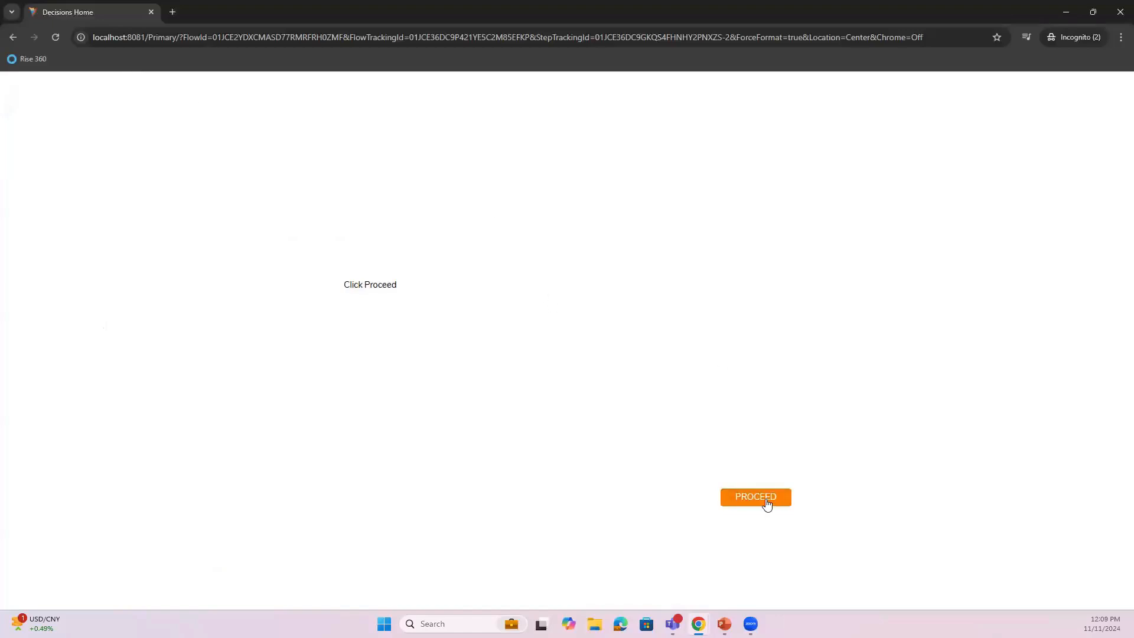
click(755, 497)
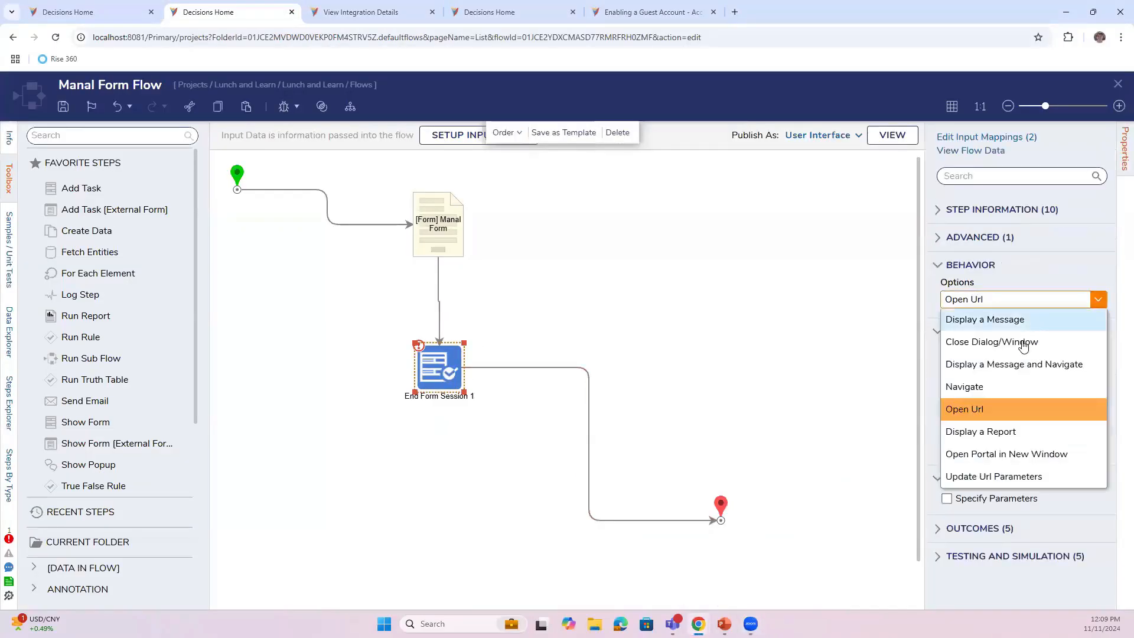
click(992, 341)
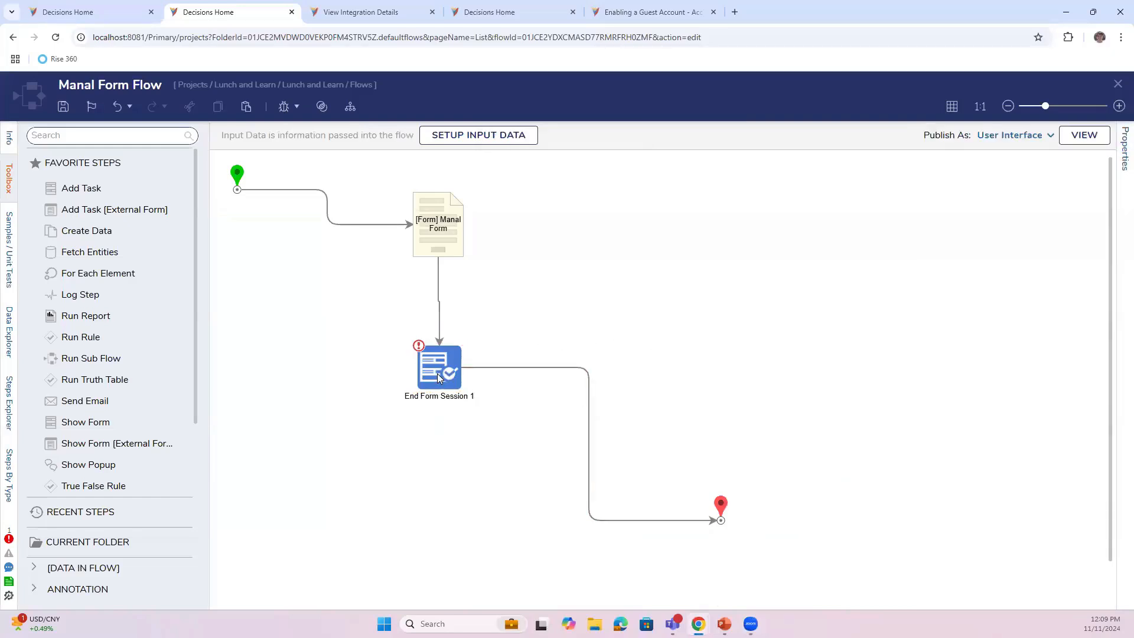
click(438, 367)
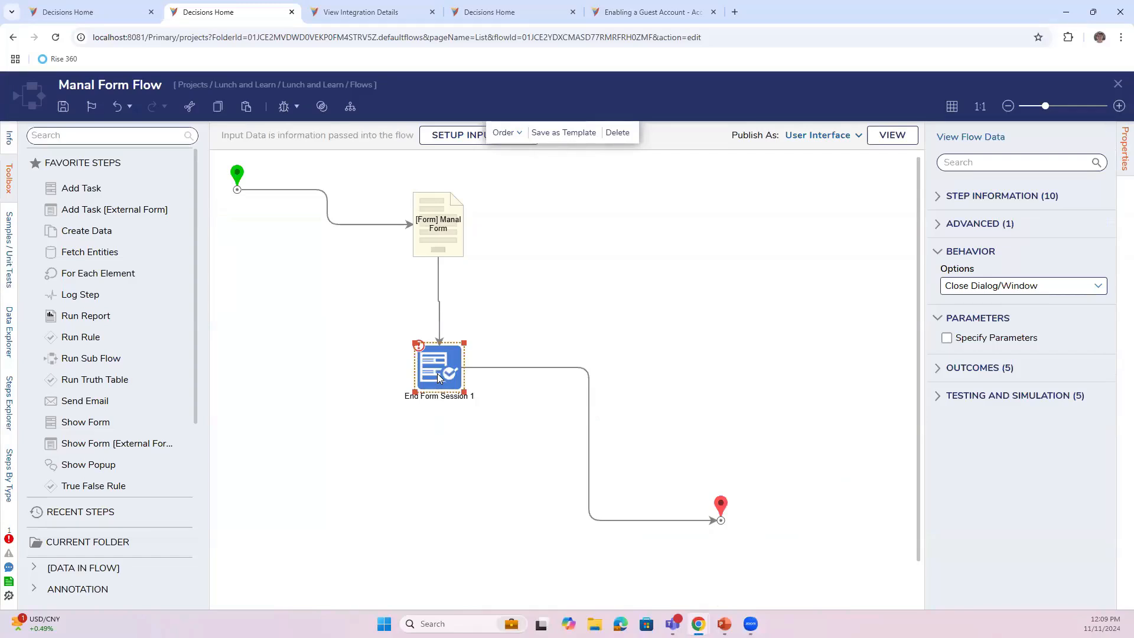
mouse_move(480, 262)
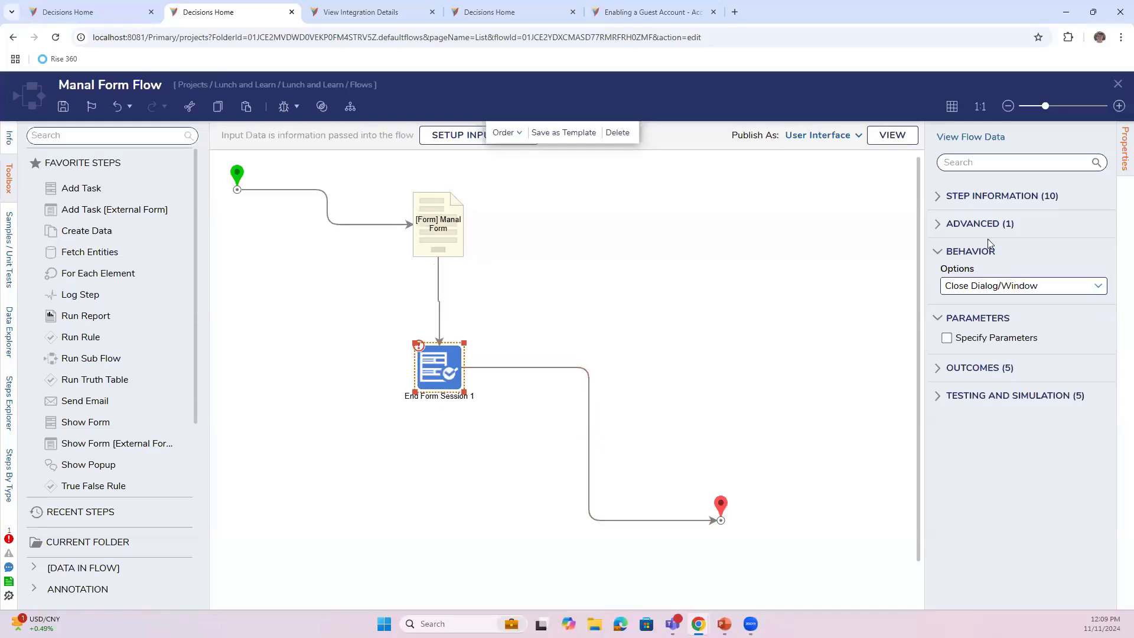
mouse_move(548, 251)
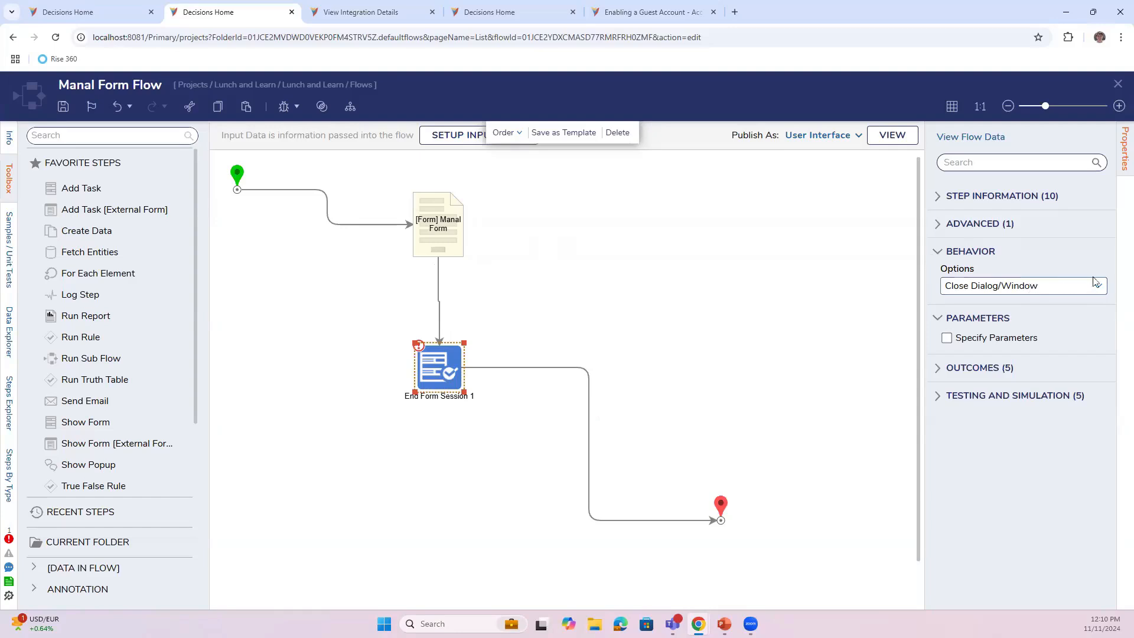
click(1023, 285)
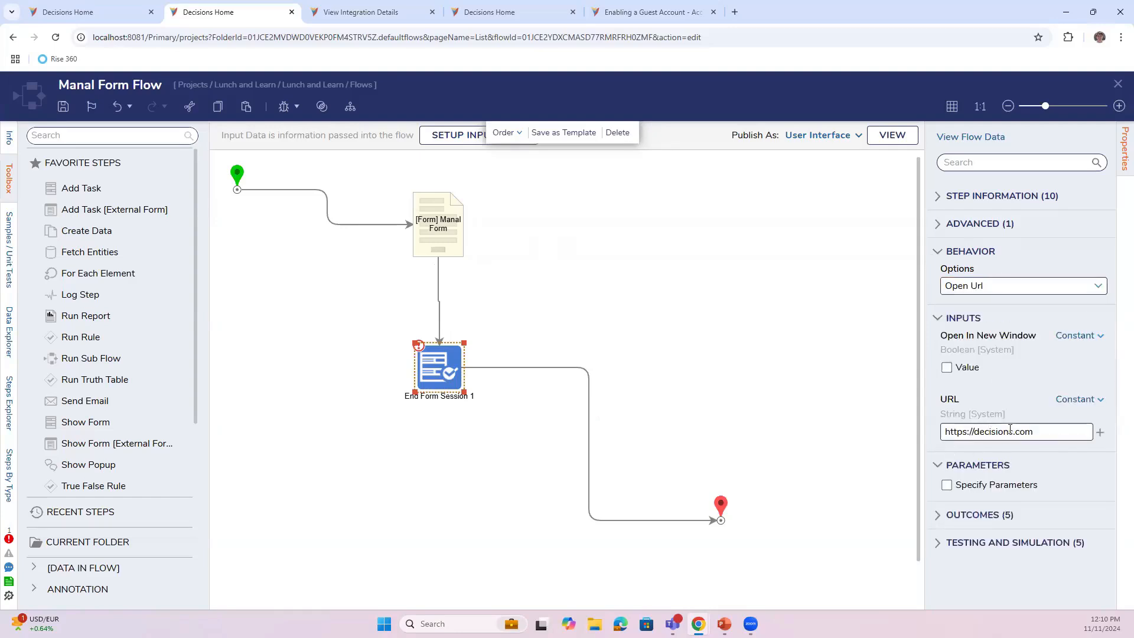
click(1096, 285)
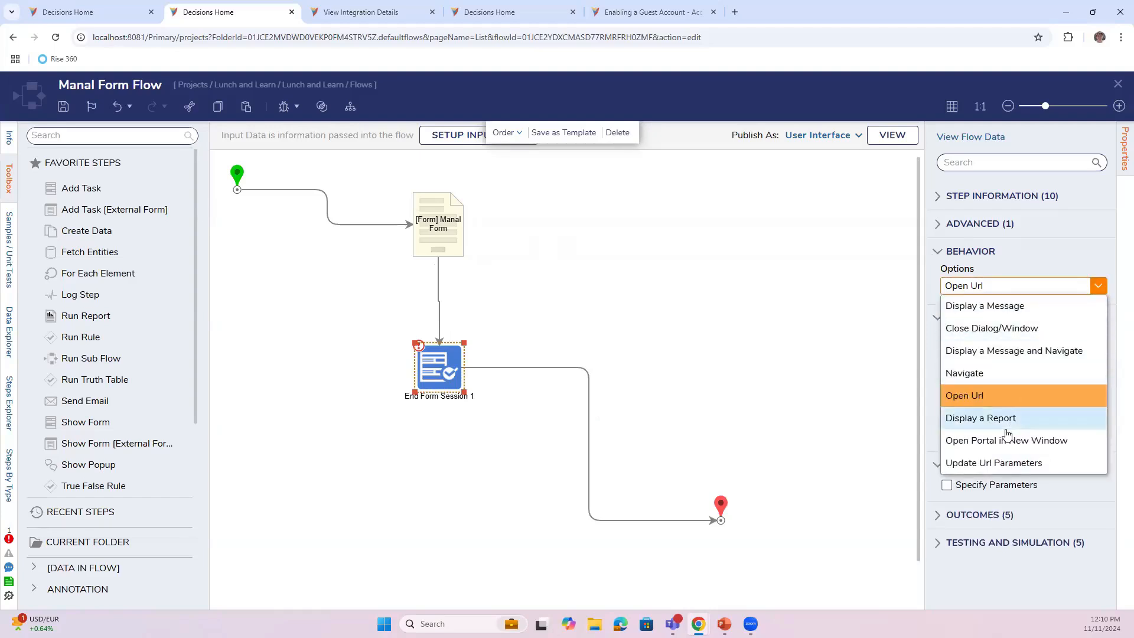
mouse_move(1006, 462)
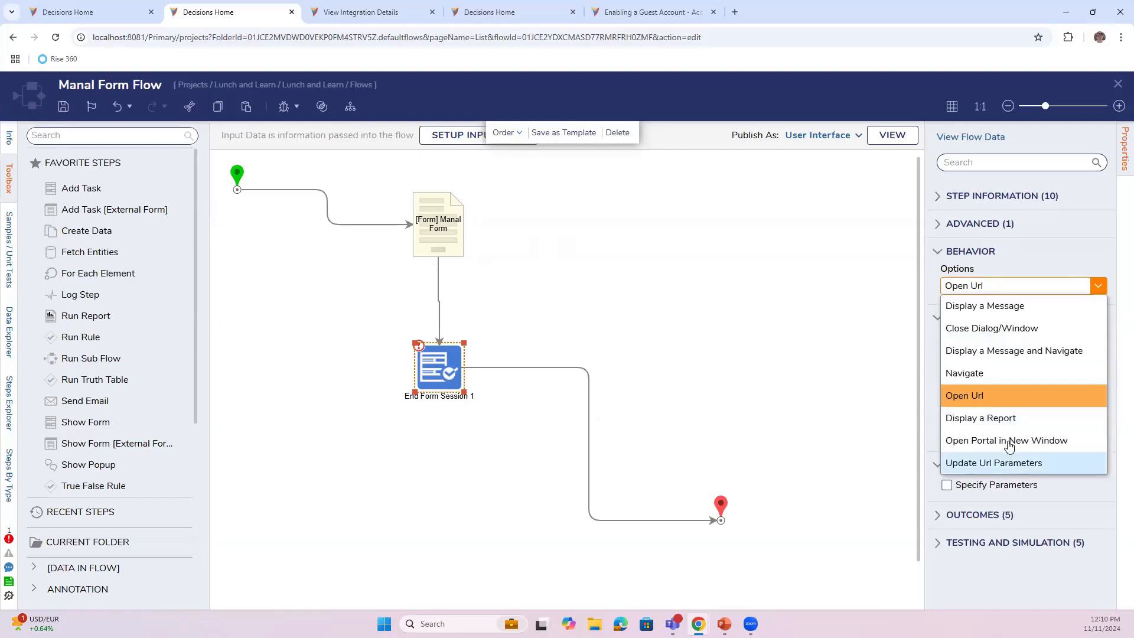
mouse_move(790, 393)
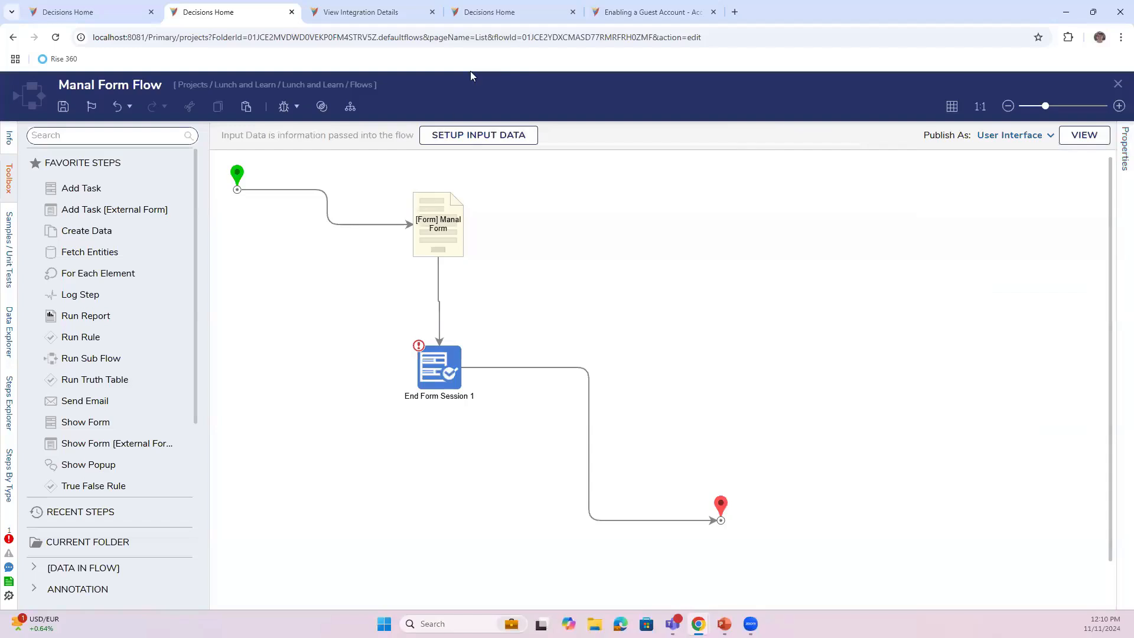
mouse_move(481, 287)
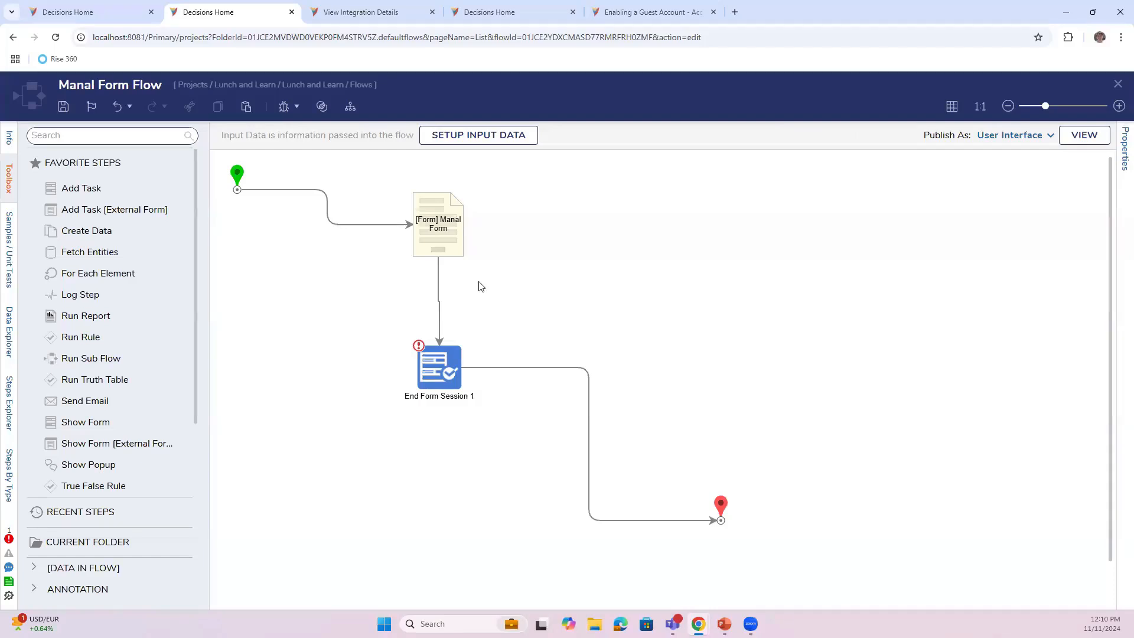
- Show the Manal Form step's settings with its InSession assignment type
click(438, 225)
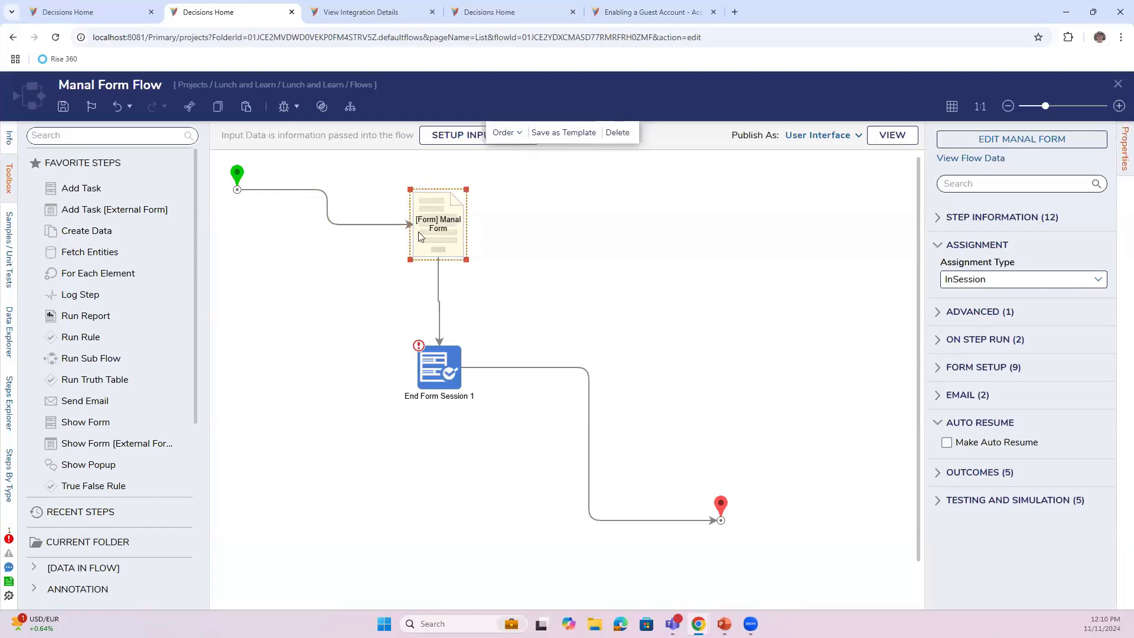
mouse_move(774, 290)
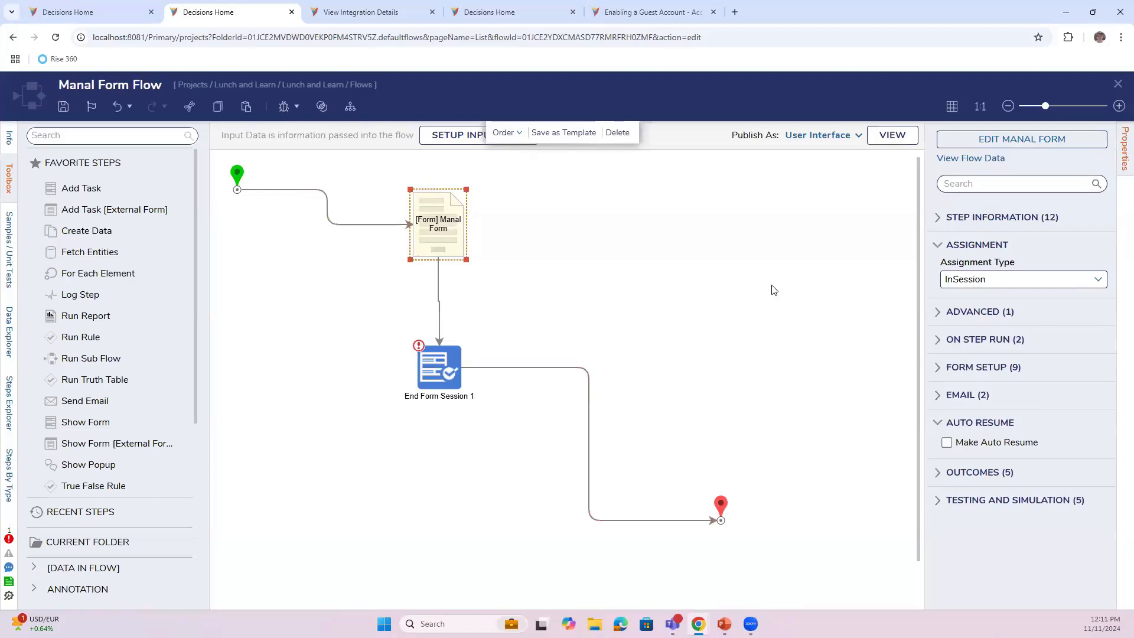
mouse_move(624, 312)
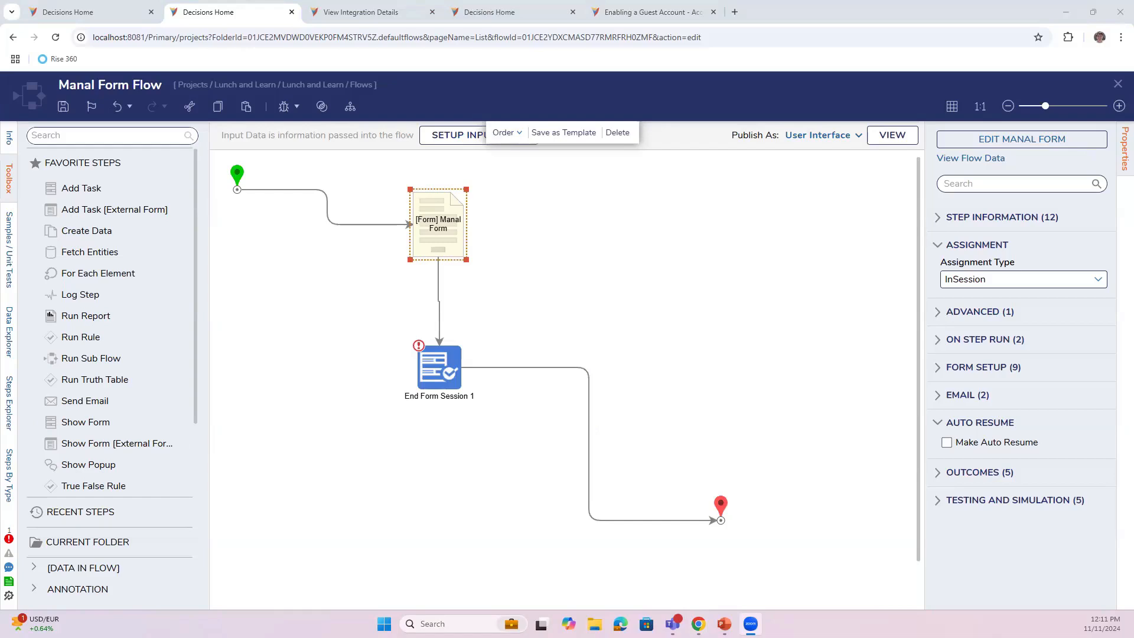
- Recheck End Form Session 1's Open Url behavior and adjust its connector to the flow end
click(438, 367)
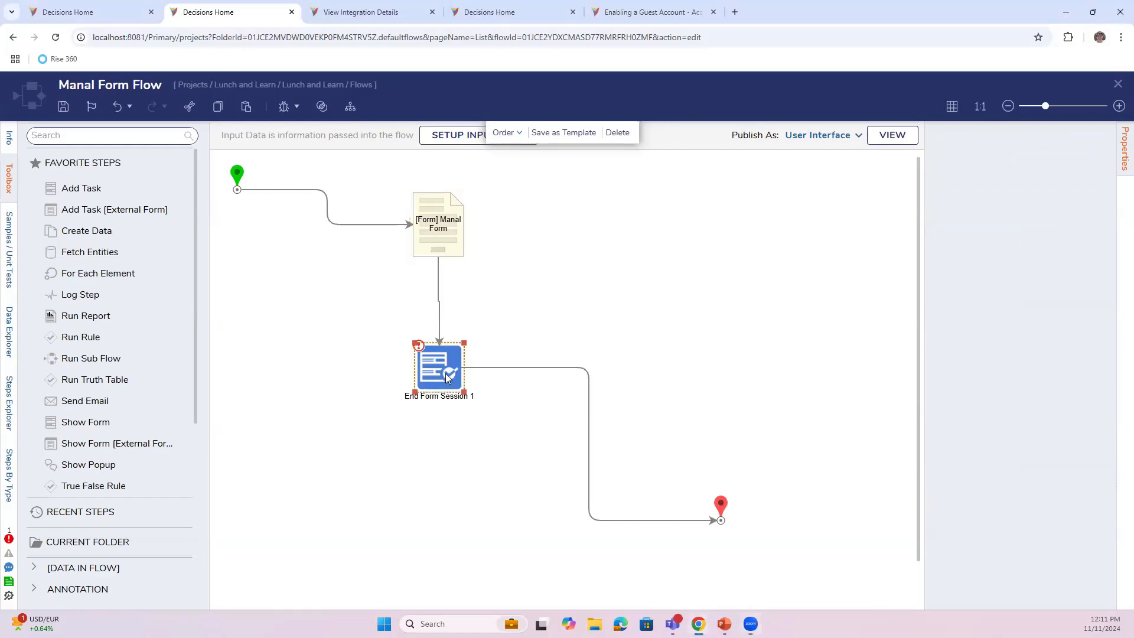
click(438, 367)
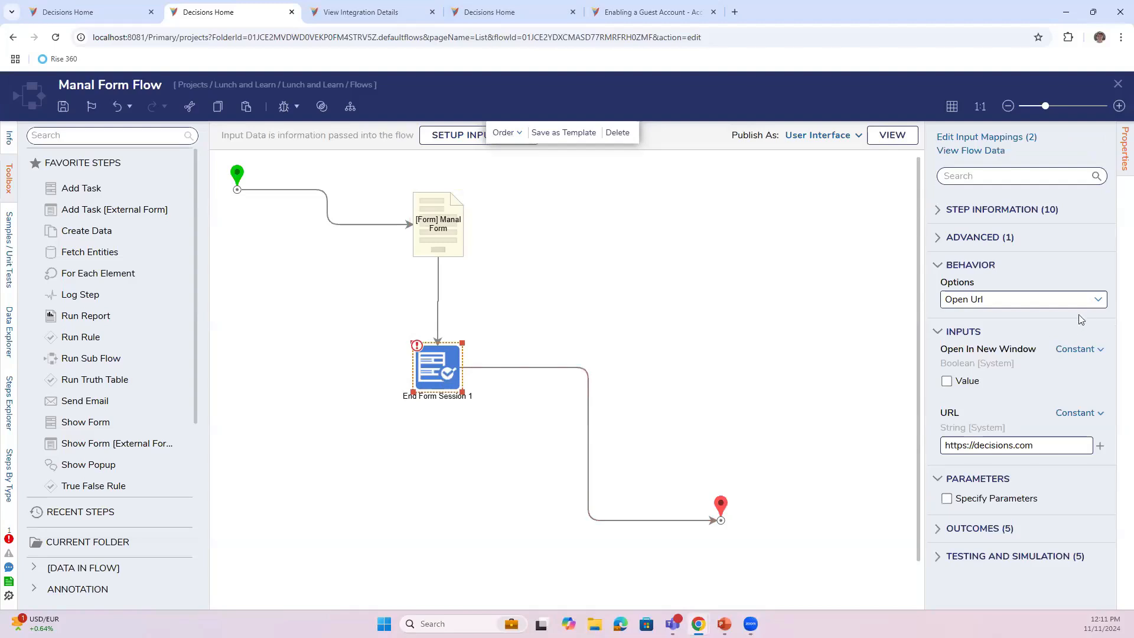
click(1022, 299)
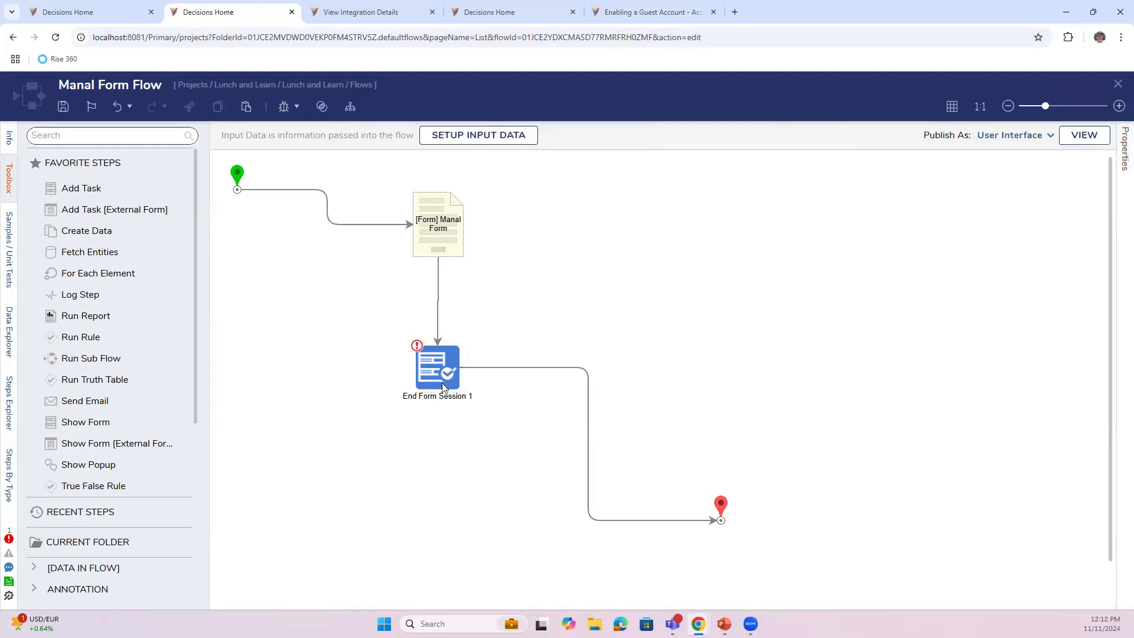
click(437, 368)
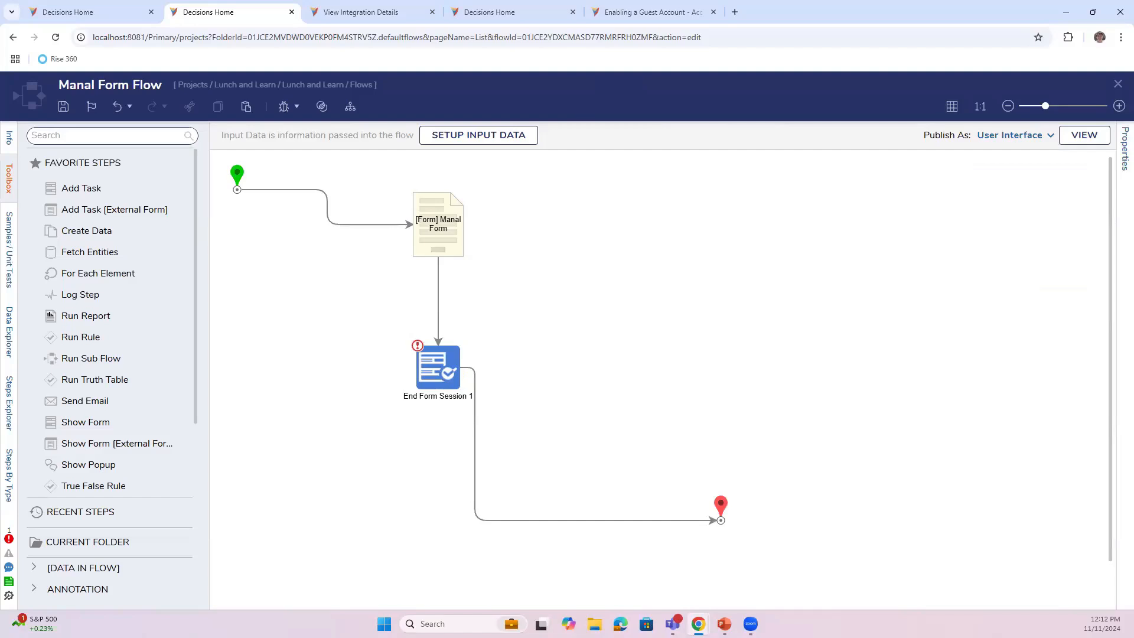
mouse_move(541, 263)
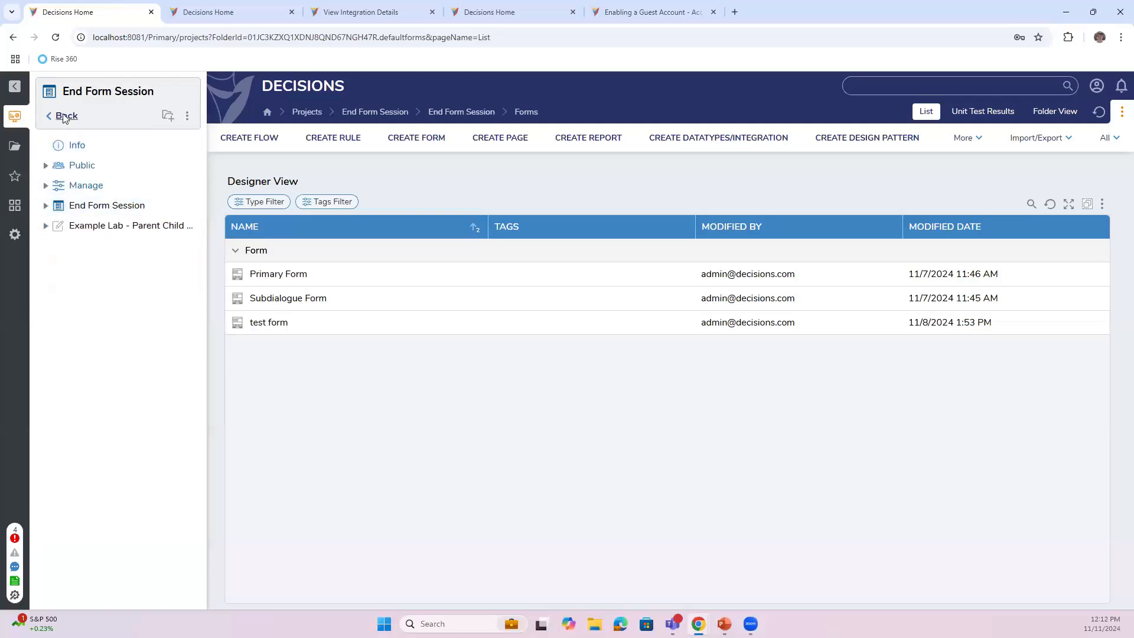
- Go back from the End Form Session project to the Projects list
click(65, 116)
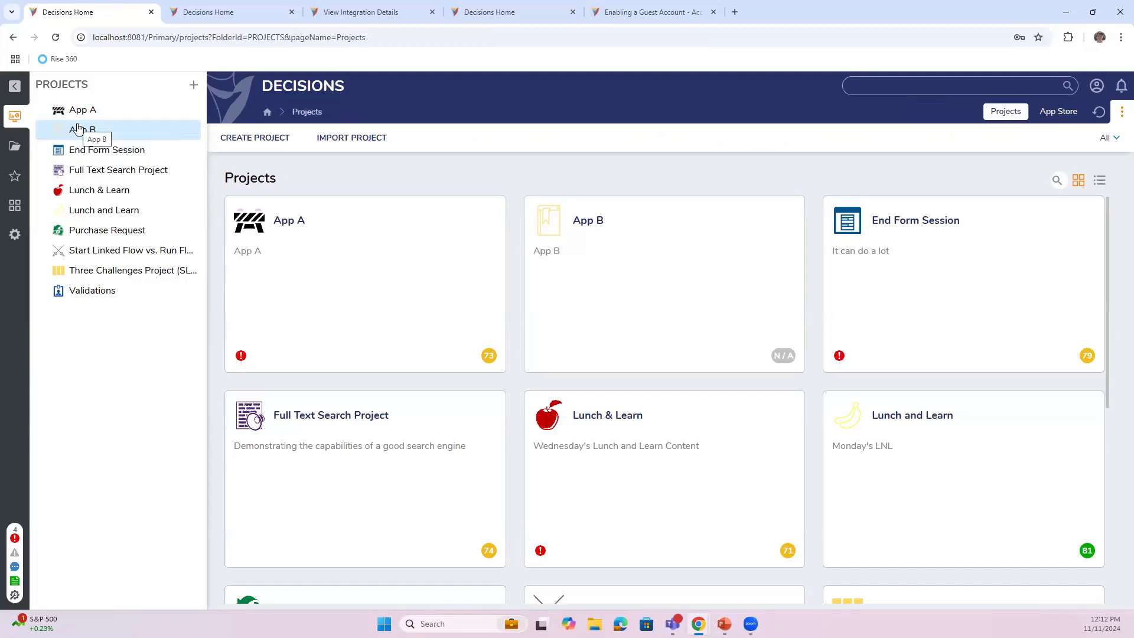
mouse_move(206, 21)
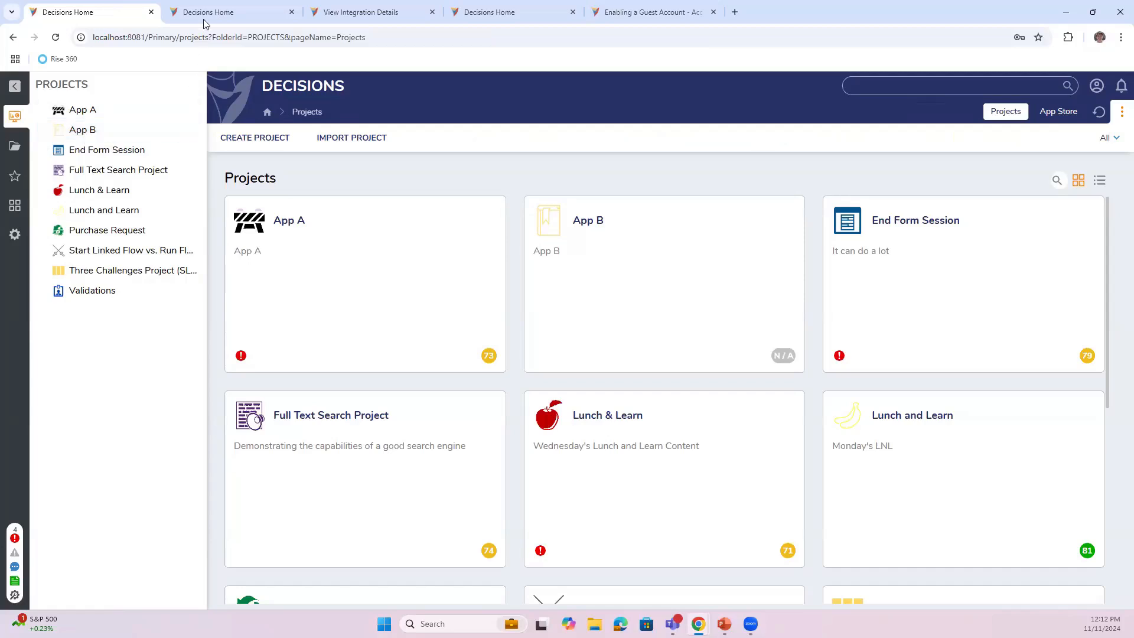
- Close the Manal Form Flow designer keeping changes, then list Lunch and Learn's Flows folder
click(231, 12)
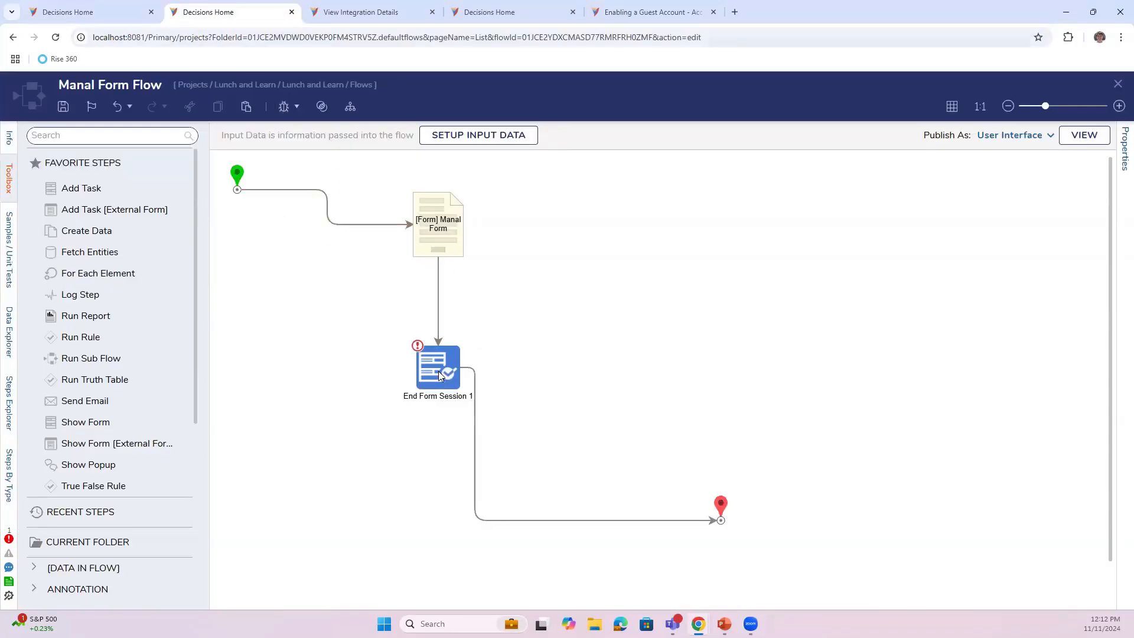
mouse_move(1044, 178)
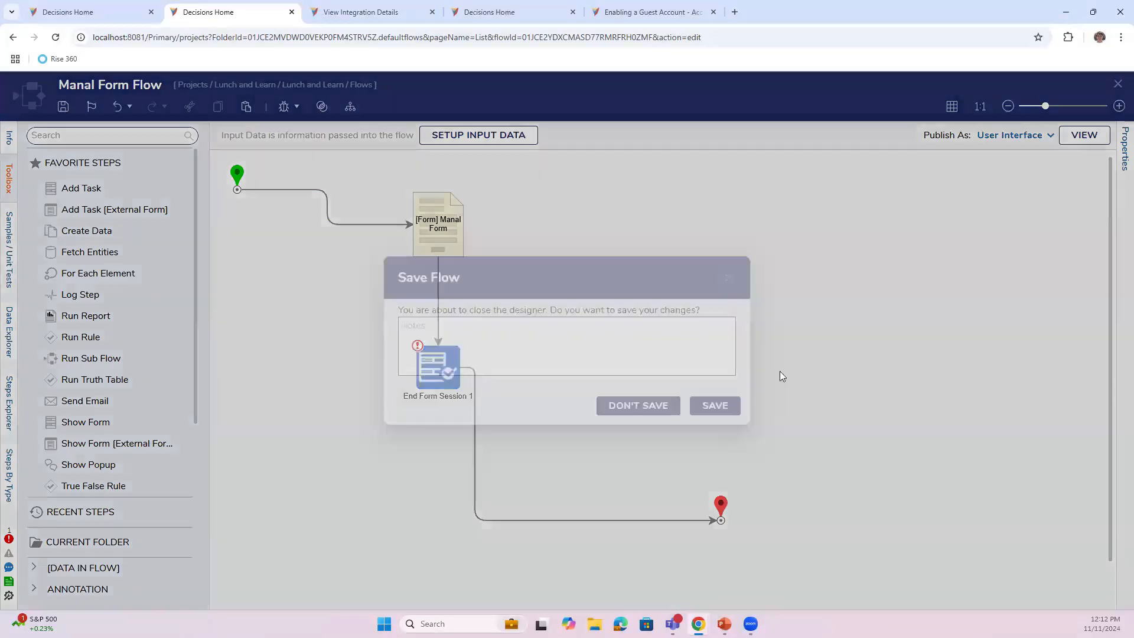
click(714, 406)
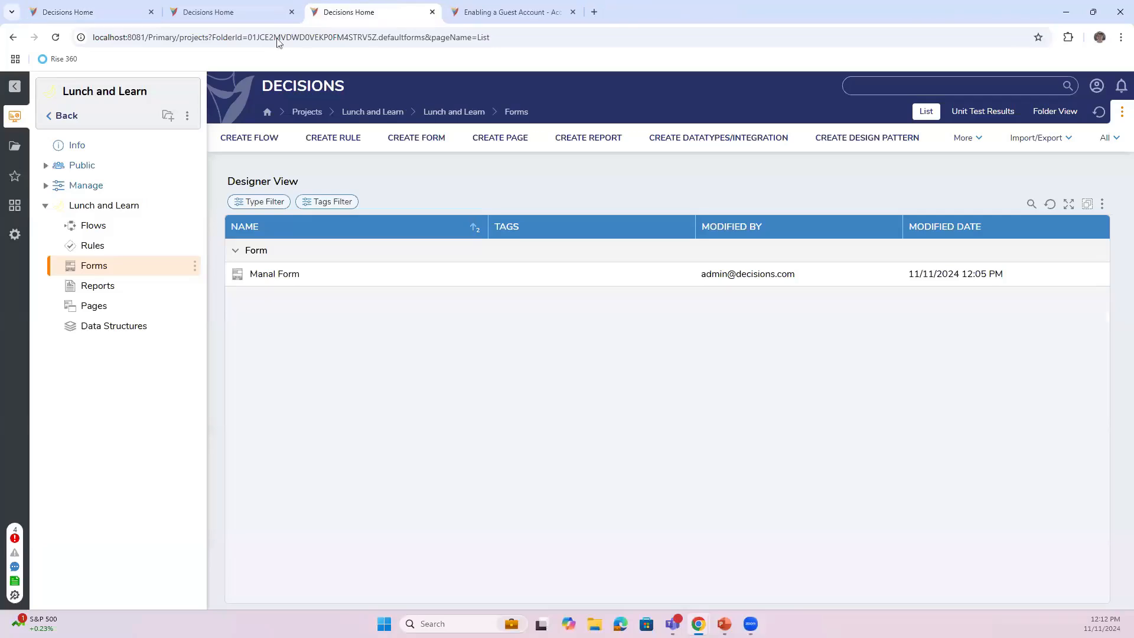
click(94, 225)
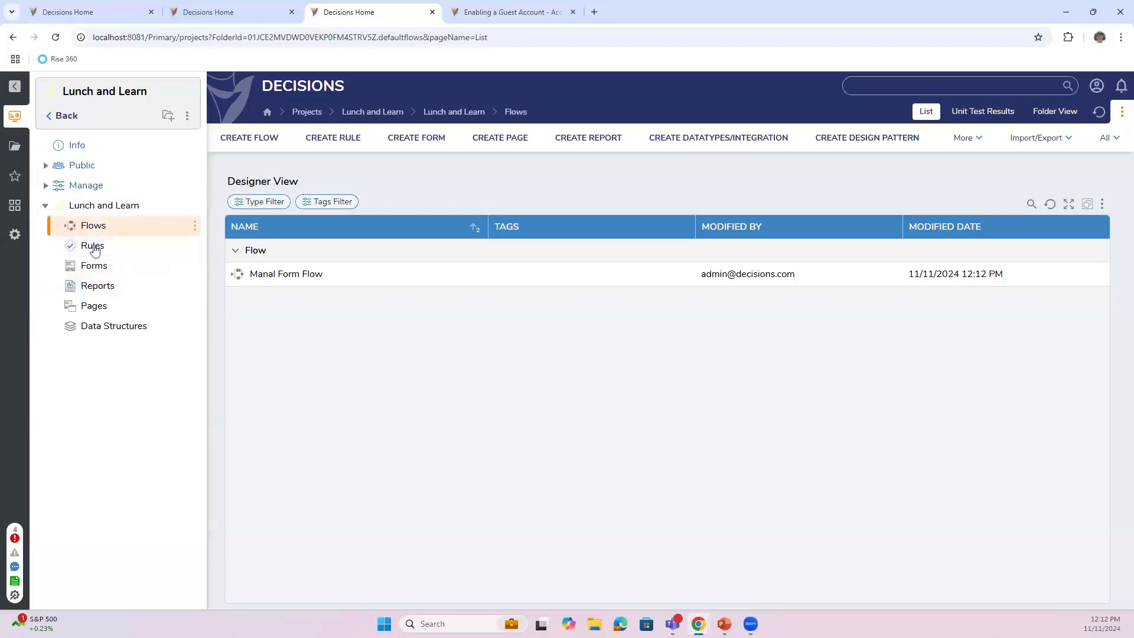
mouse_move(141, 229)
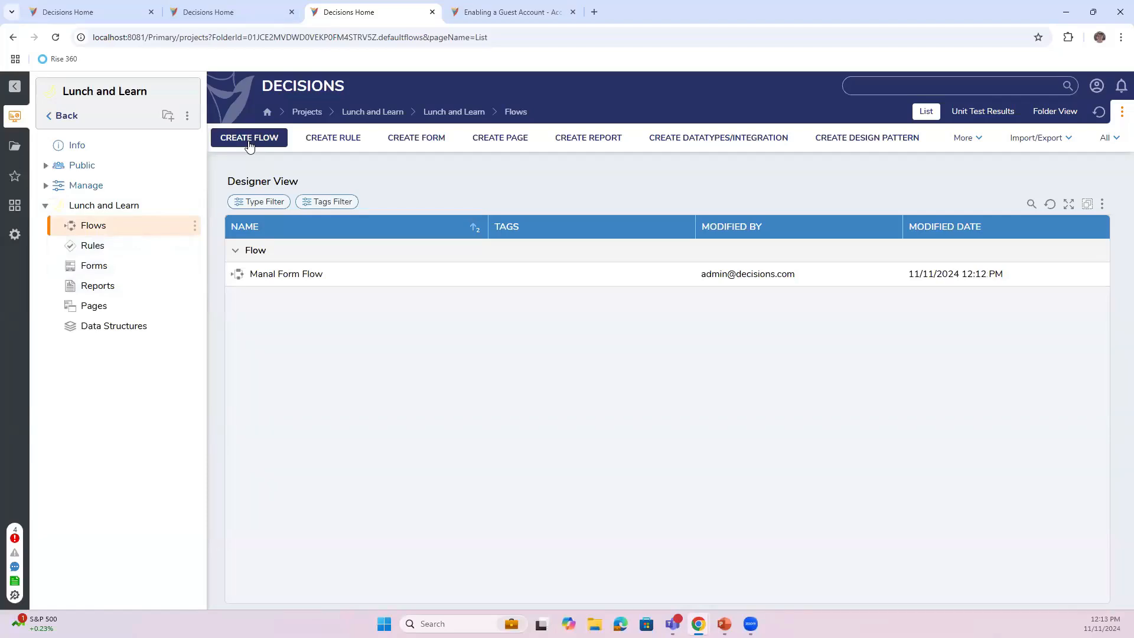
- Create a Process Folder Data Aware Flow with the default name Process Folder Data Aware Flow 1
click(248, 138)
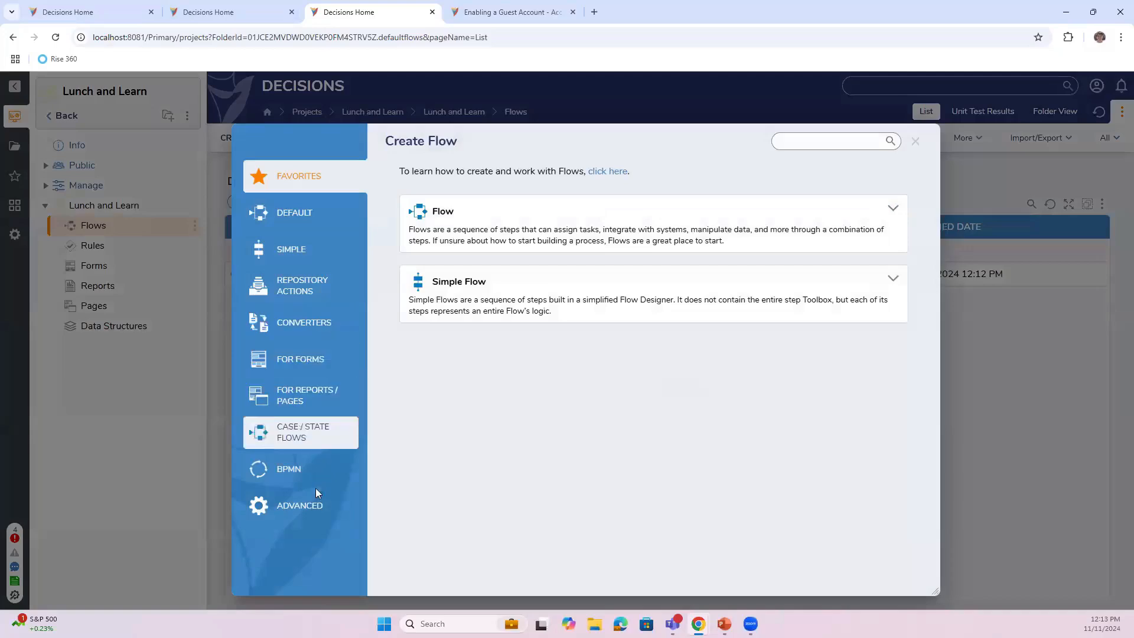
click(300, 505)
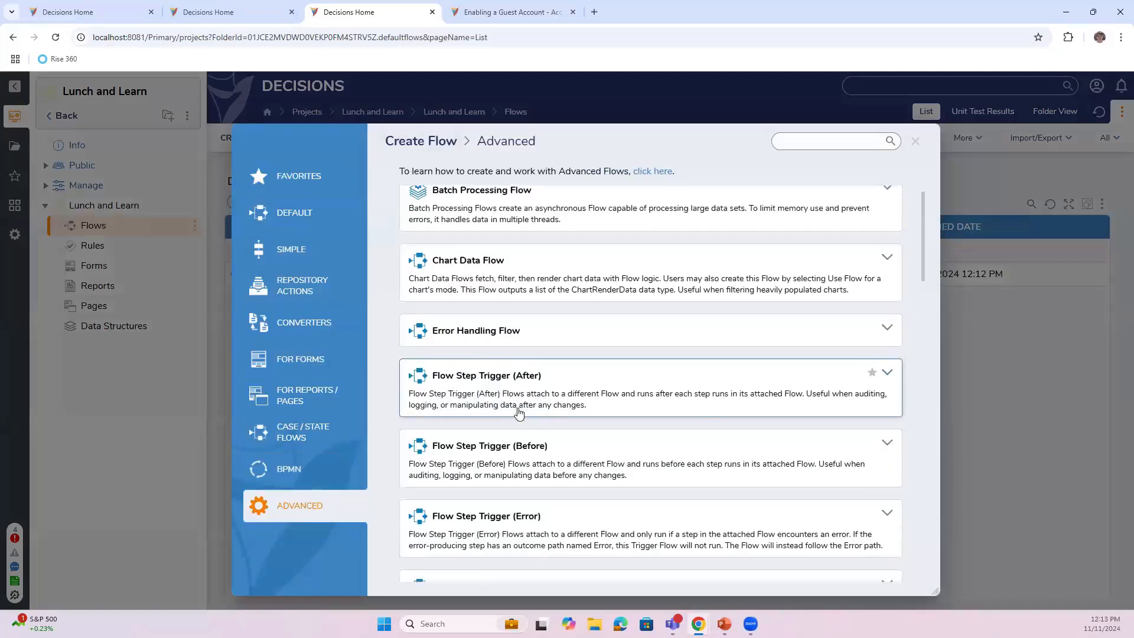
scroll(down, 3)
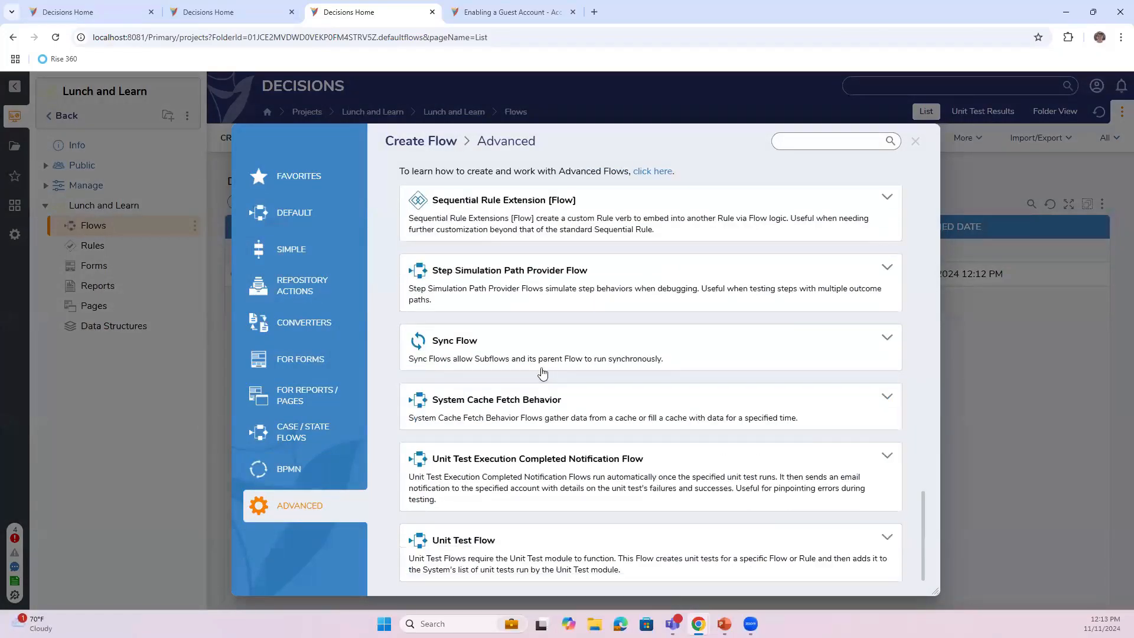
mouse_move(496, 438)
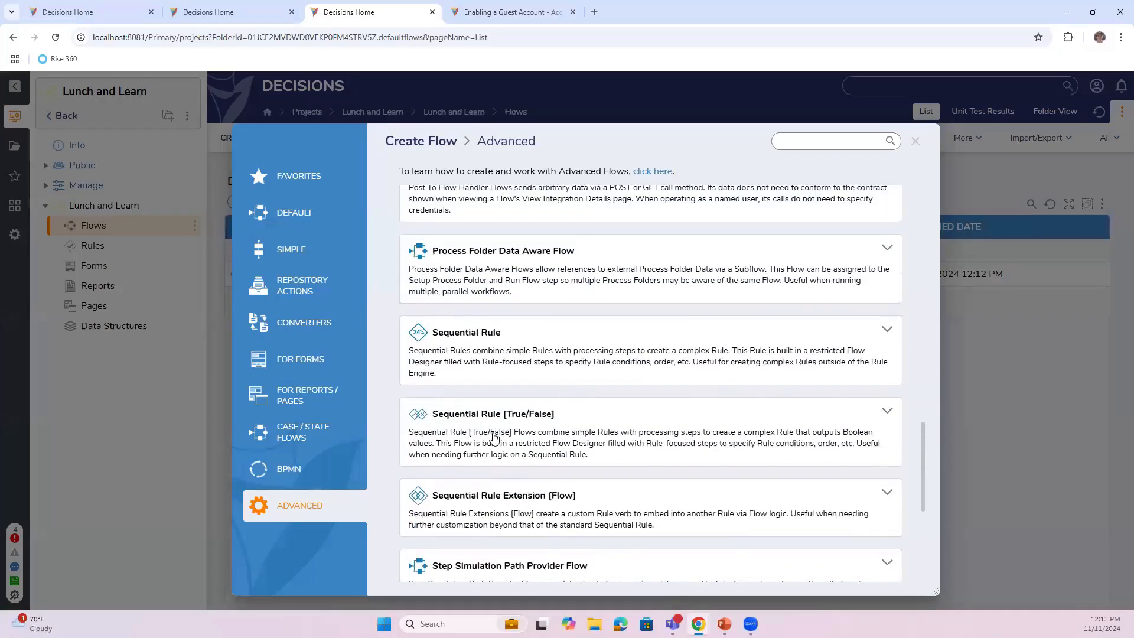
scroll(up, 3)
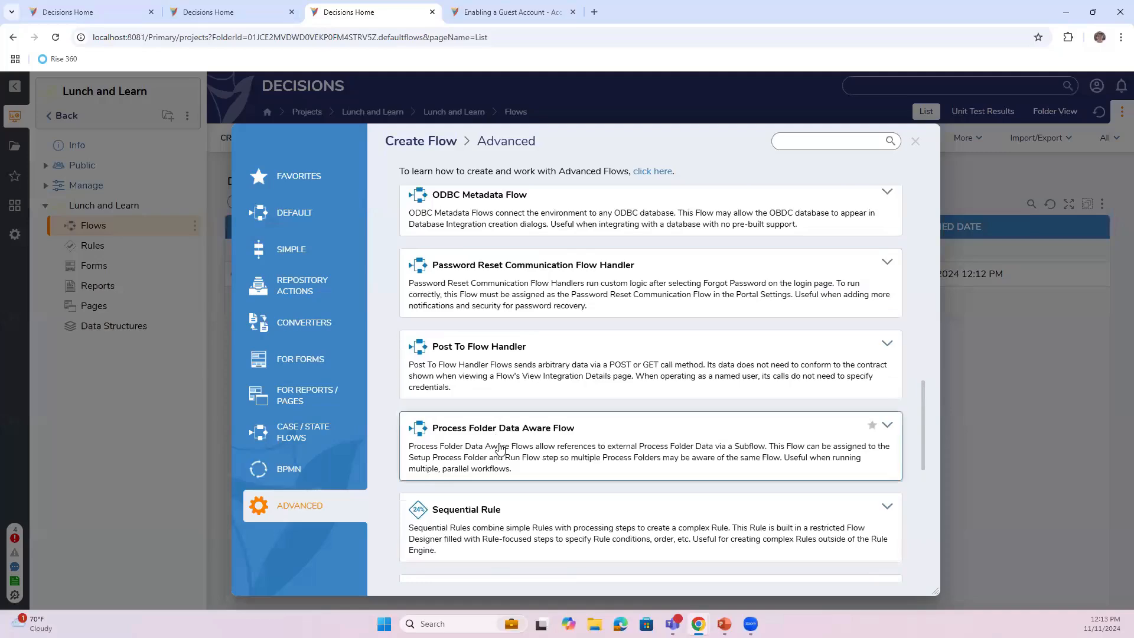
click(886, 427)
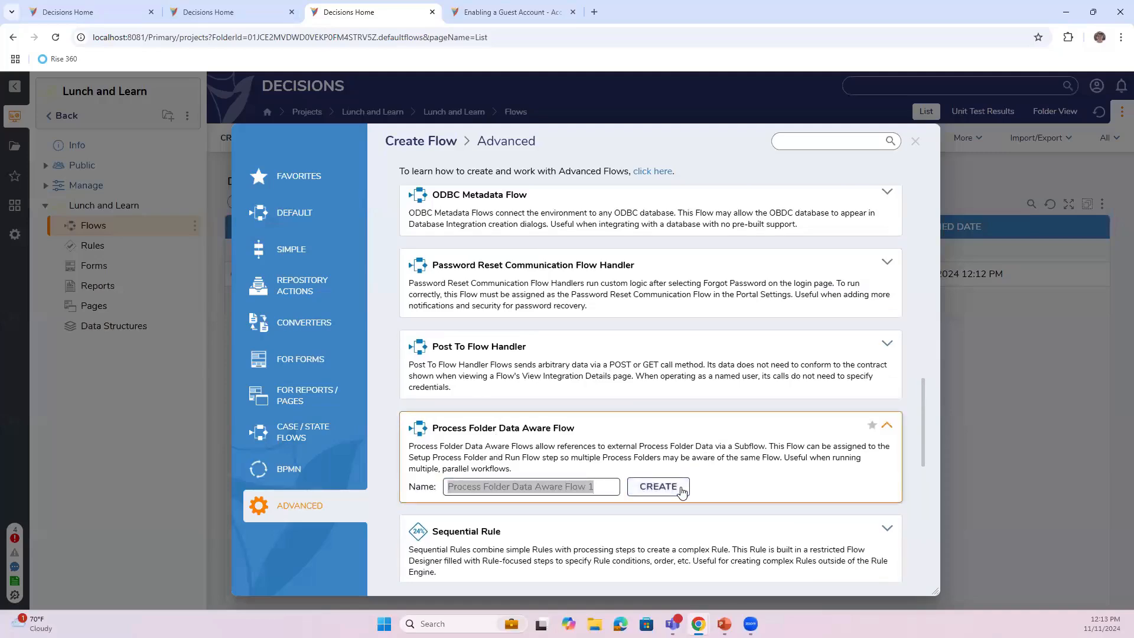
click(657, 487)
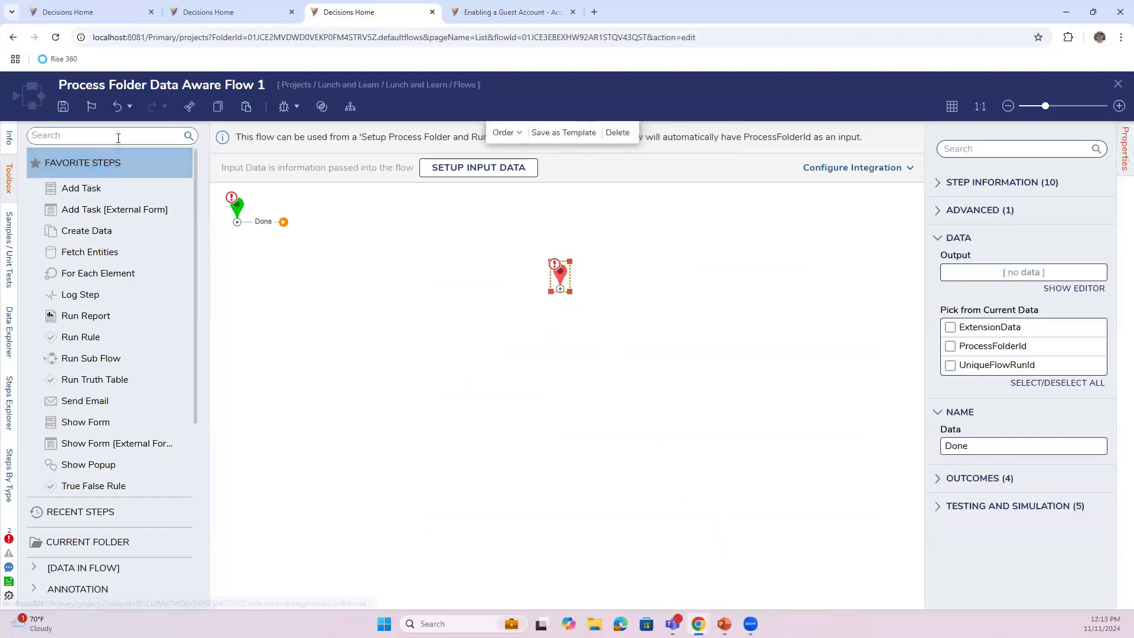
- Add a Get Page Variable step with Data Type CookieValue, its Done outcome linked to the End step
text(get page)
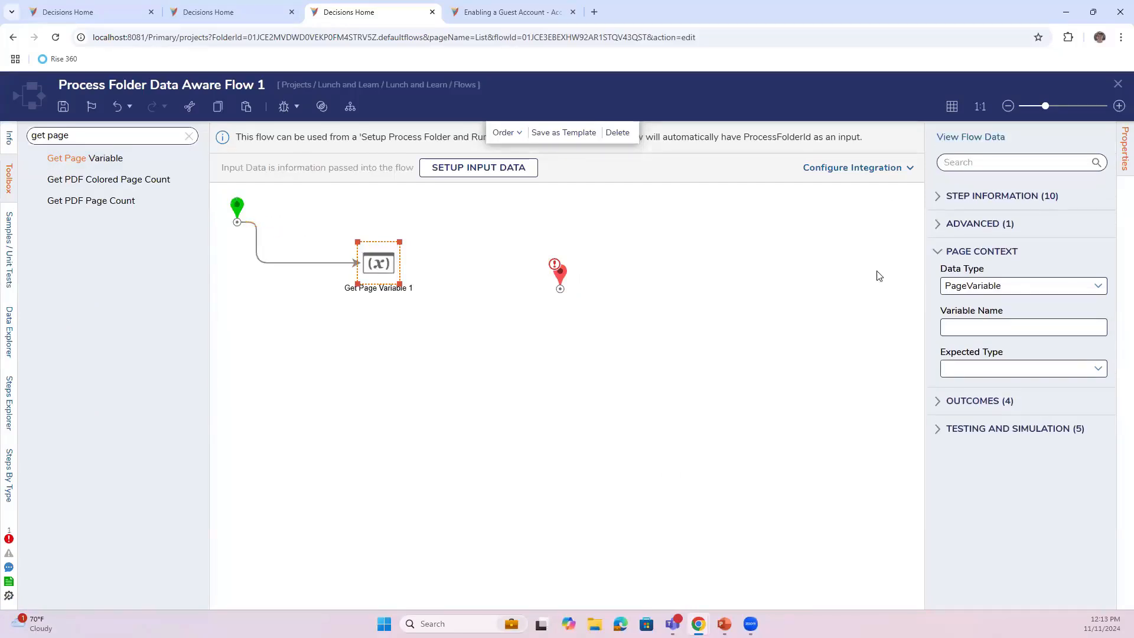
click(1096, 285)
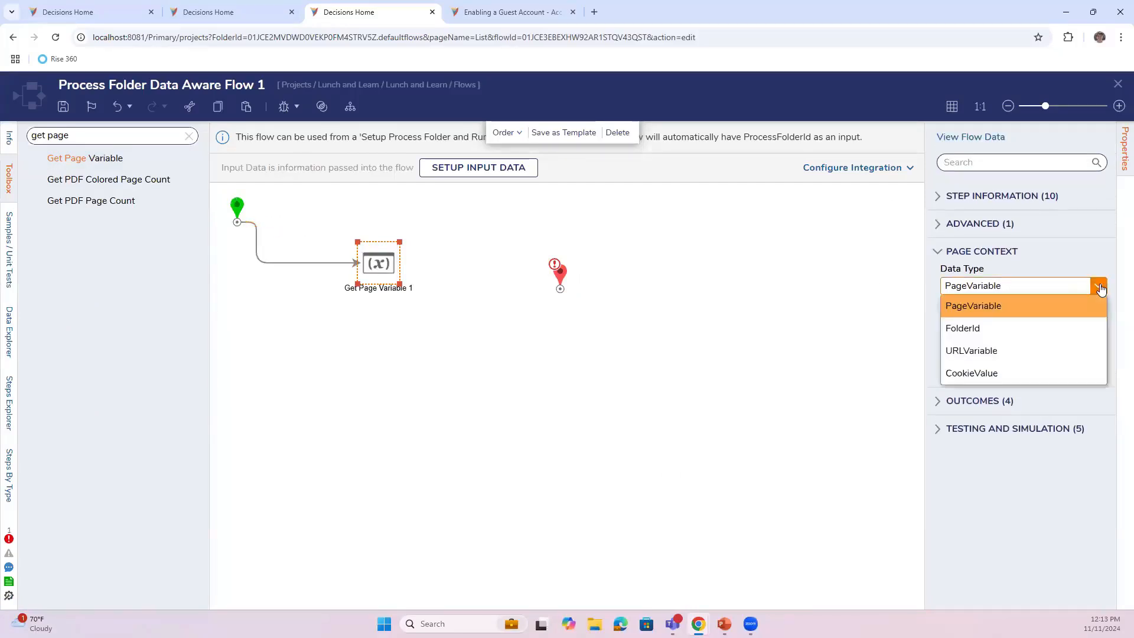
click(971, 373)
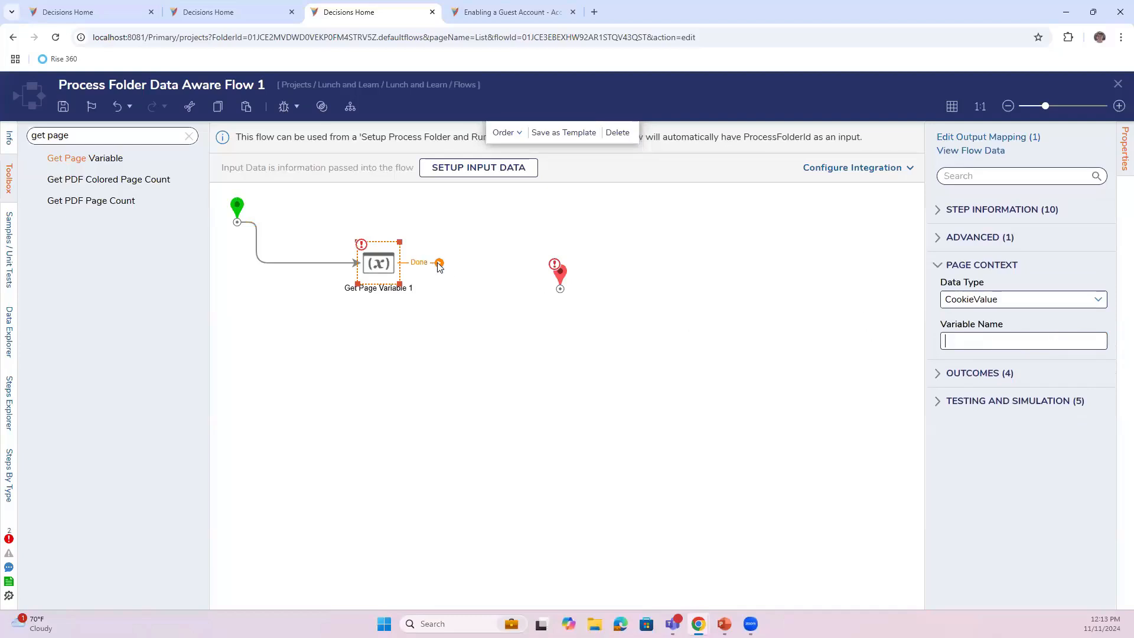
drag(439, 262, 560, 288)
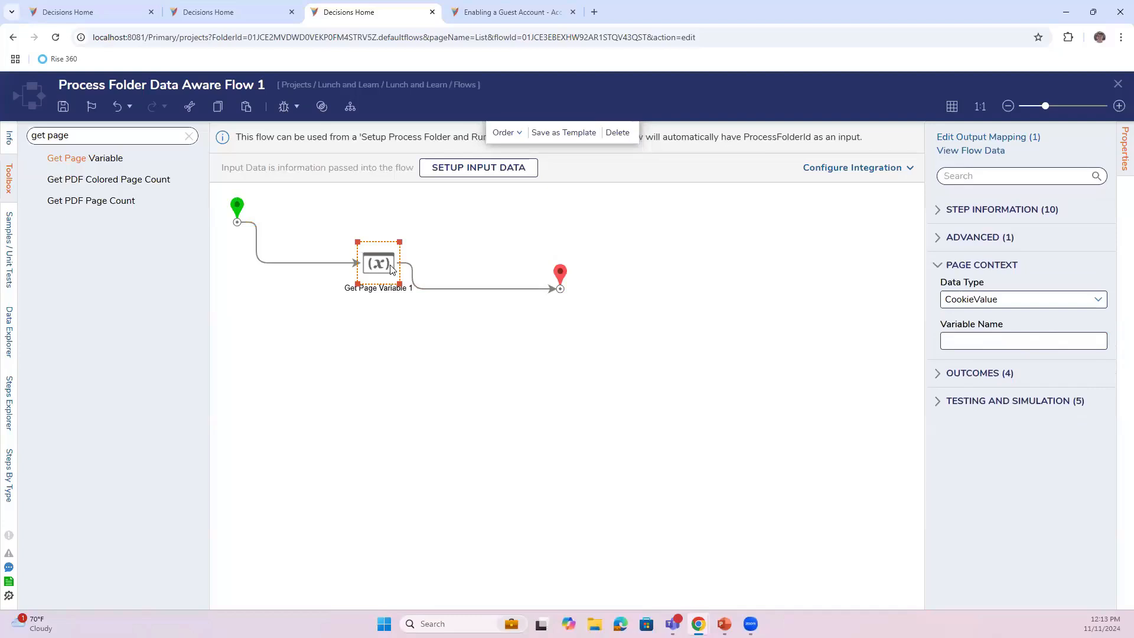
mouse_move(456, 393)
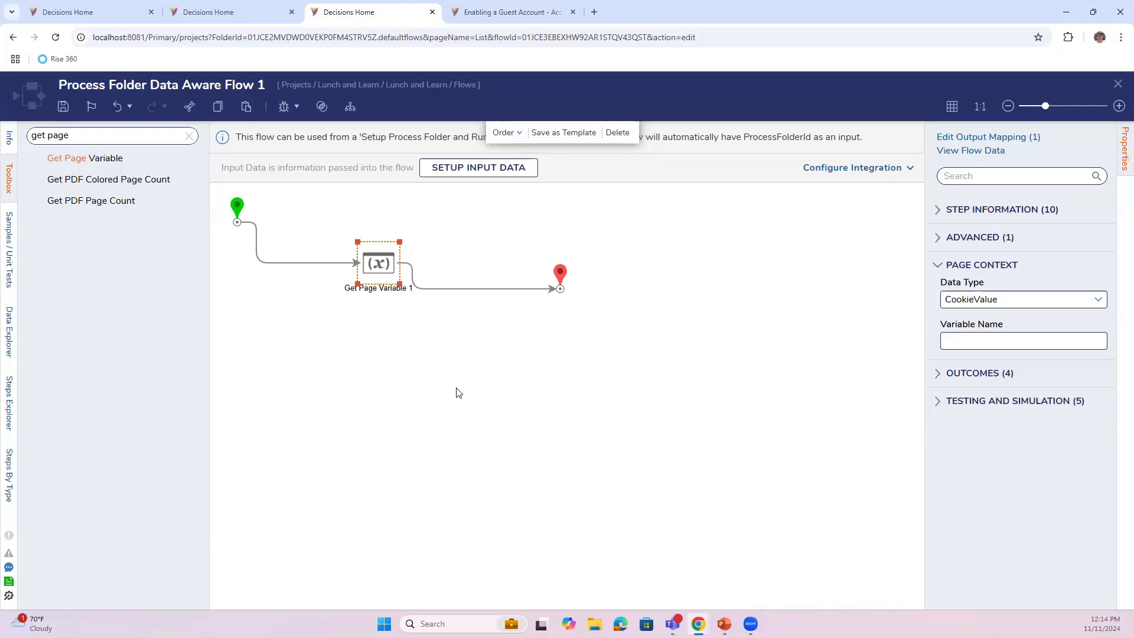
mouse_move(339, 471)
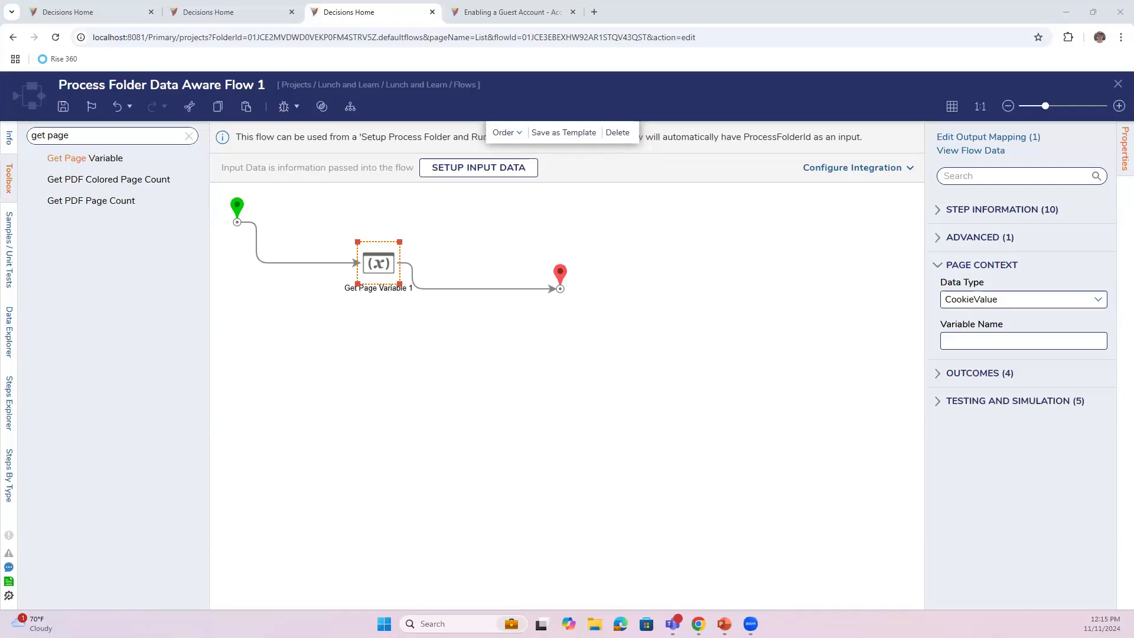
- Bring up the Enabling a Guest Account documentation article
click(513, 12)
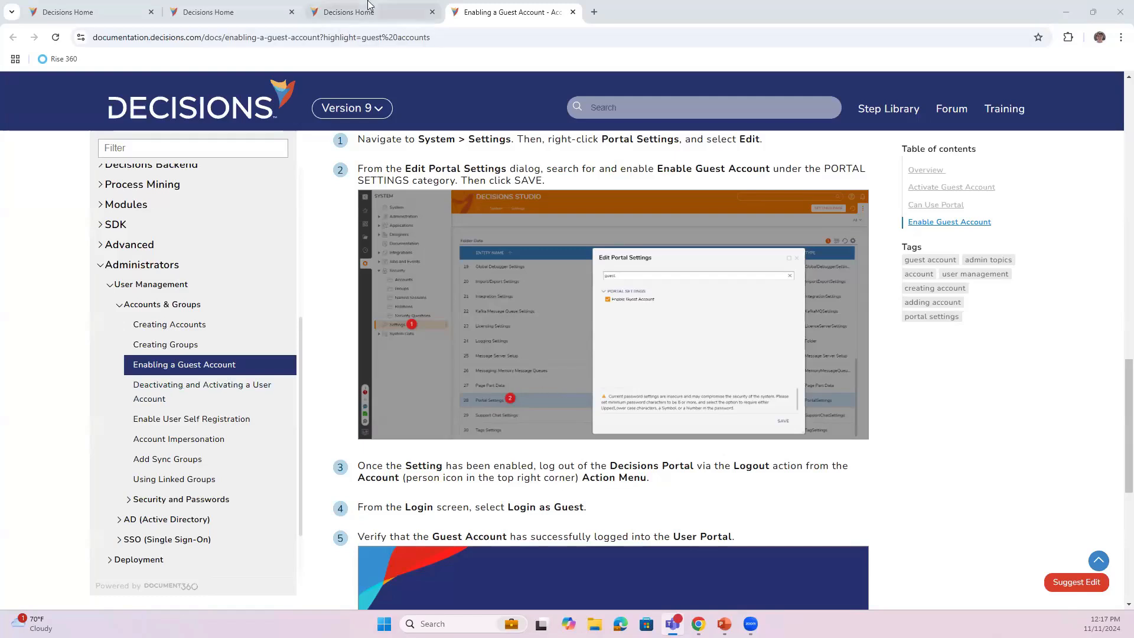
click(373, 12)
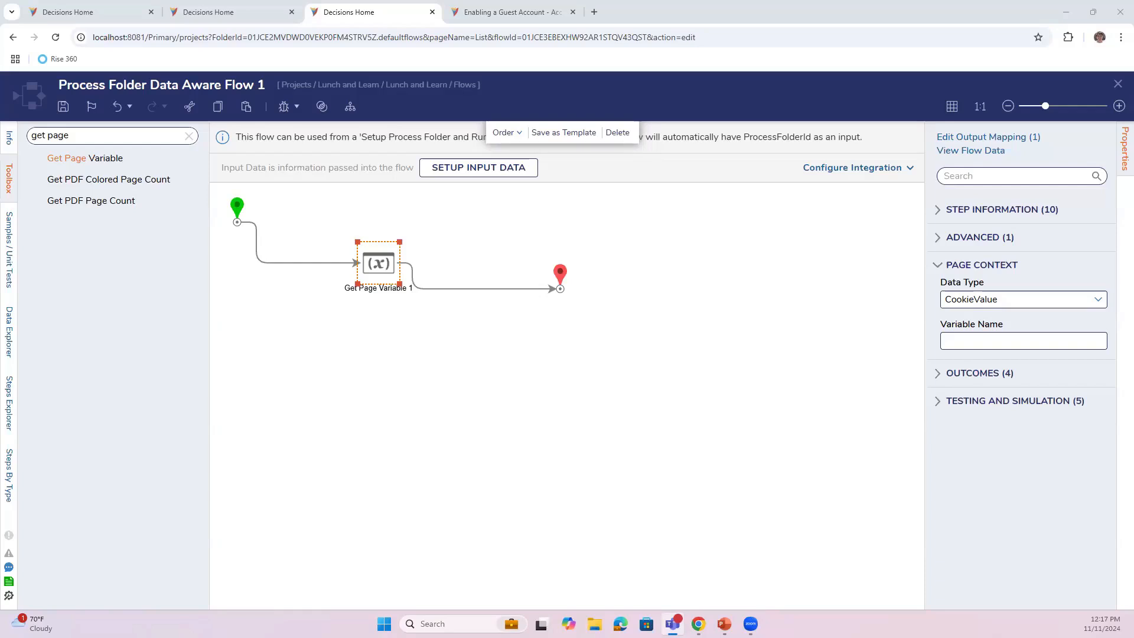
mouse_move(421, 289)
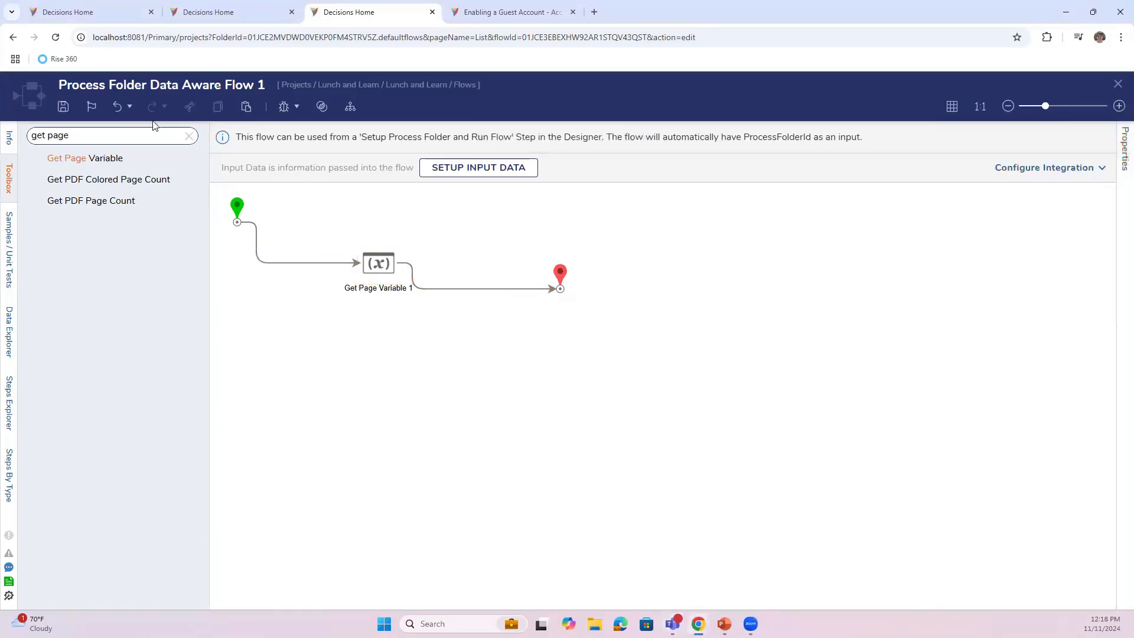
- Save Process Folder Data Aware Flow 1 without notes
click(64, 106)
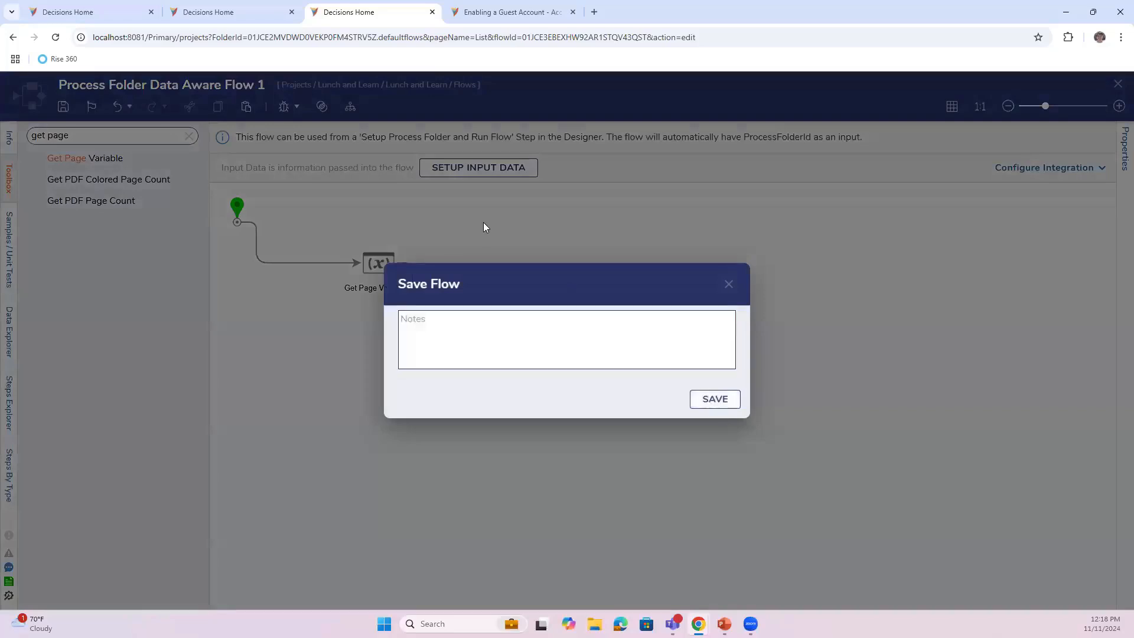
click(714, 399)
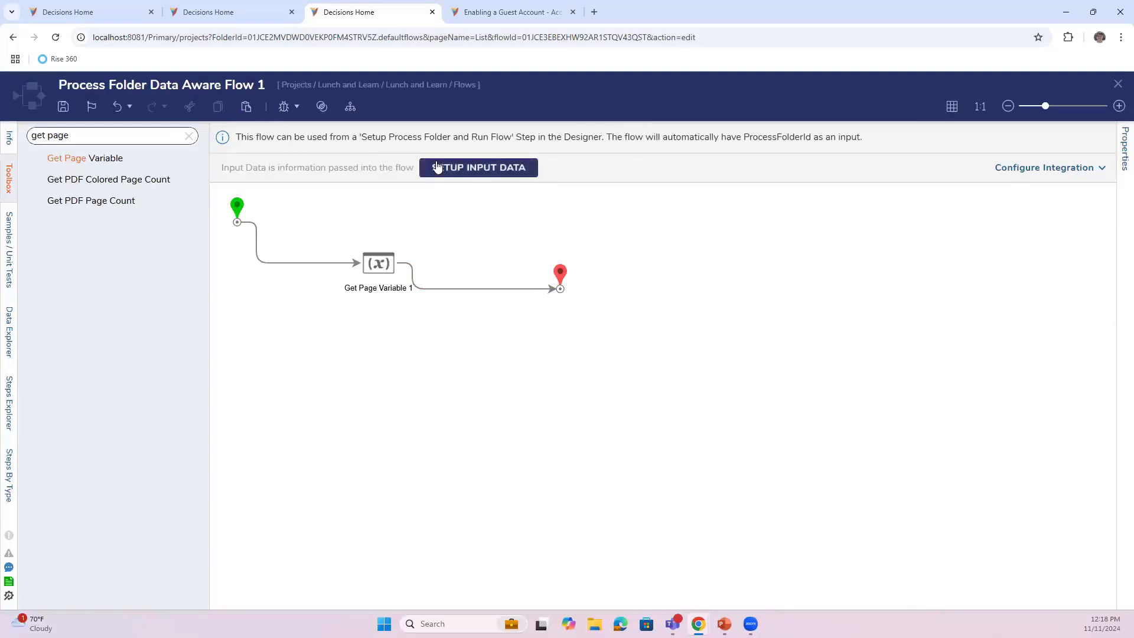
mouse_move(438, 147)
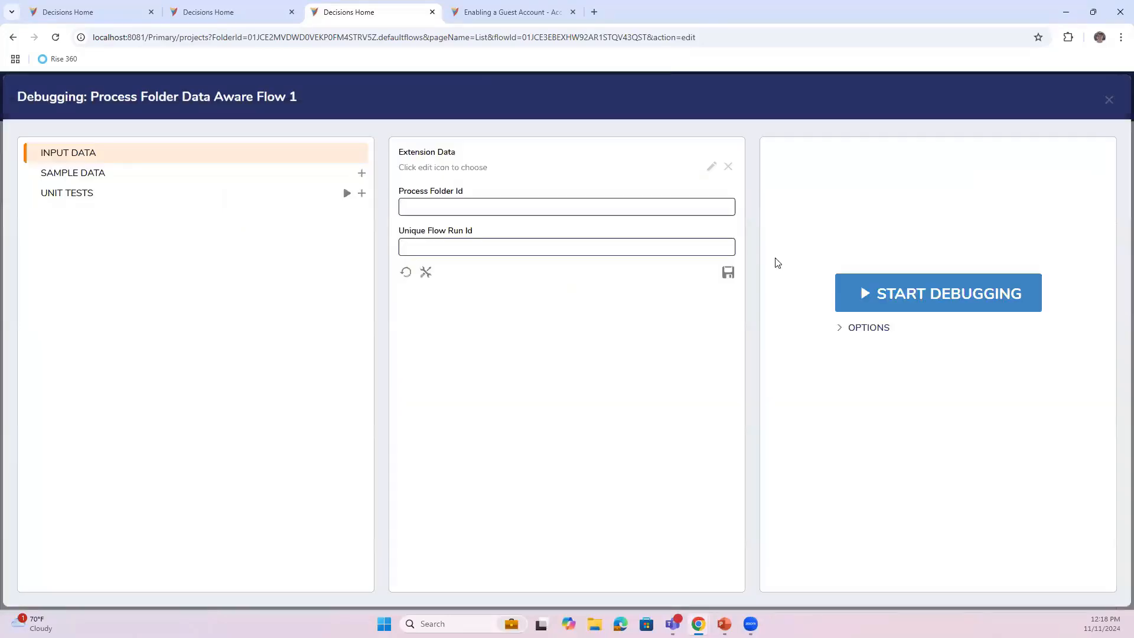
- Debug the flow, hitting a Page Context Id not found exception, and dismiss it
click(938, 293)
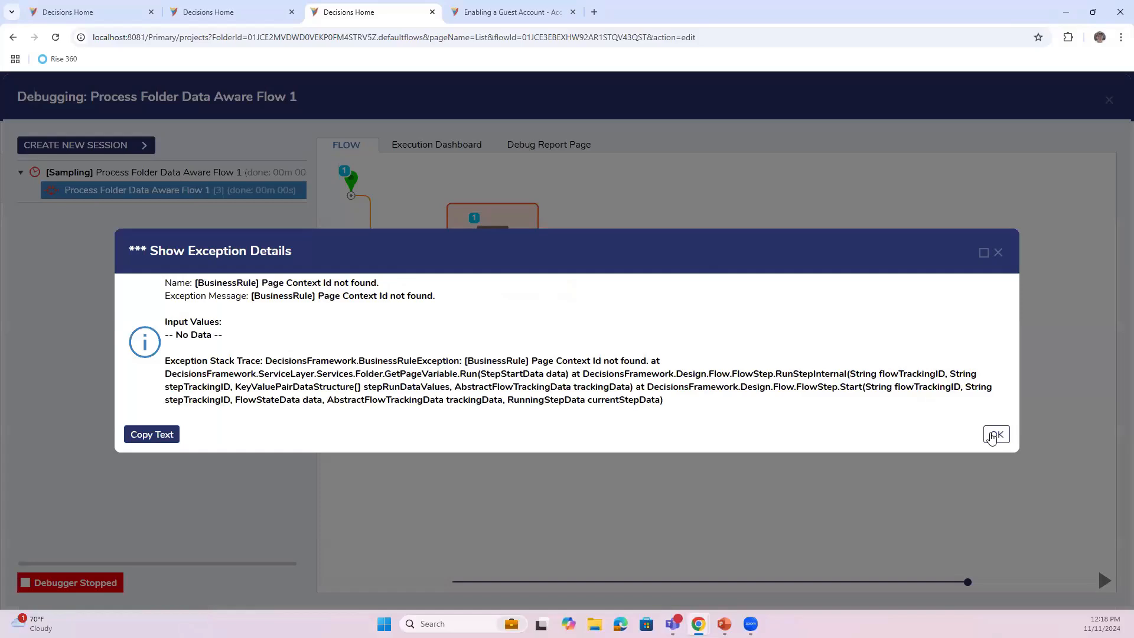
click(996, 435)
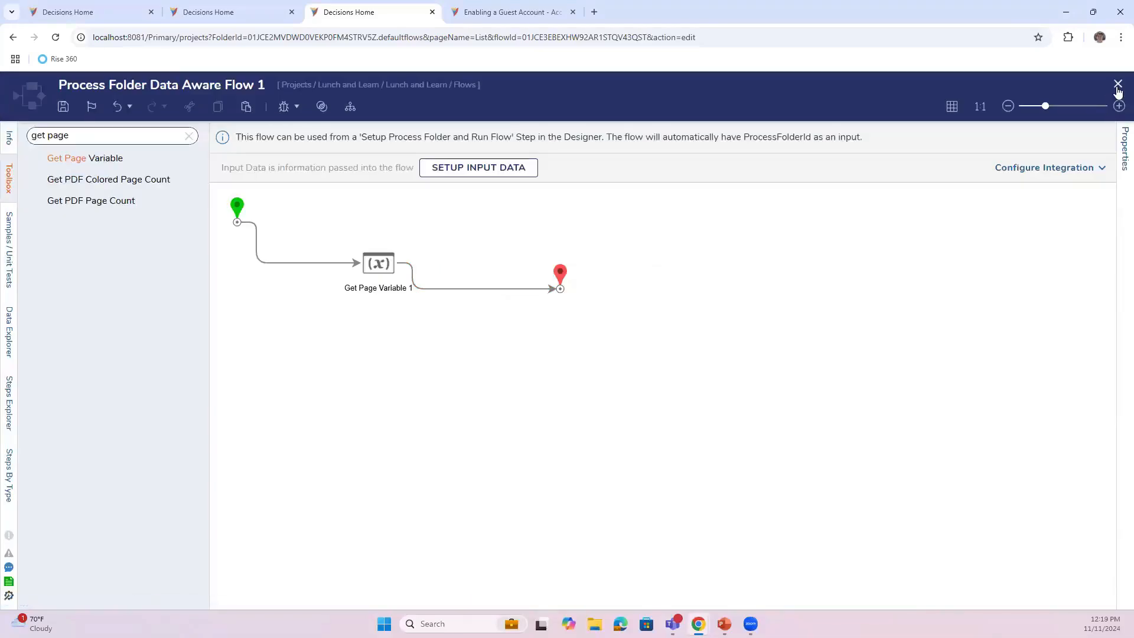
- Create a new flow named Page Cookie Flow from the Lunch and Learn folder
click(378, 262)
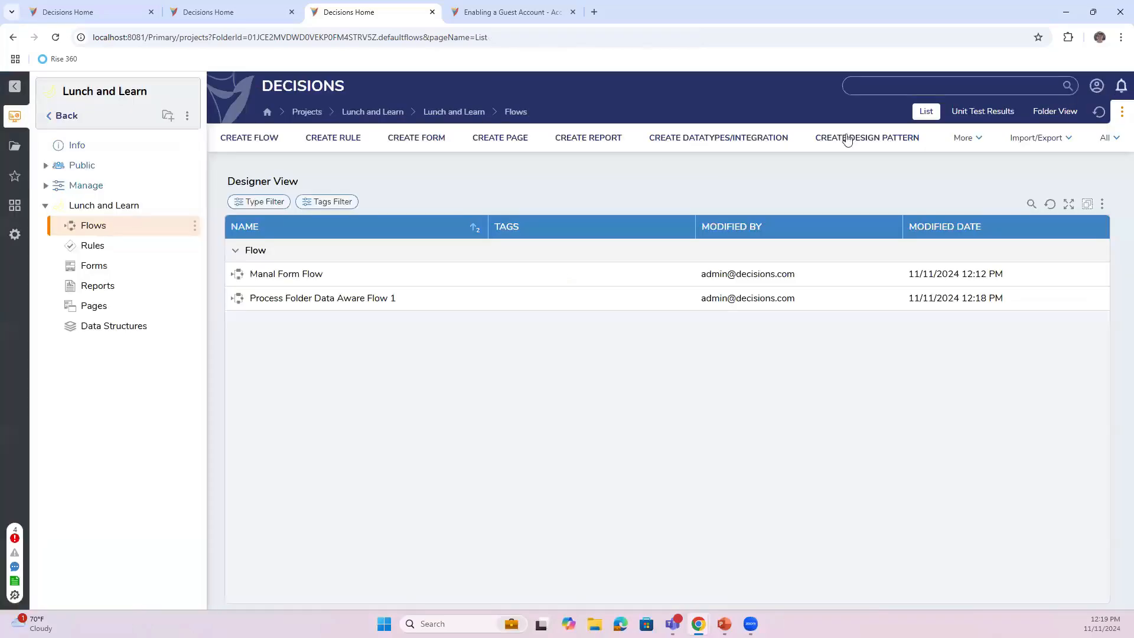
click(248, 137)
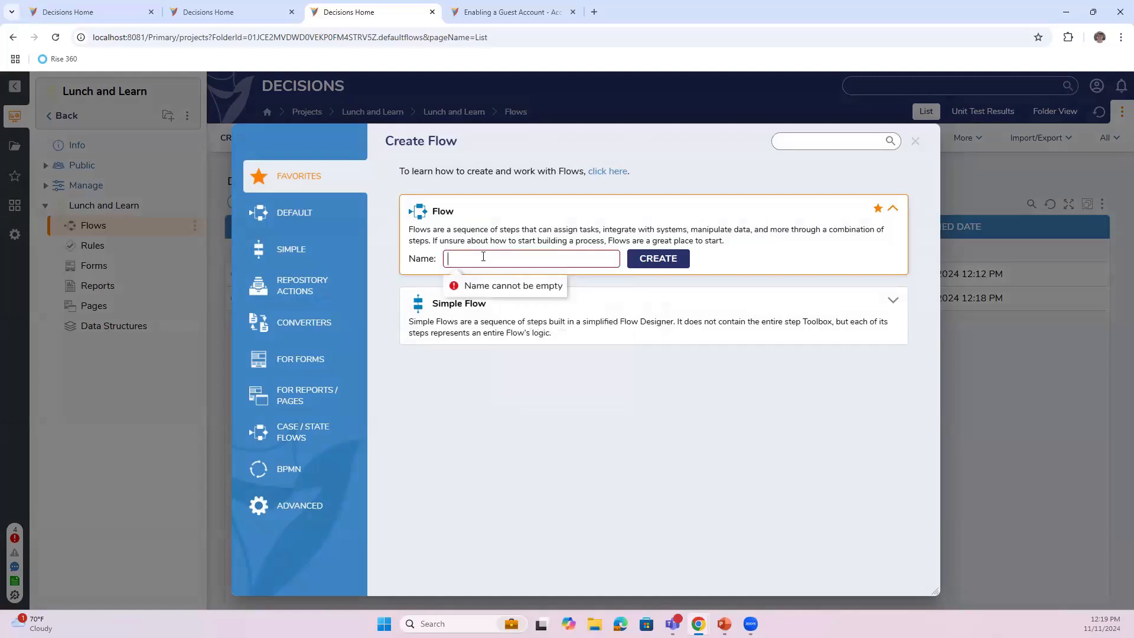
text(Page Co)
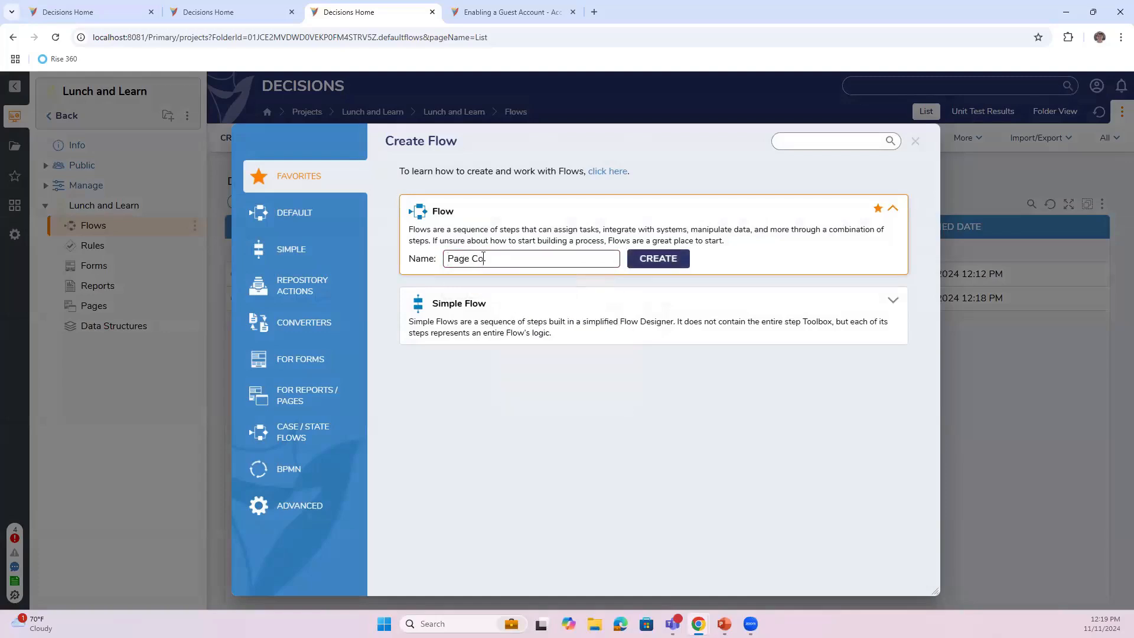
click(657, 260)
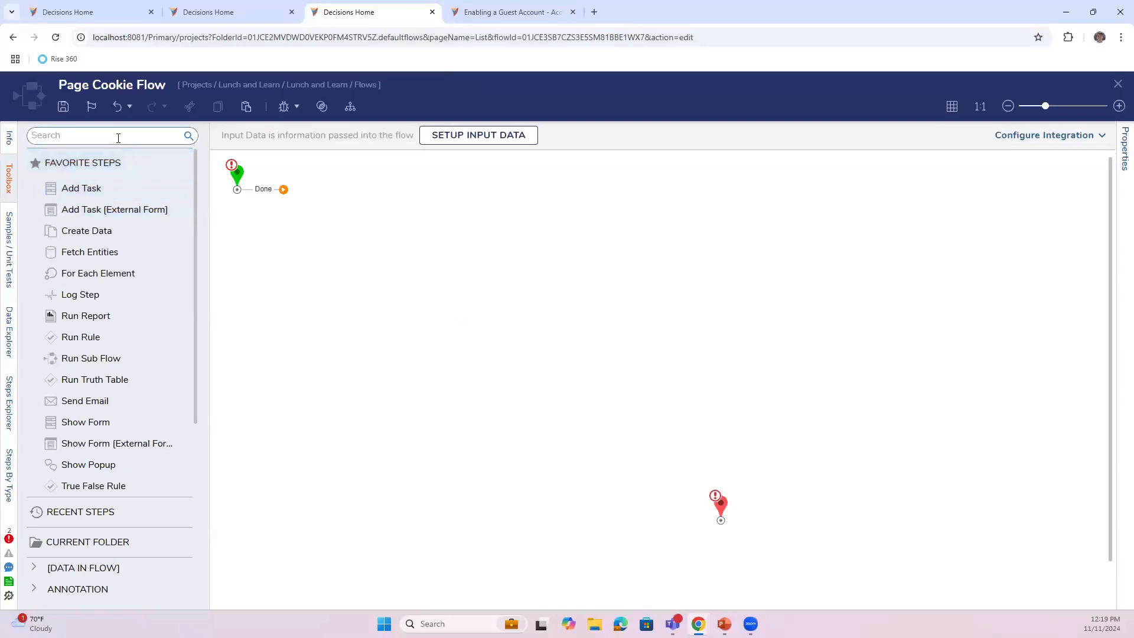
- Add a Get Page Variable step reading a CookieValue, then debug the flow
text(get page)
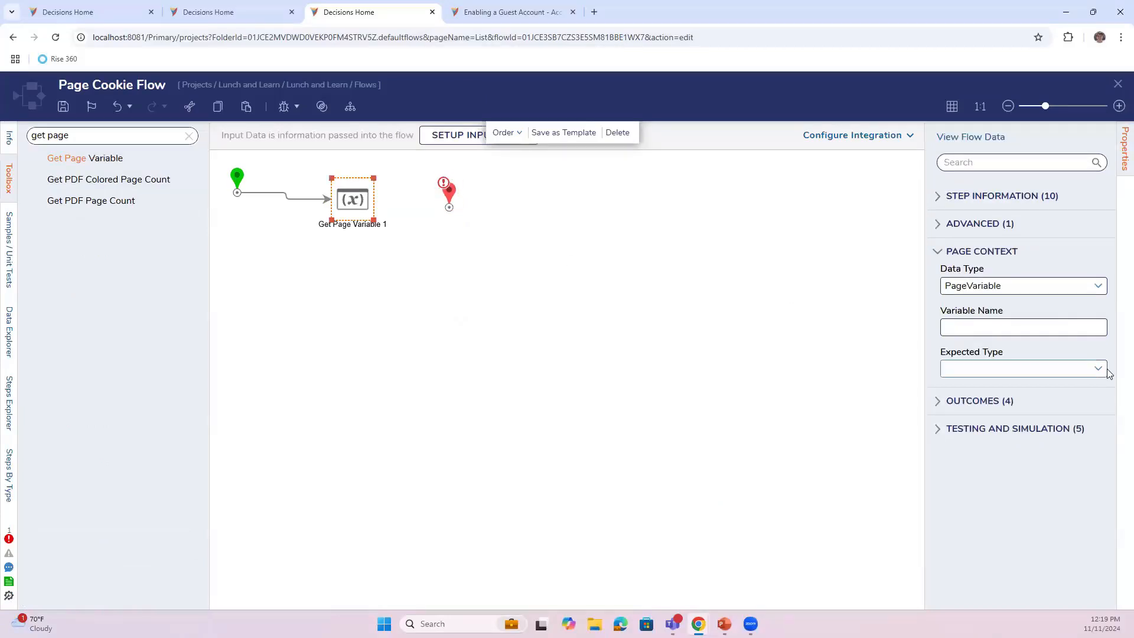
click(1023, 326)
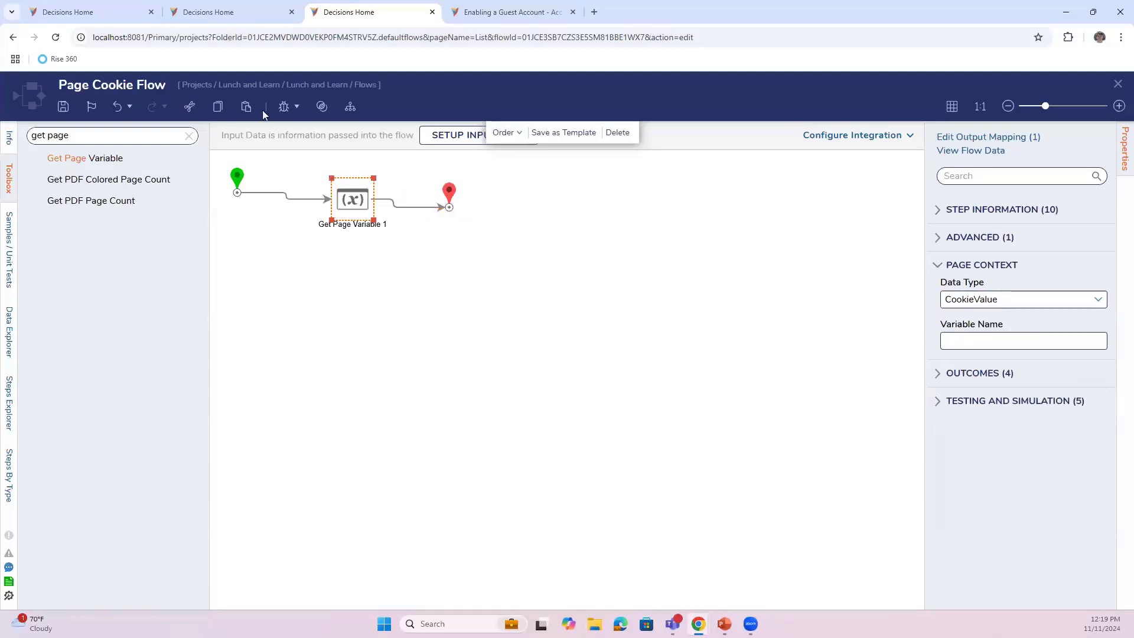
click(284, 107)
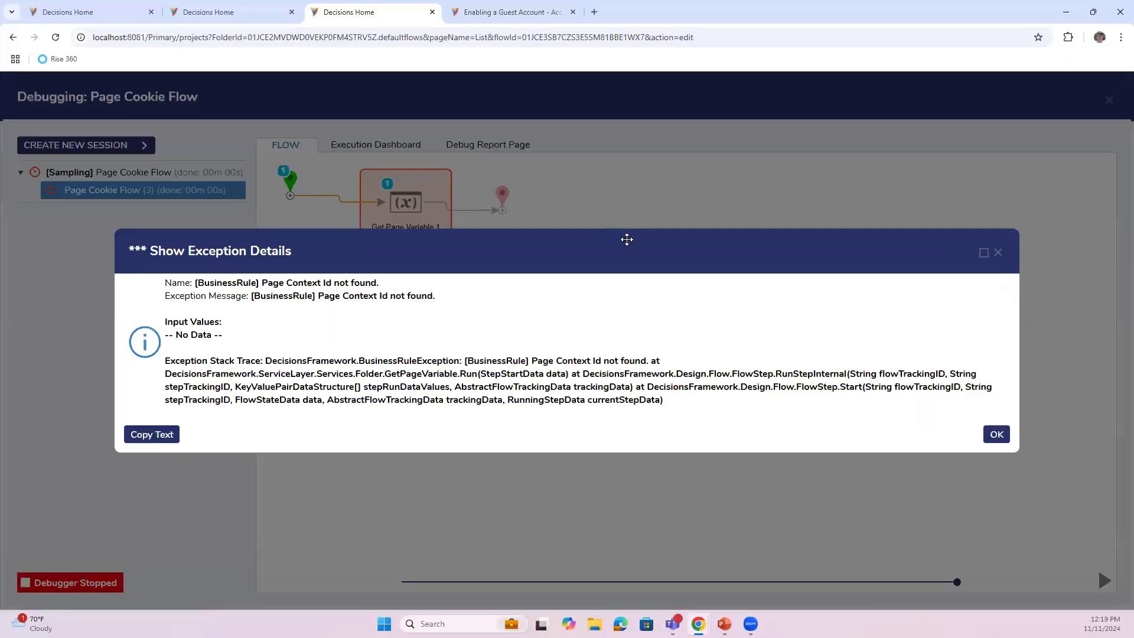
- Dismiss the Page Context Id not found exception and exit the debugging session
click(996, 435)
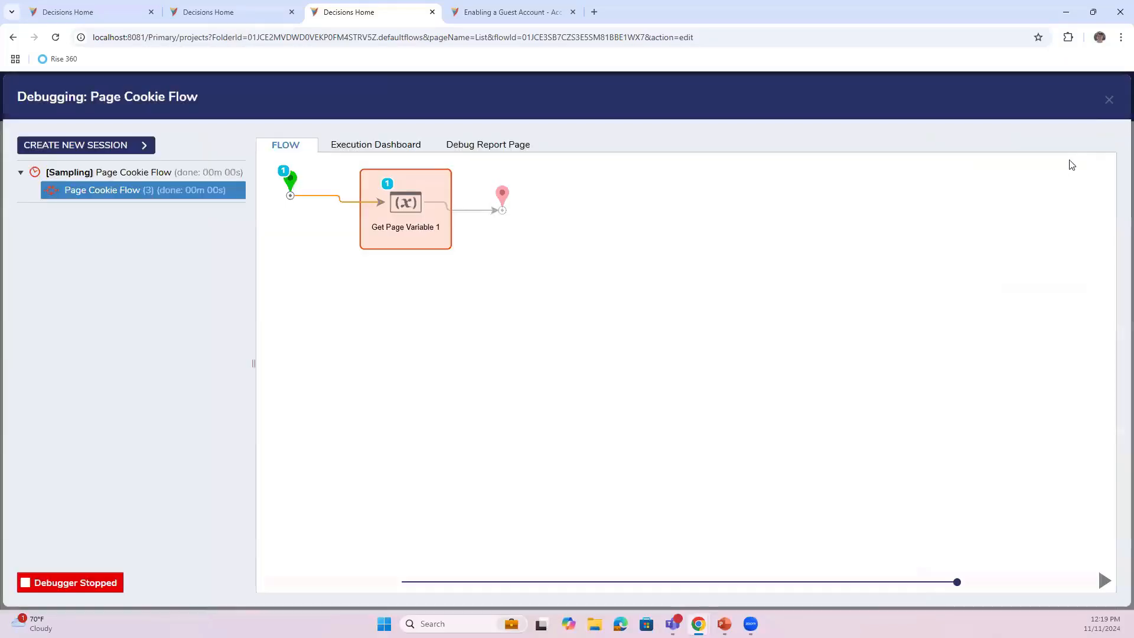
click(1108, 99)
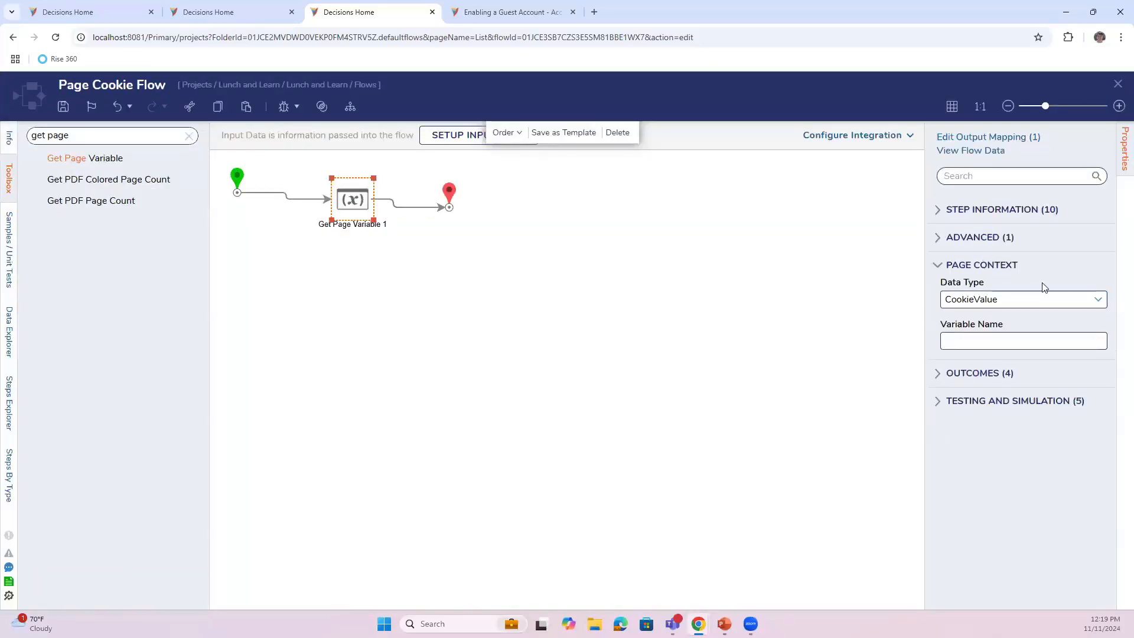
- Change the step's data type back to PageVariable and adjust its expected type
click(1022, 341)
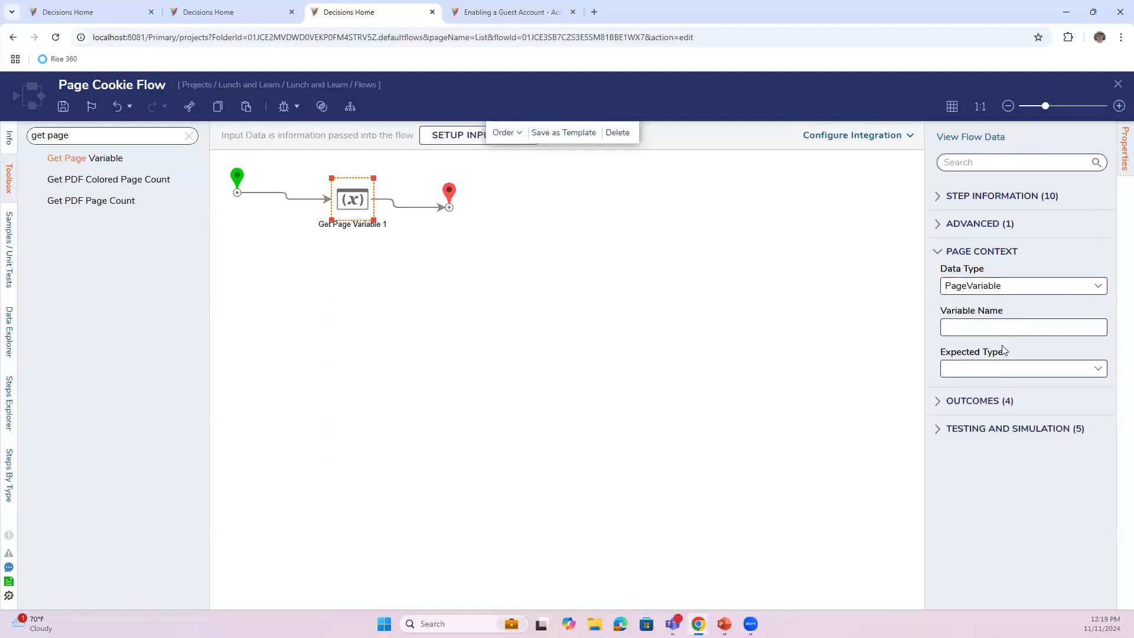
click(1096, 368)
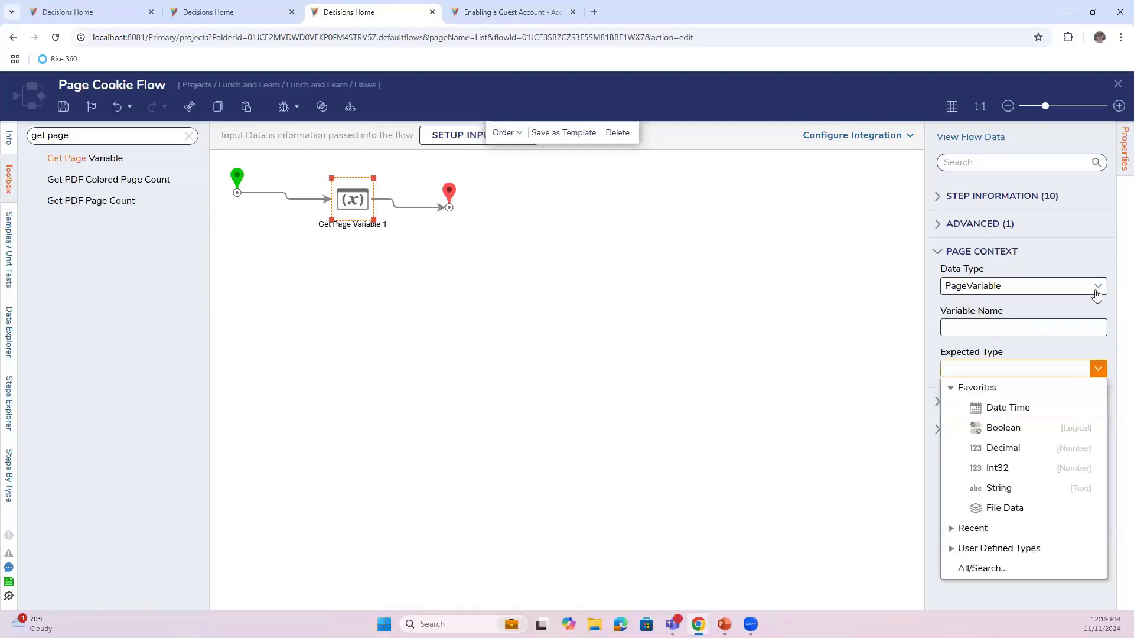
click(1022, 285)
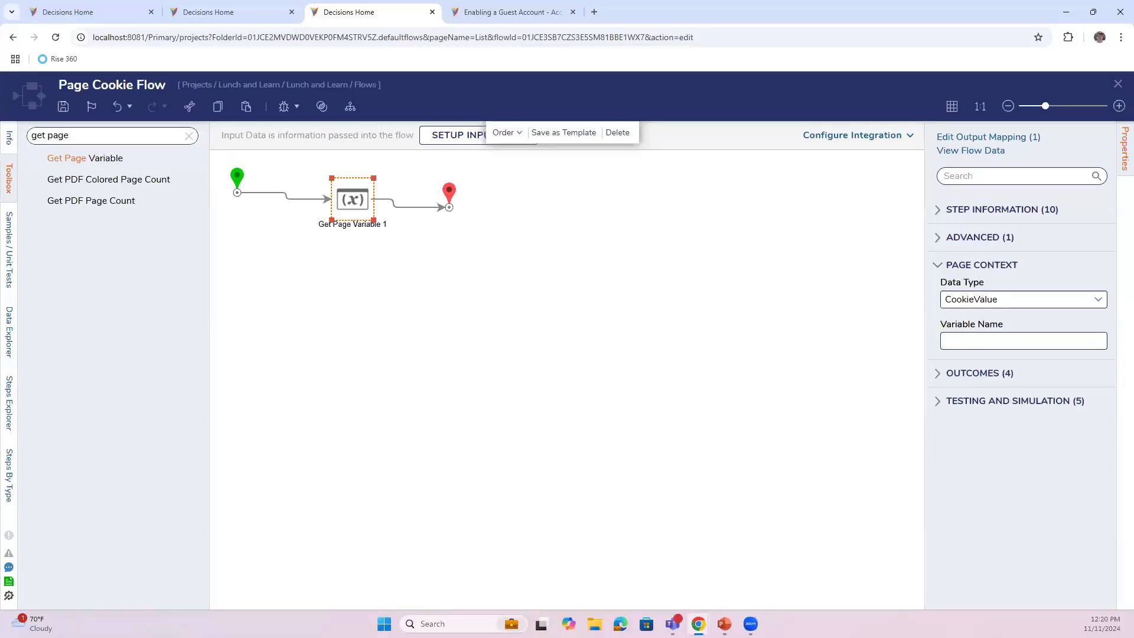
- Save Page Cookie Flow, set the step's Variable Name to 'Decisions.Au…', and debug again
click(63, 107)
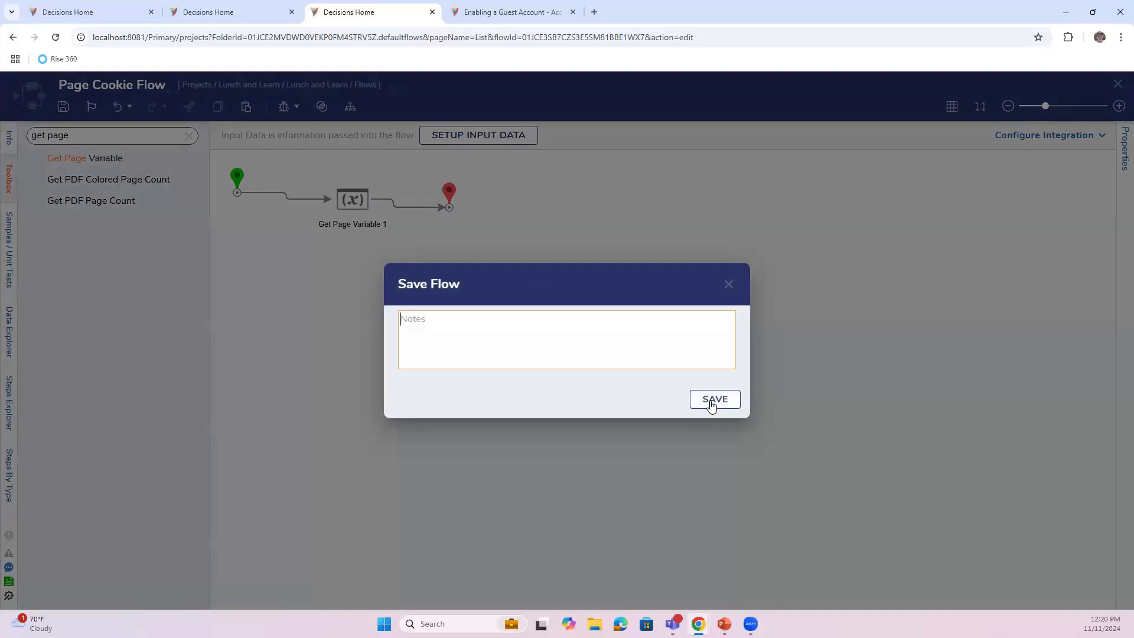
click(714, 399)
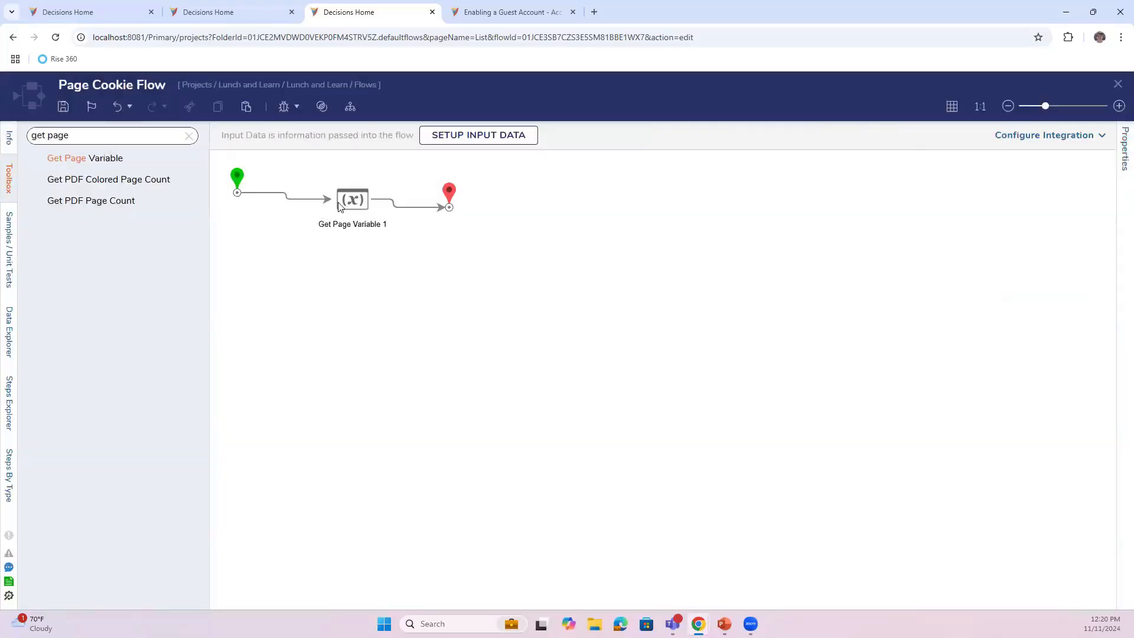
click(353, 199)
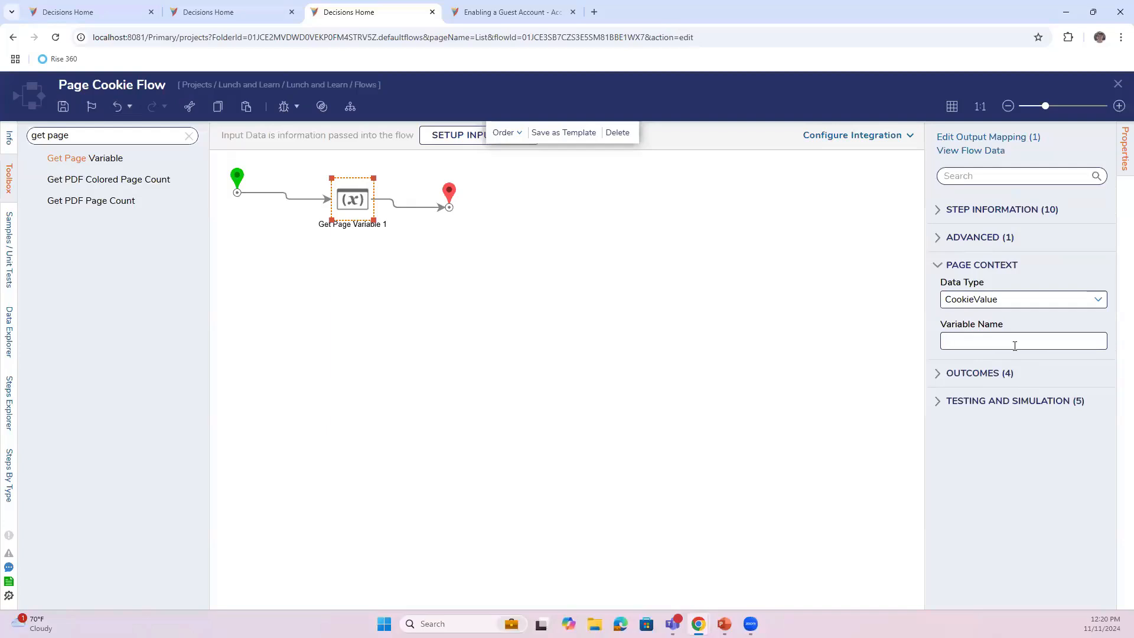
text(Decisions.Au)
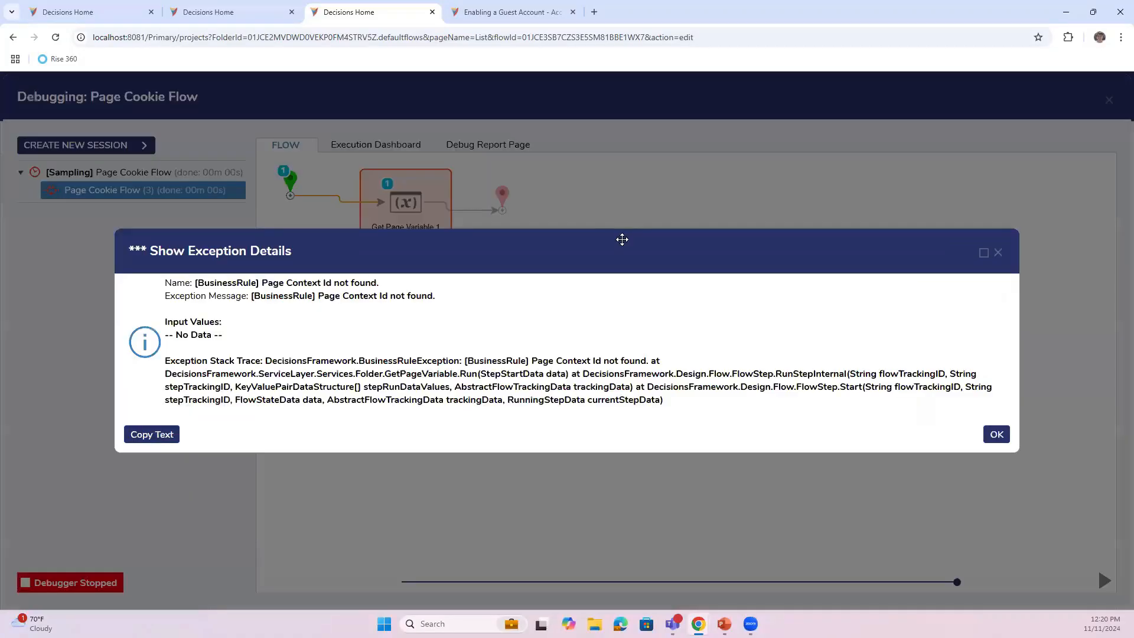
- Dismiss the exception and close the debugger to return to the Flows list
click(997, 434)
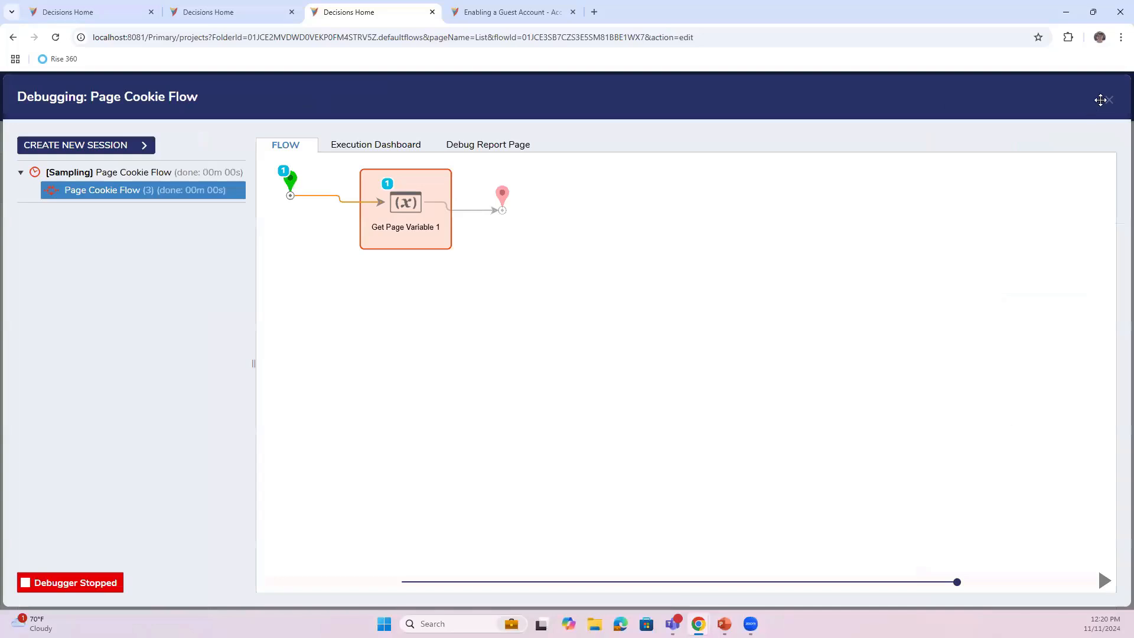
click(1100, 100)
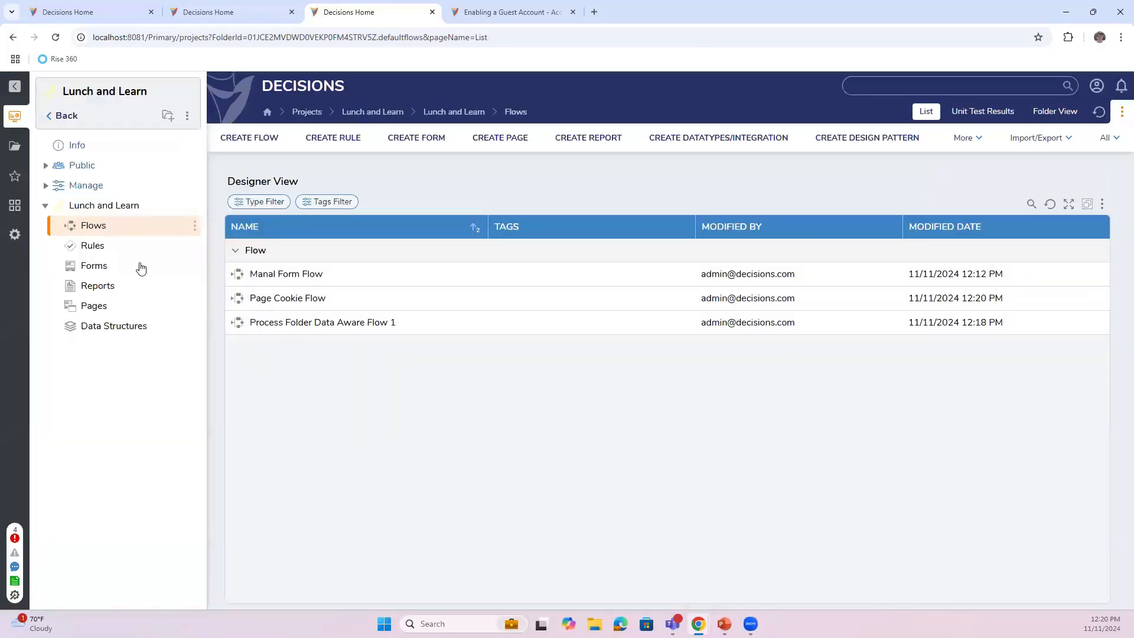
mouse_move(104, 205)
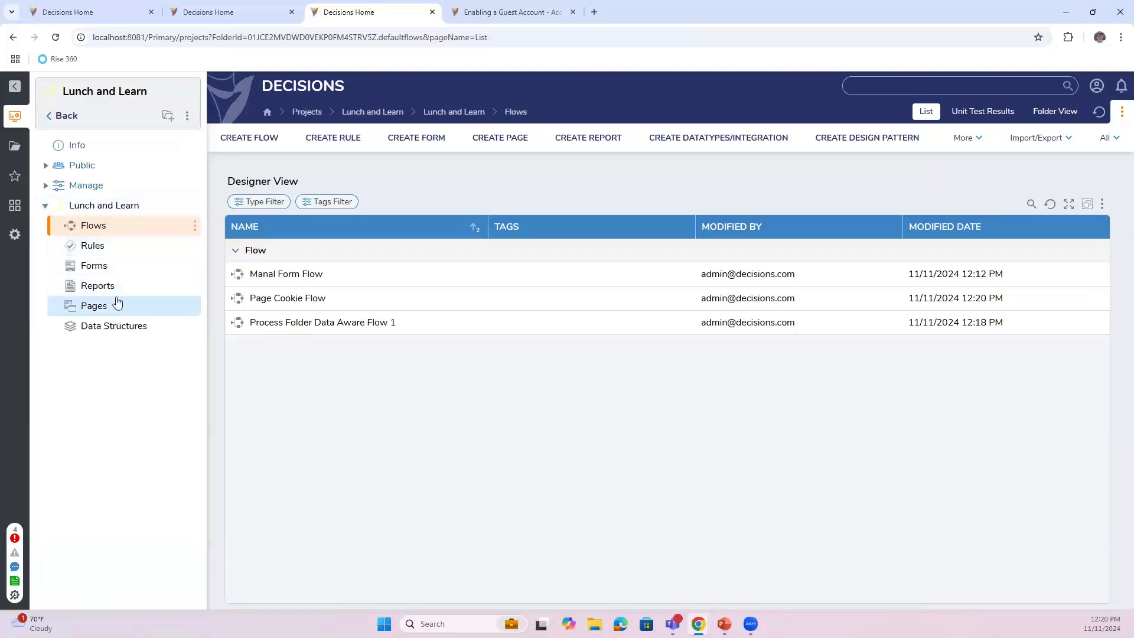
- Create a new page named Simple Page in the project's Pages folder
click(93, 305)
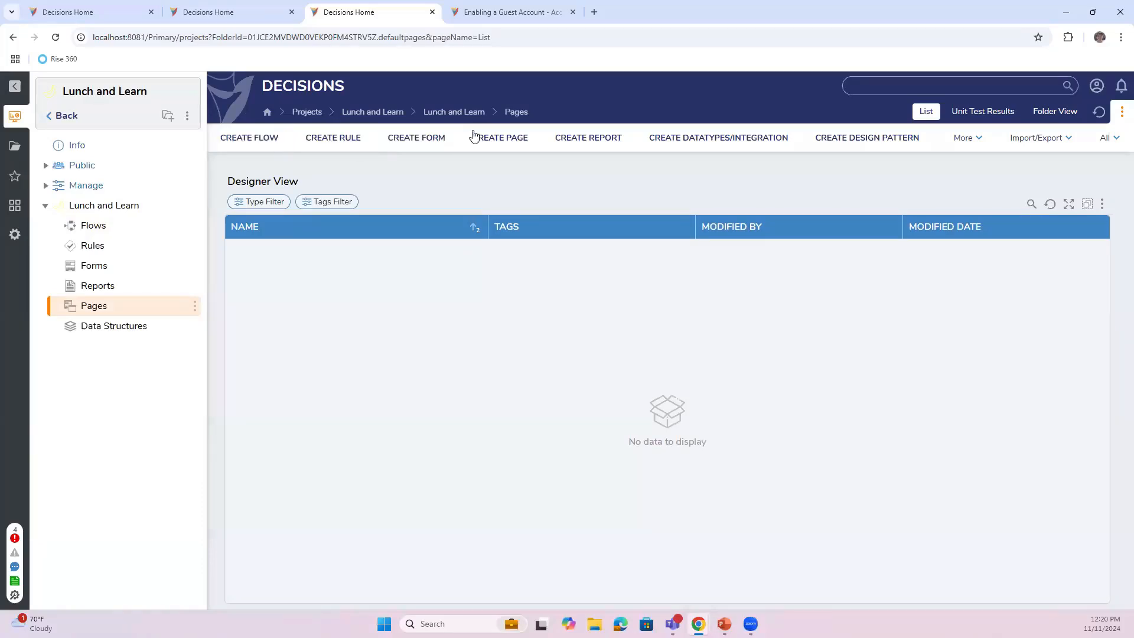
click(502, 138)
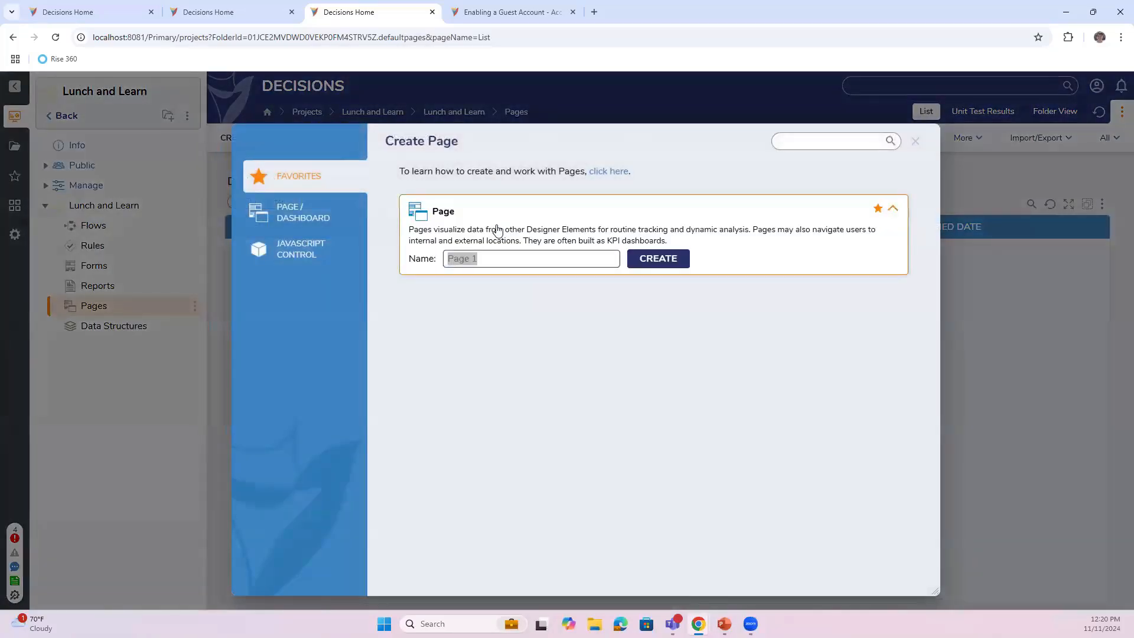
text(Simple Page)
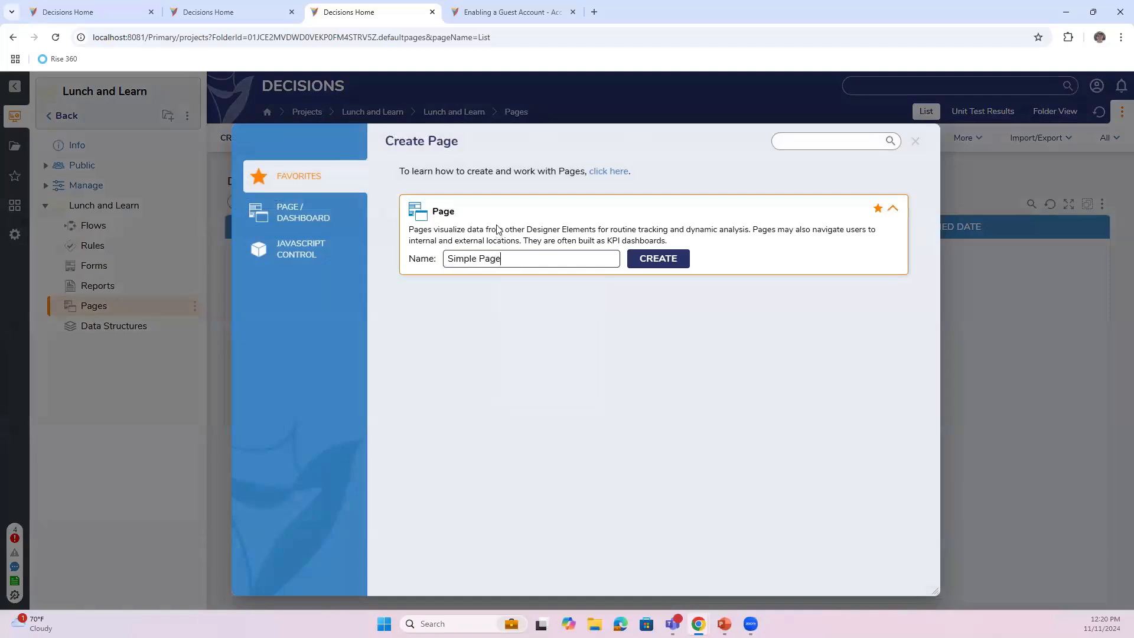
click(657, 259)
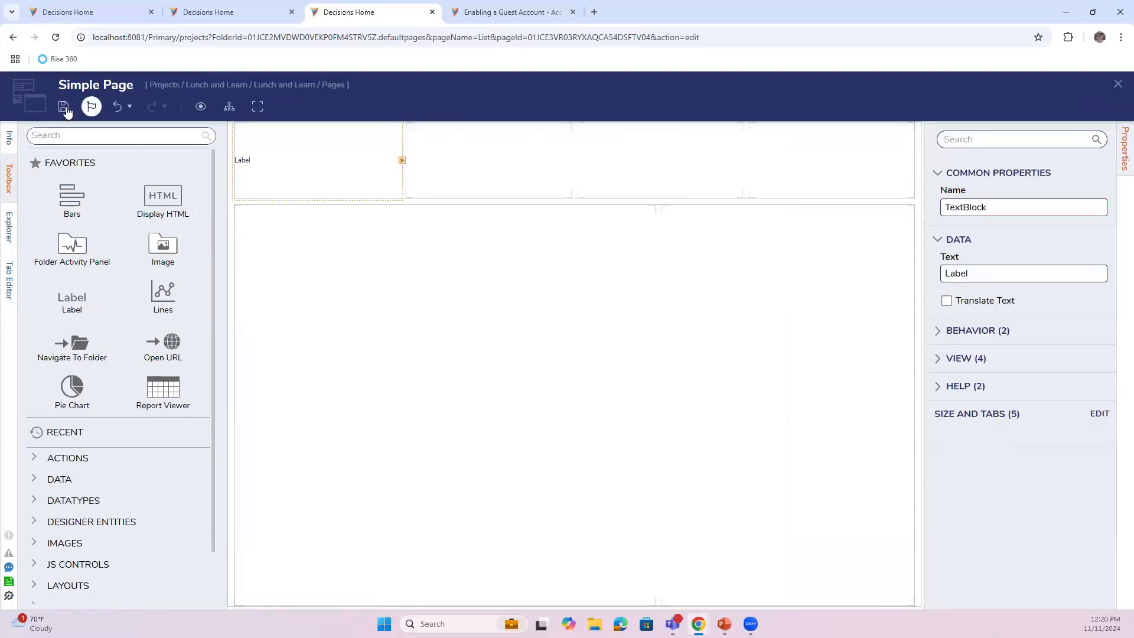
- Set the page label text to 'This is a page' and save Simple Page
text(T)
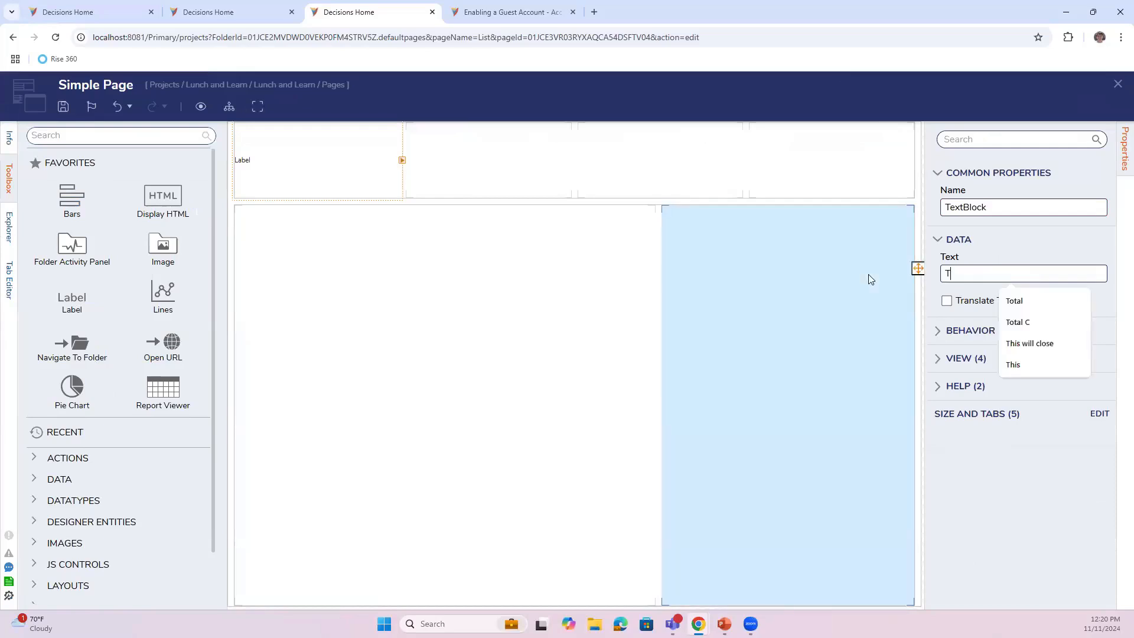
text(his is a page)
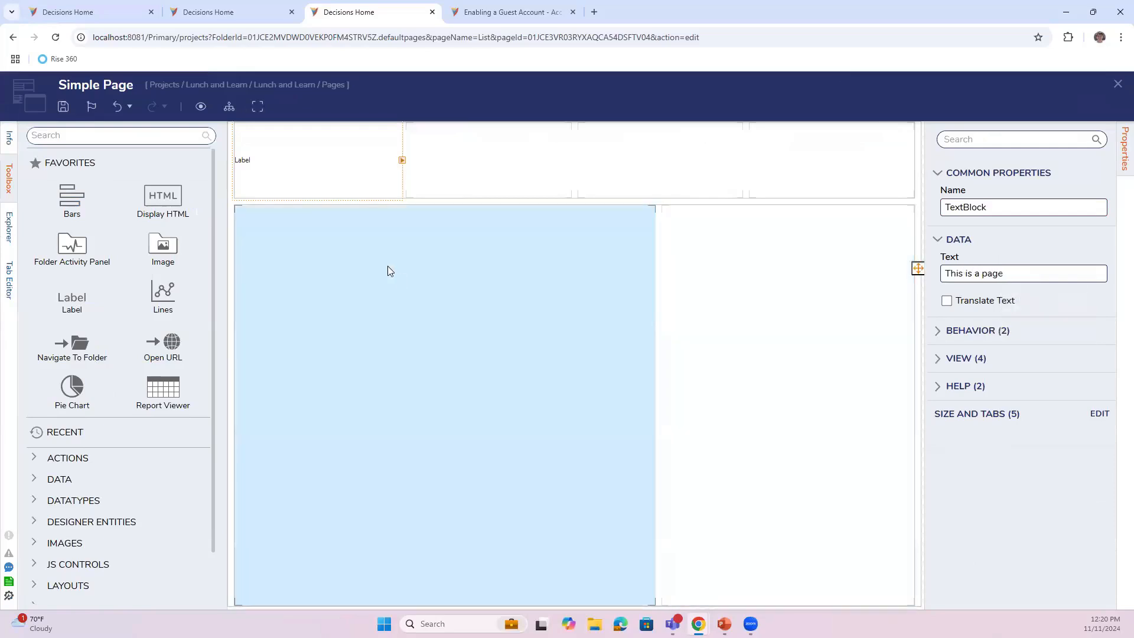
click(63, 107)
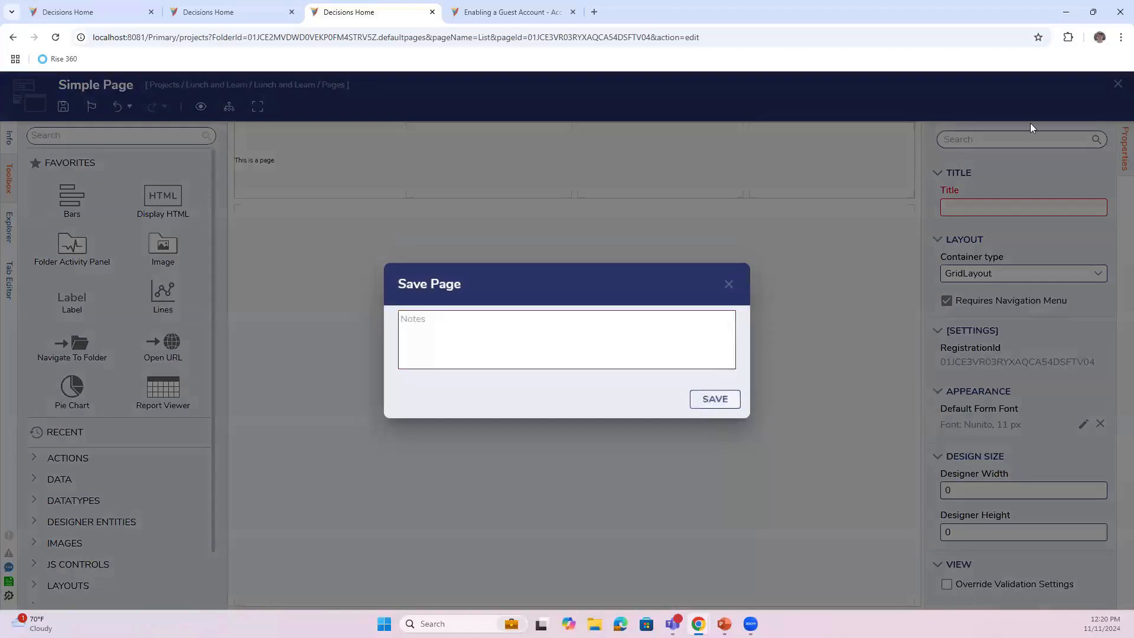
click(713, 399)
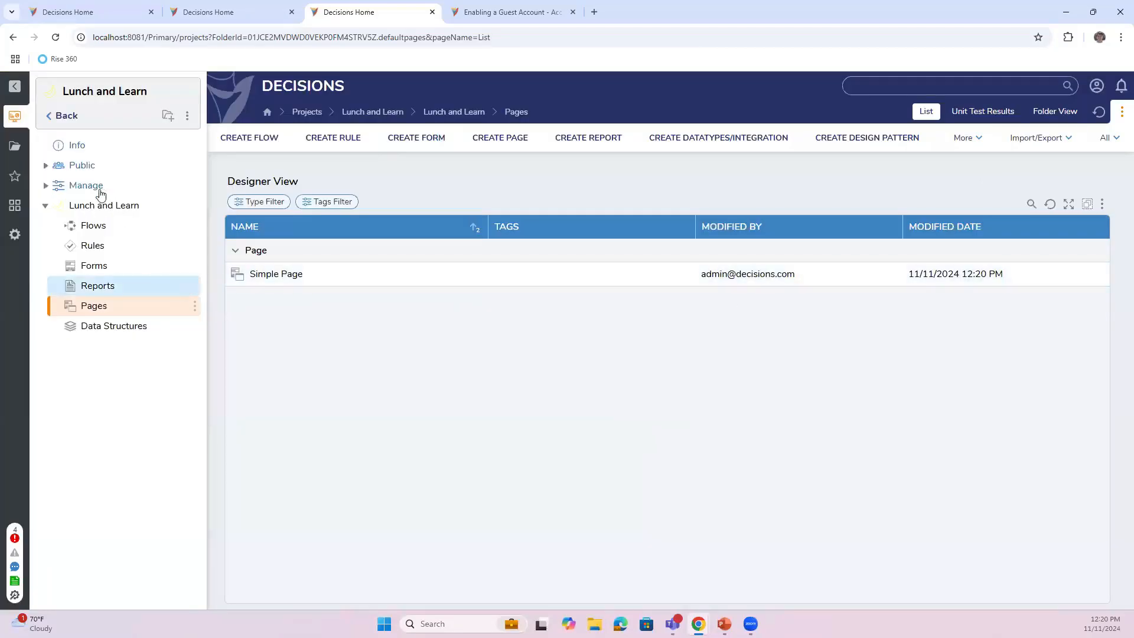
- Add Simple Page as a folder page of the page folder under Public Folders
click(85, 185)
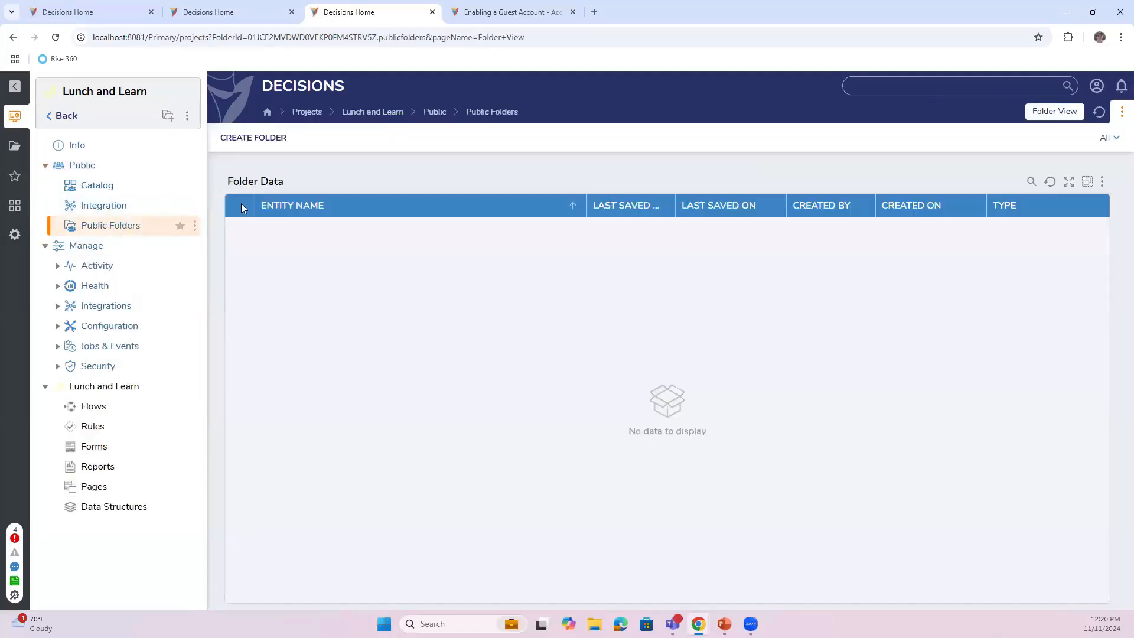
click(253, 137)
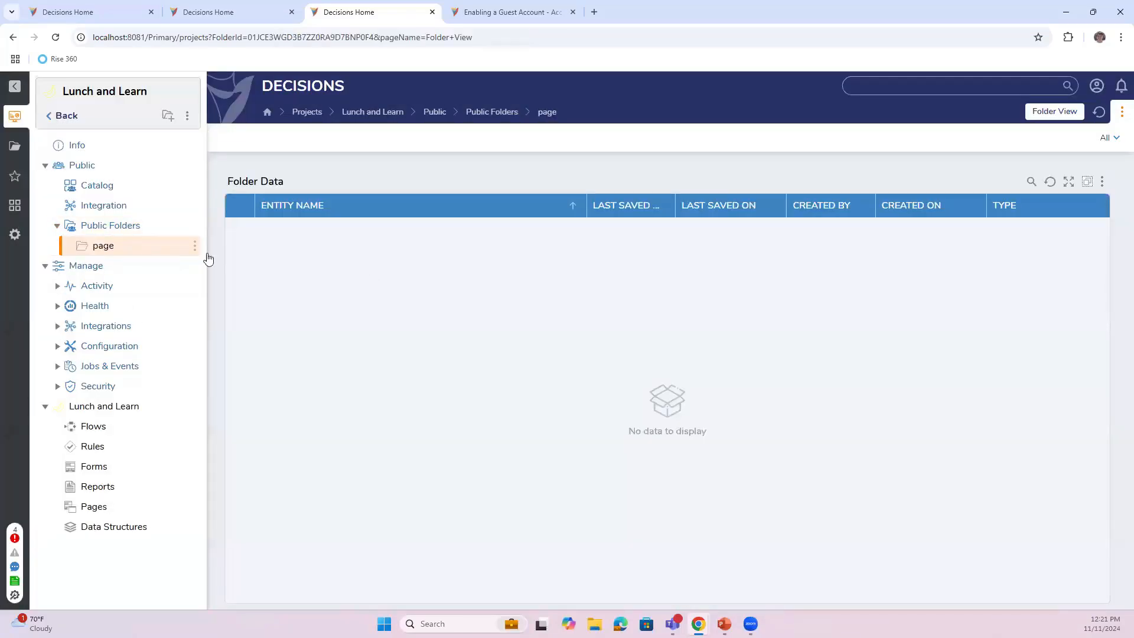
click(194, 245)
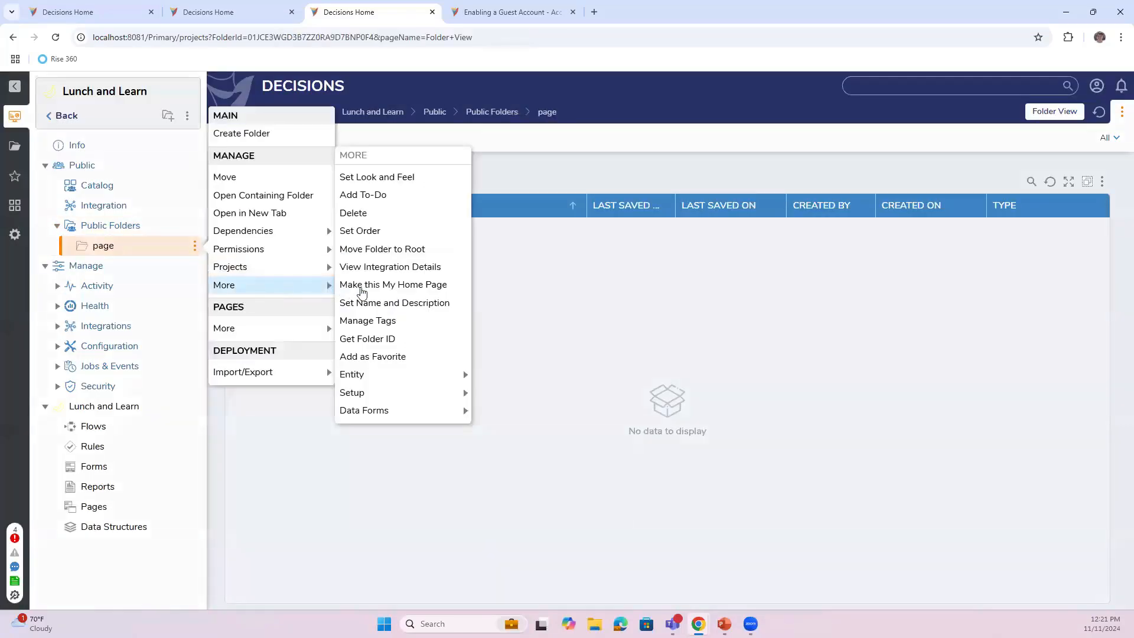
click(368, 331)
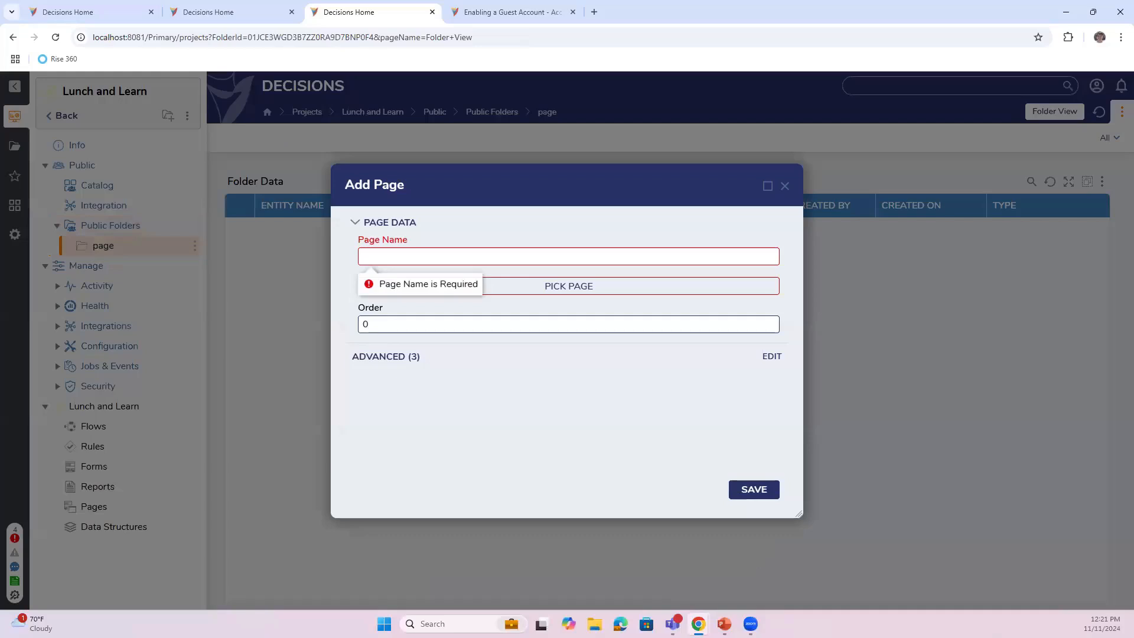
click(569, 286)
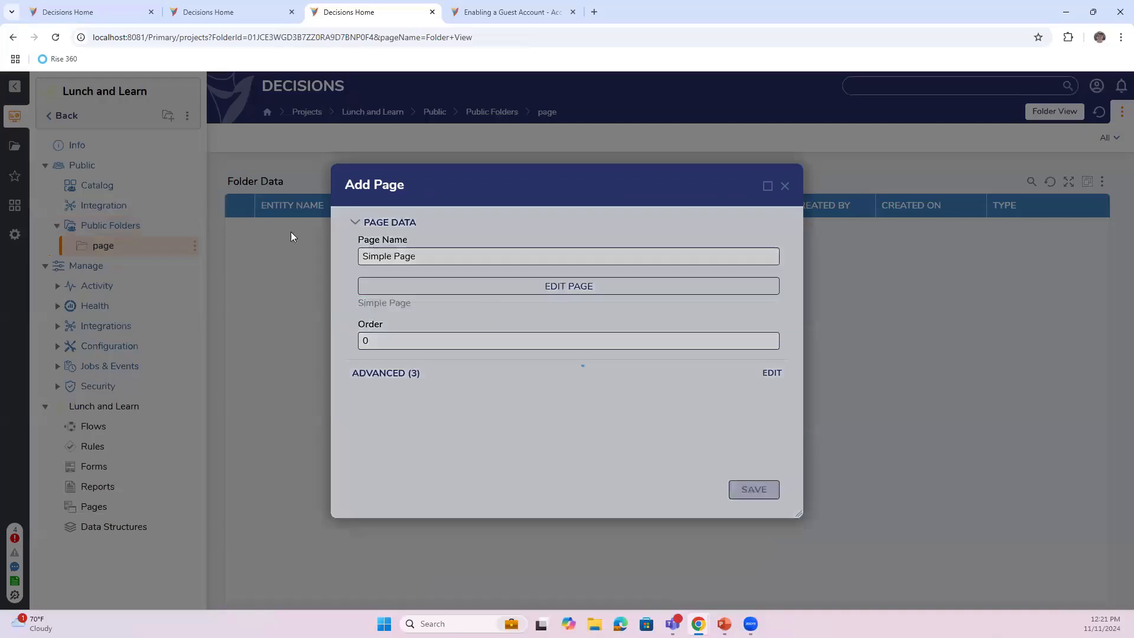
click(753, 489)
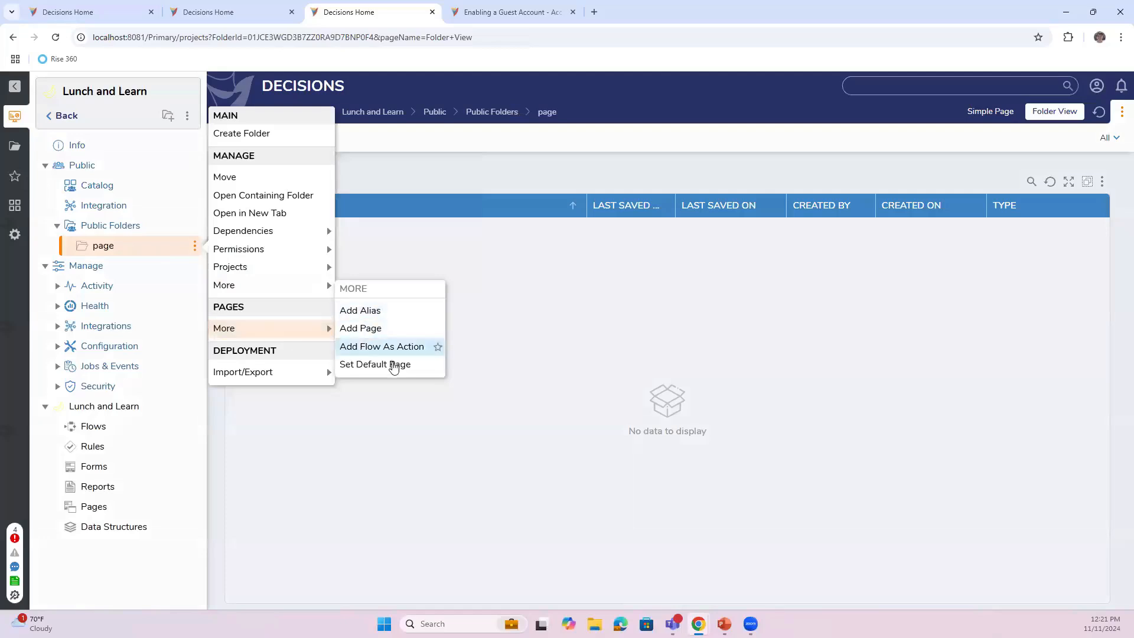
- Start Add Flow As Action on the page folder, then close the empty flow picker
click(383, 346)
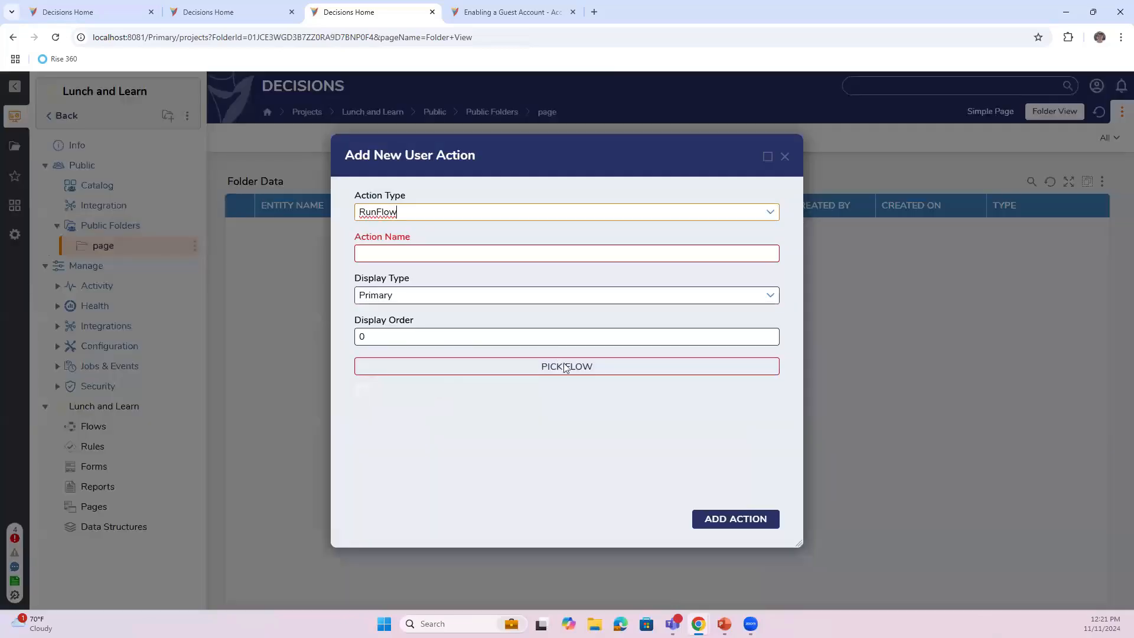
click(566, 367)
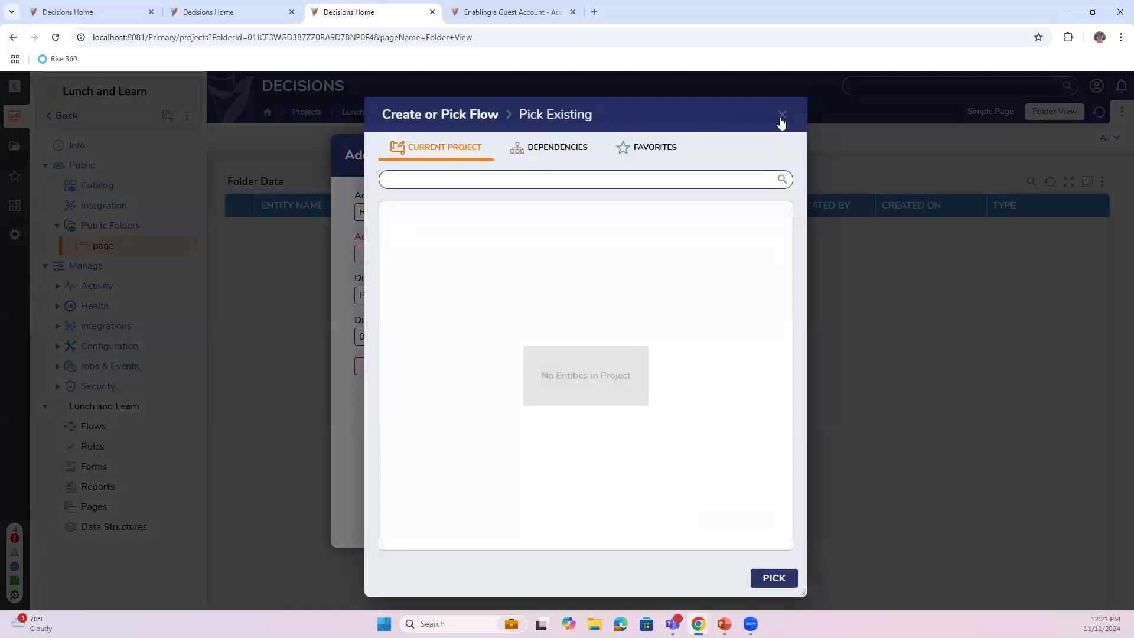
click(781, 119)
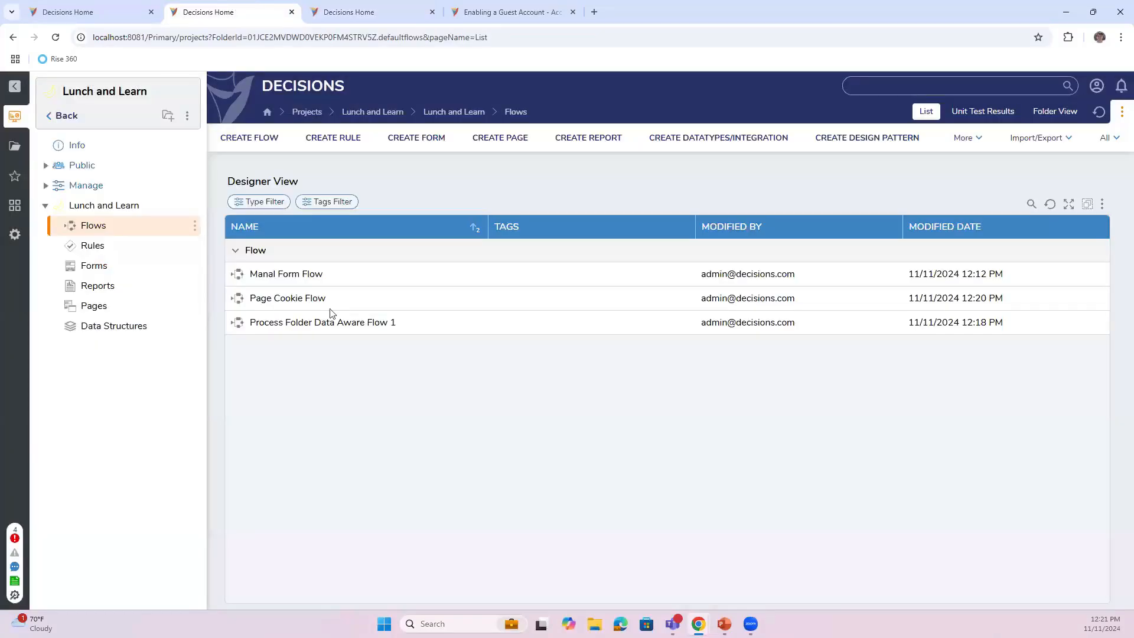
- Change Process Folder Data Aware Flow 1's Behavior Type, save it, and return to the Public area
double_click(322, 322)
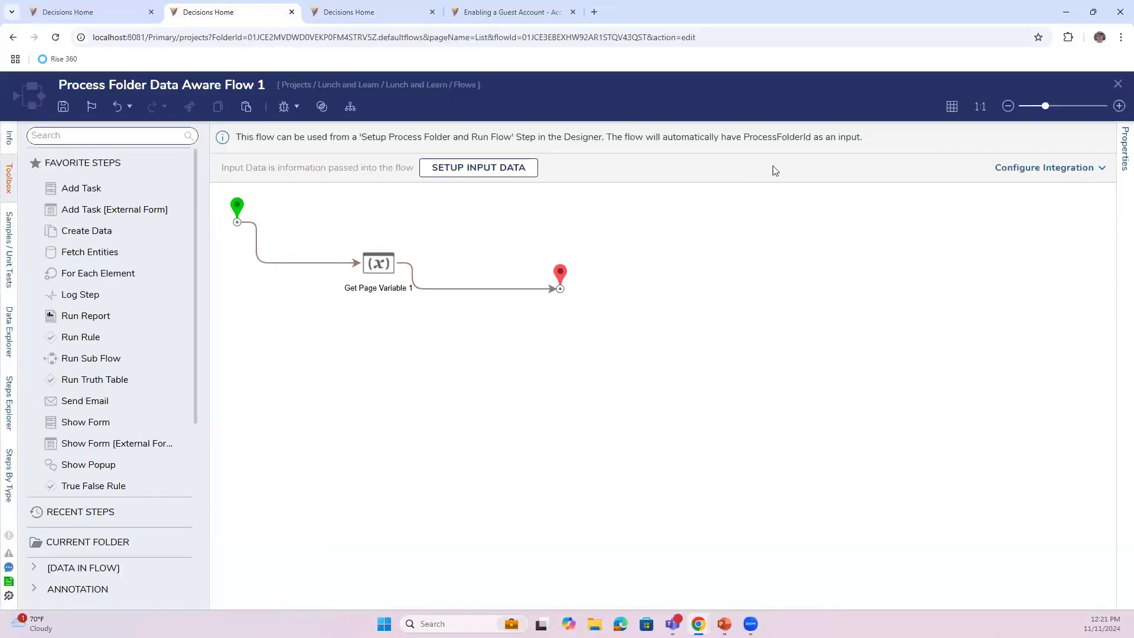
mouse_move(454, 106)
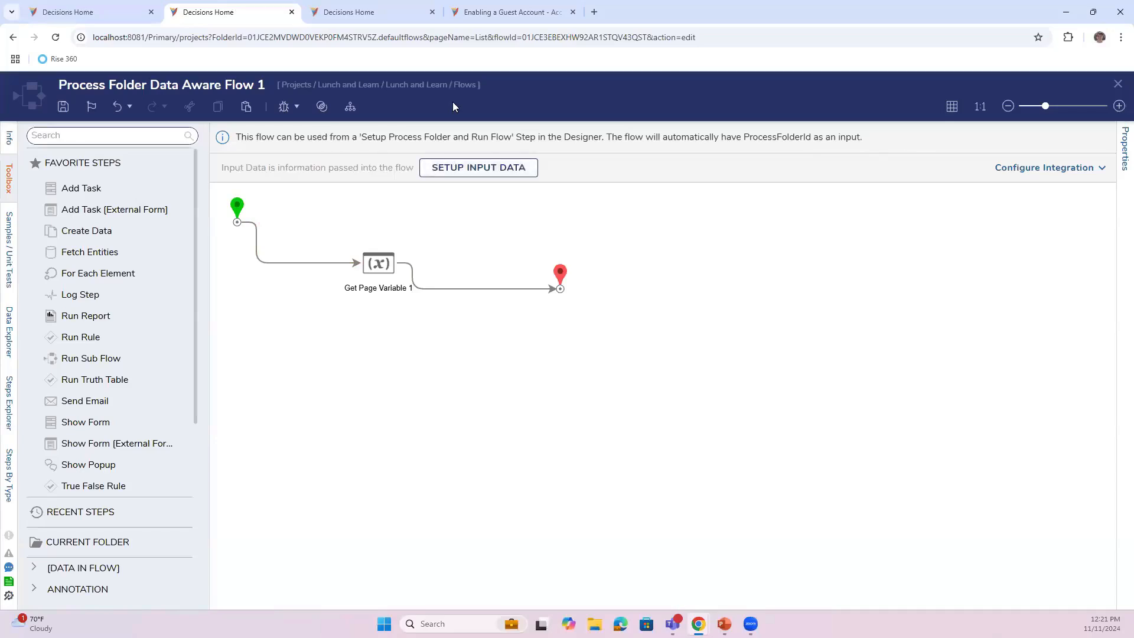
mouse_move(213, 87)
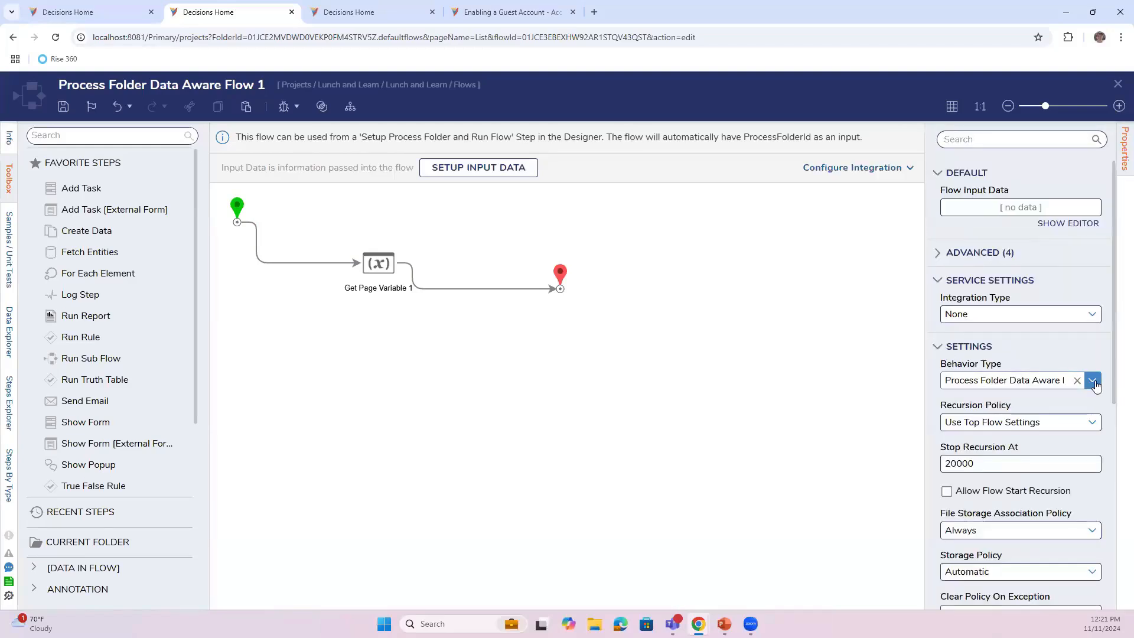
click(1093, 380)
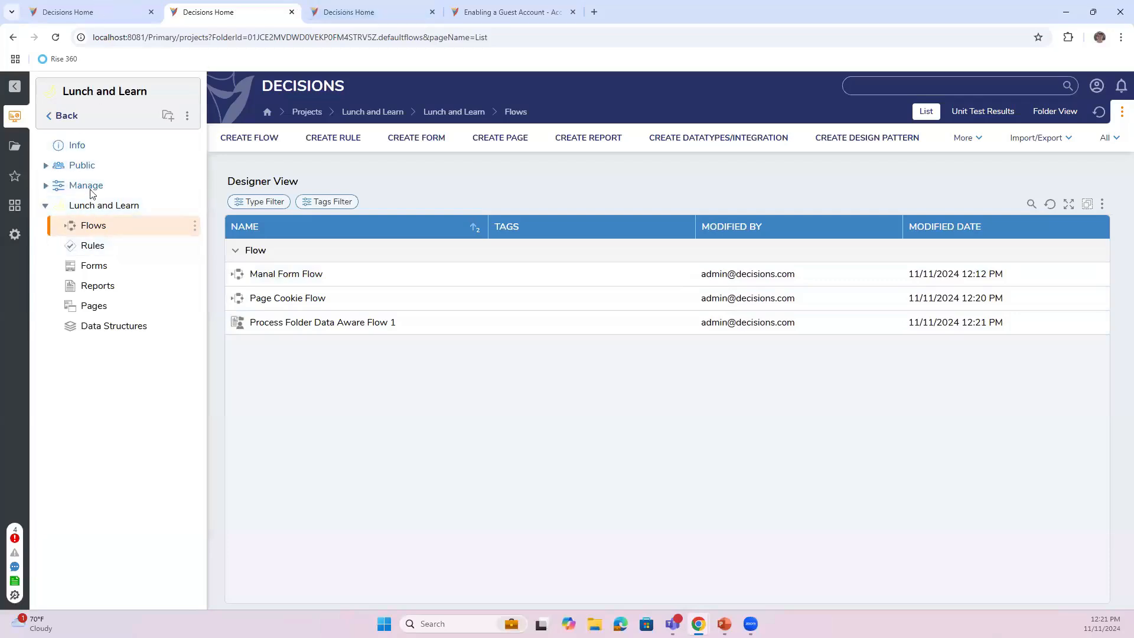
click(85, 185)
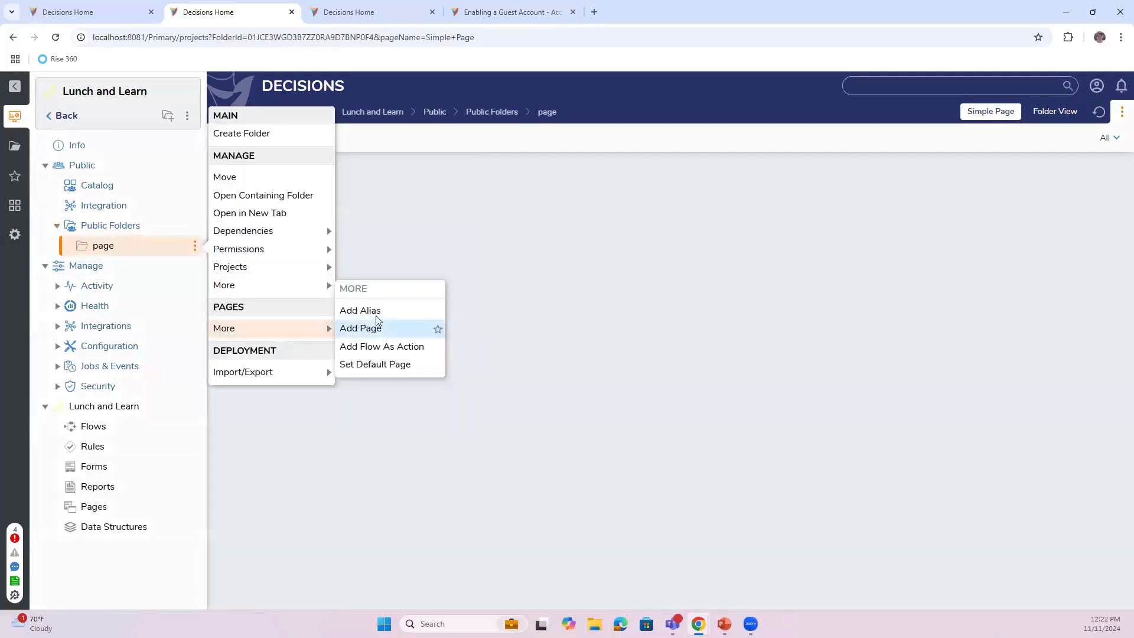
- Add a Clickme action running Process Folder Data Aware Flow 1 to the page folder
click(383, 345)
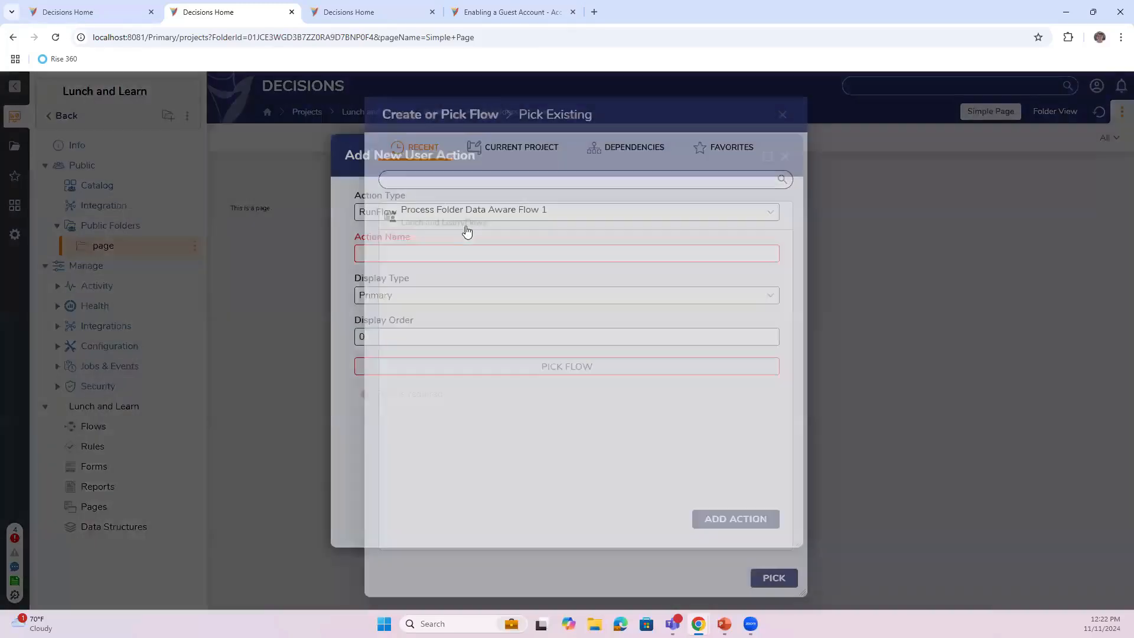
click(773, 578)
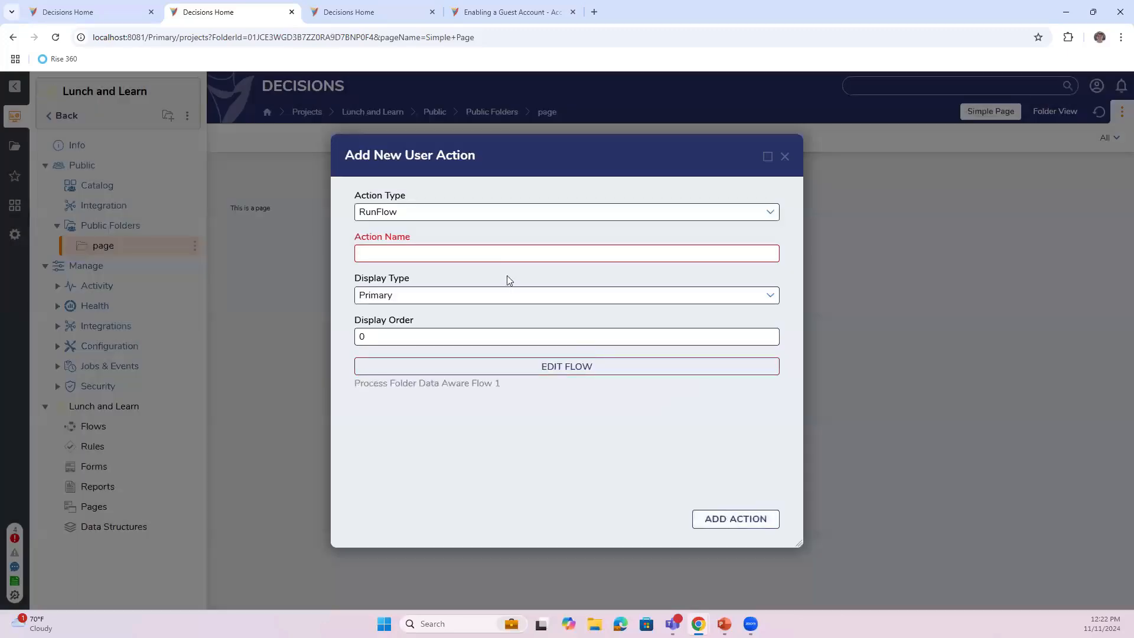
click(567, 253)
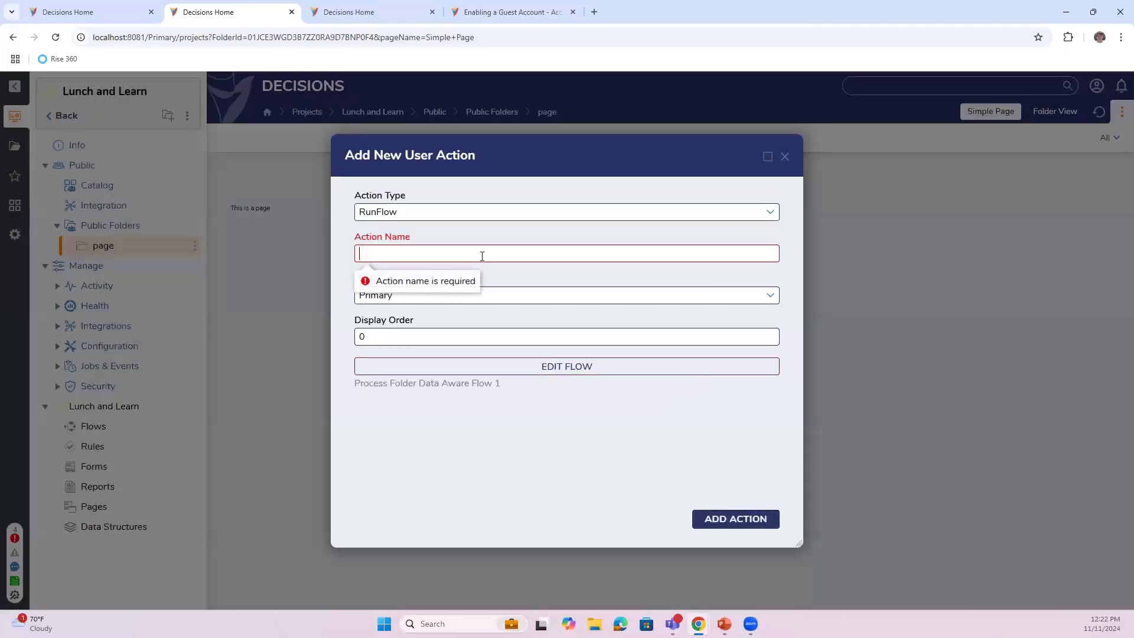
text(Clickme)
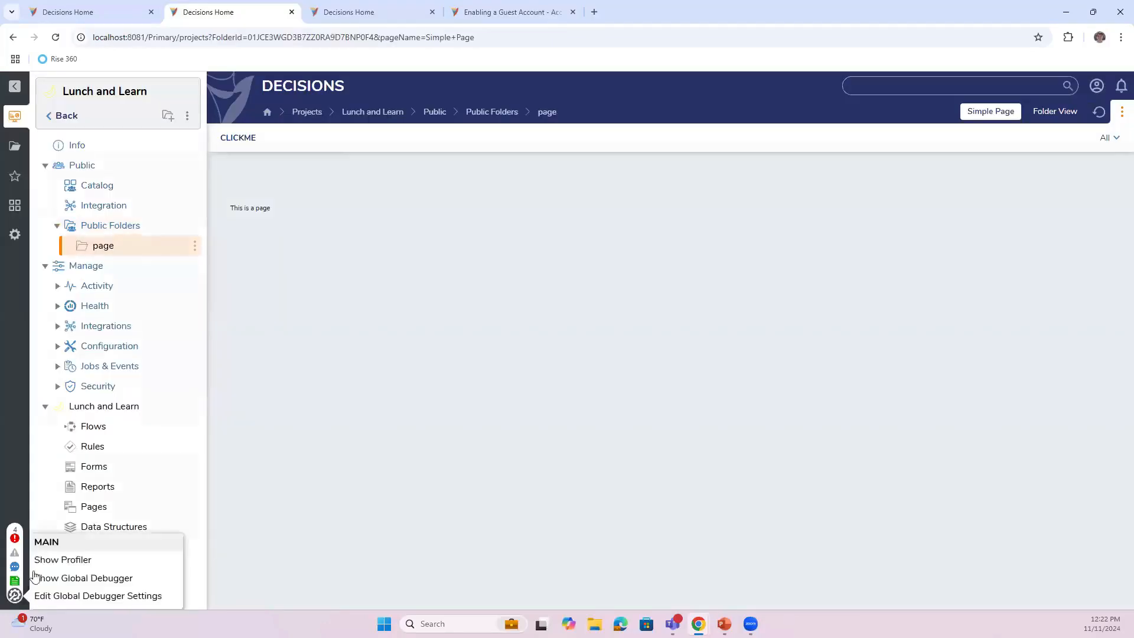
- Confirm in the Global Debugger that the earlier run's Get Page Variable 1 returned null PageData
click(84, 577)
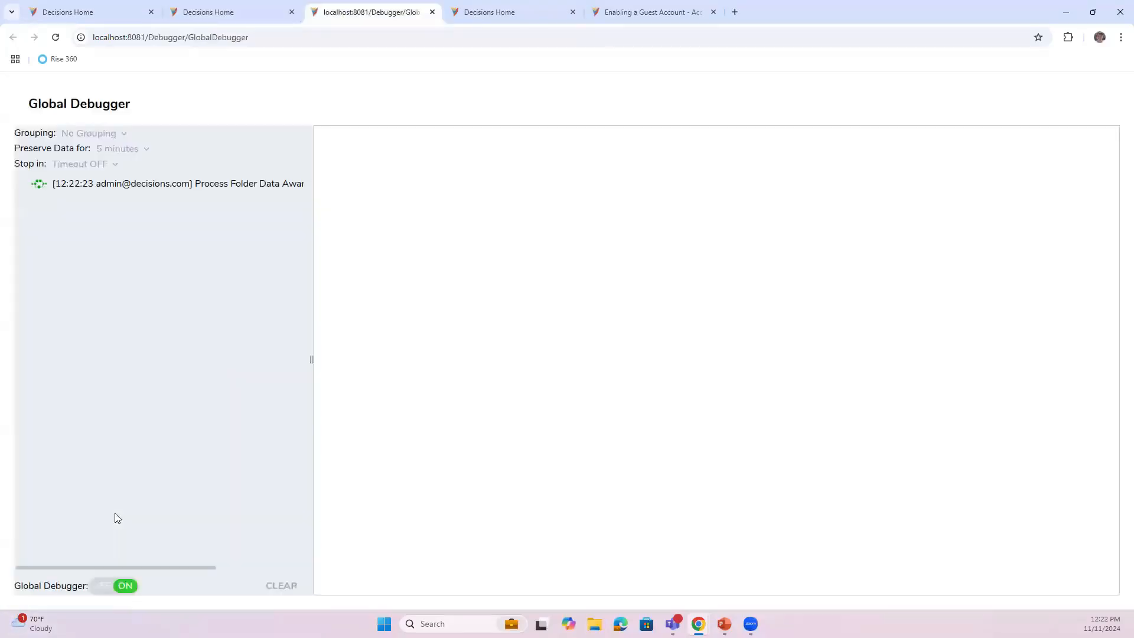
click(167, 183)
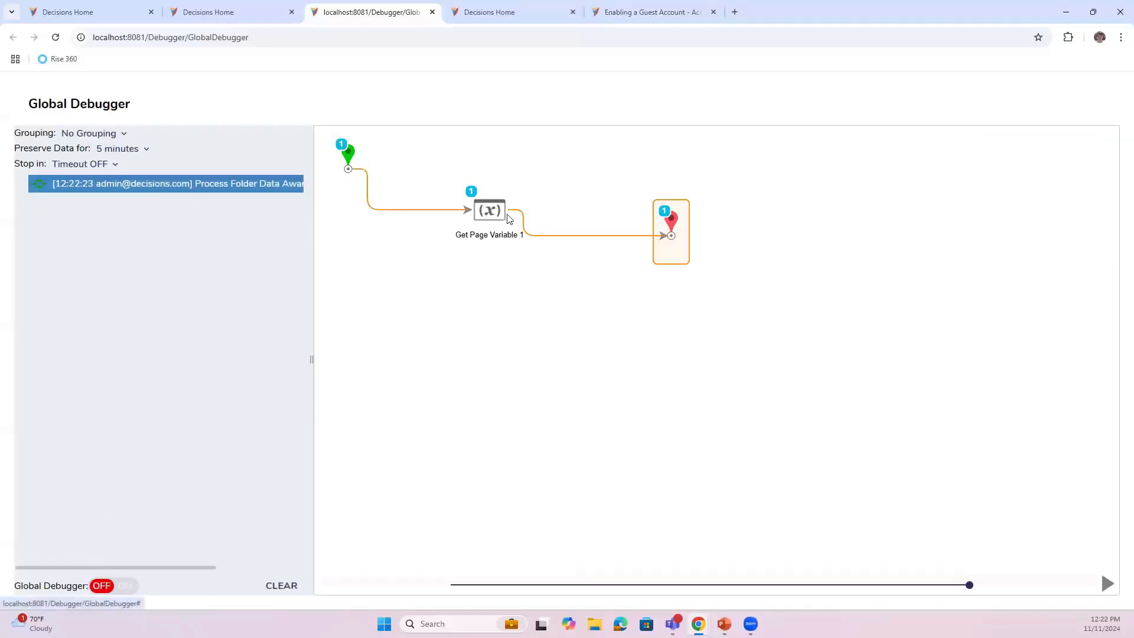
click(670, 231)
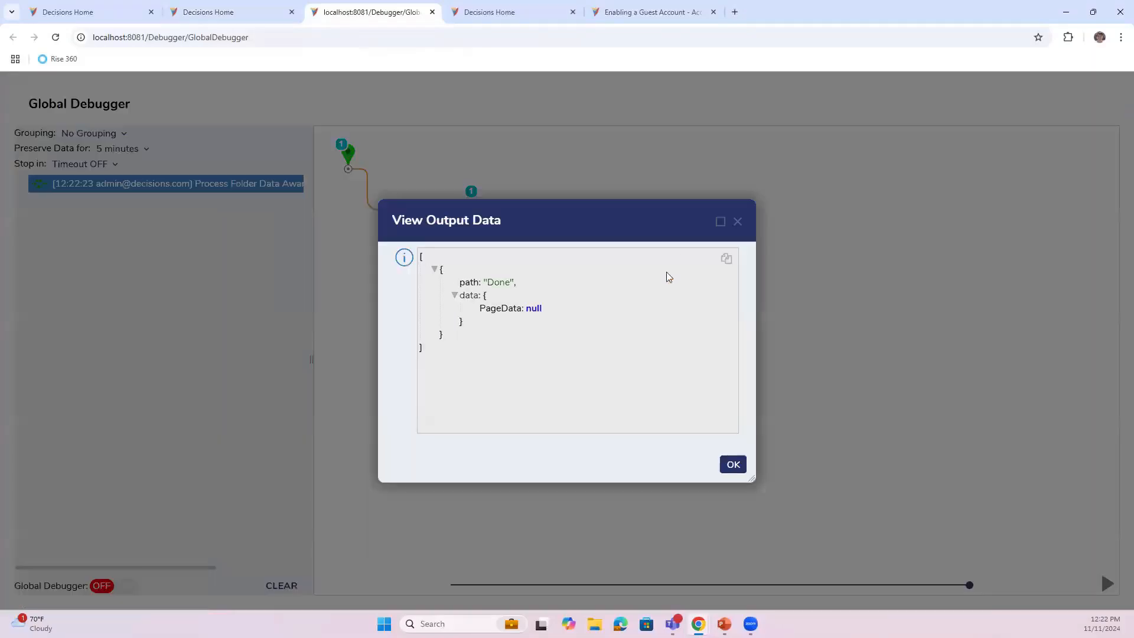
mouse_move(740, 253)
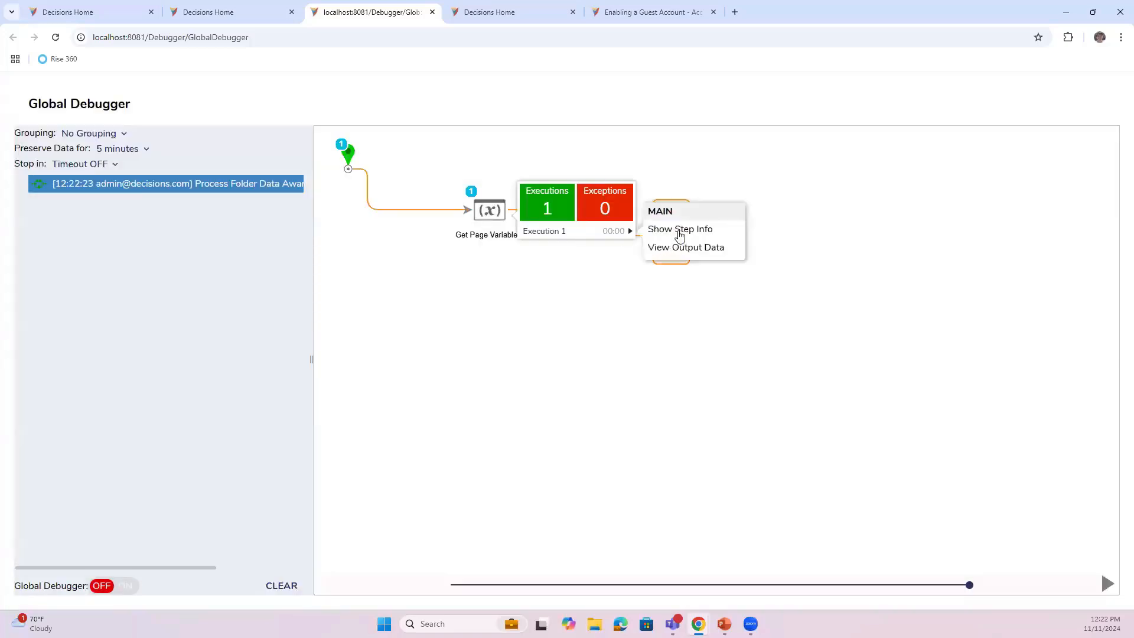
click(680, 229)
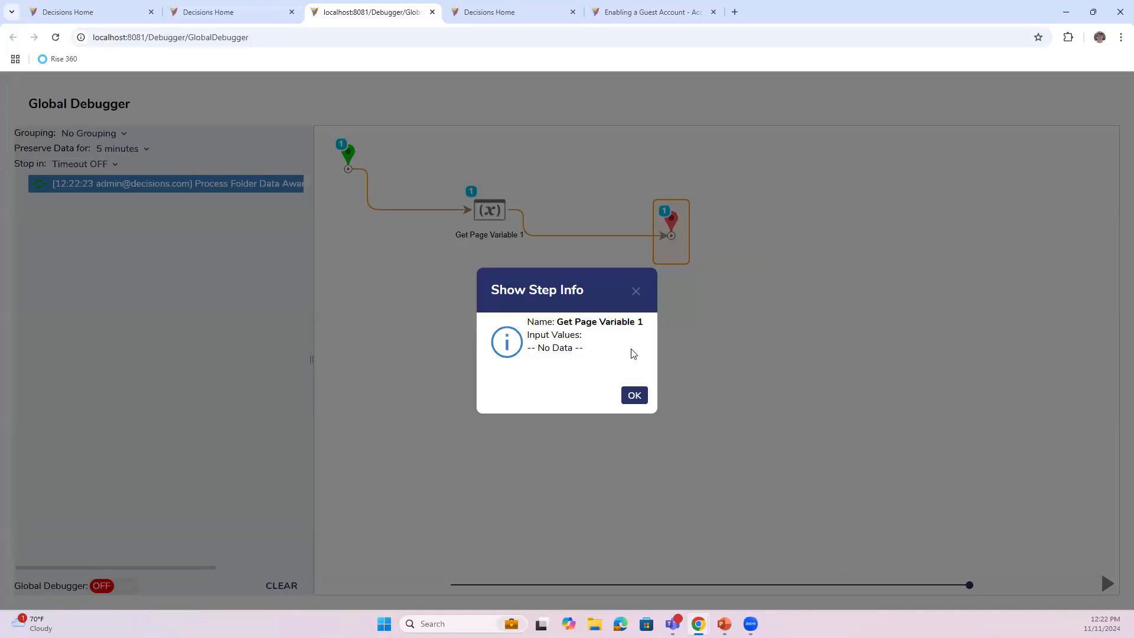
click(634, 395)
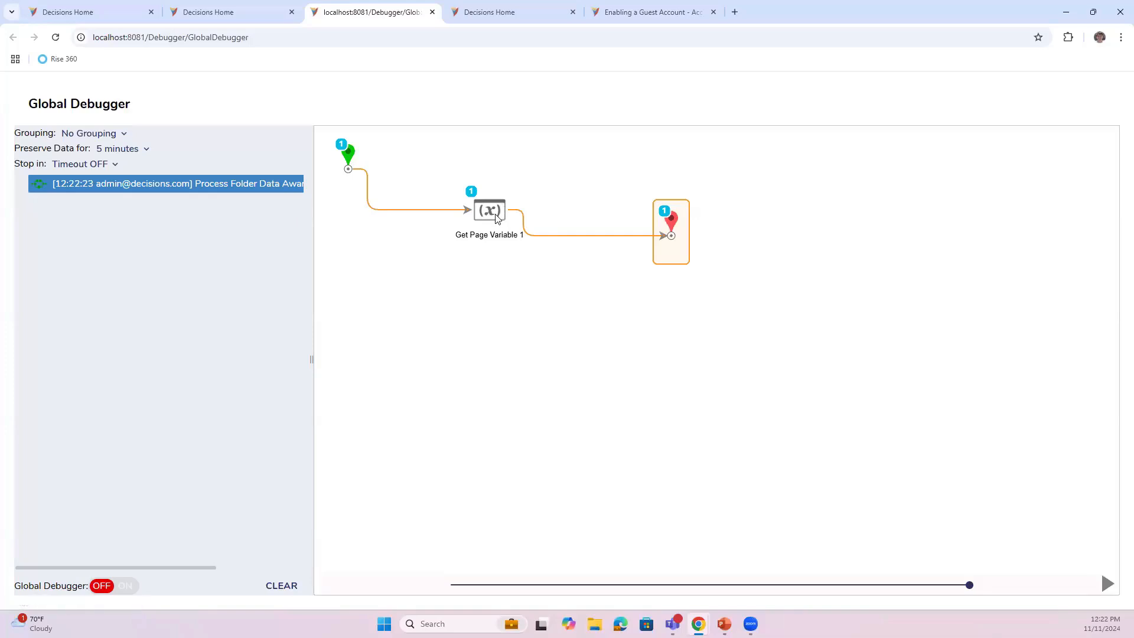
mouse_move(242, 5)
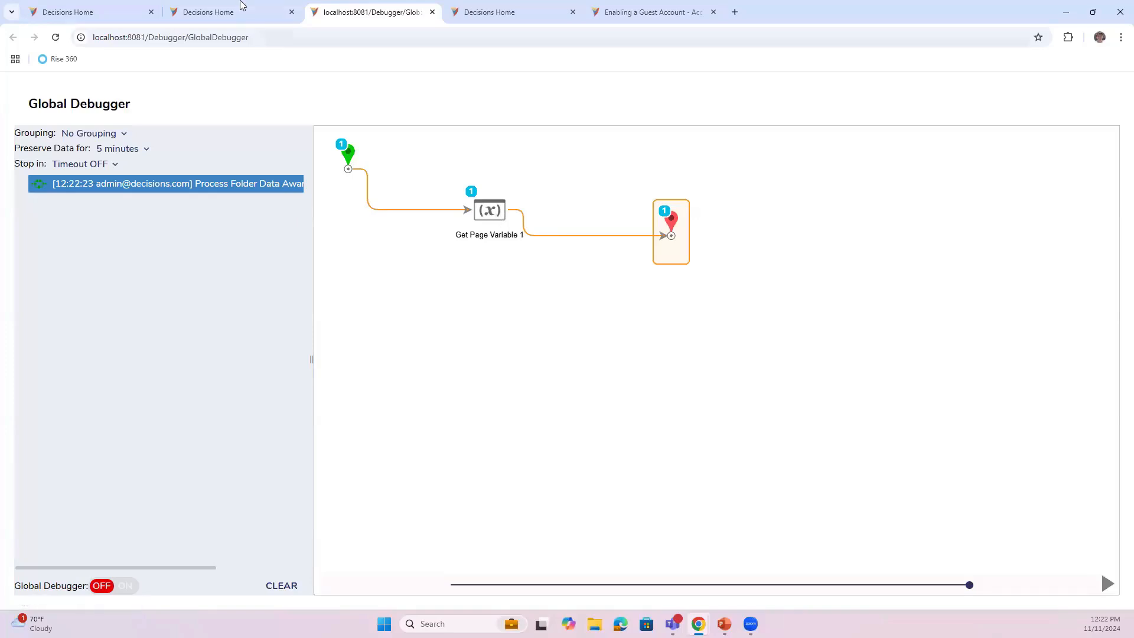
- Reopen Process Folder Data Aware Flow 1 from the project's Flows list for editing
click(209, 12)
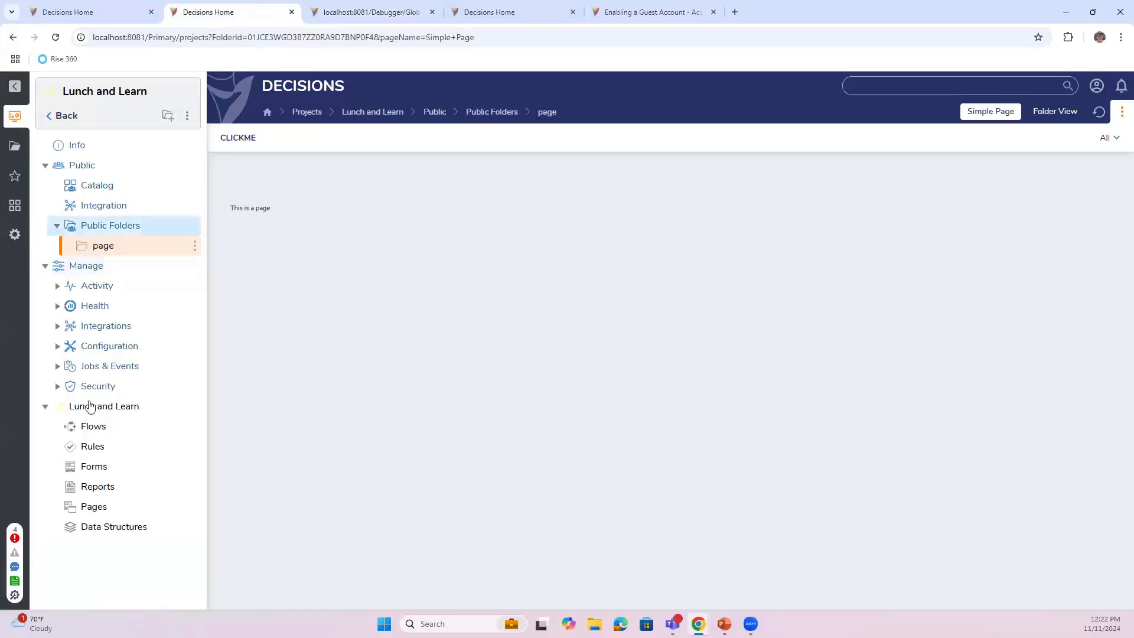
click(93, 426)
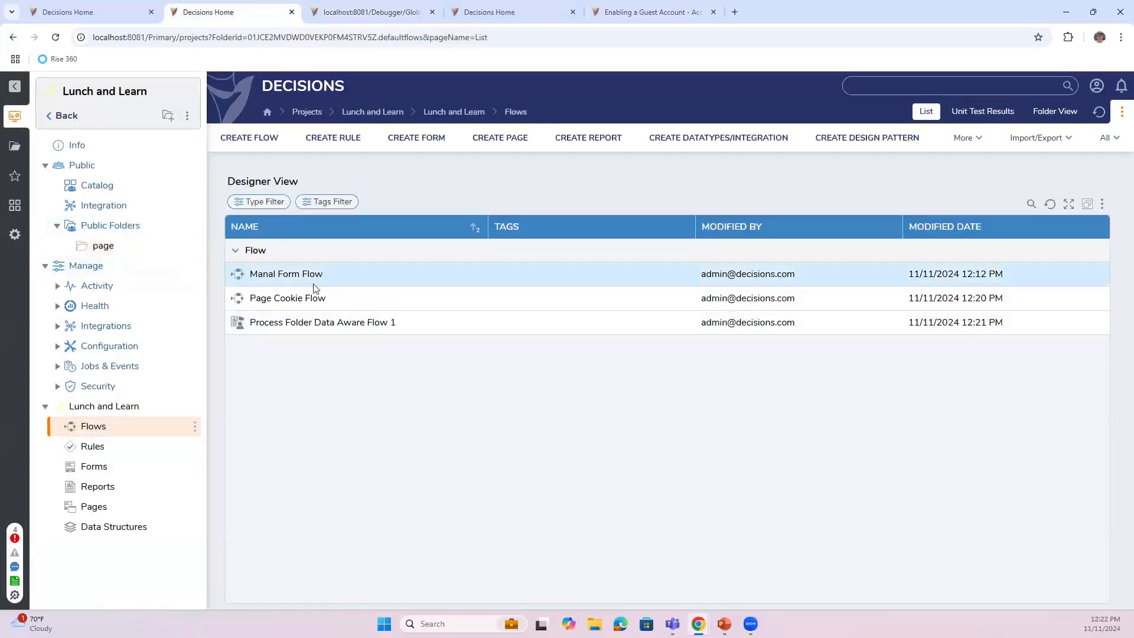
click(322, 322)
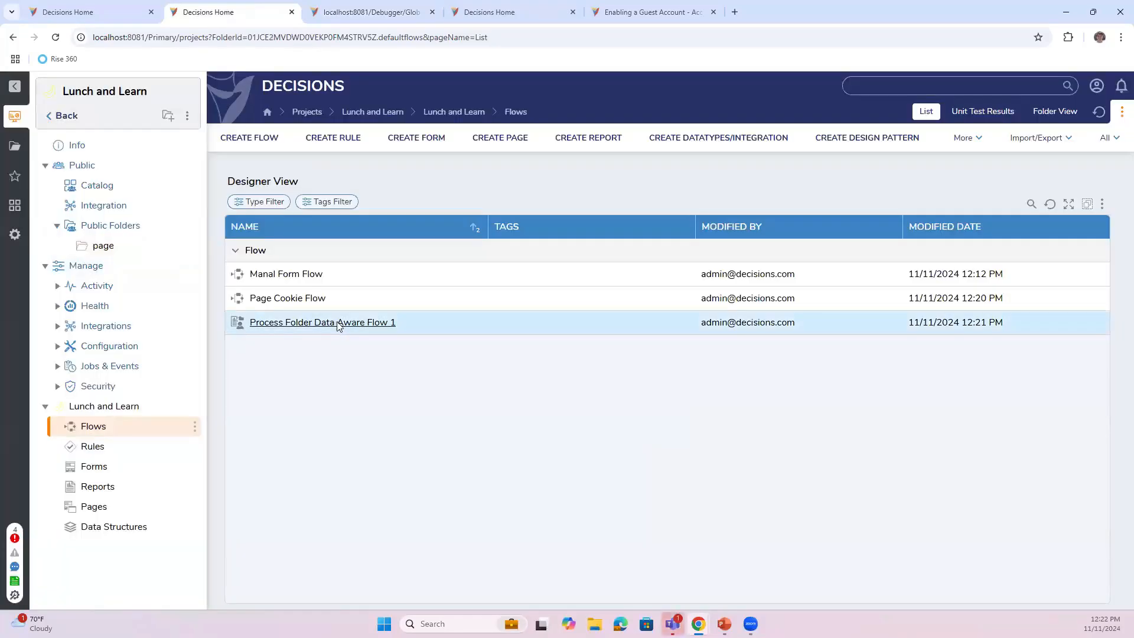
double_click(322, 322)
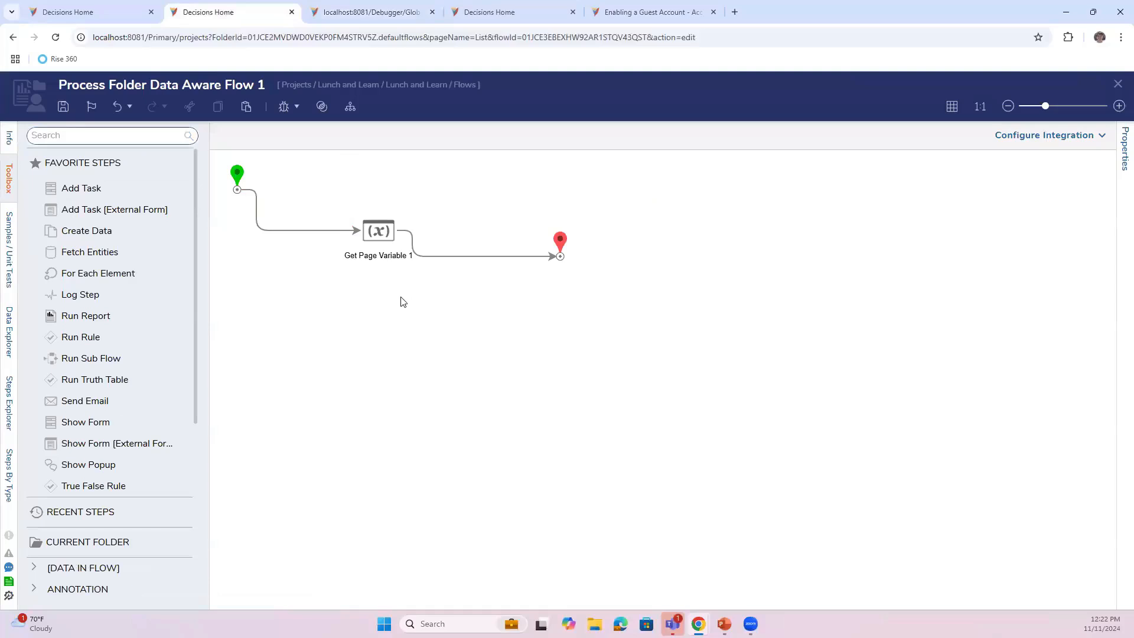
click(377, 230)
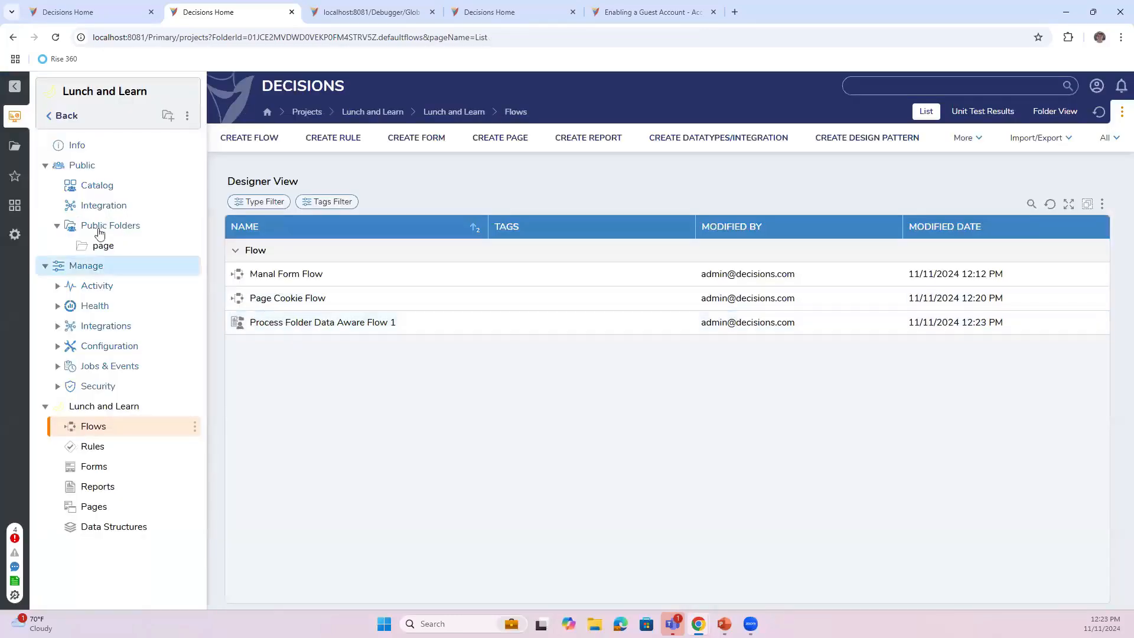
- Run the flow again from the page's CLICKME action with the Global Debugger turned on
click(102, 245)
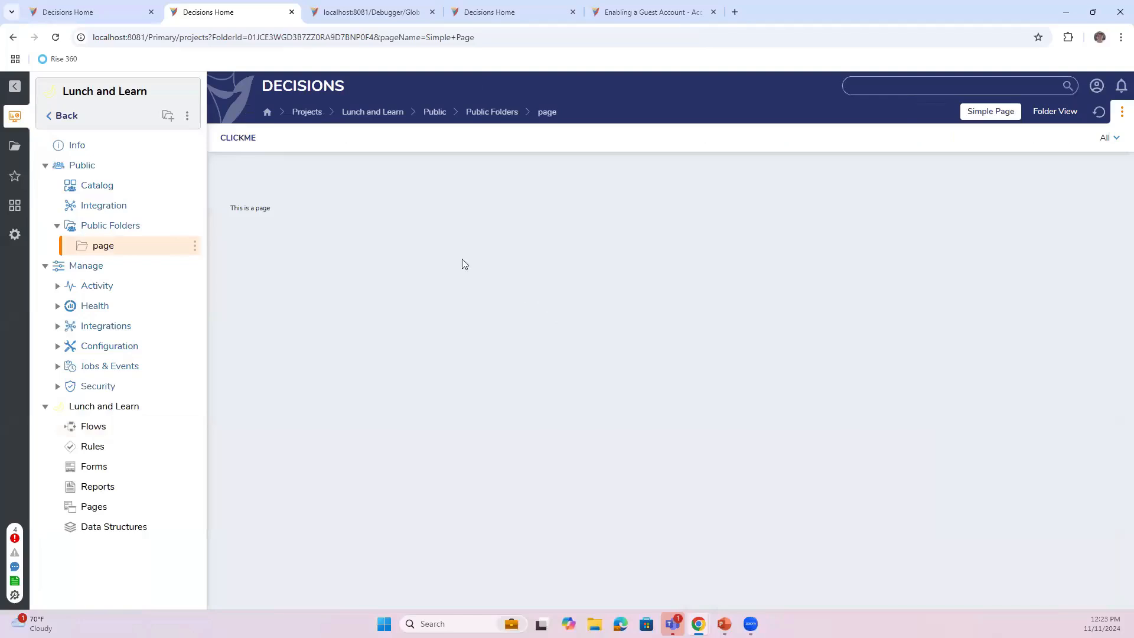
click(371, 12)
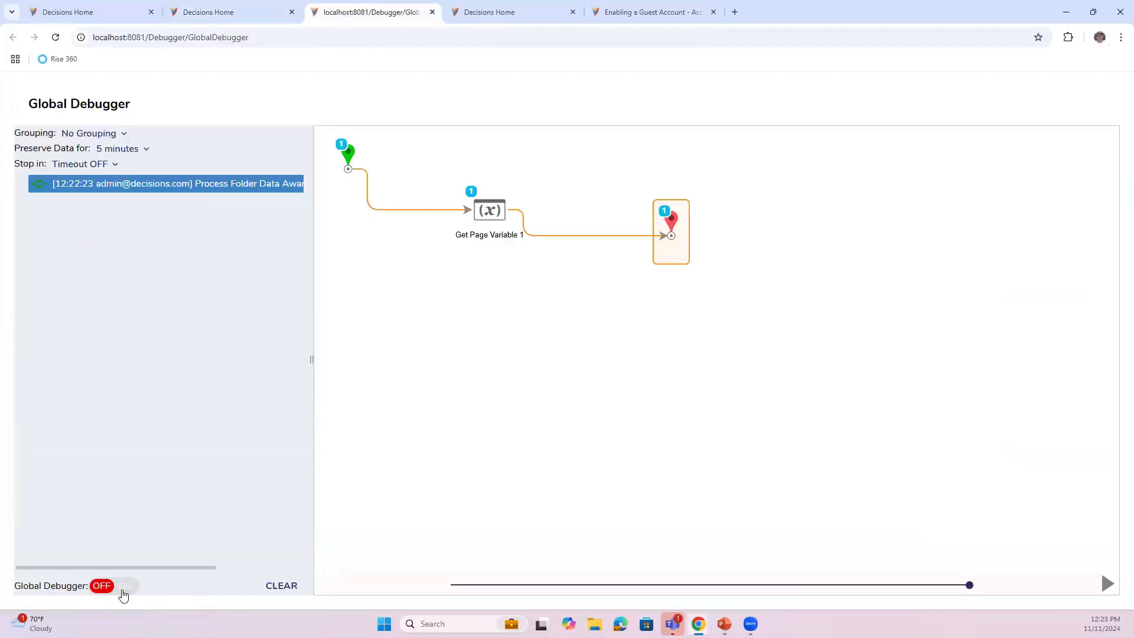
click(232, 12)
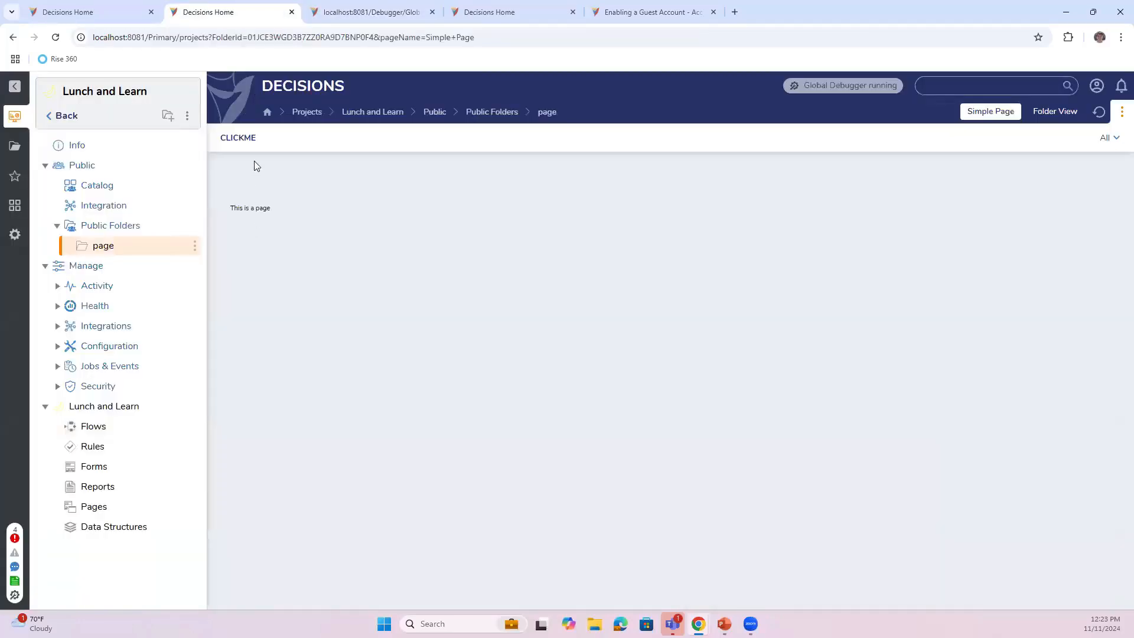
click(372, 12)
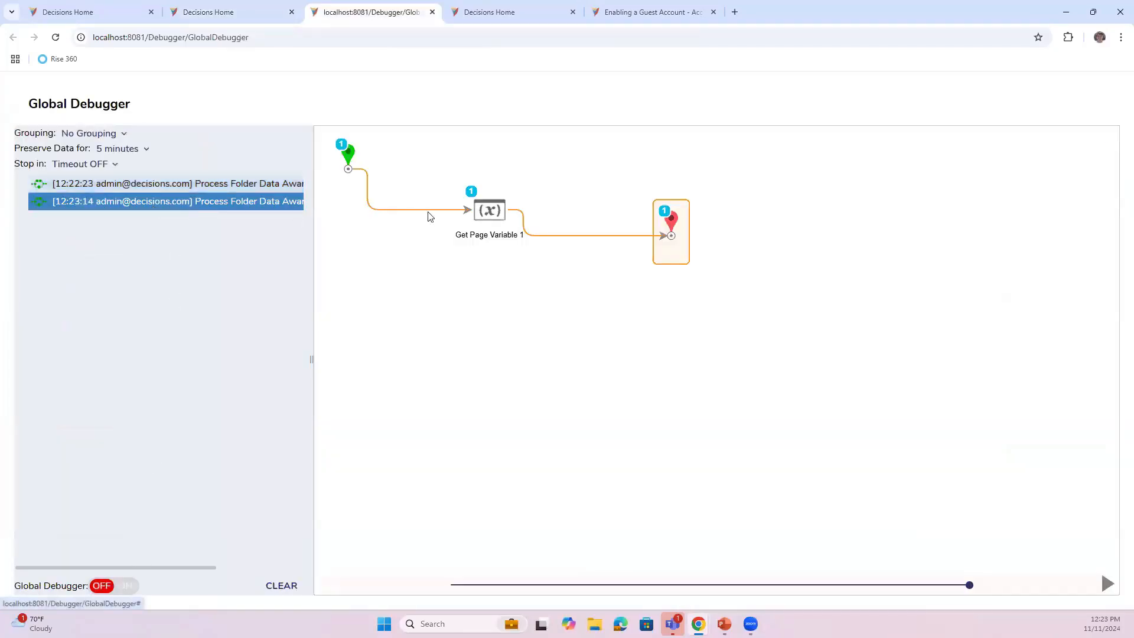
click(670, 231)
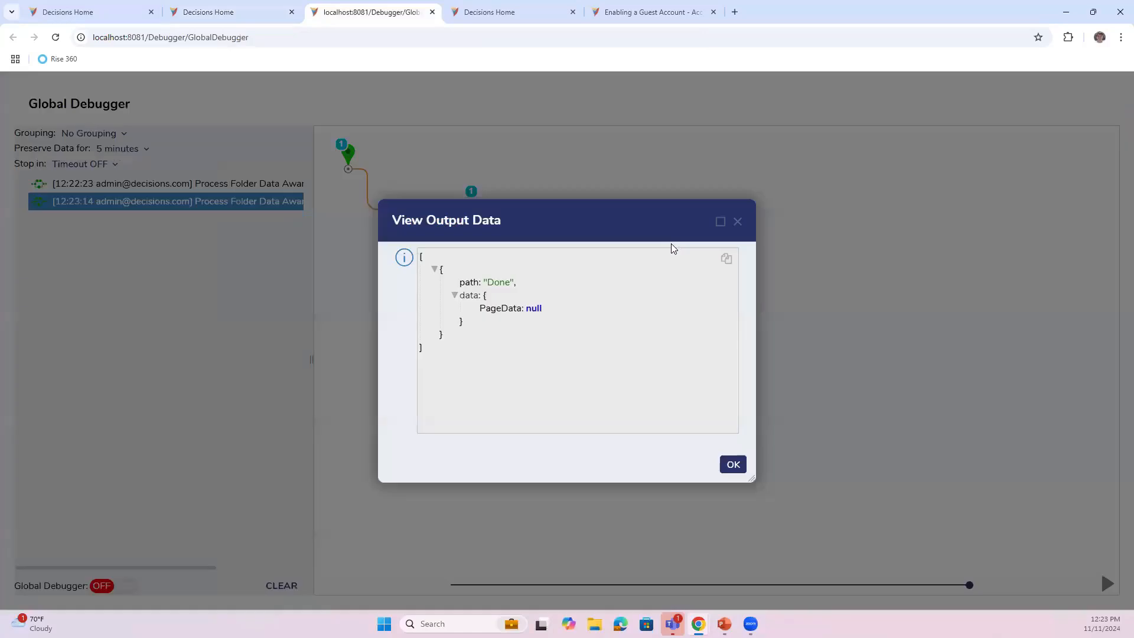
click(732, 464)
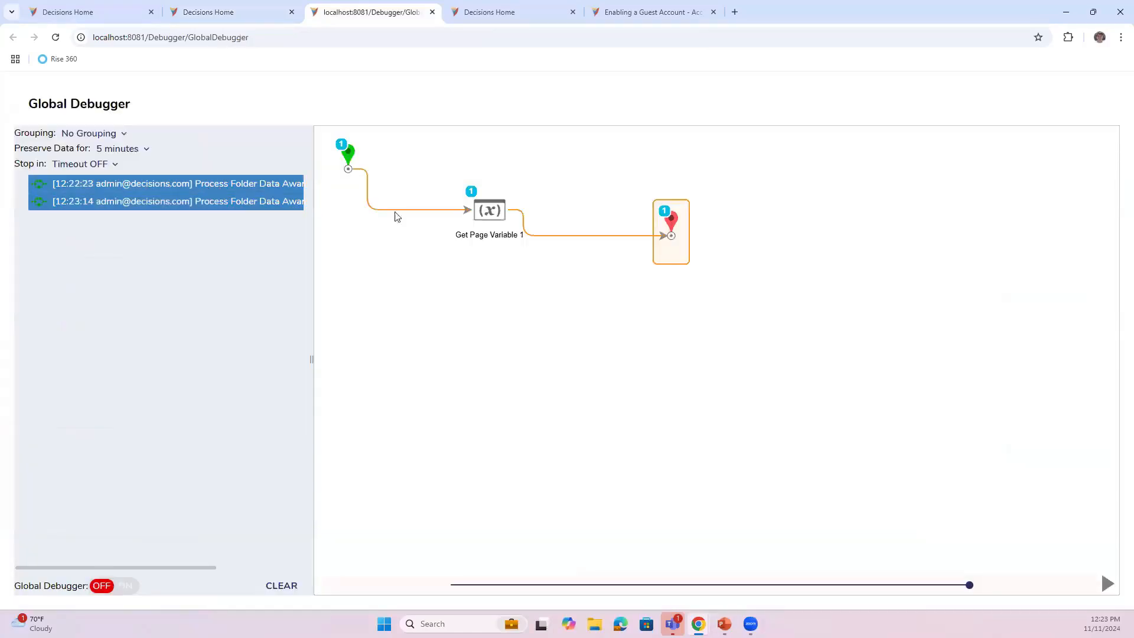
- Verify the 12:23:14 run's output and Get Page Variable 1 step info still show null PageData
click(173, 183)
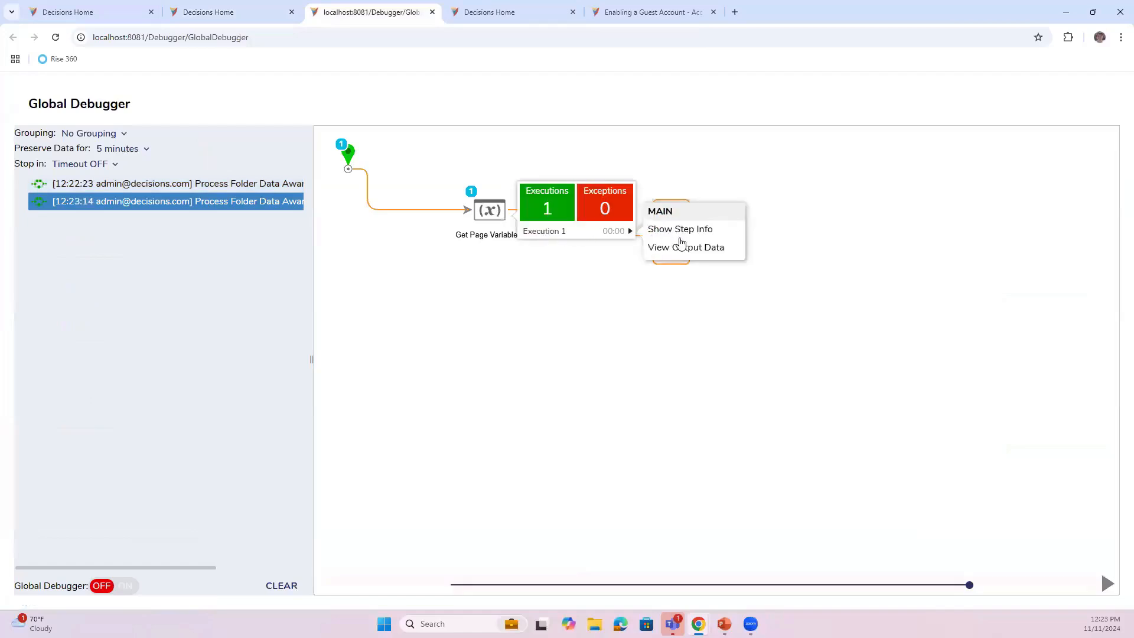
click(686, 247)
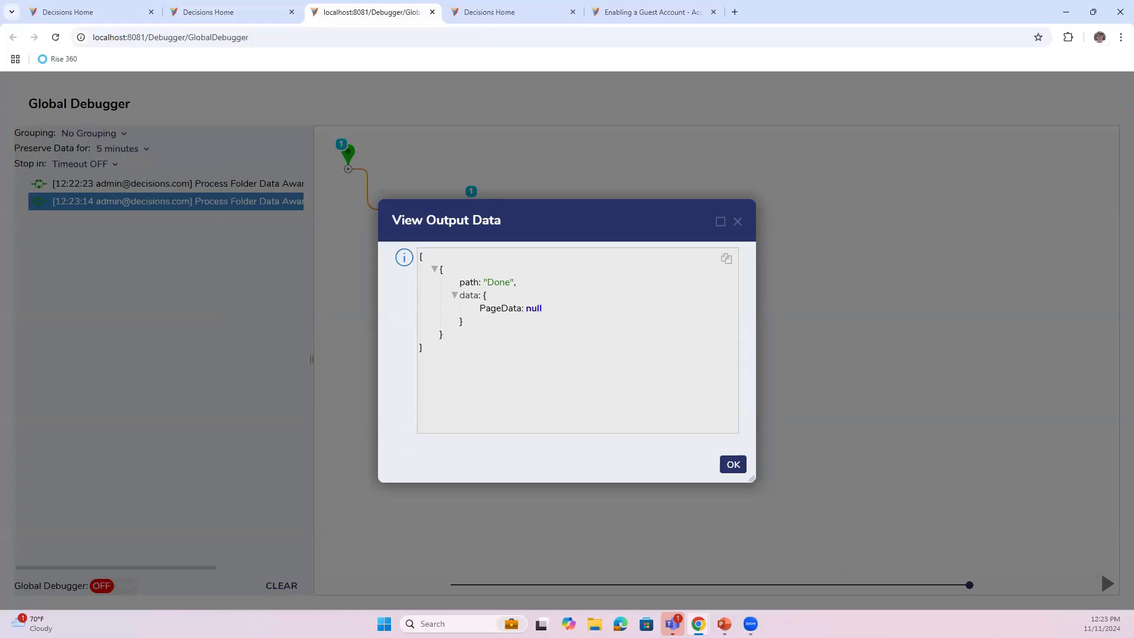
click(732, 464)
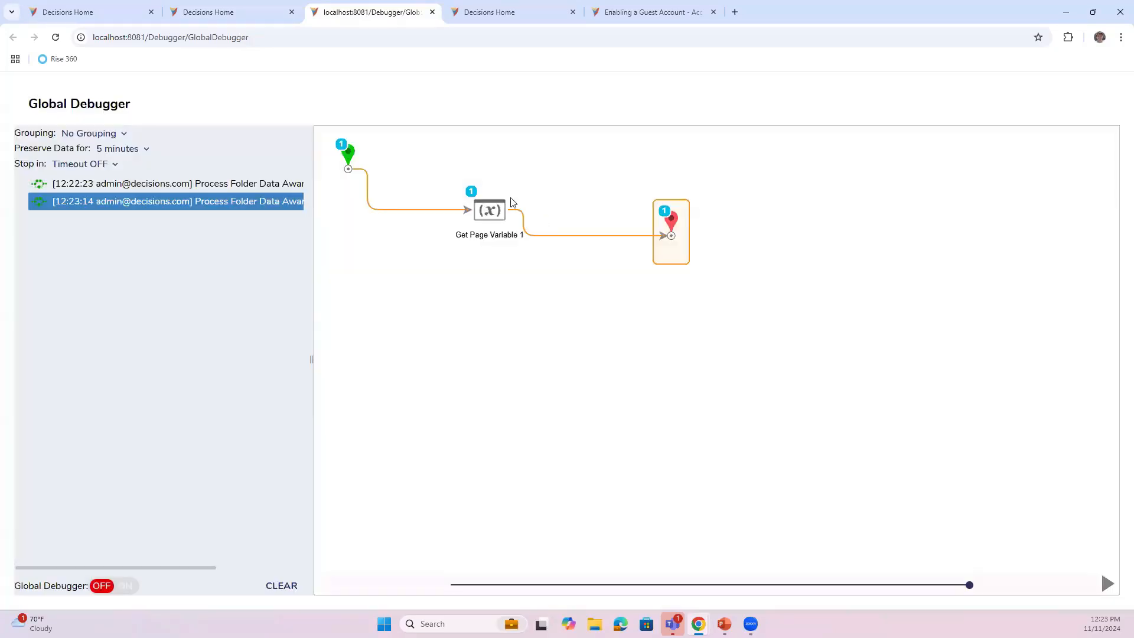
click(489, 210)
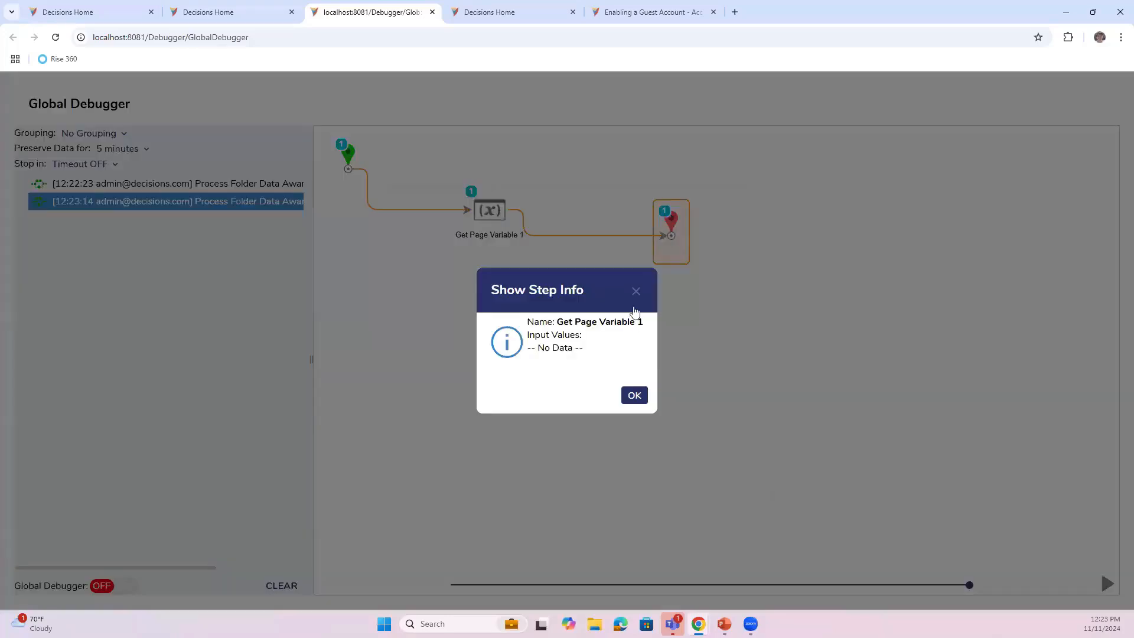
click(633, 396)
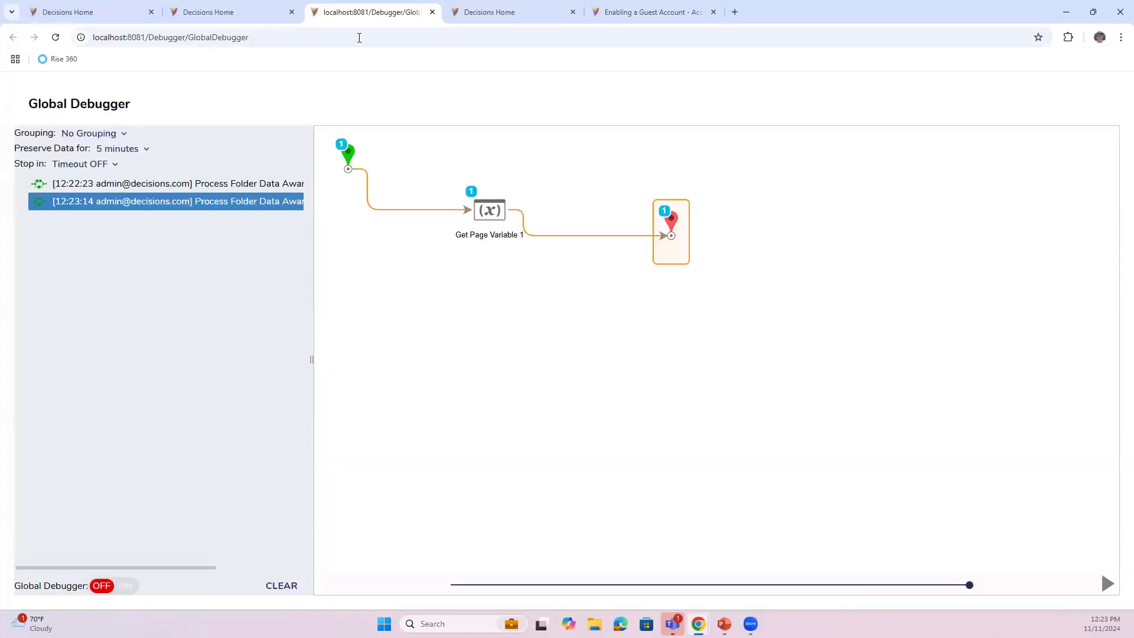
click(232, 12)
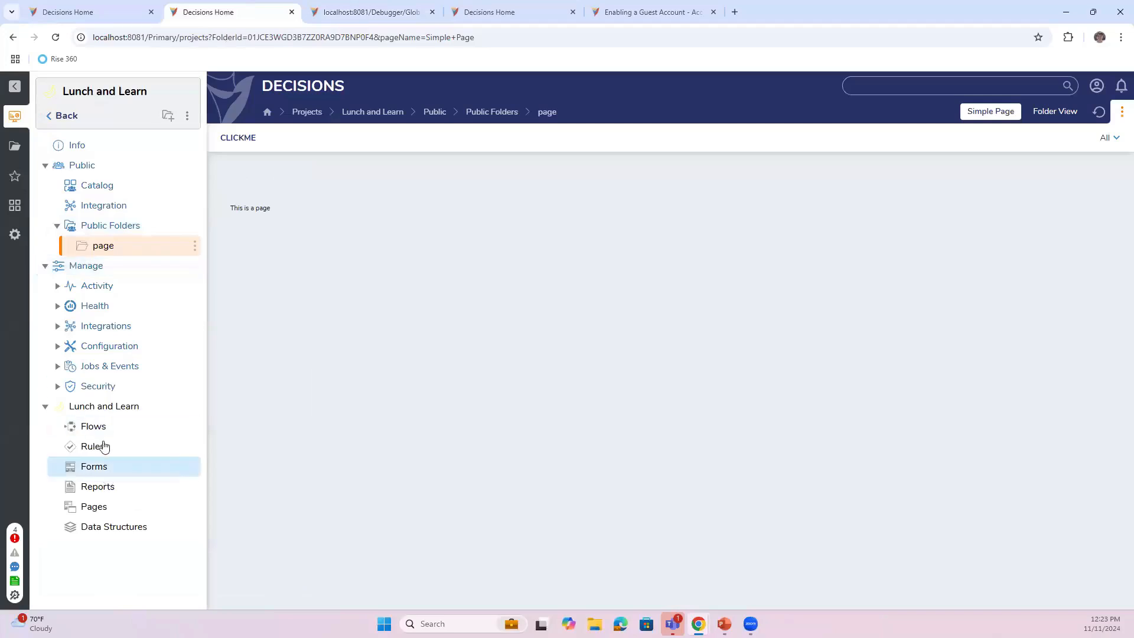
click(93, 426)
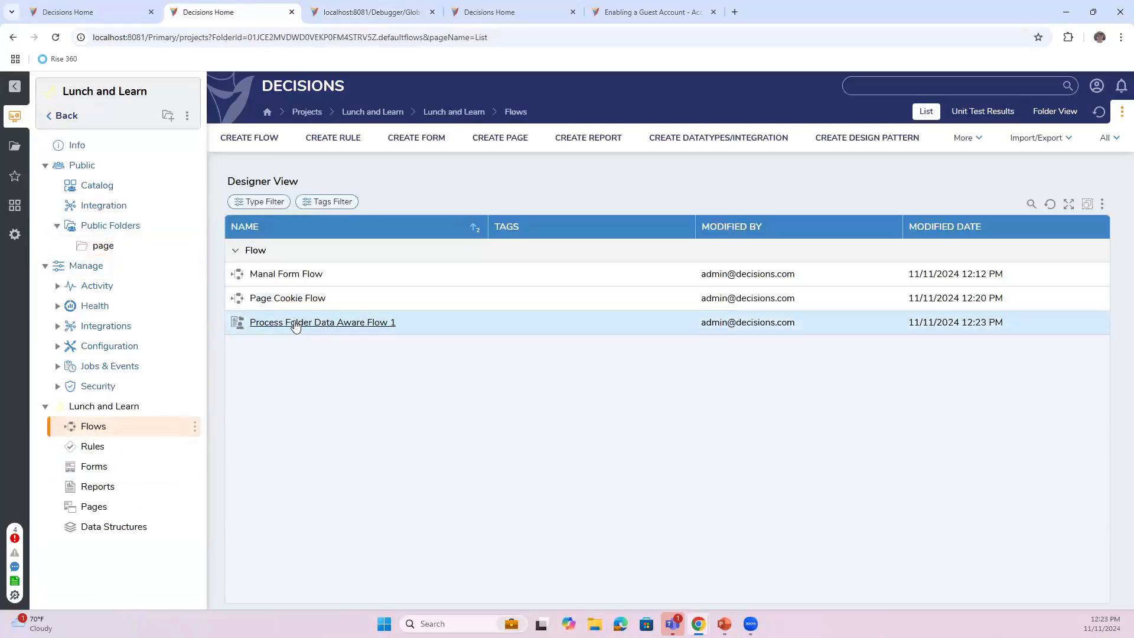
double_click(322, 322)
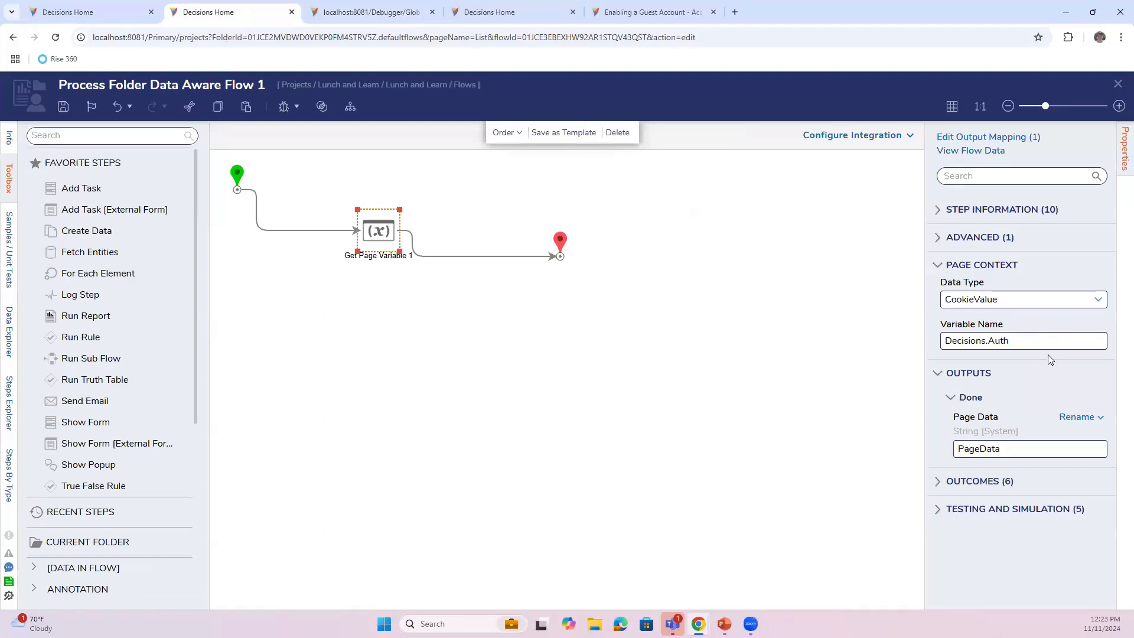
mouse_move(387, 244)
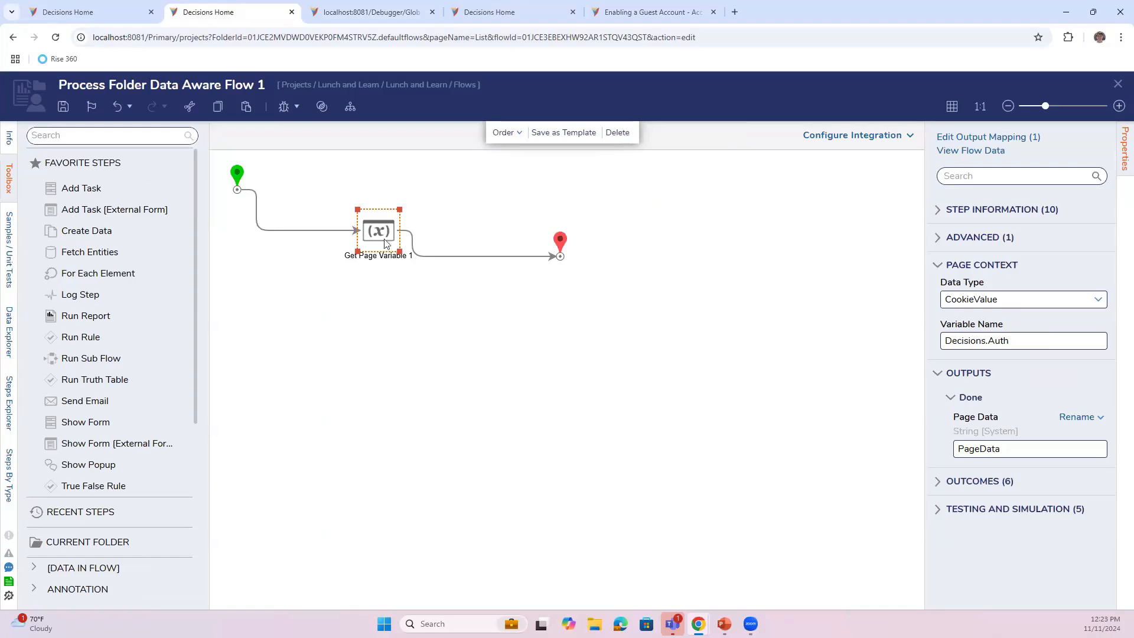
mouse_move(341, 216)
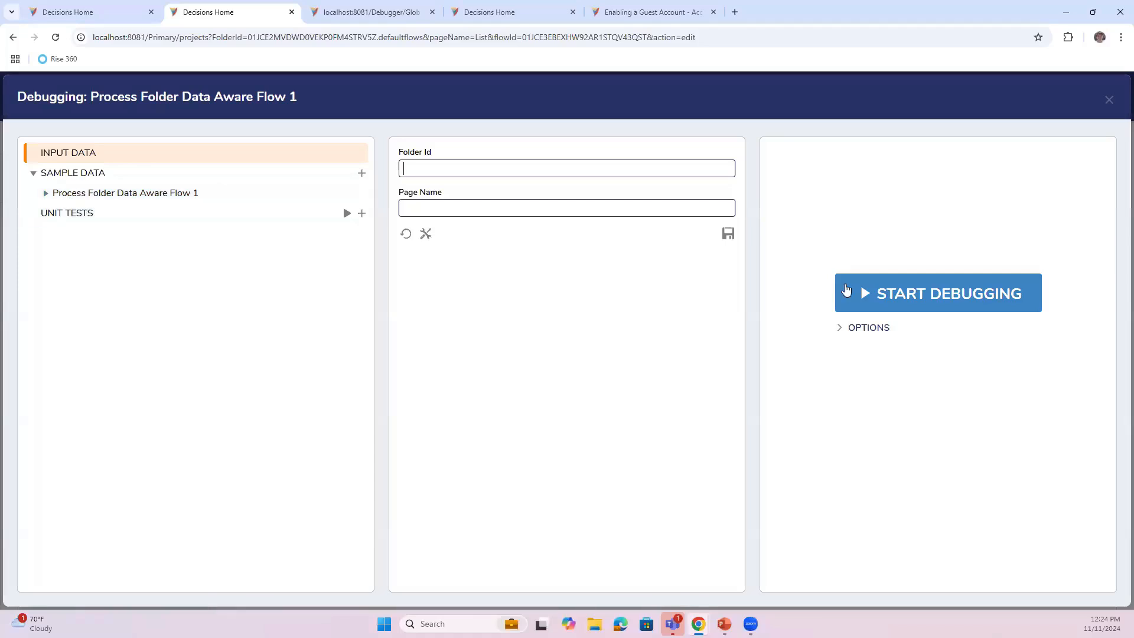
mouse_move(1109, 100)
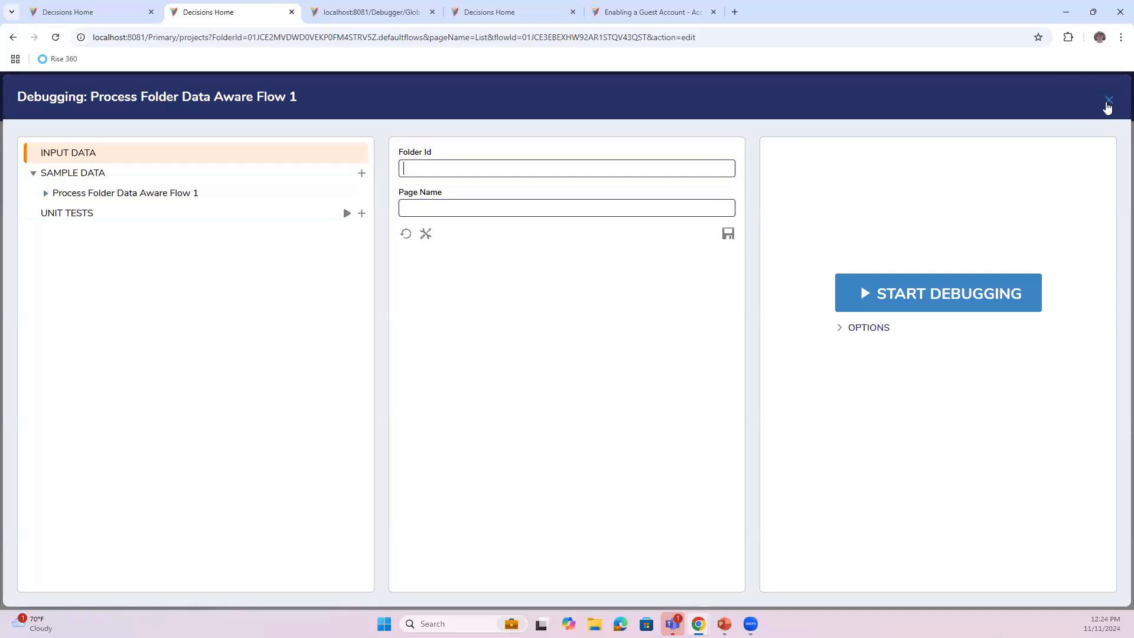
click(1108, 99)
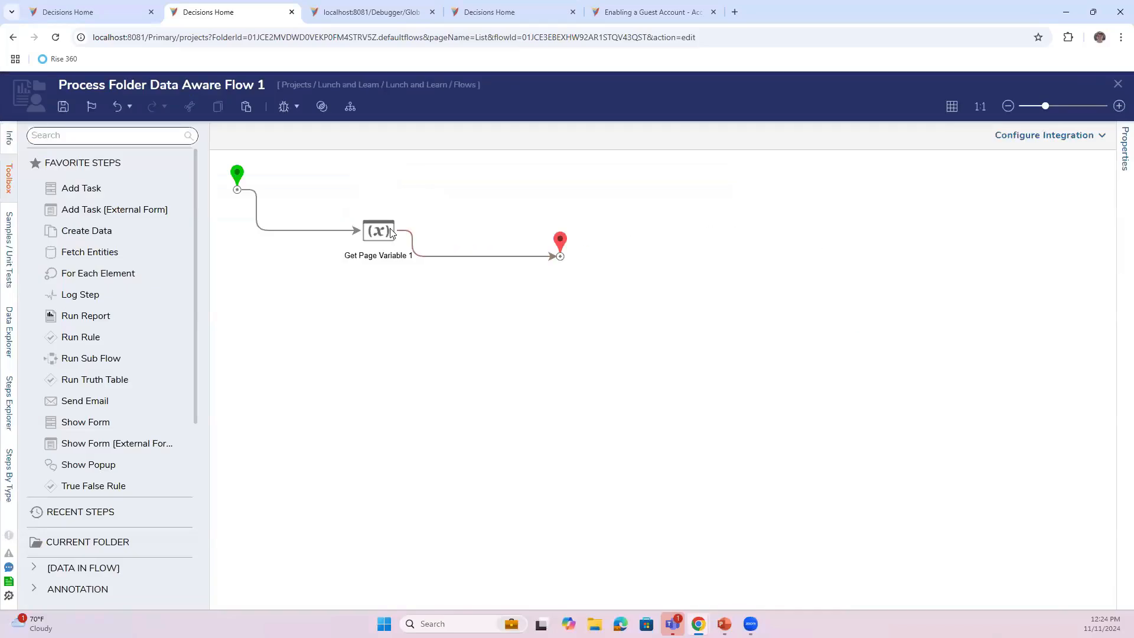
click(378, 231)
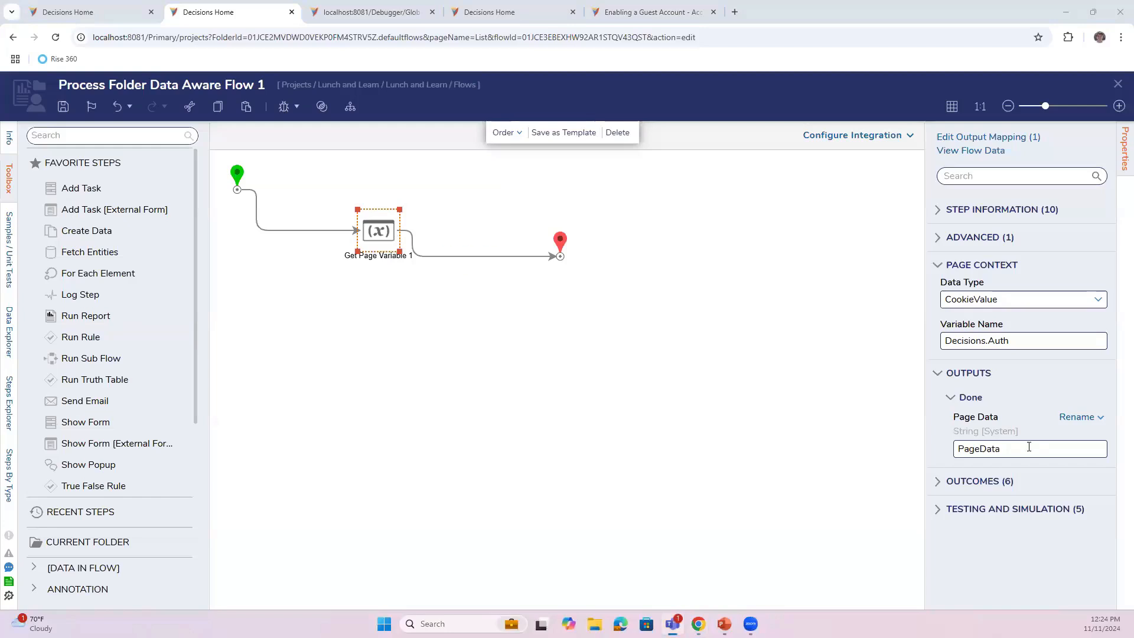
mouse_move(1035, 333)
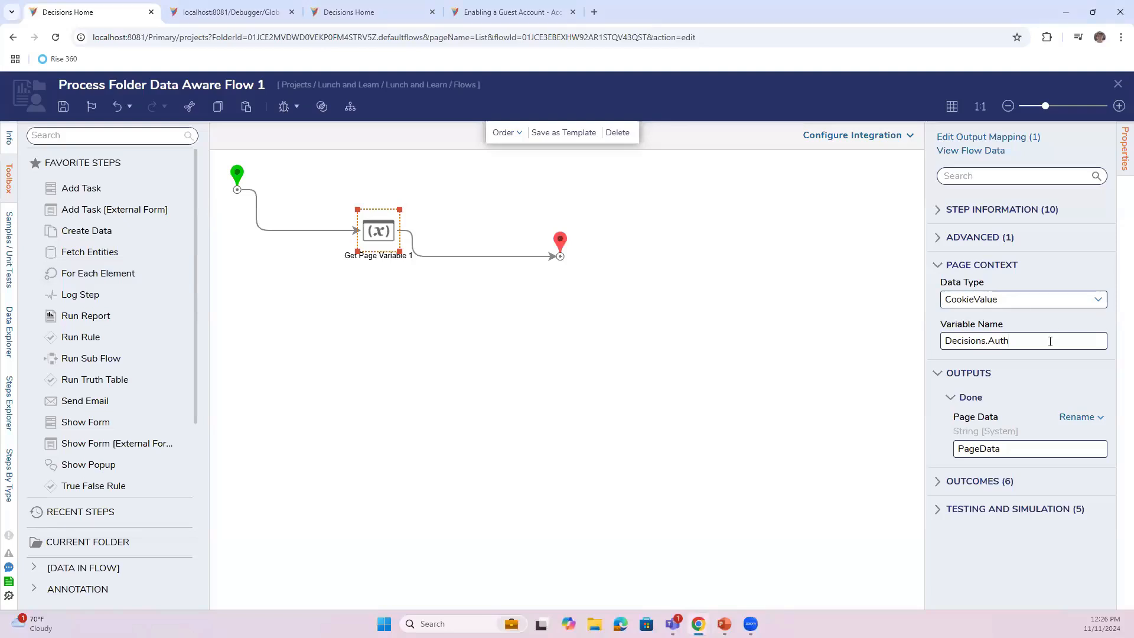
- Edit the Get Page Variable 1 CookieValue variable name to 'Decisions.Auth' wrapped in quotes
click(1023, 341)
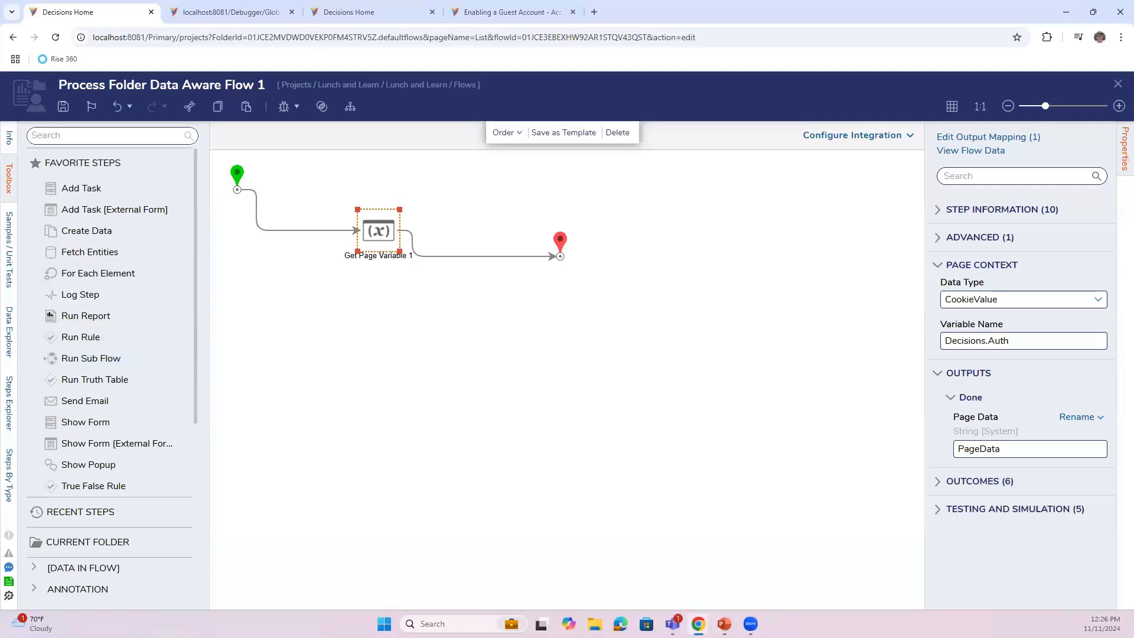
click(1021, 340)
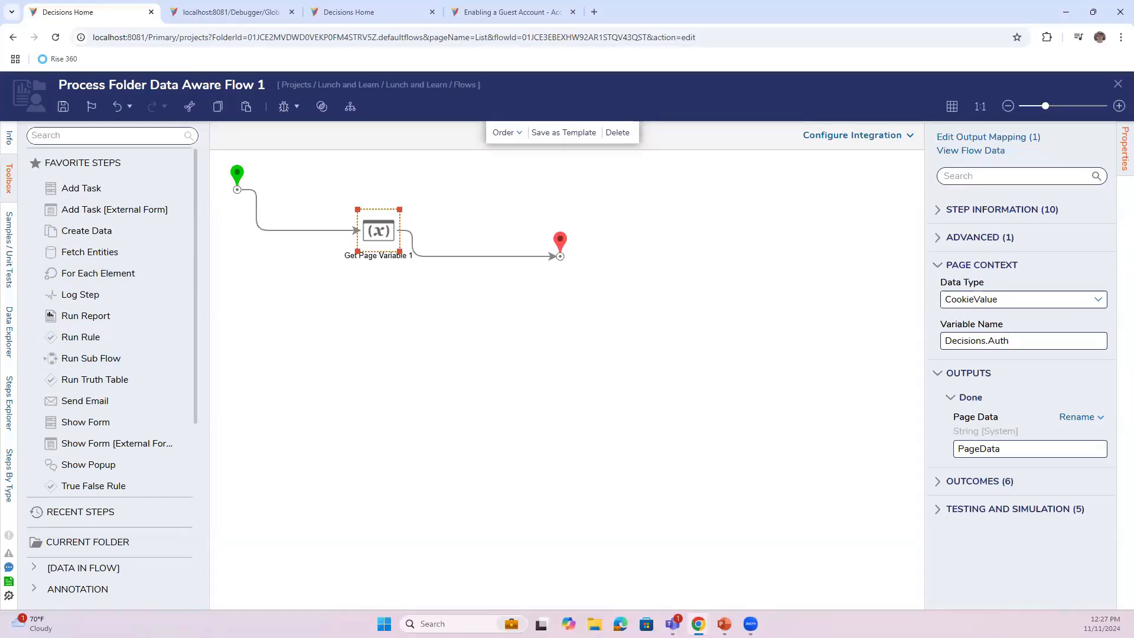
mouse_move(771, 299)
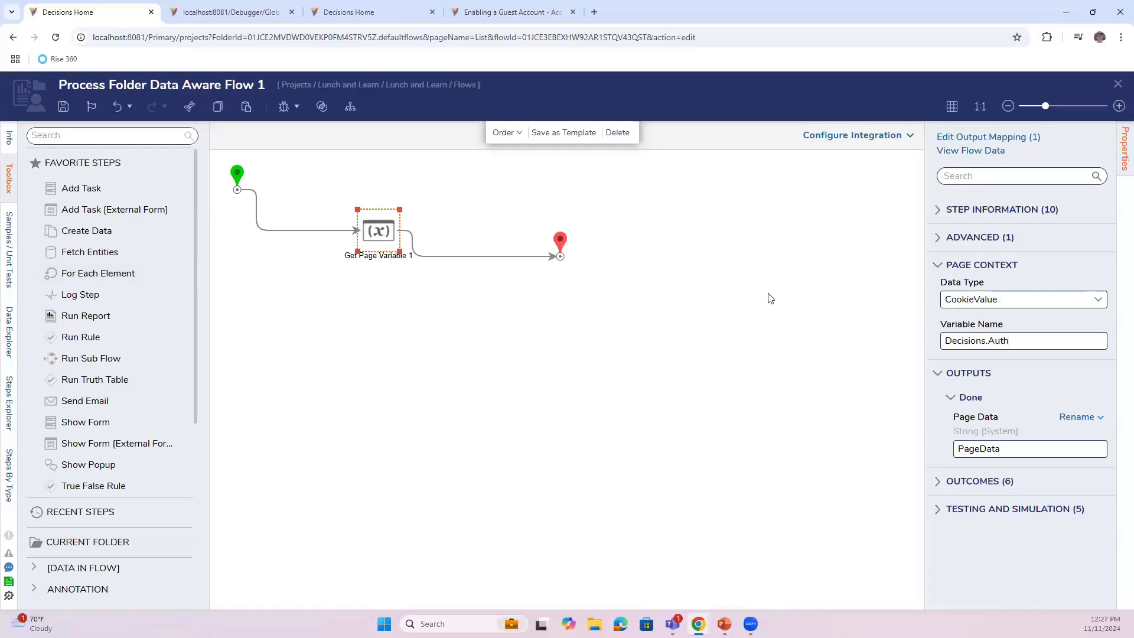
mouse_move(1095, 411)
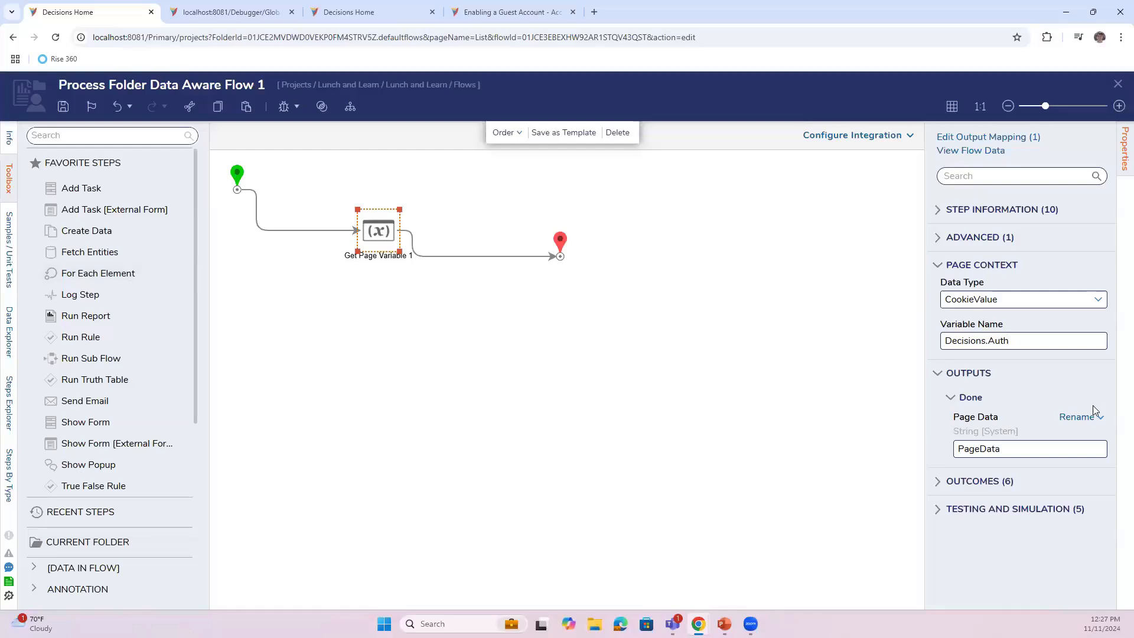
click(1029, 449)
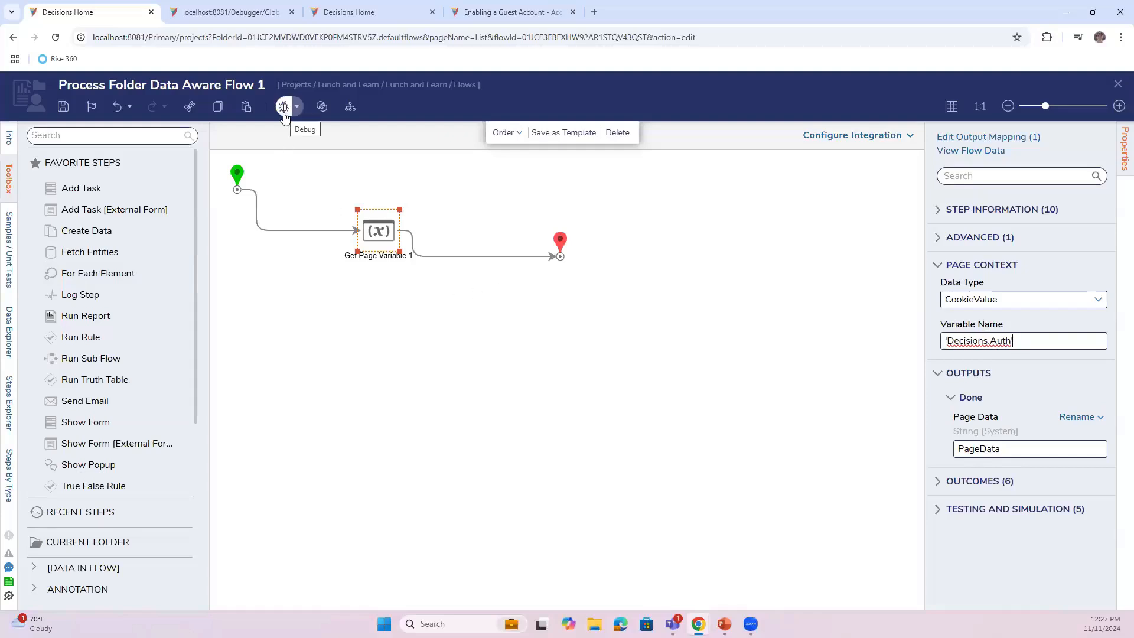
- Debug the flow, see one exception on Get Page Variable 1, and close the results
click(283, 106)
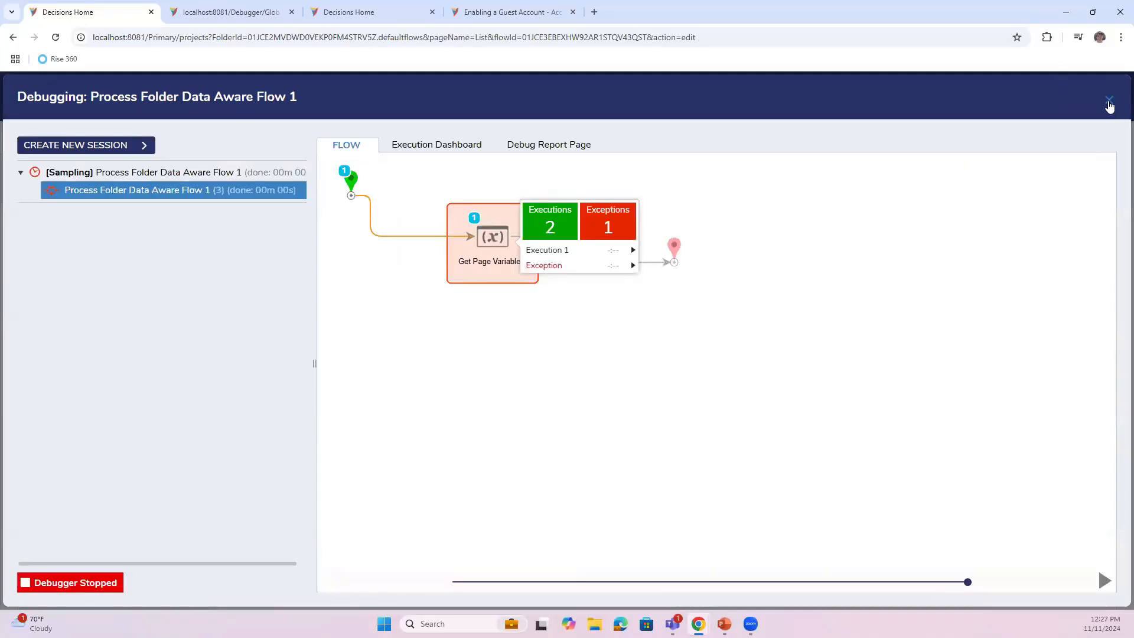
click(1109, 100)
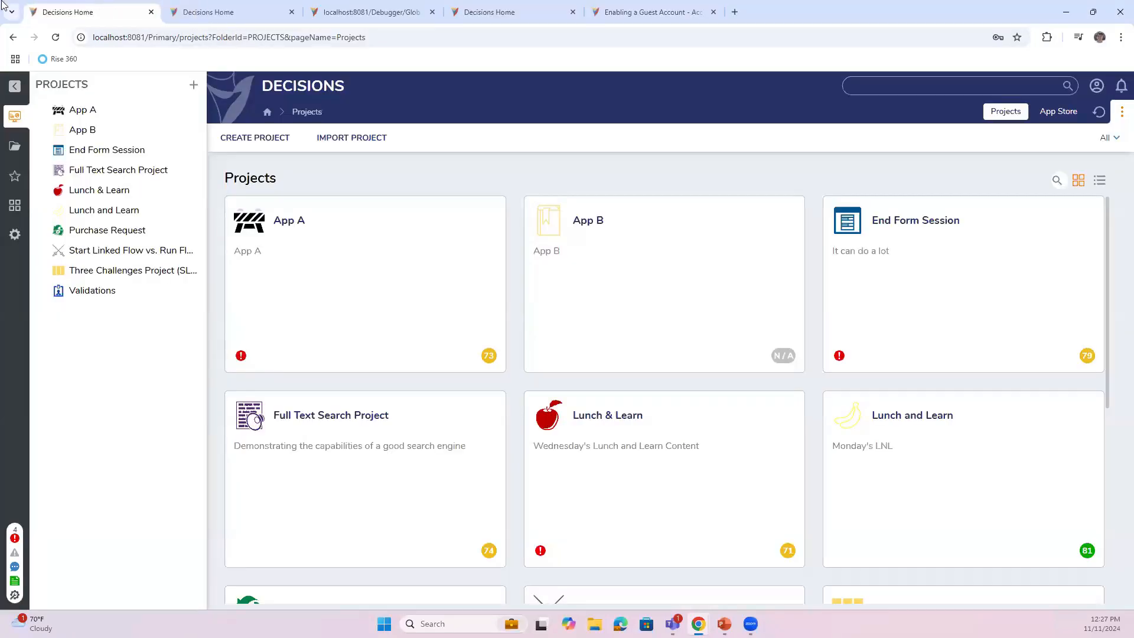
- Run the flow from the Lunch and Learn page's CLICKME action
click(103, 210)
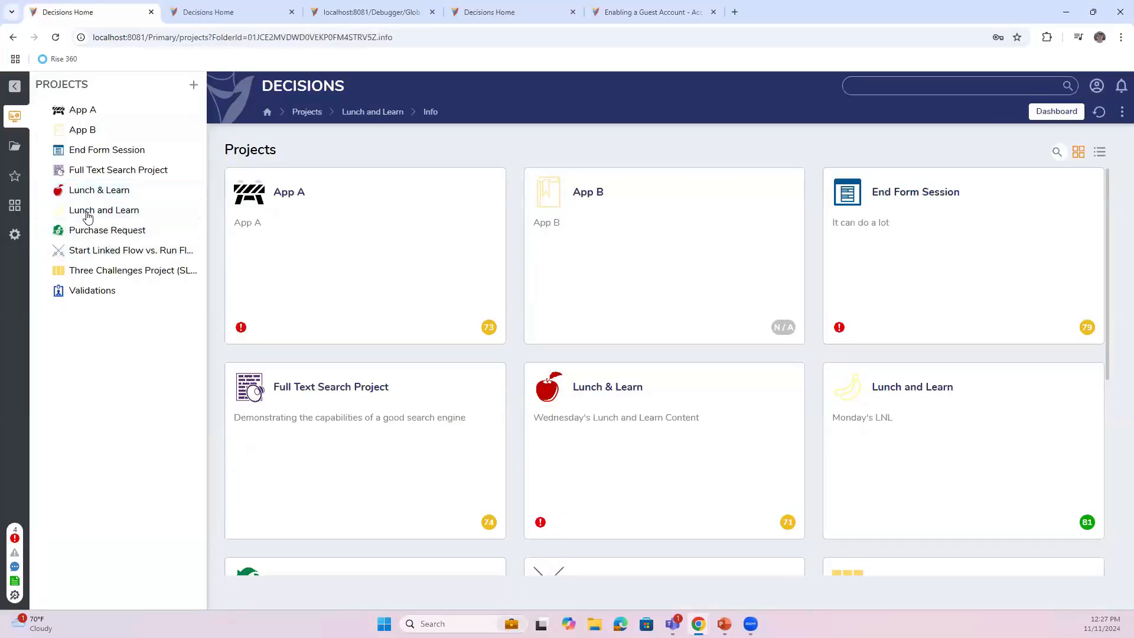
click(104, 210)
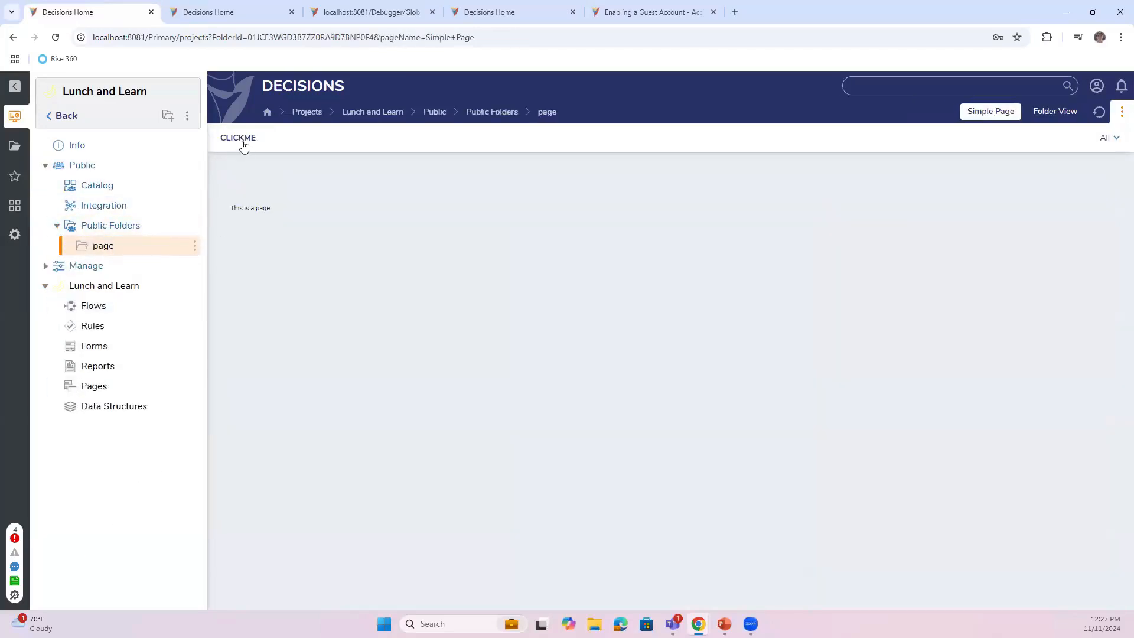
click(369, 12)
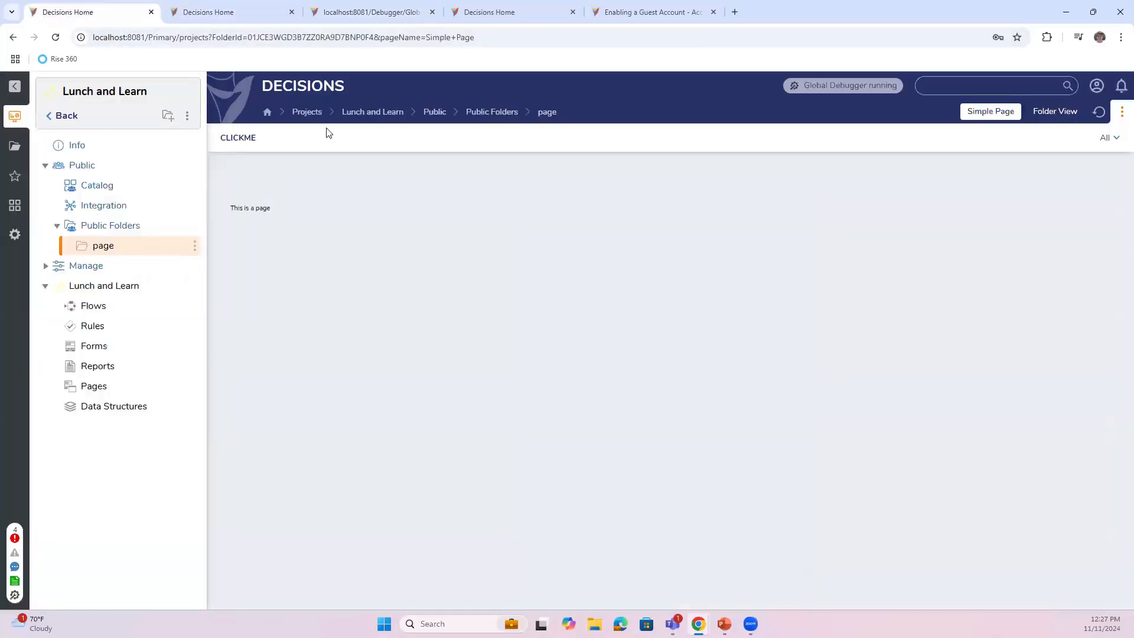
click(373, 12)
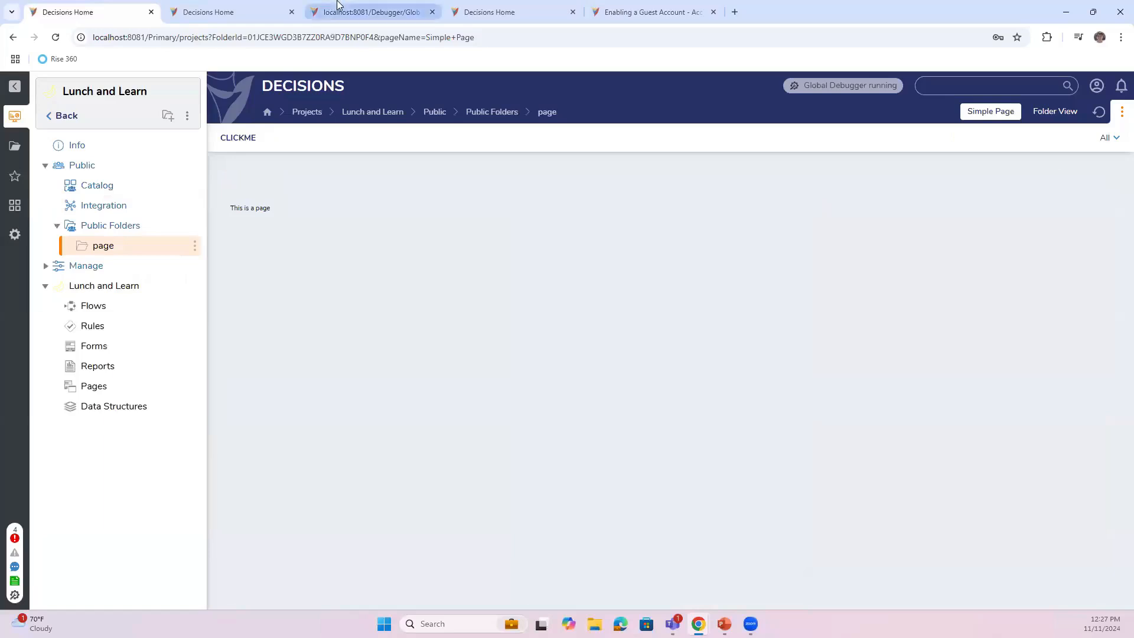
- Review the 12:27 Global Debugger run, where Get Page Variable 1 again returns null PageData
click(371, 12)
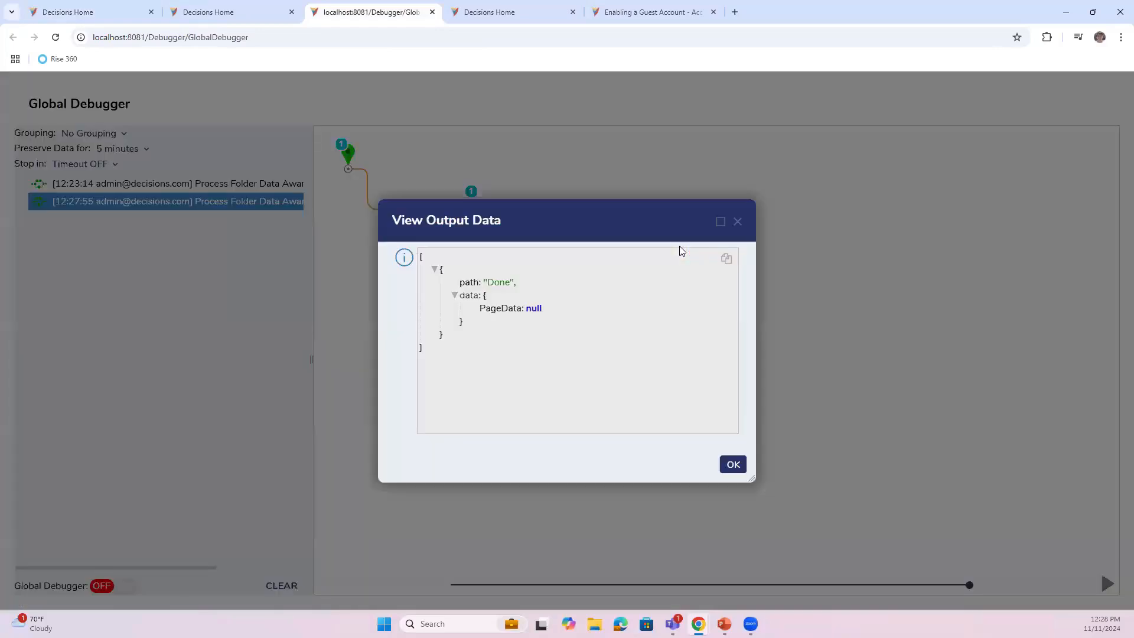
mouse_move(737, 221)
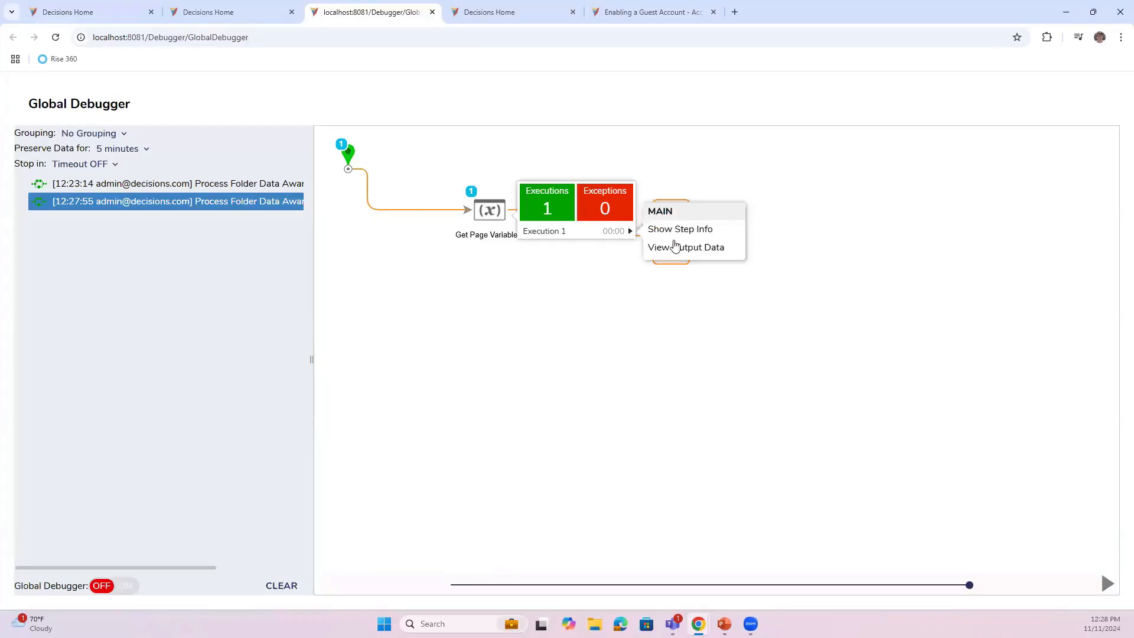
click(679, 229)
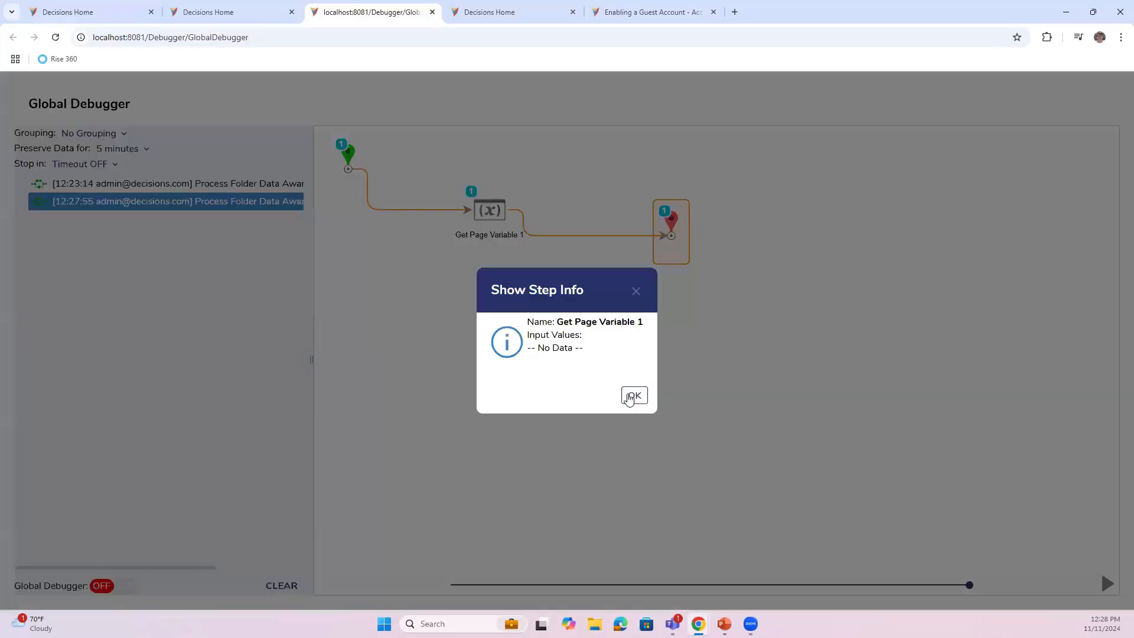
click(633, 397)
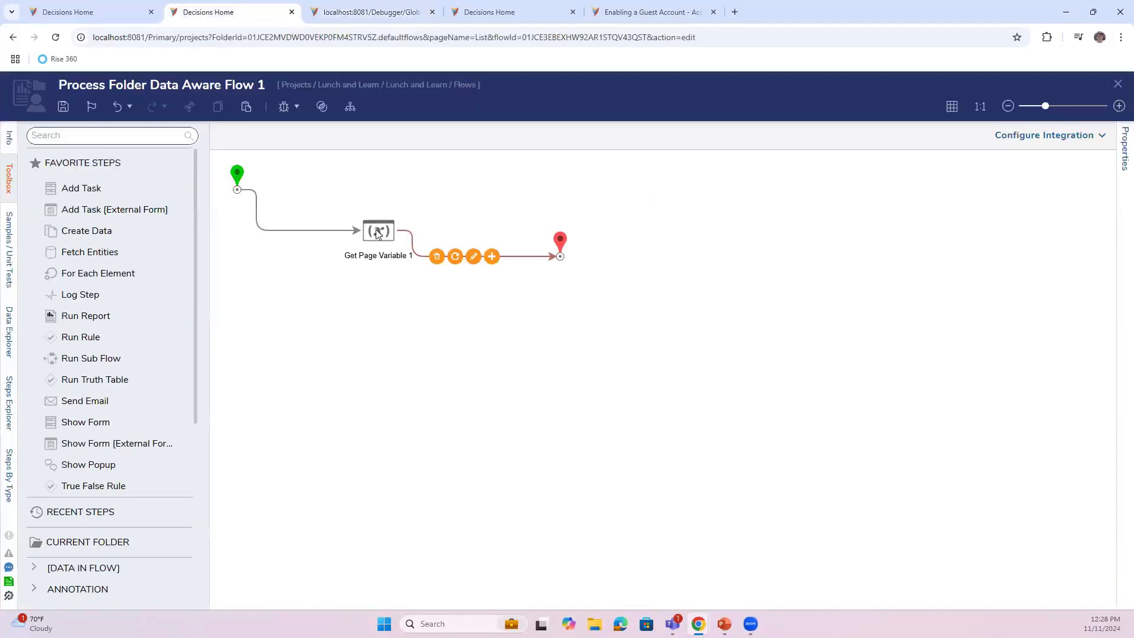
- Set Get Page Variable 1 to PageVariable Decisions.Auth, unquoted, with expected type String [Text]
click(378, 230)
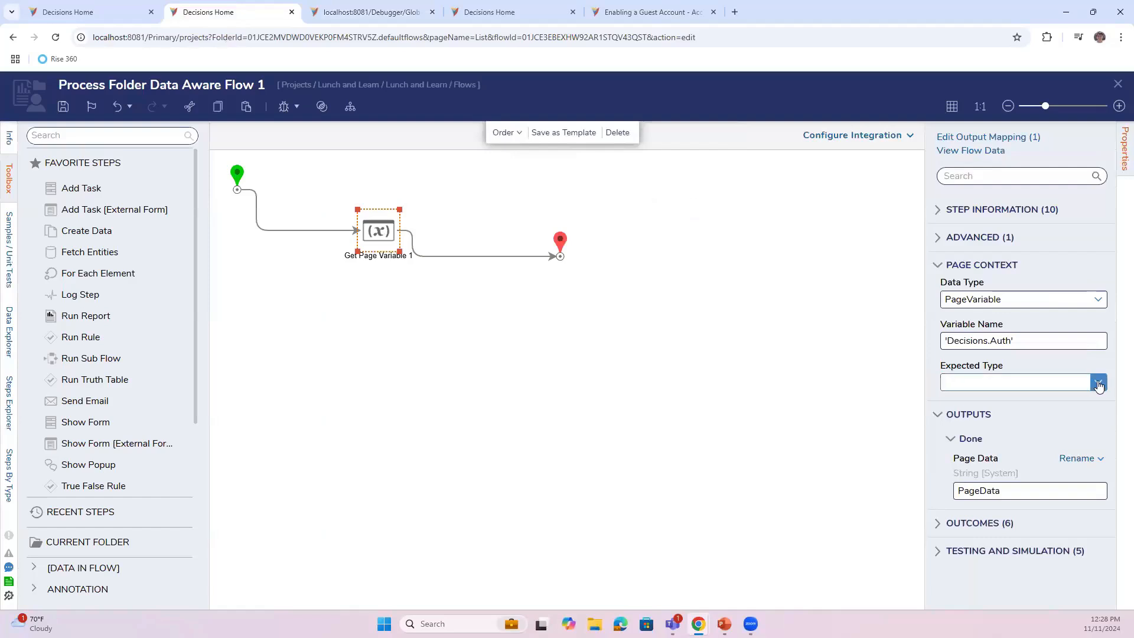
click(1098, 382)
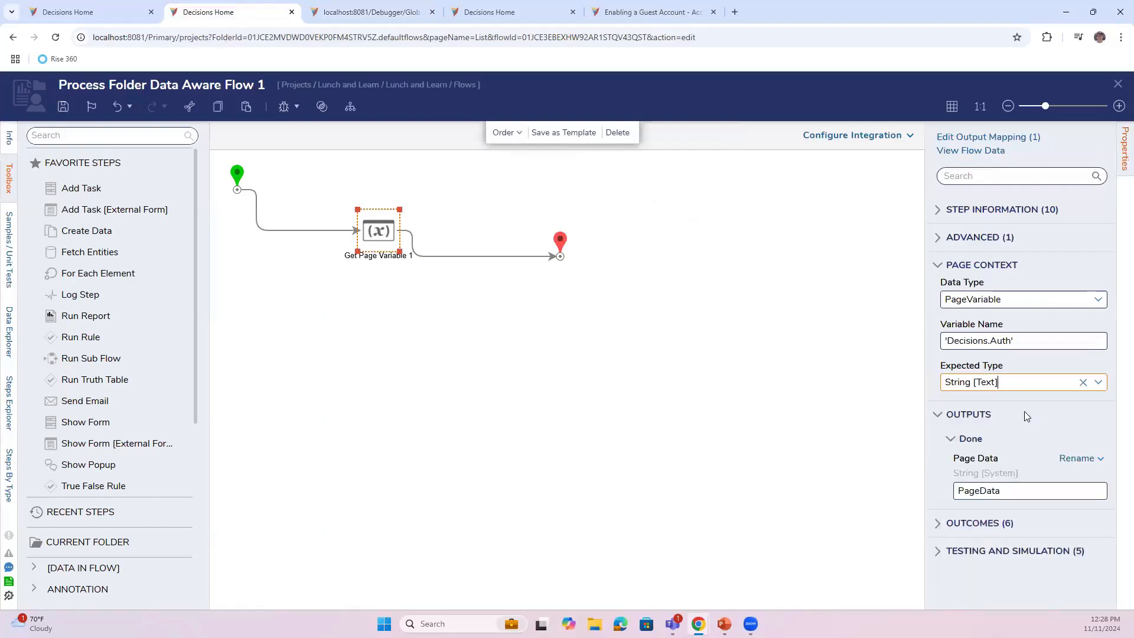
click(1022, 341)
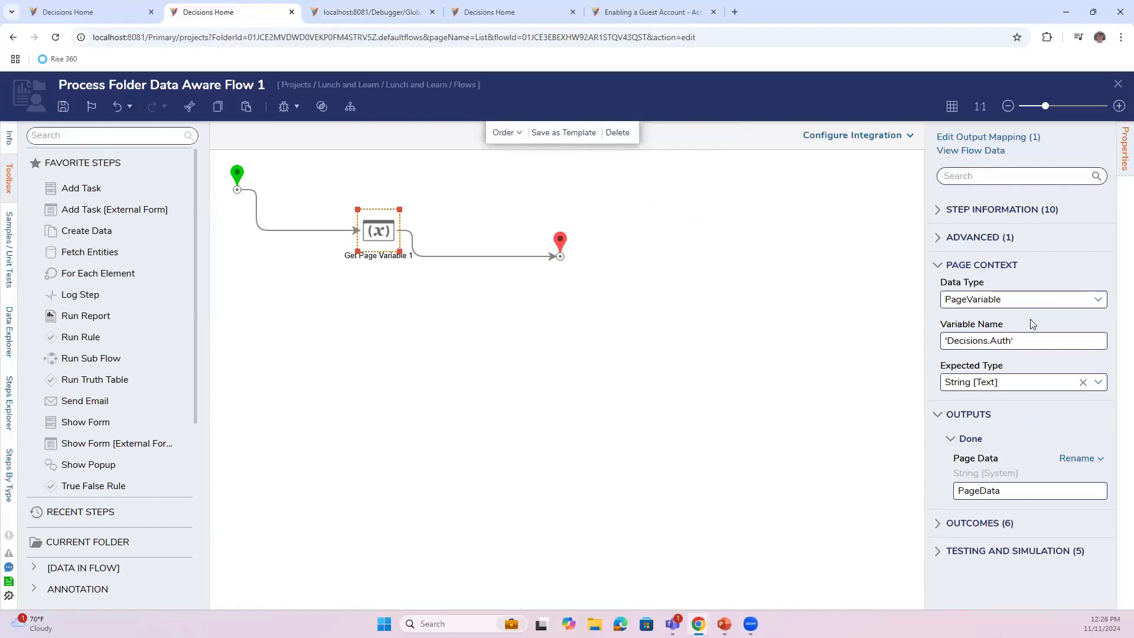
click(1022, 340)
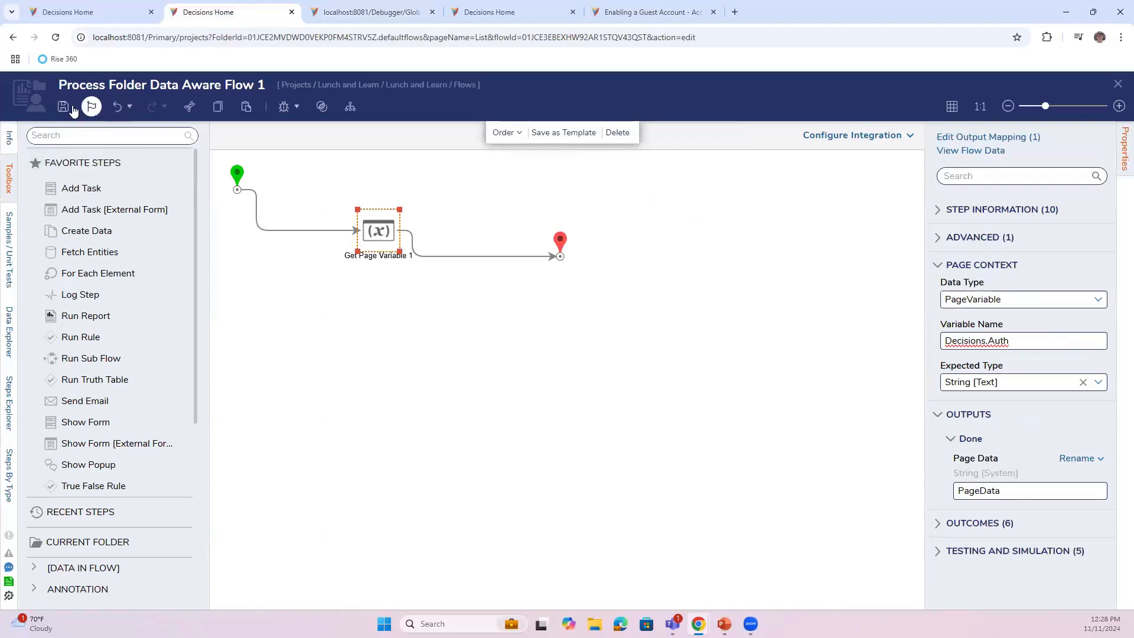
- Save the flow with Get Page Variable 1 switched back to CookieValue for Decisions.Auth
click(63, 107)
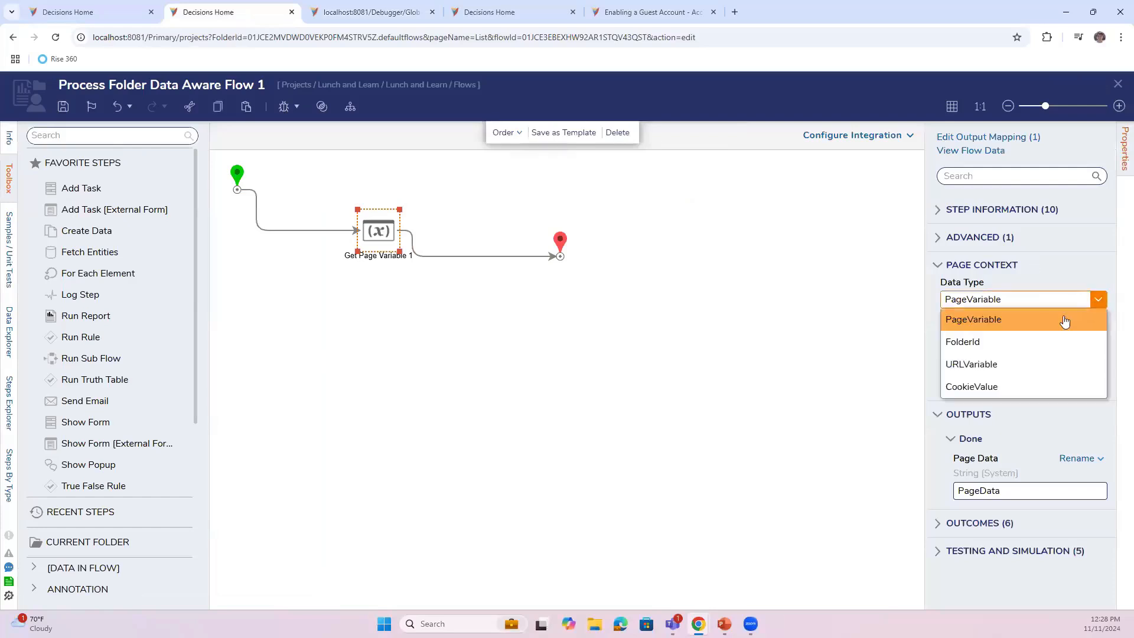
click(972, 364)
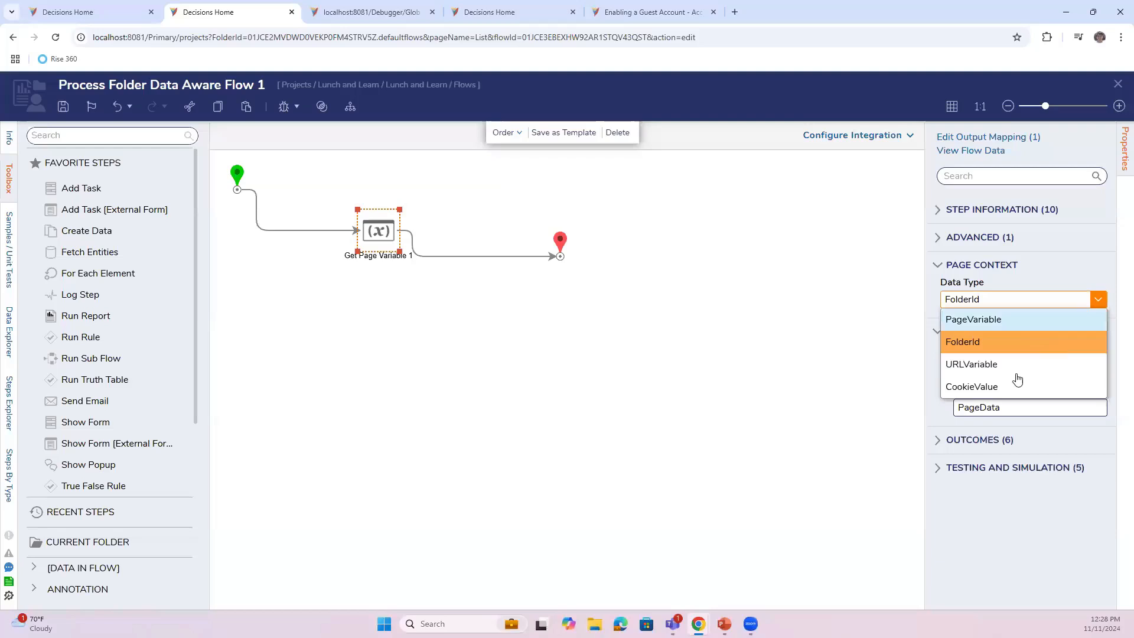
click(973, 386)
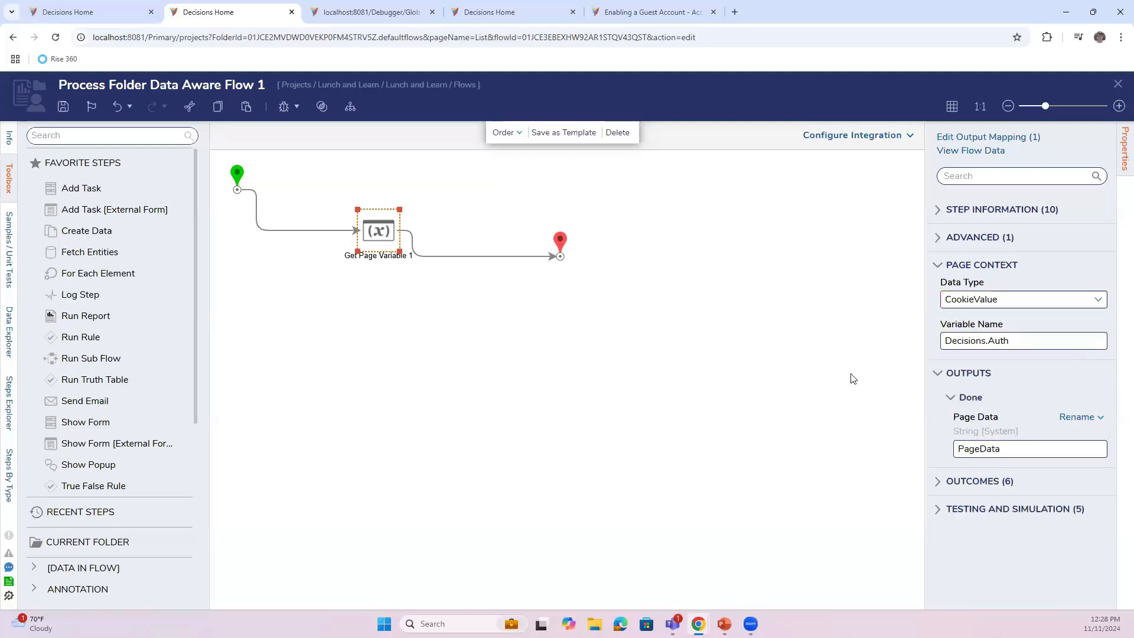
click(63, 106)
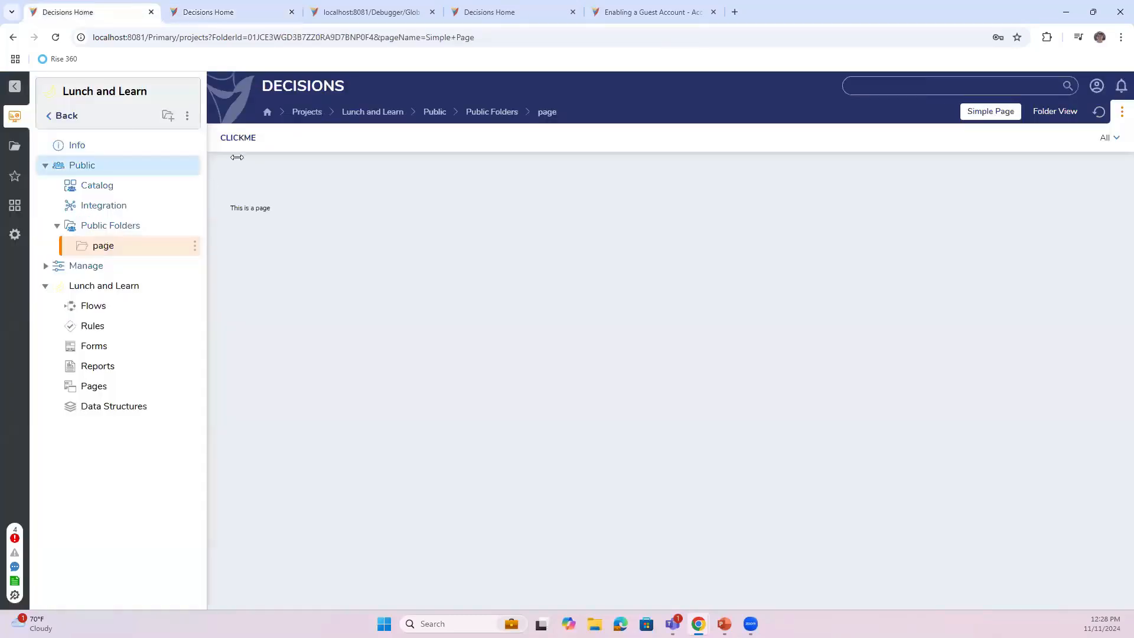
click(369, 12)
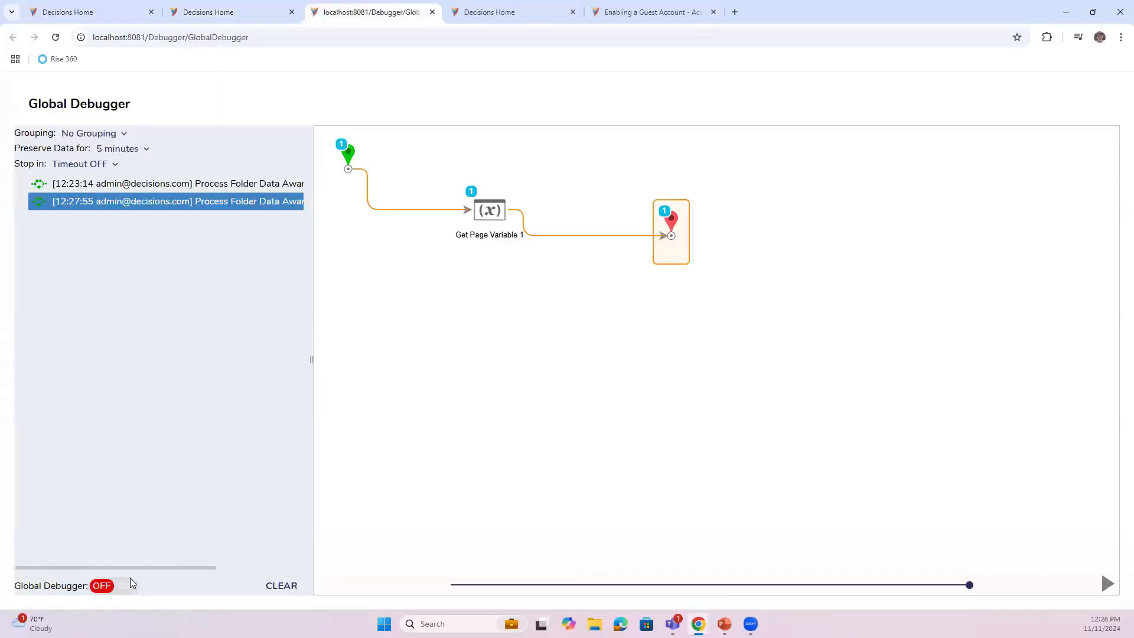
click(86, 12)
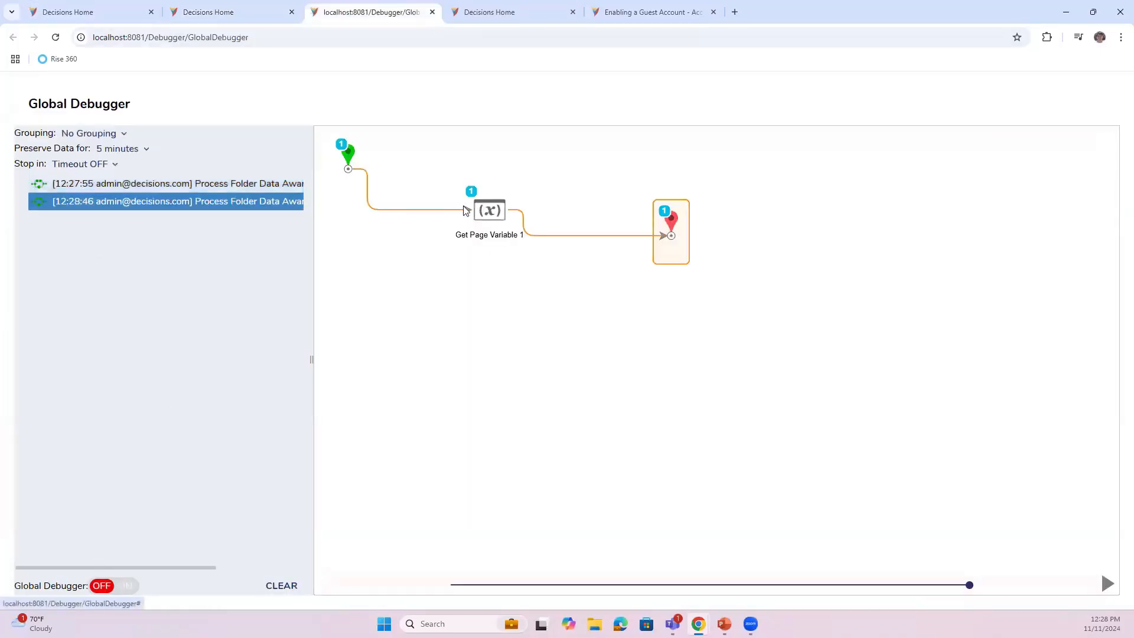
click(671, 231)
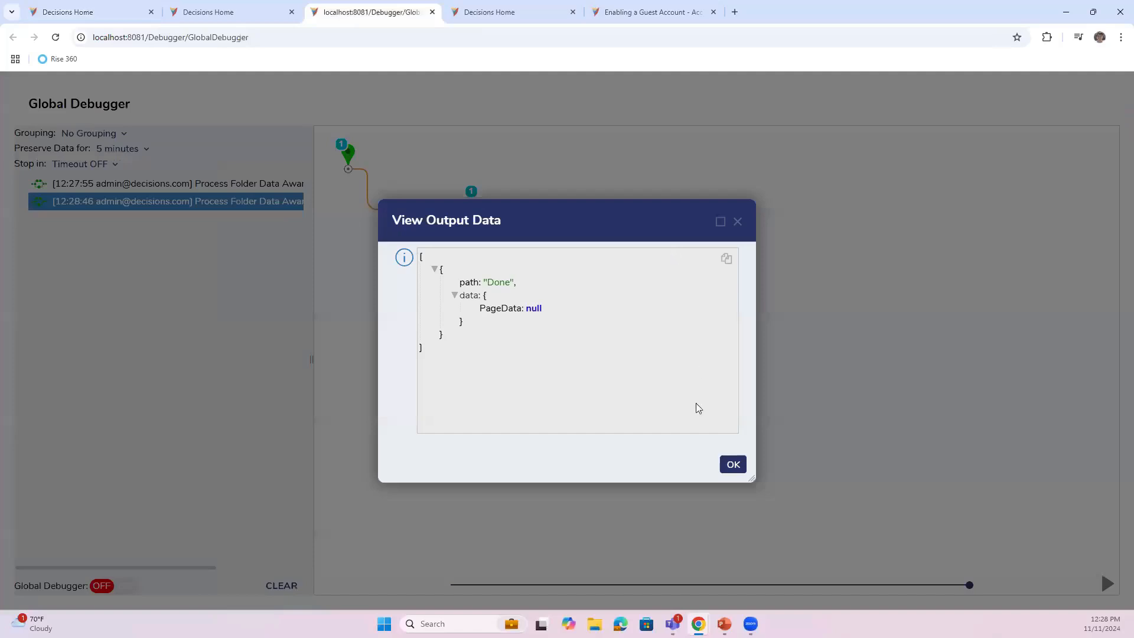
click(732, 464)
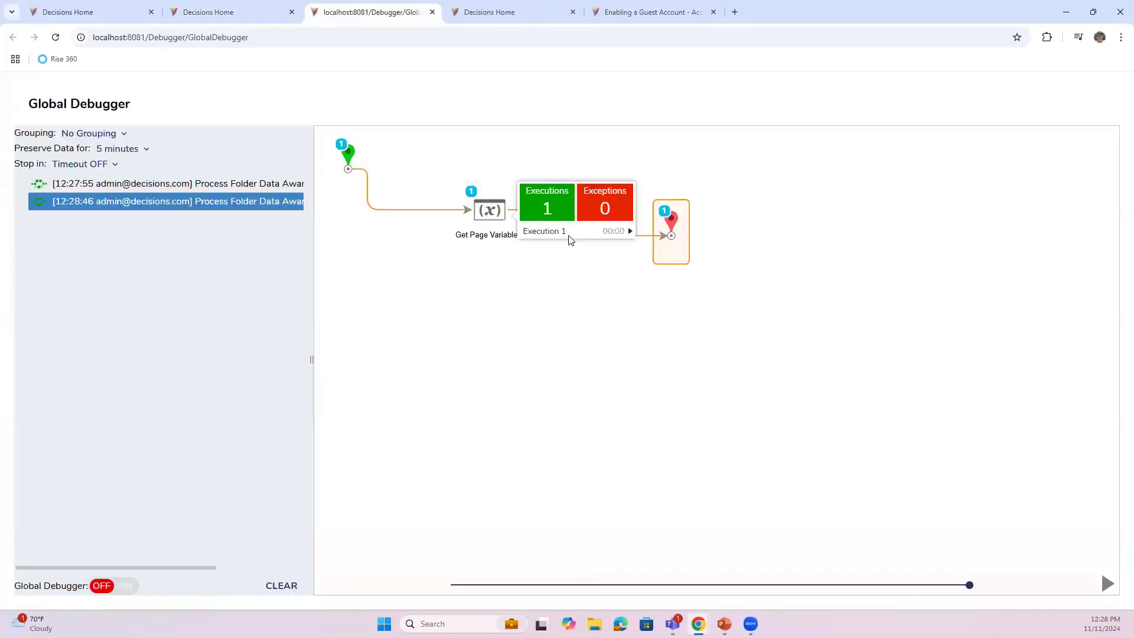
mouse_move(258, 5)
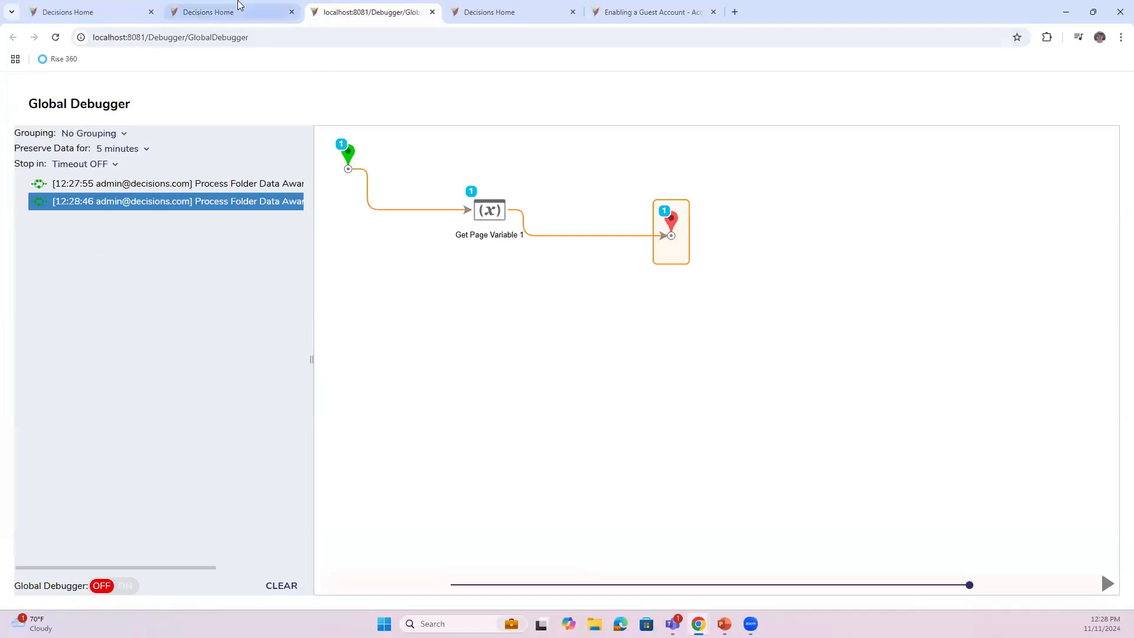
- Set Get Page Variable 1's data type to URLVariable, then FolderId, and run the flow
click(210, 12)
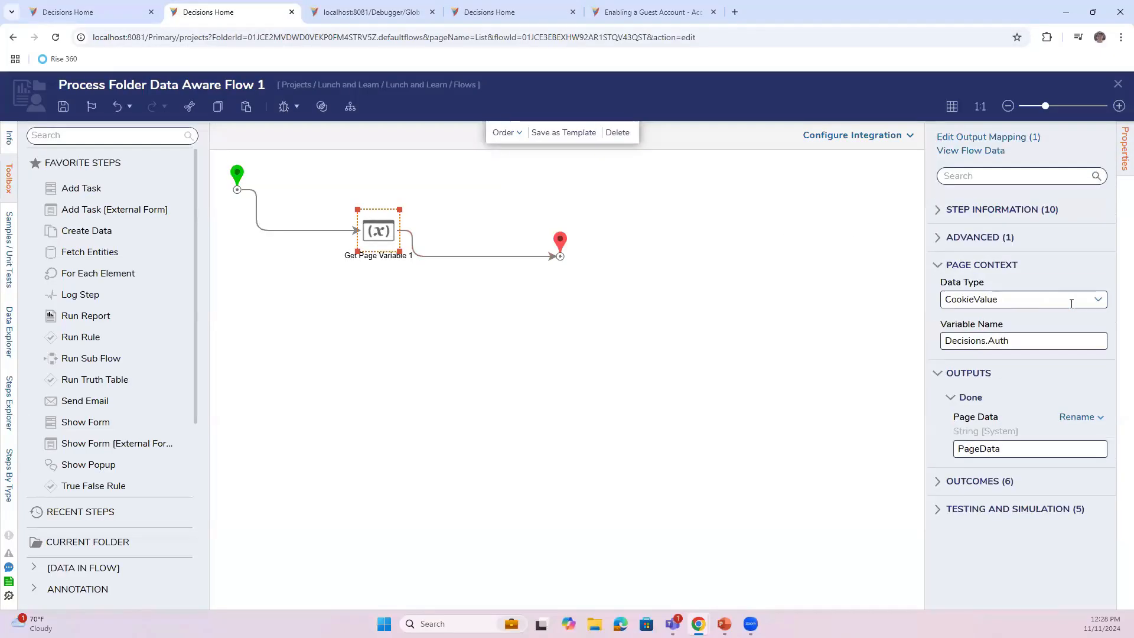
click(1022, 299)
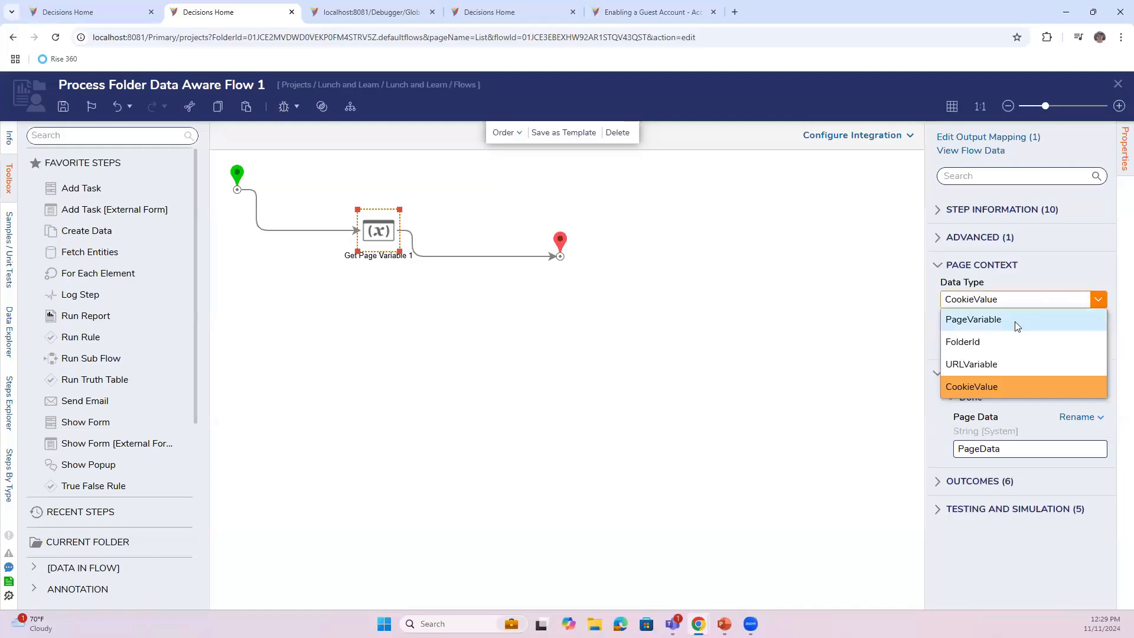
click(974, 319)
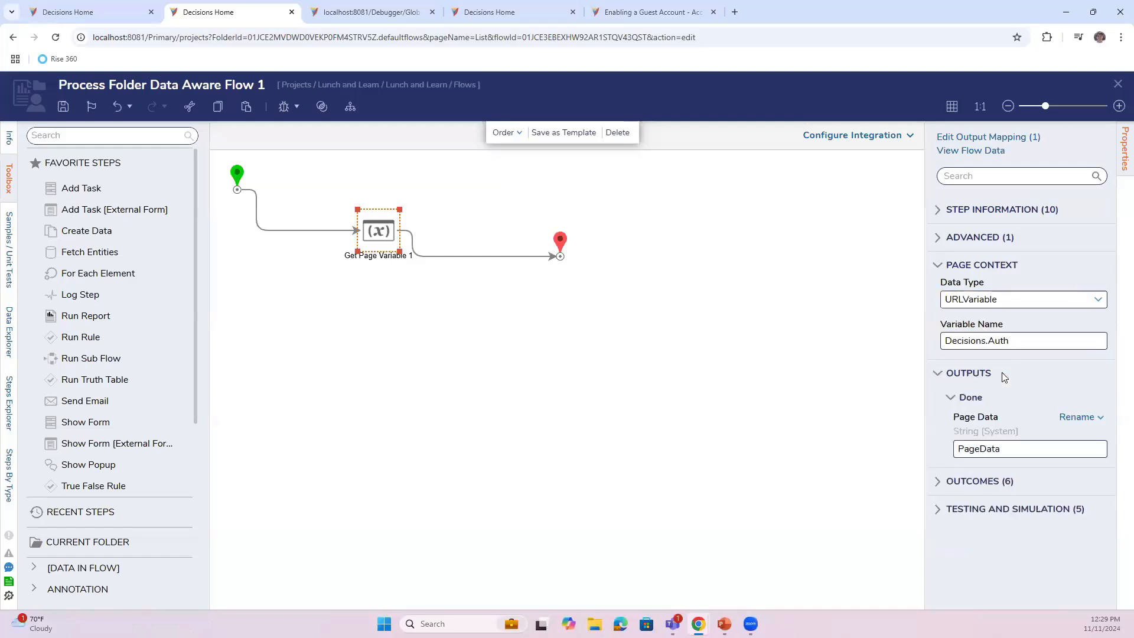
mouse_move(1083, 322)
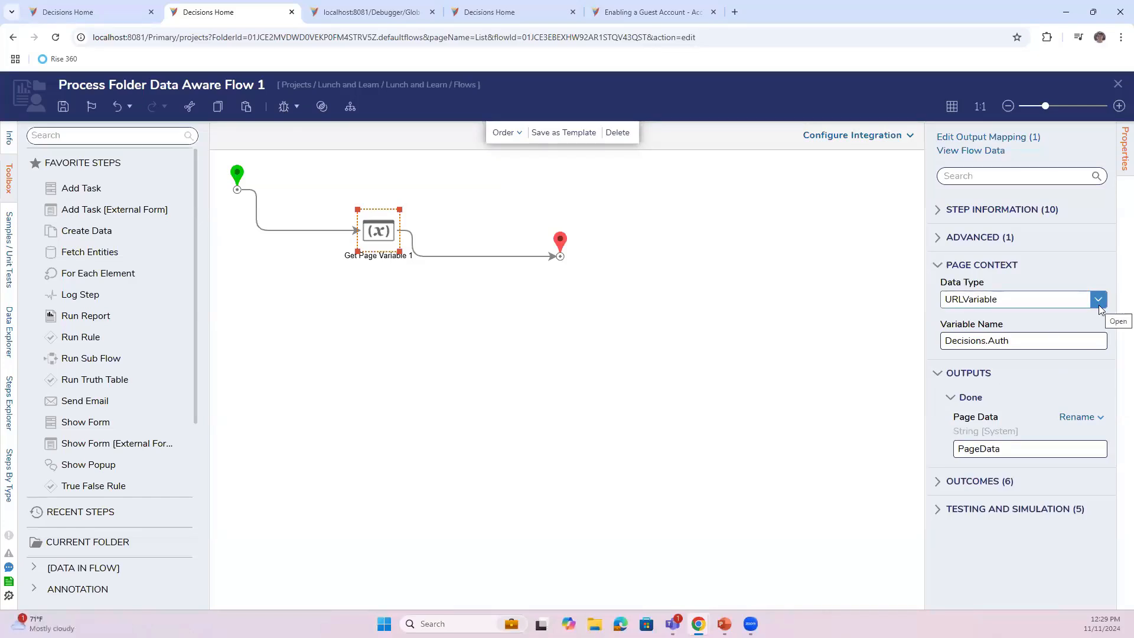
click(1098, 298)
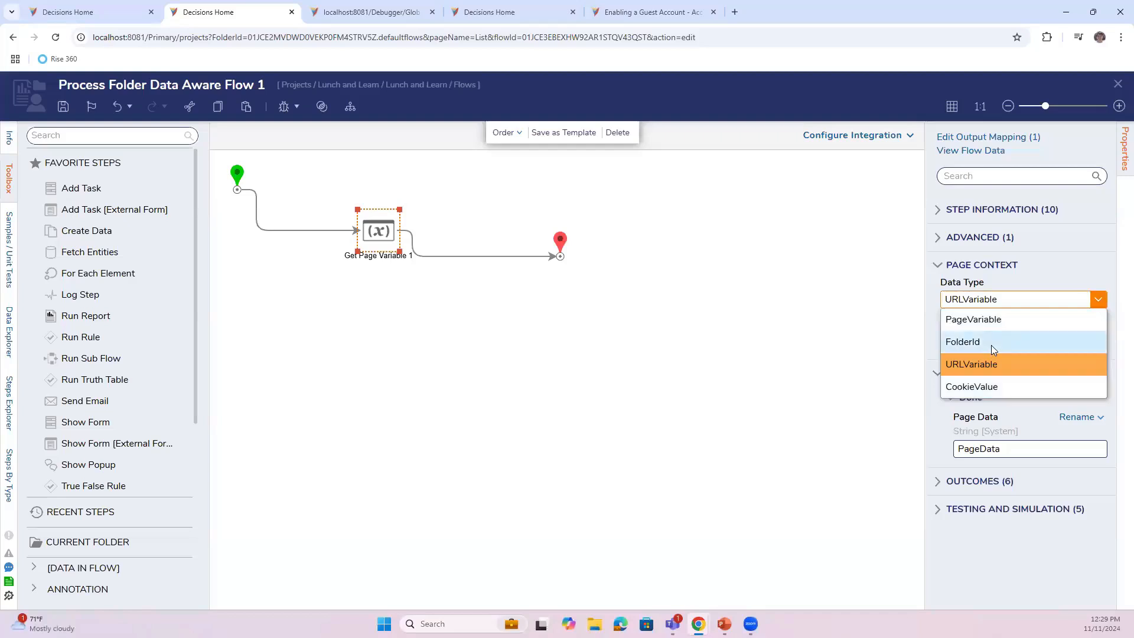
click(963, 341)
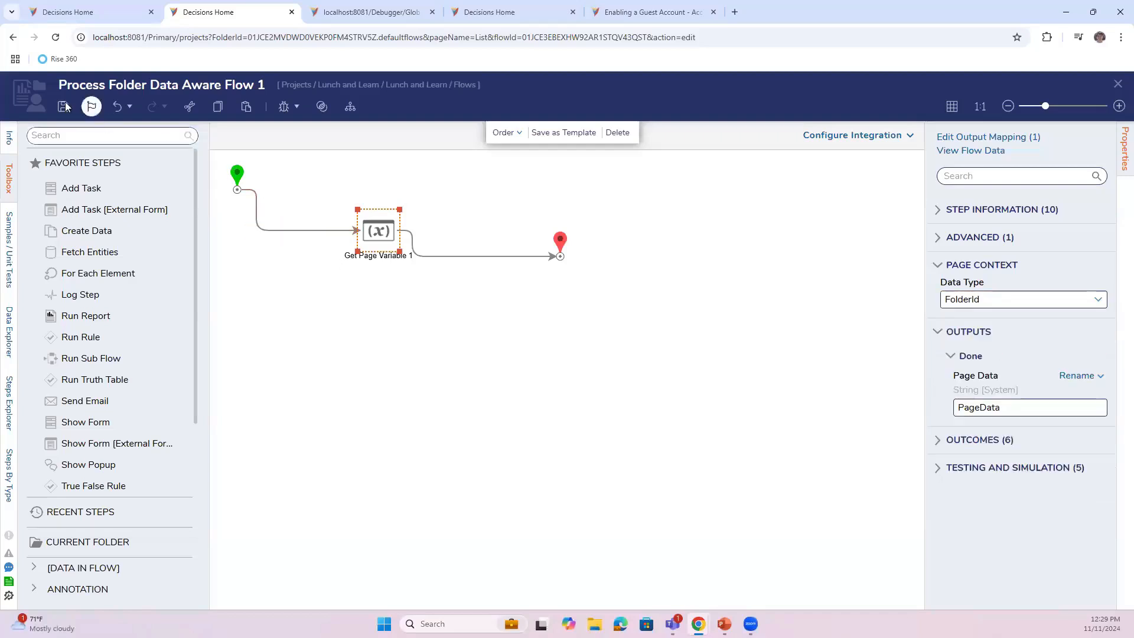
click(371, 12)
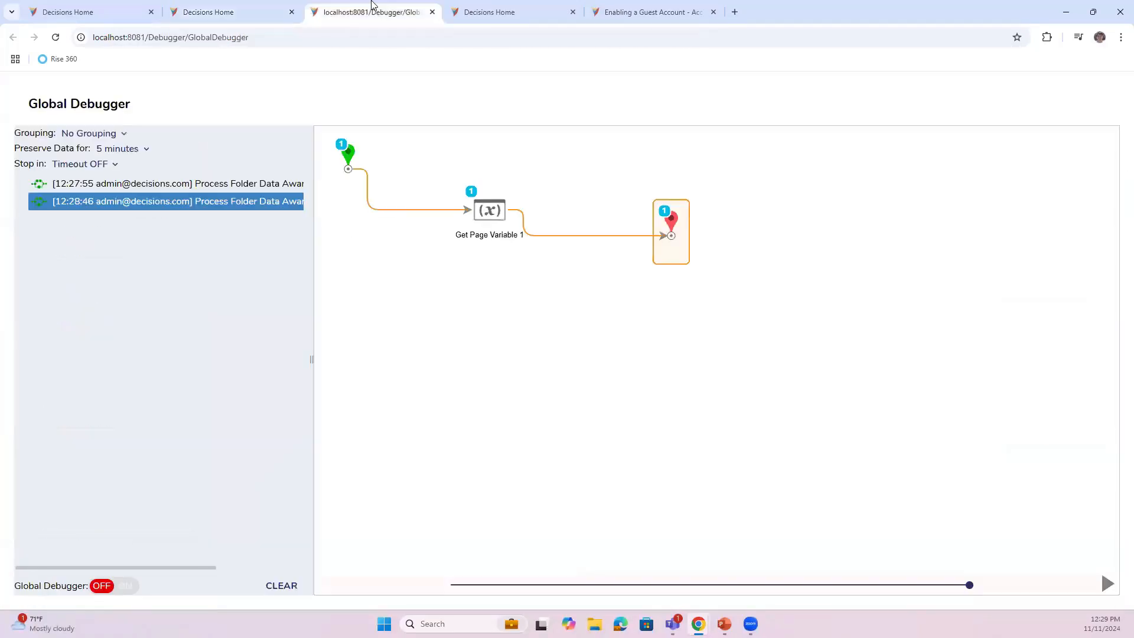
- View the 12:29:19 run's output, where PageData now comes back as a folder ID
click(101, 586)
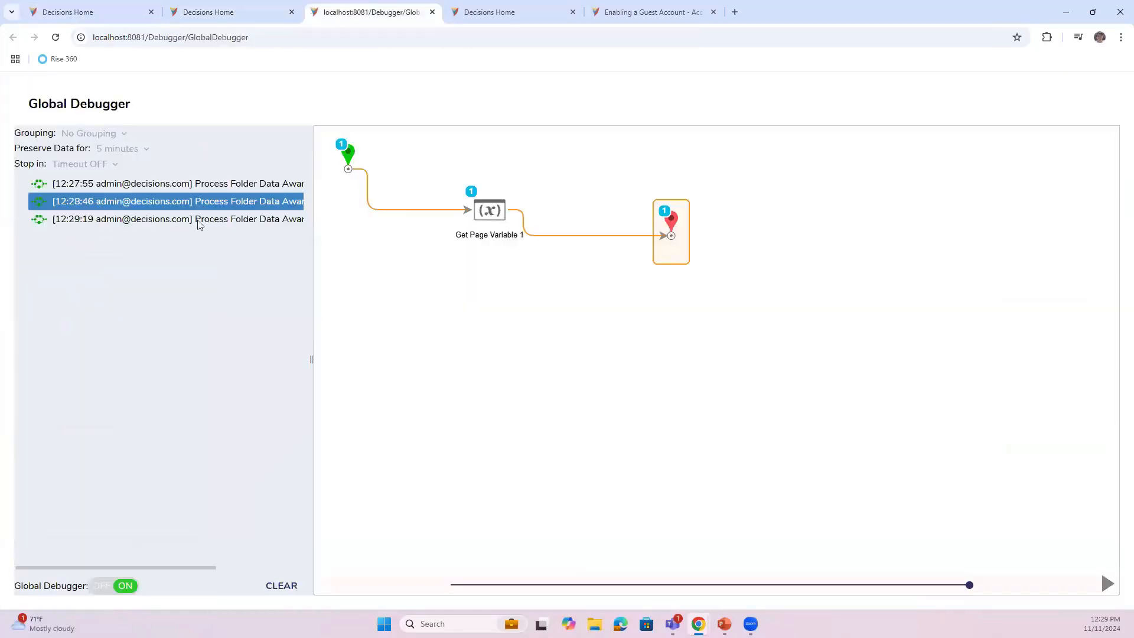
click(178, 219)
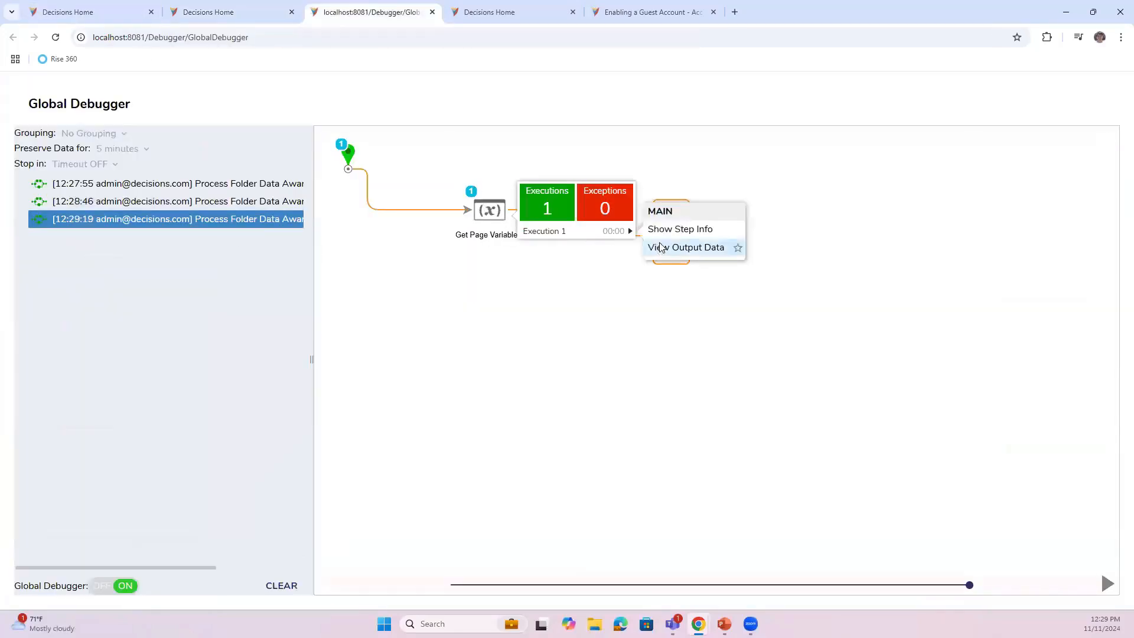
click(686, 247)
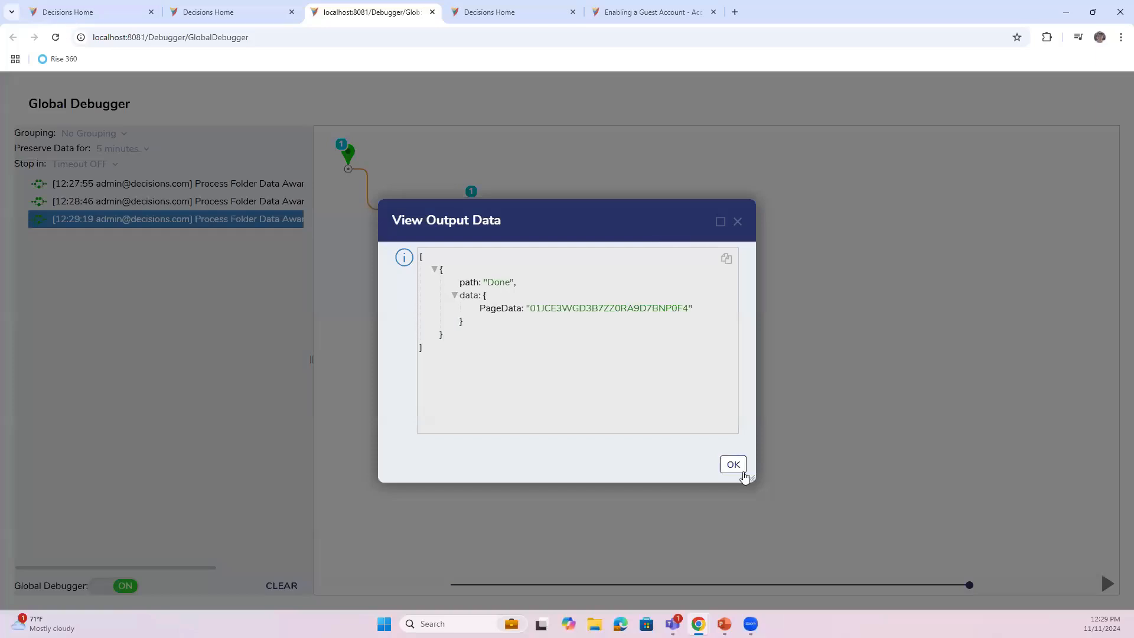
click(732, 464)
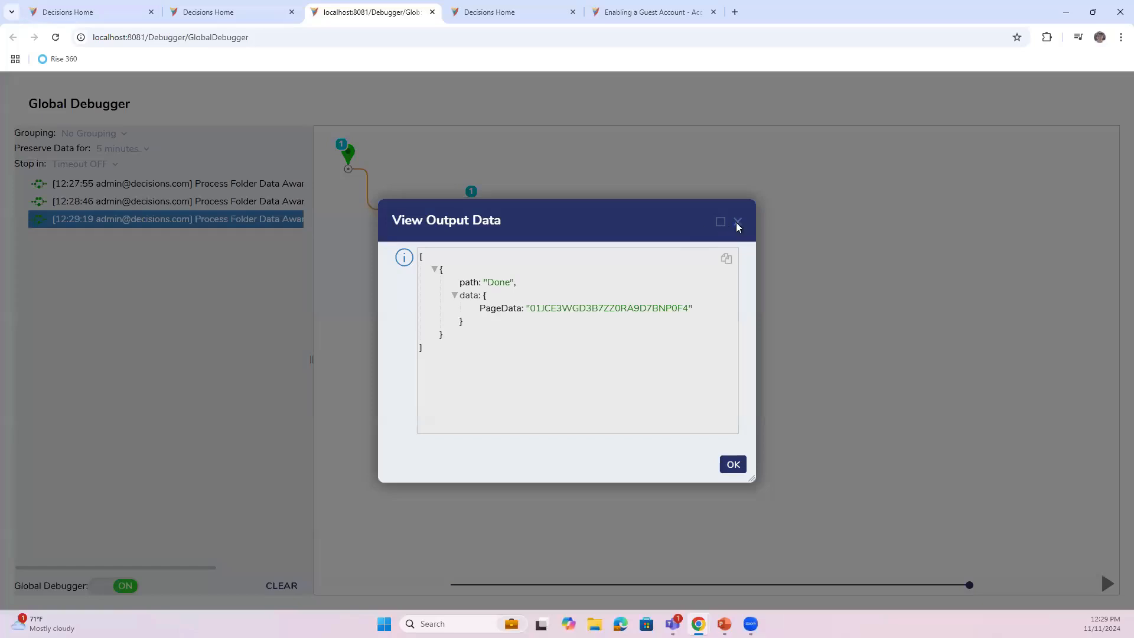
click(737, 221)
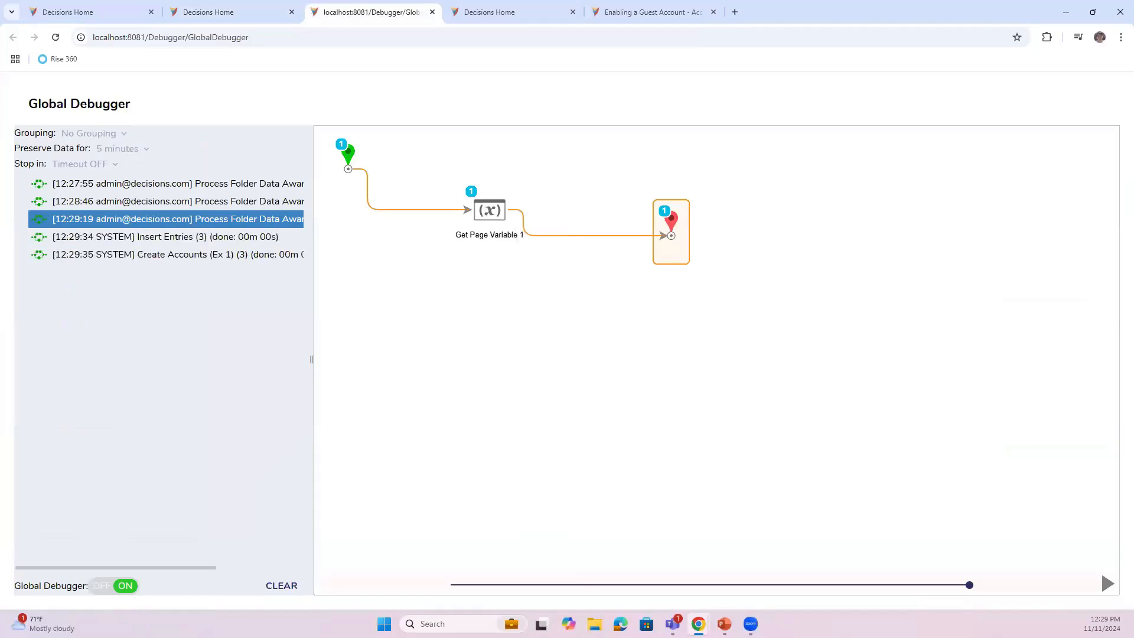
- Recheck the logged runs in the debugger and return to the flow designer
click(166, 236)
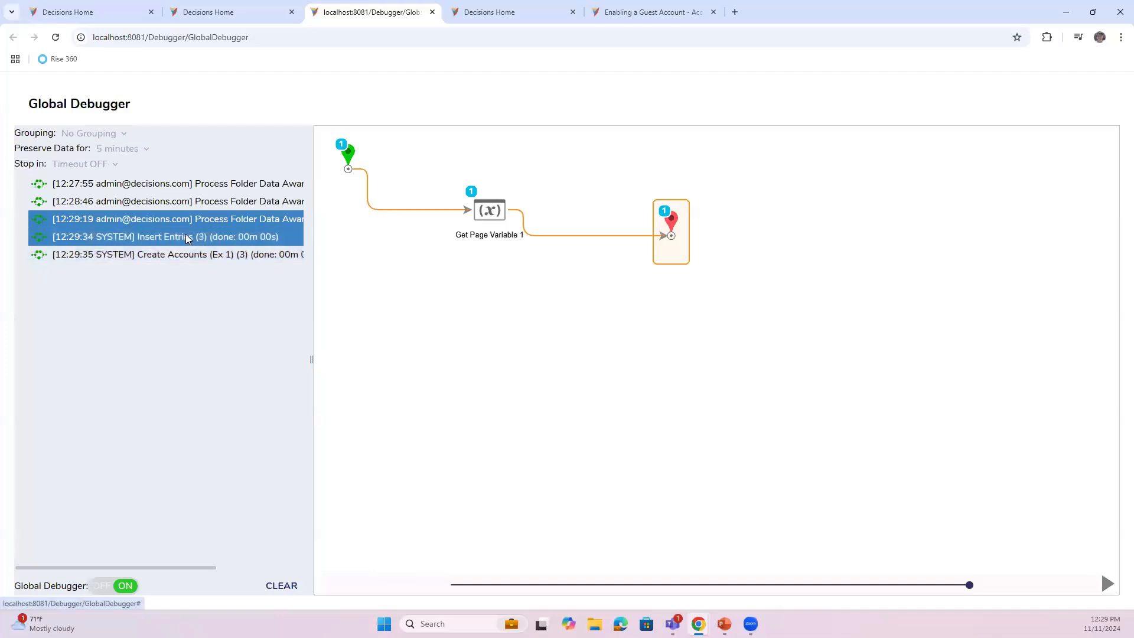
click(174, 218)
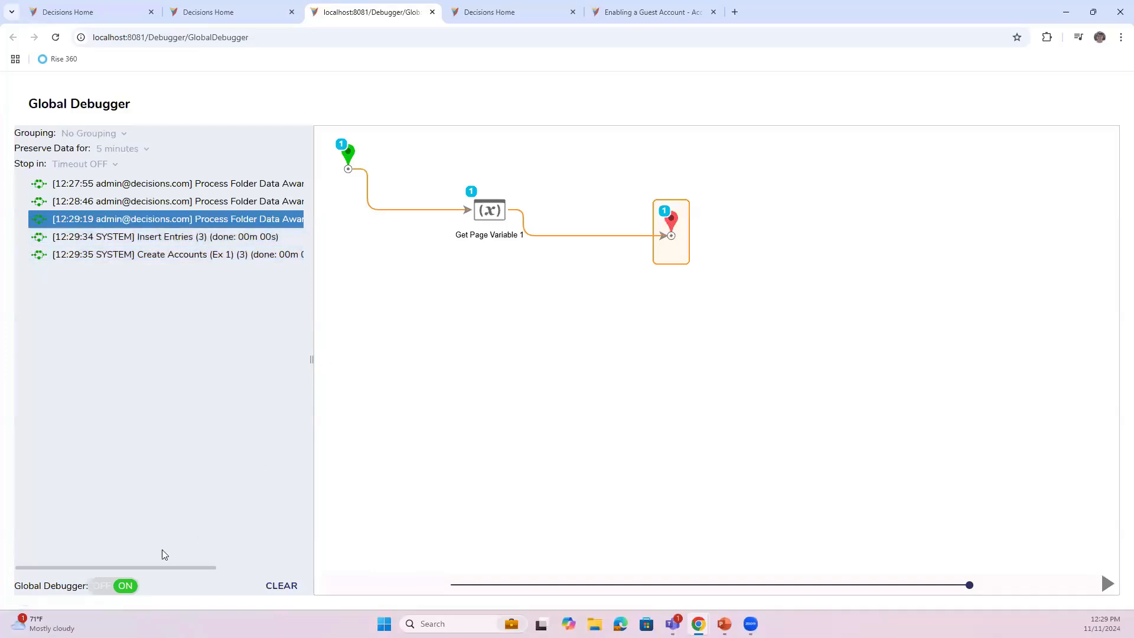
mouse_move(142, 510)
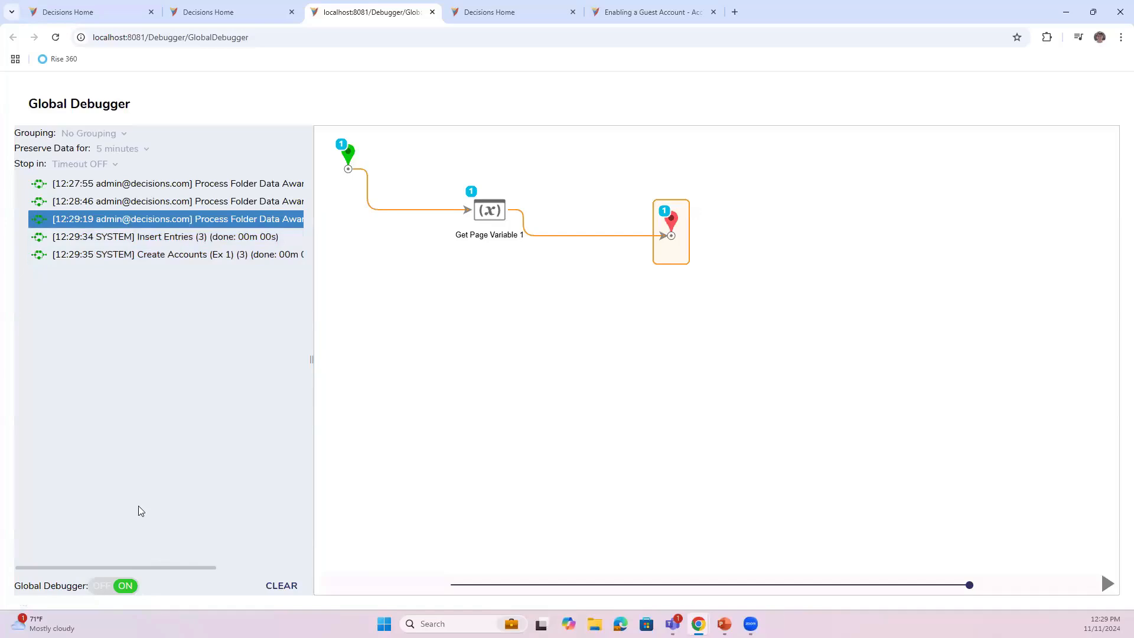
mouse_move(110, 593)
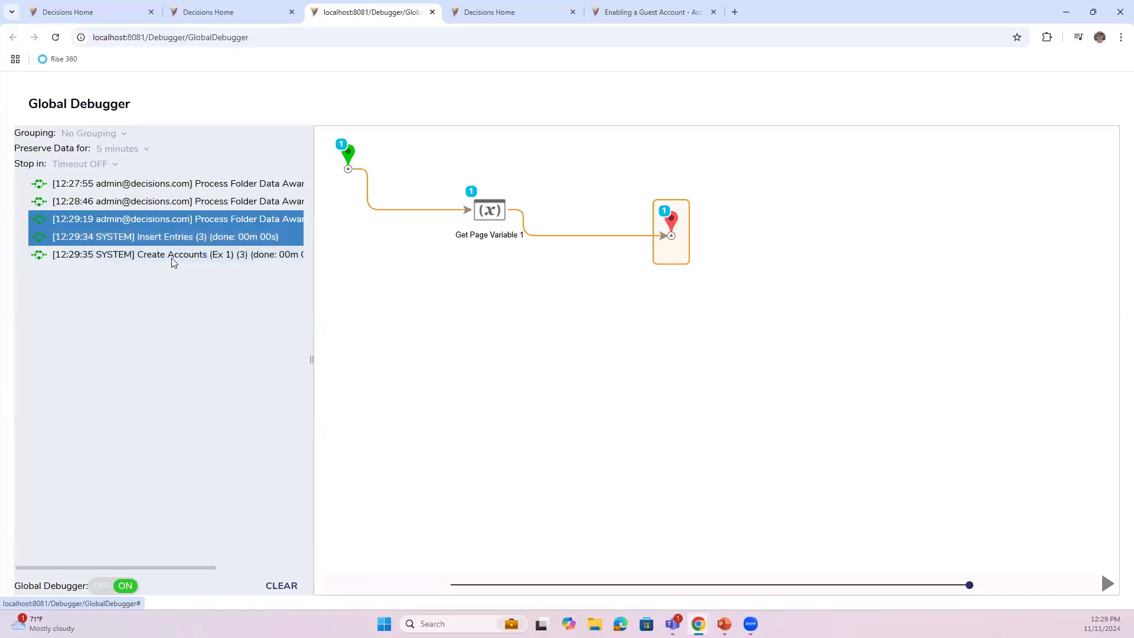
click(173, 219)
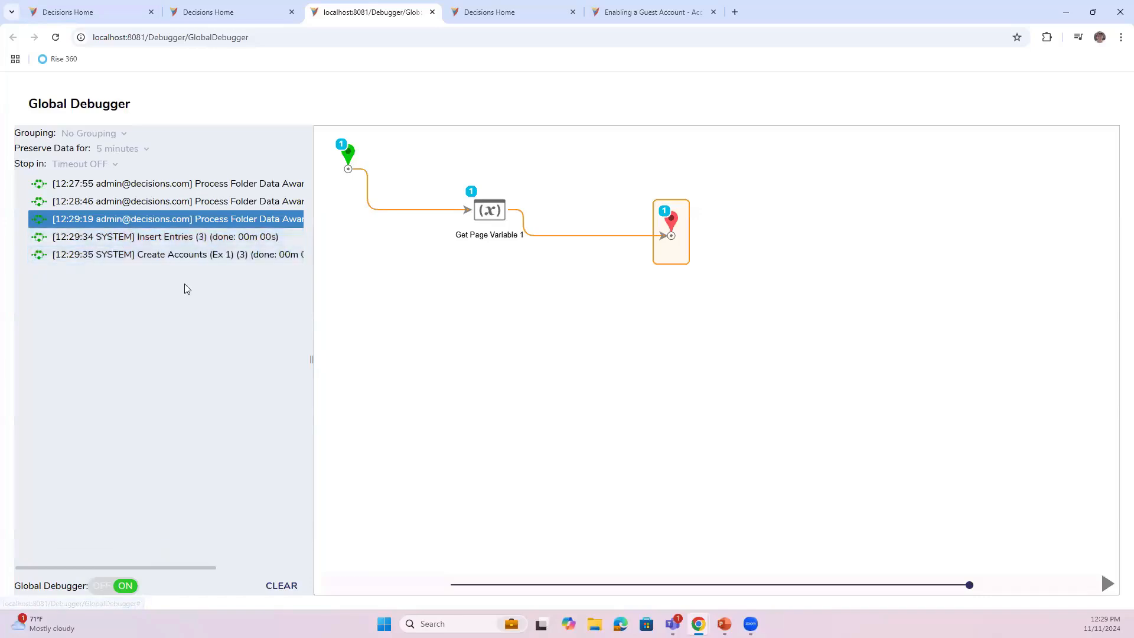
click(113, 586)
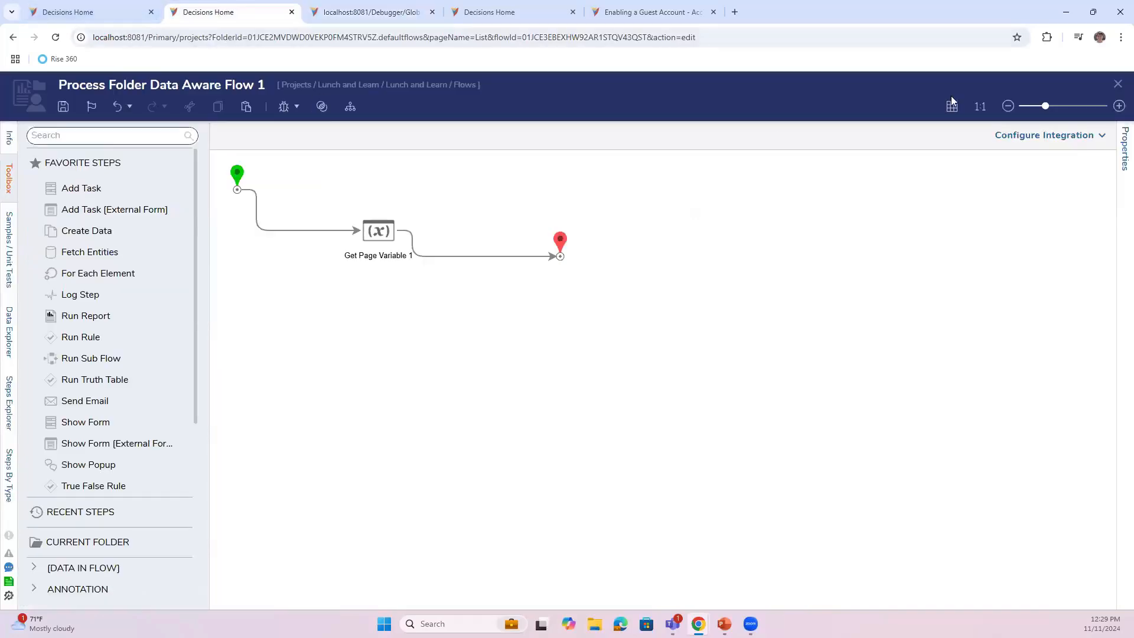
mouse_move(1118, 85)
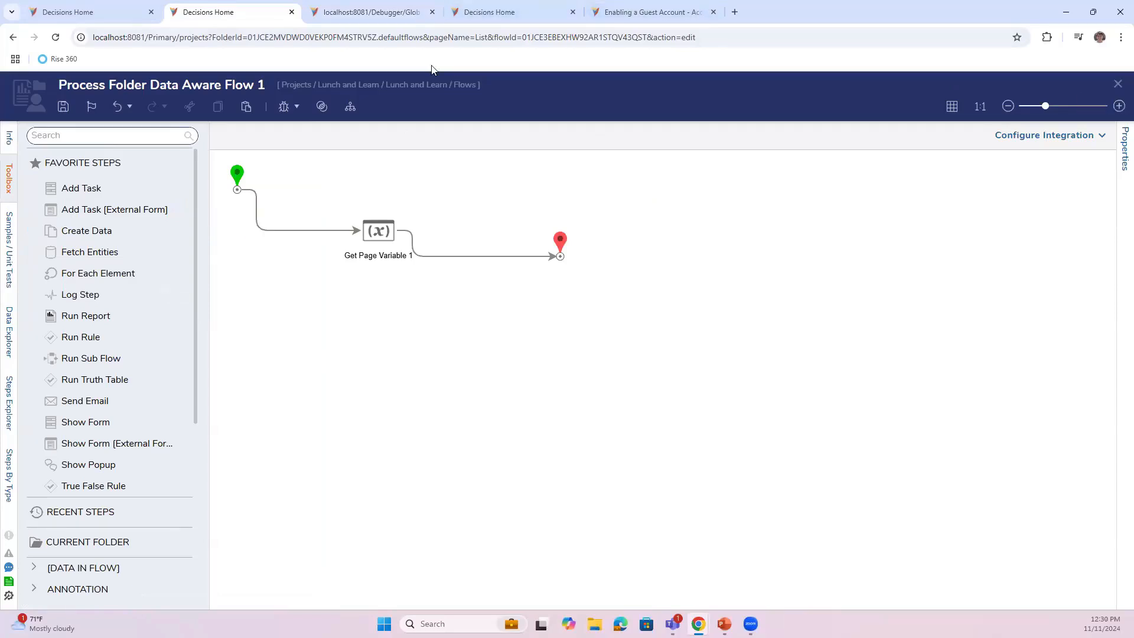
mouse_move(881, 152)
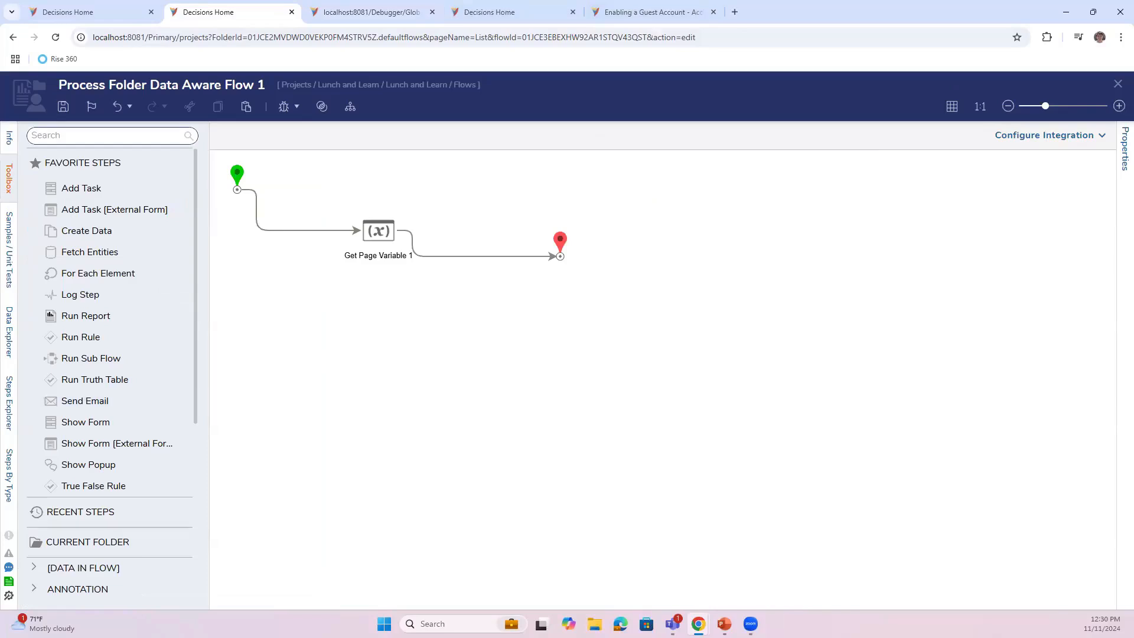
- Close Process Folder Data Aware Flow 1 and land on the Lunch and Learn Flows list
click(87, 11)
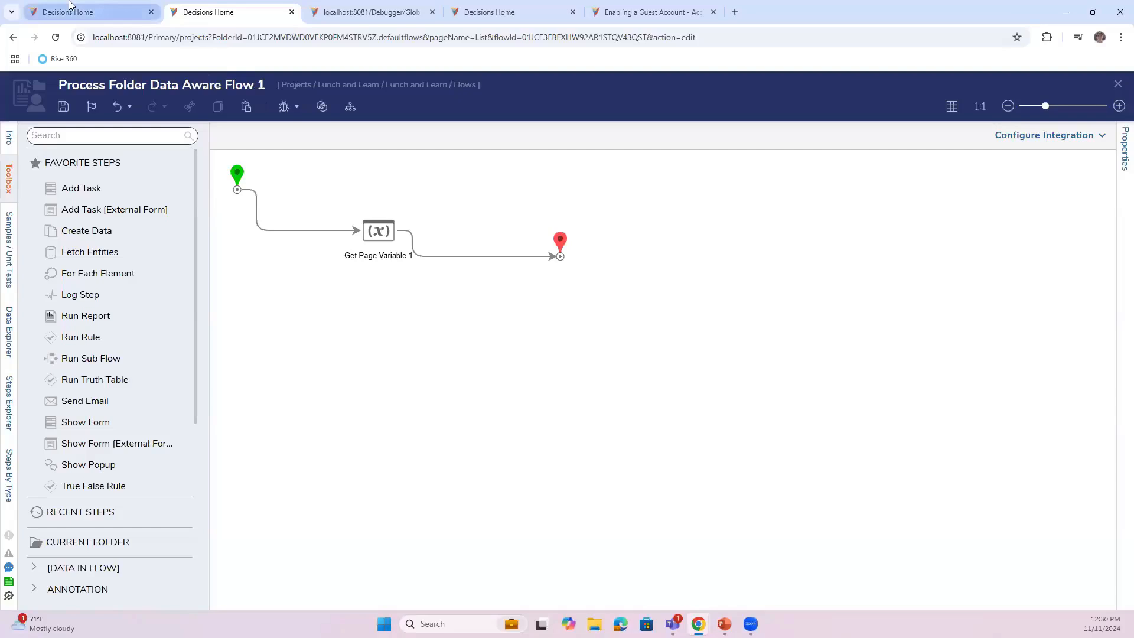
click(86, 12)
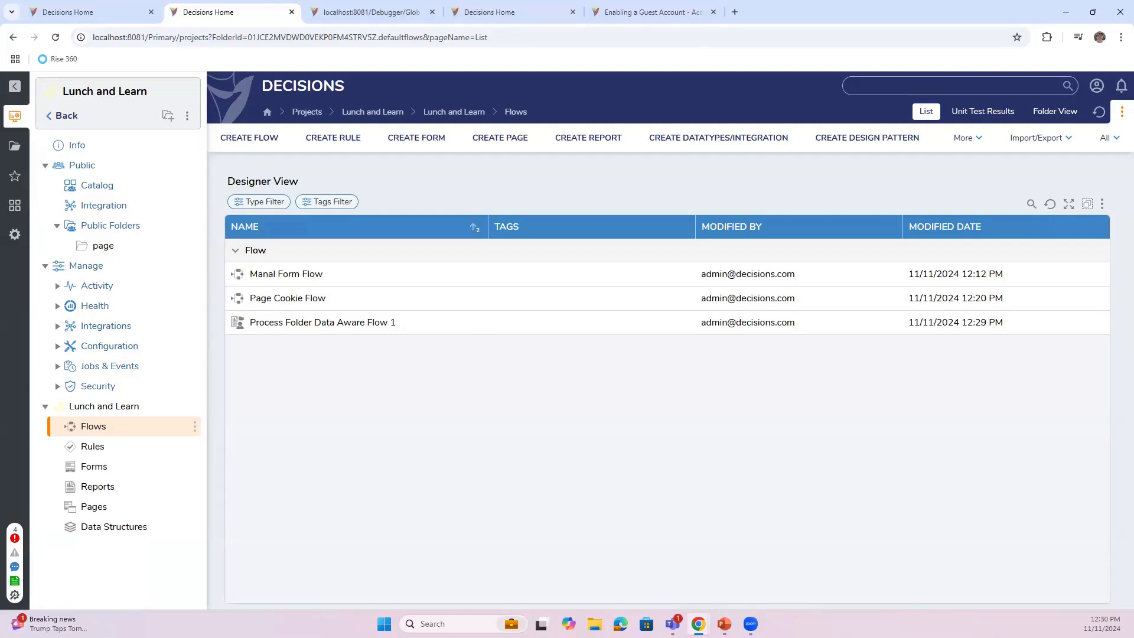
mouse_move(325, 187)
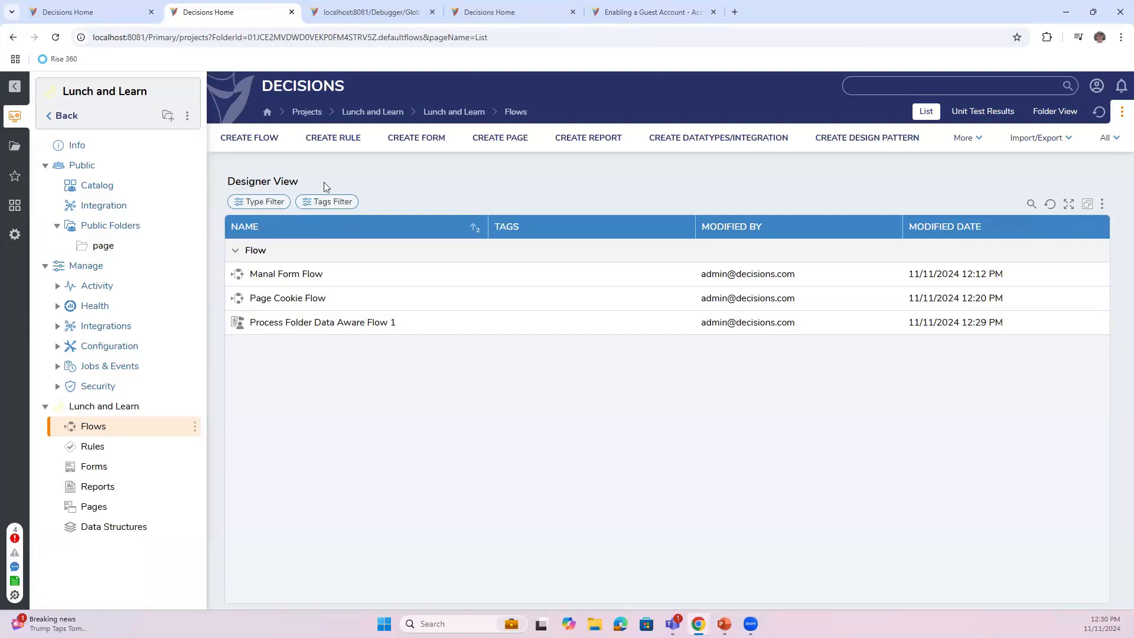